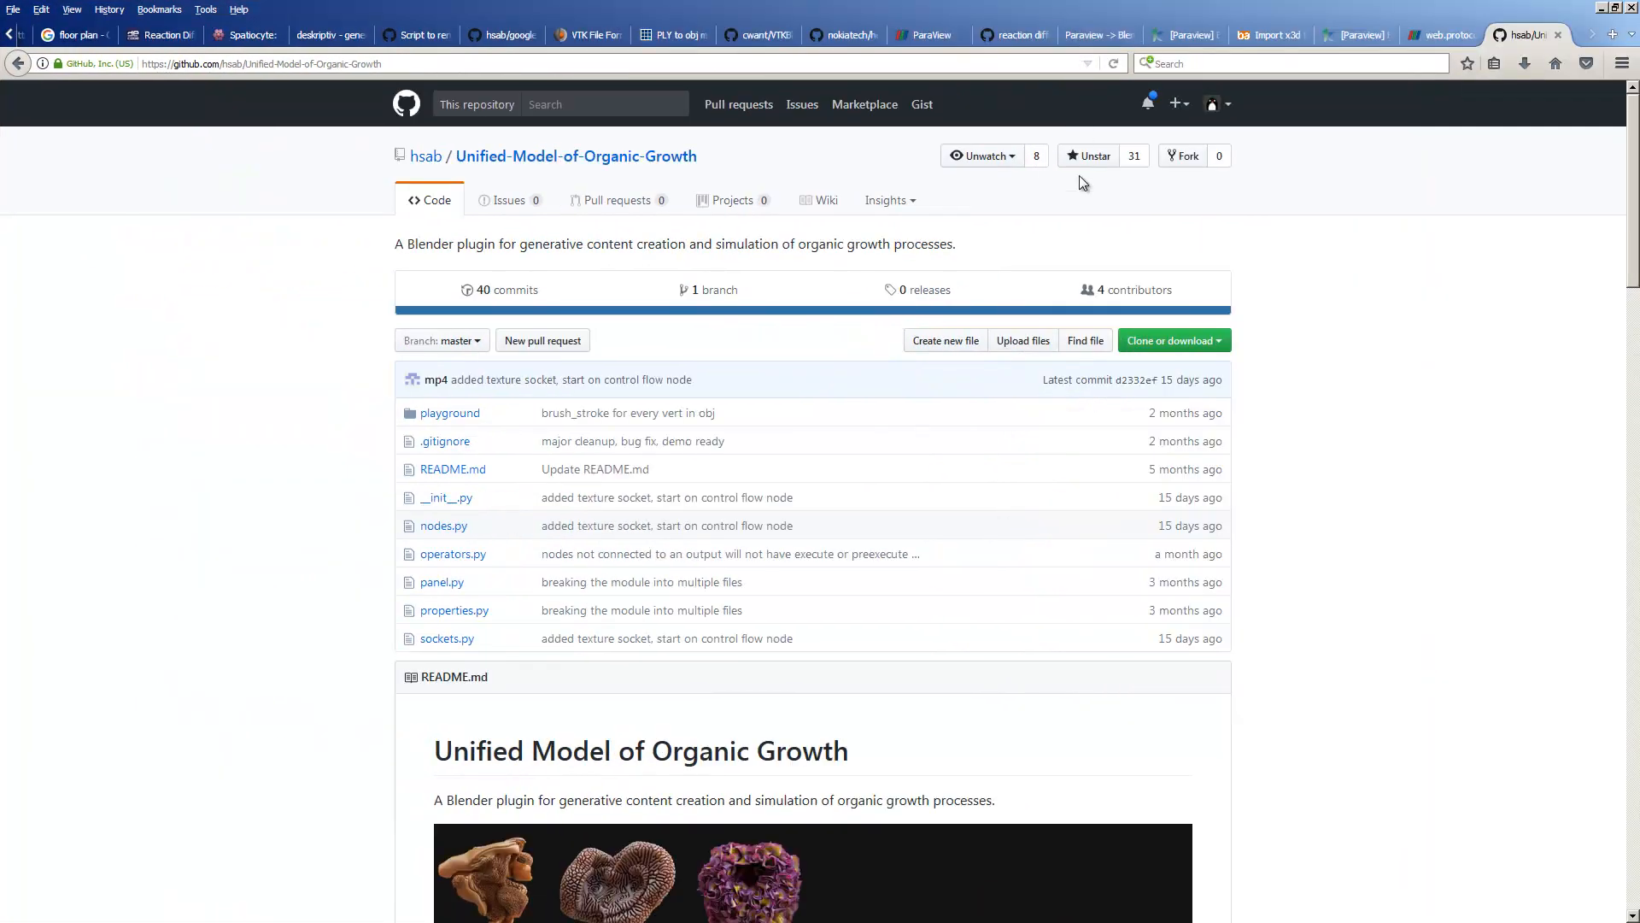
# Step: Scroll up and down through the UMOG repository README in Firefox
pyautogui.scroll(-3)
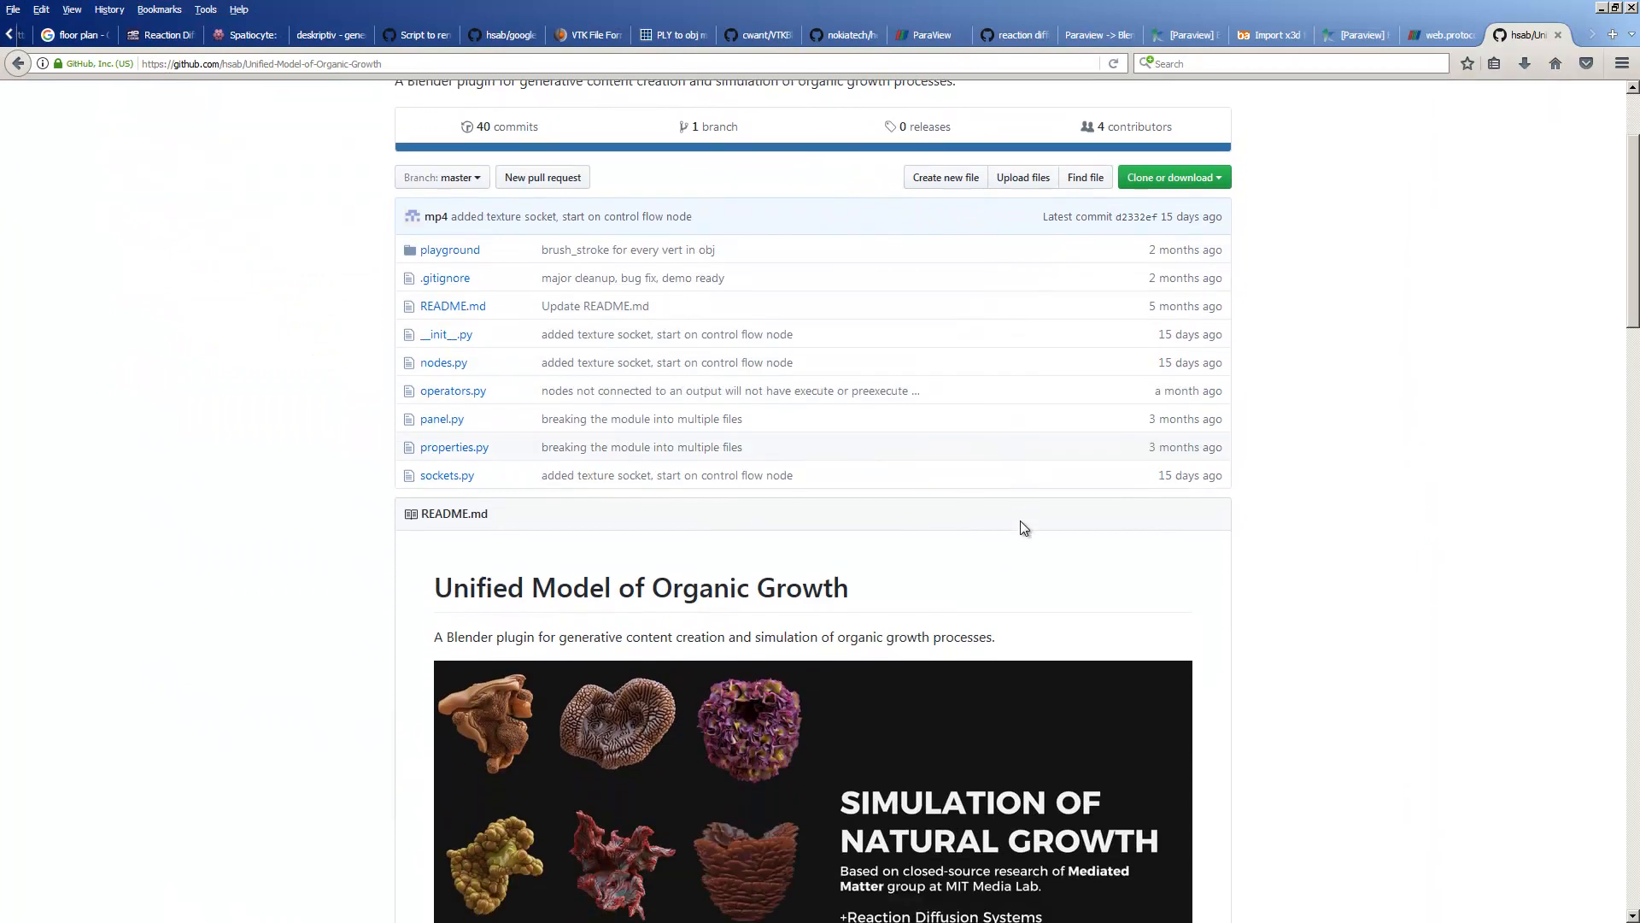
pyautogui.scroll(3)
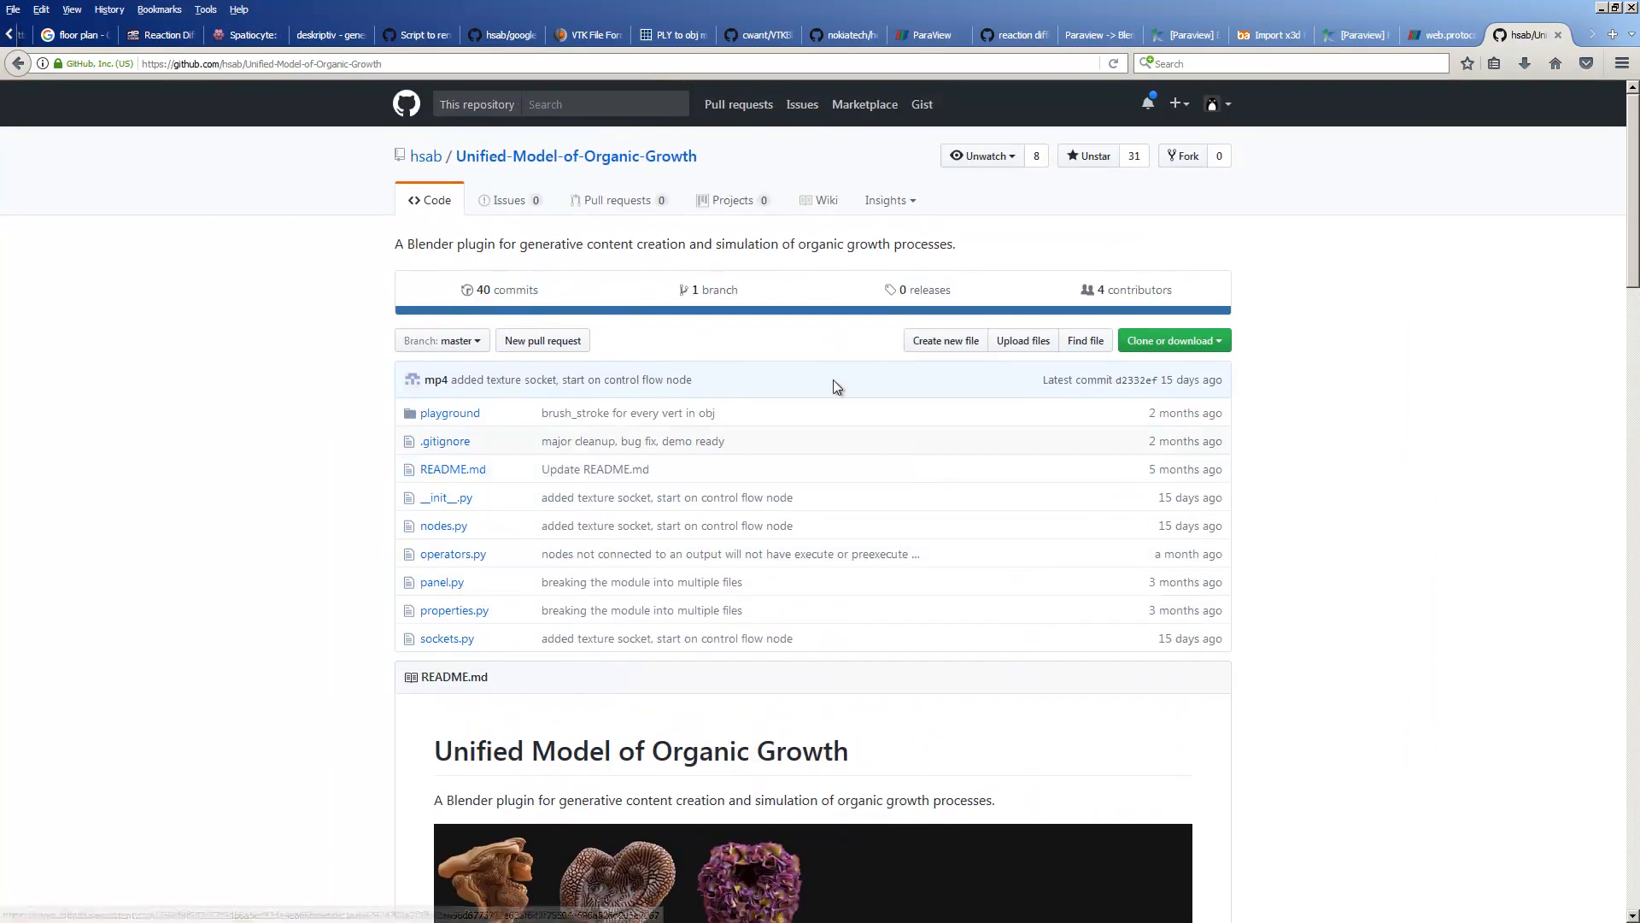
pyautogui.moveTo(553, 176)
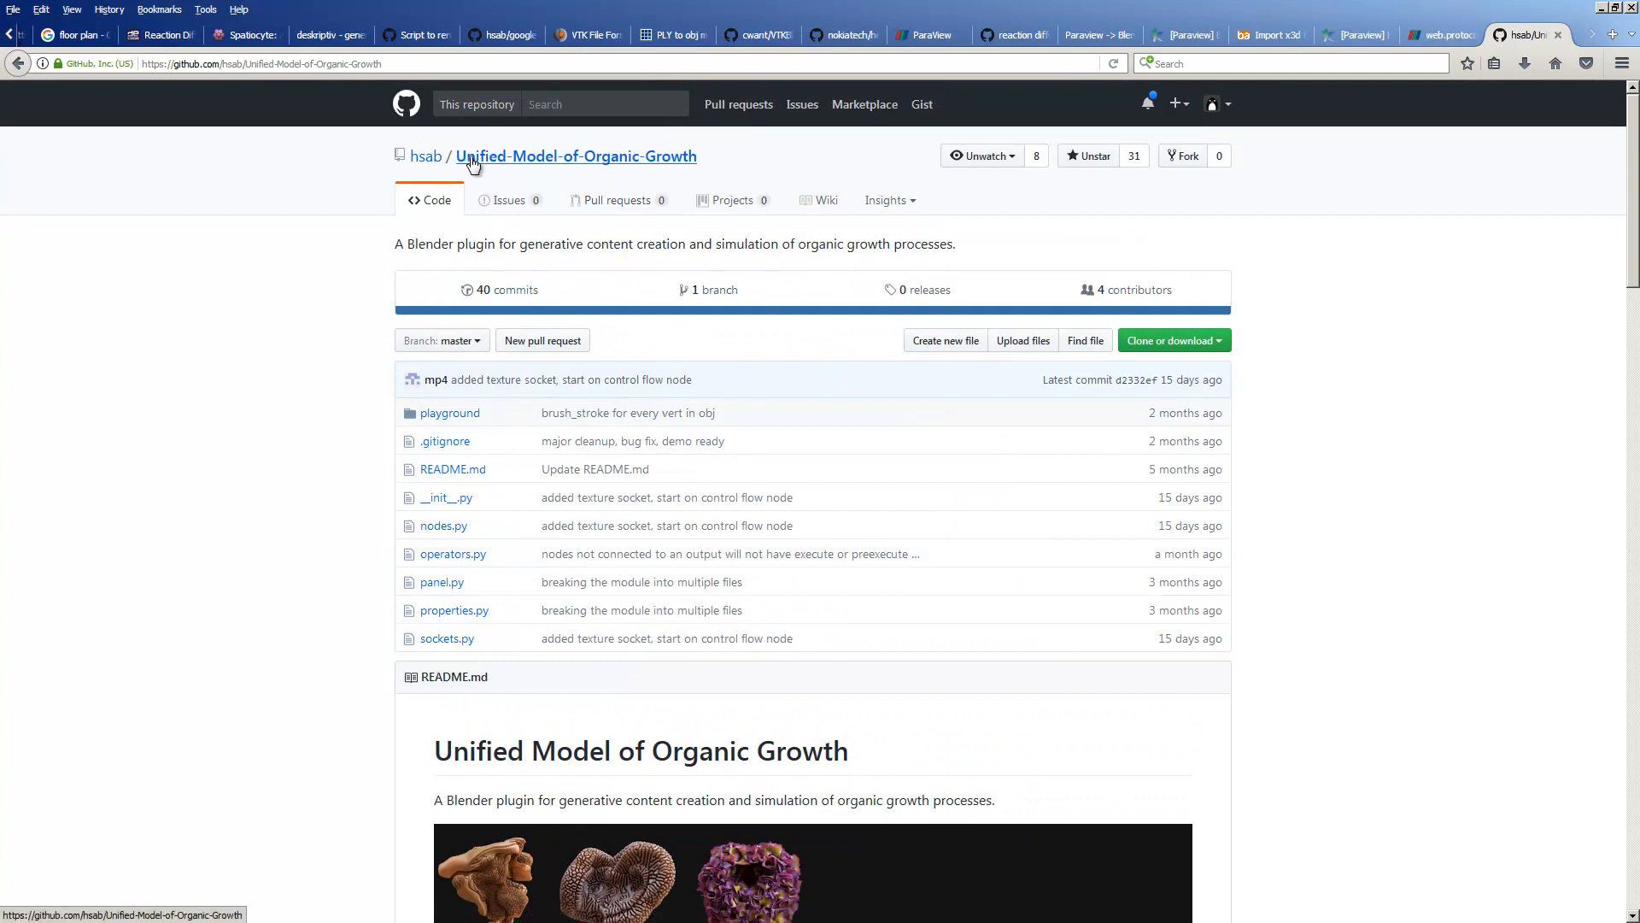
pyautogui.moveTo(520, 171)
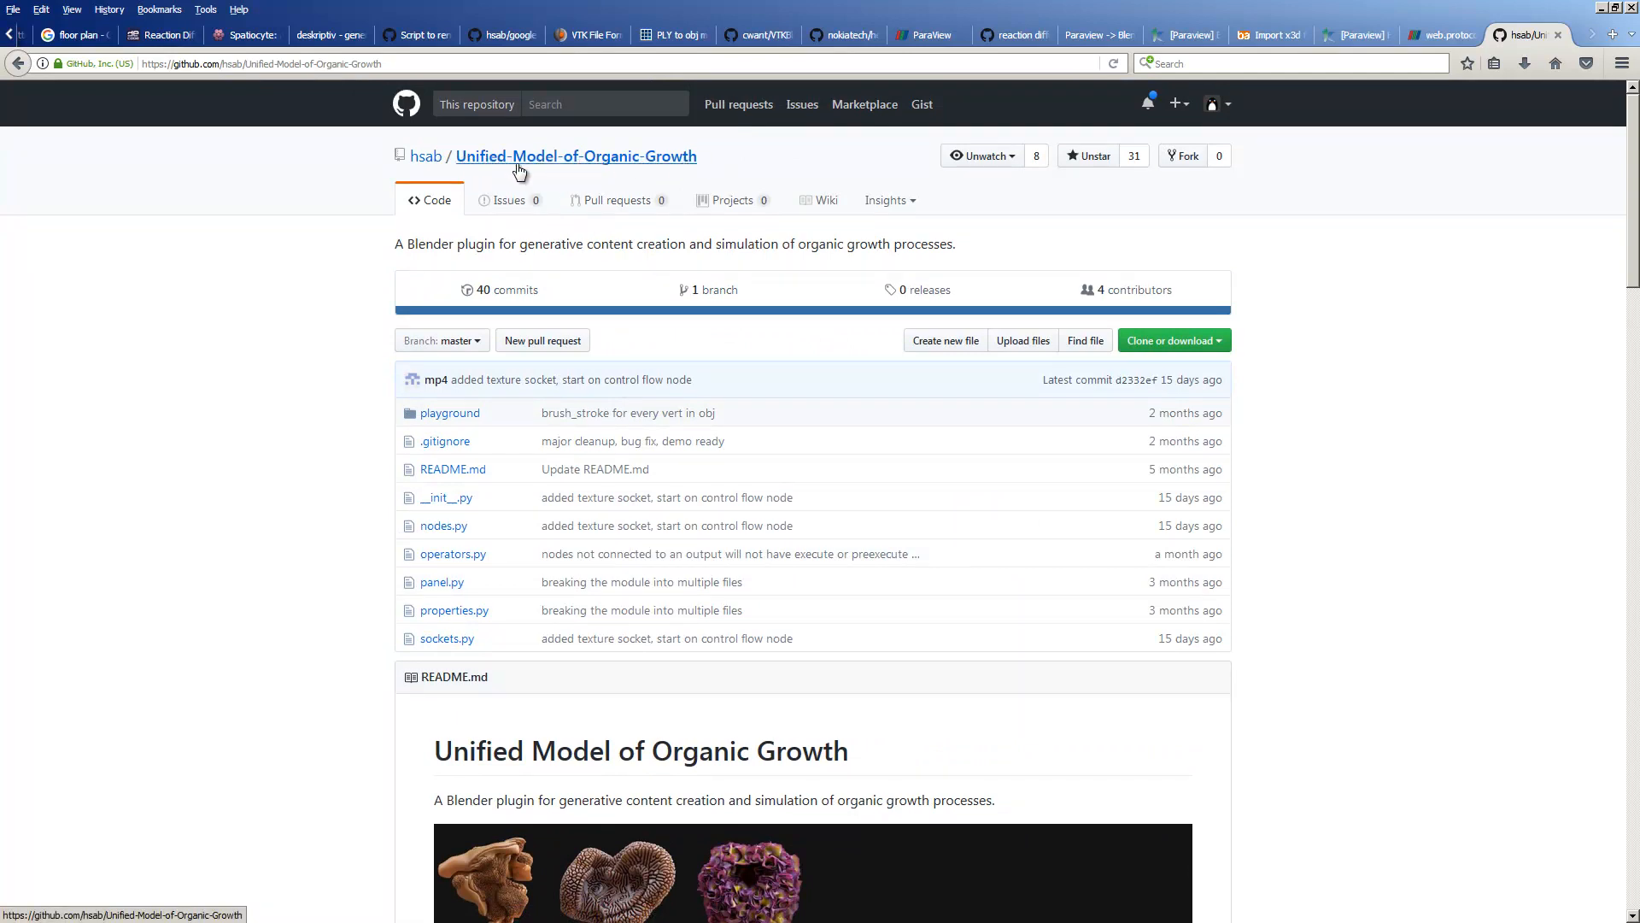
pyautogui.moveTo(628, 169)
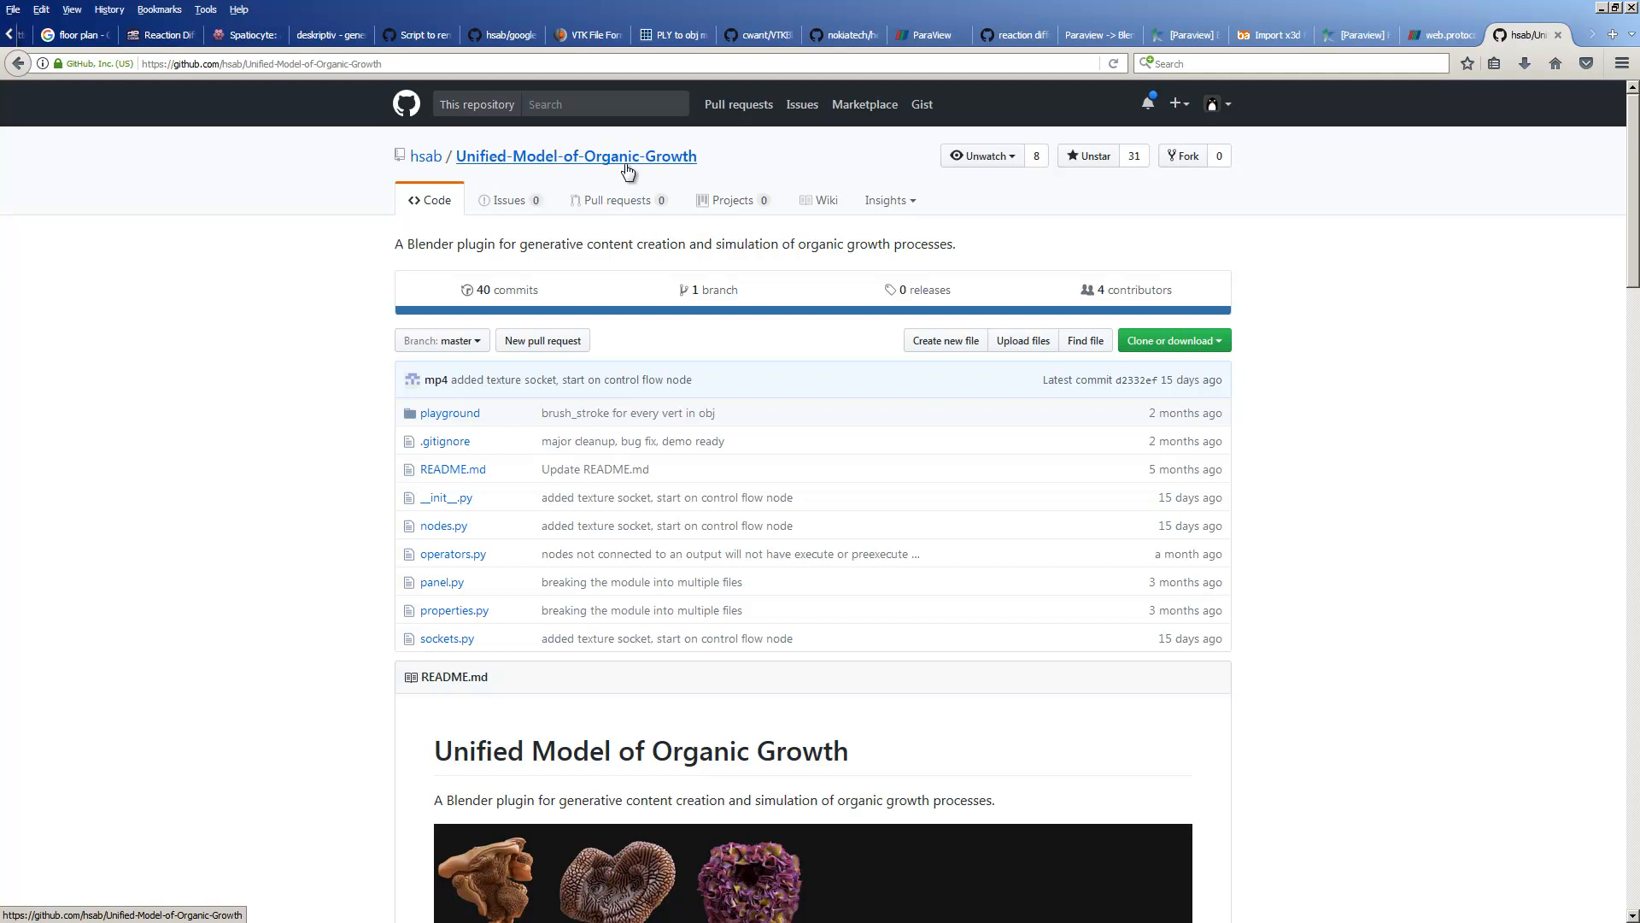
pyautogui.scroll(-3)
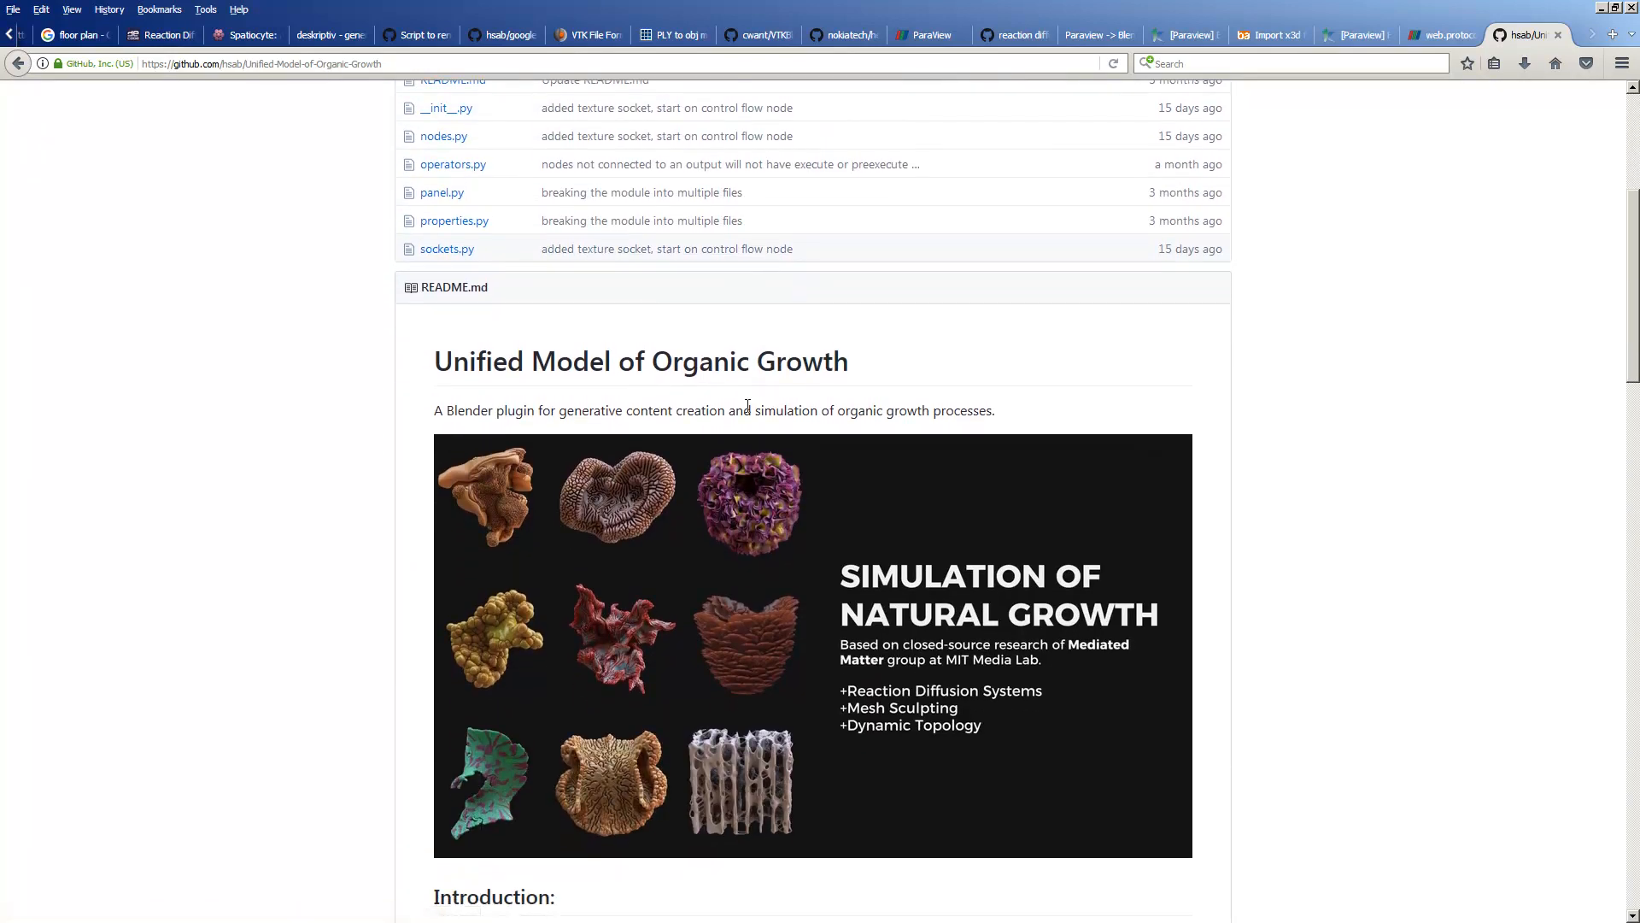
pyautogui.scroll(3)
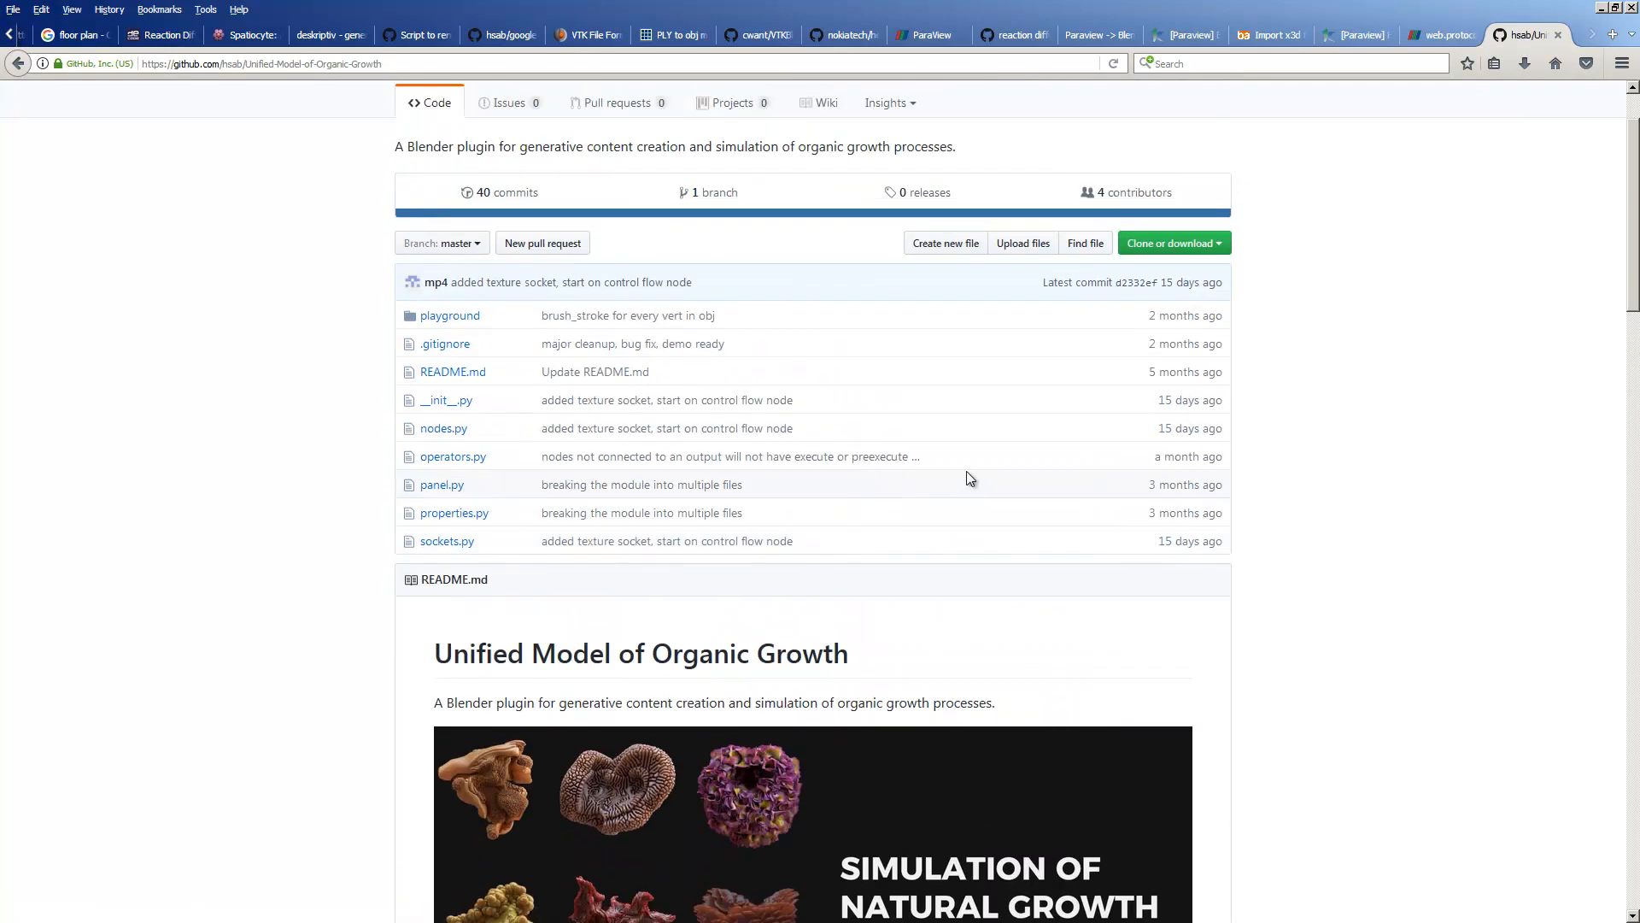
pyautogui.moveTo(666, 399)
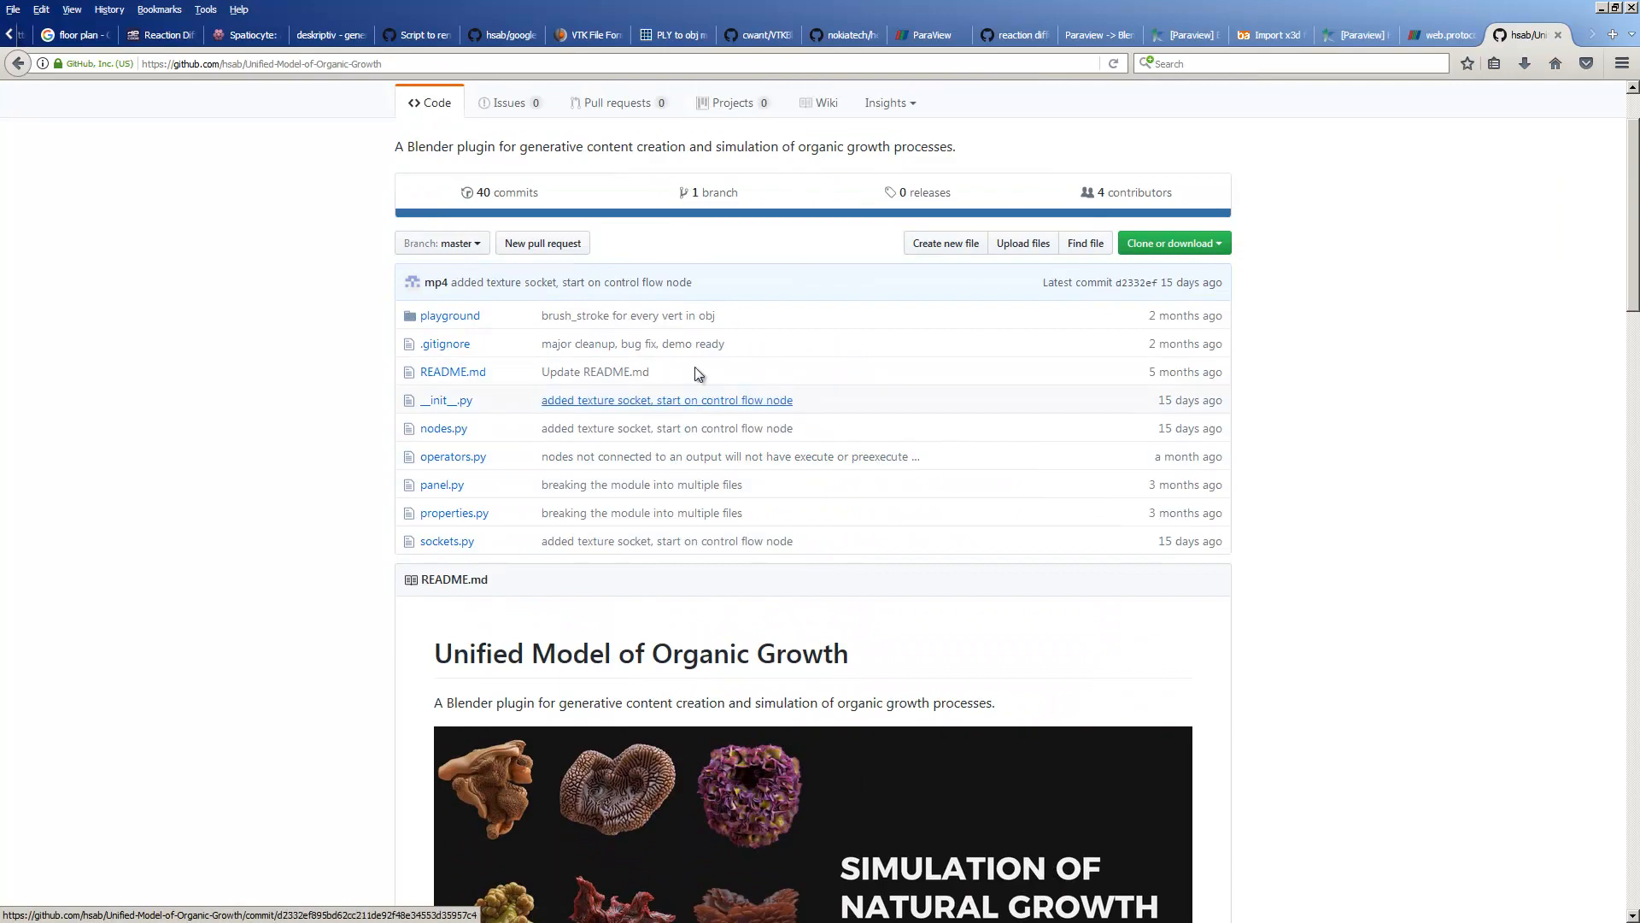
pyautogui.moveTo(745, 402)
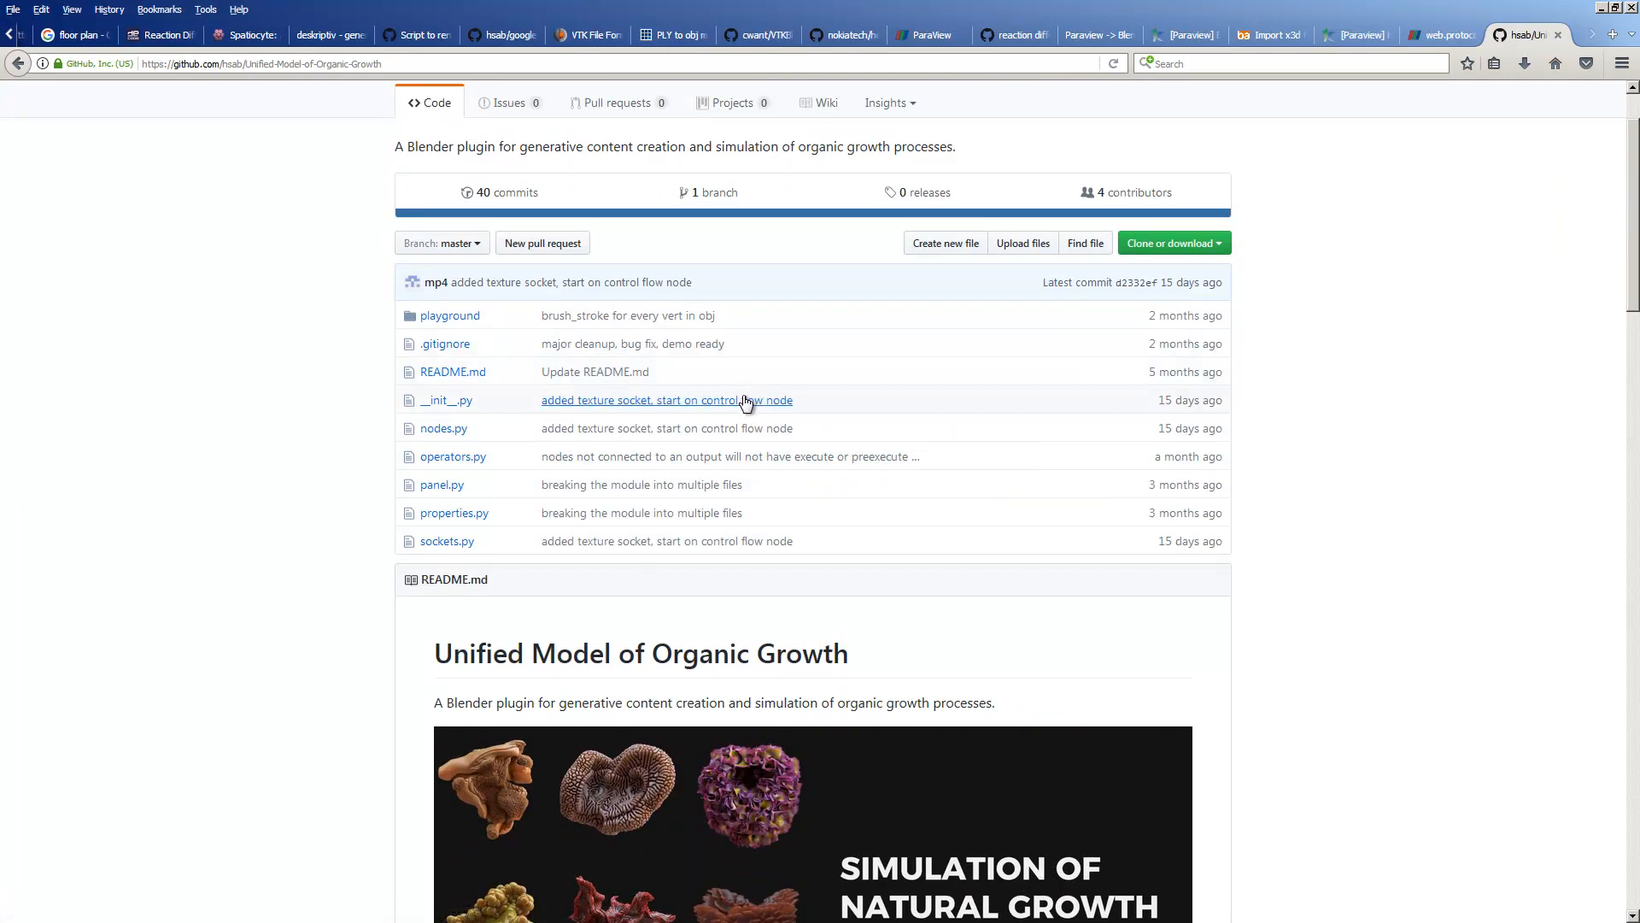
pyautogui.scroll(-3)
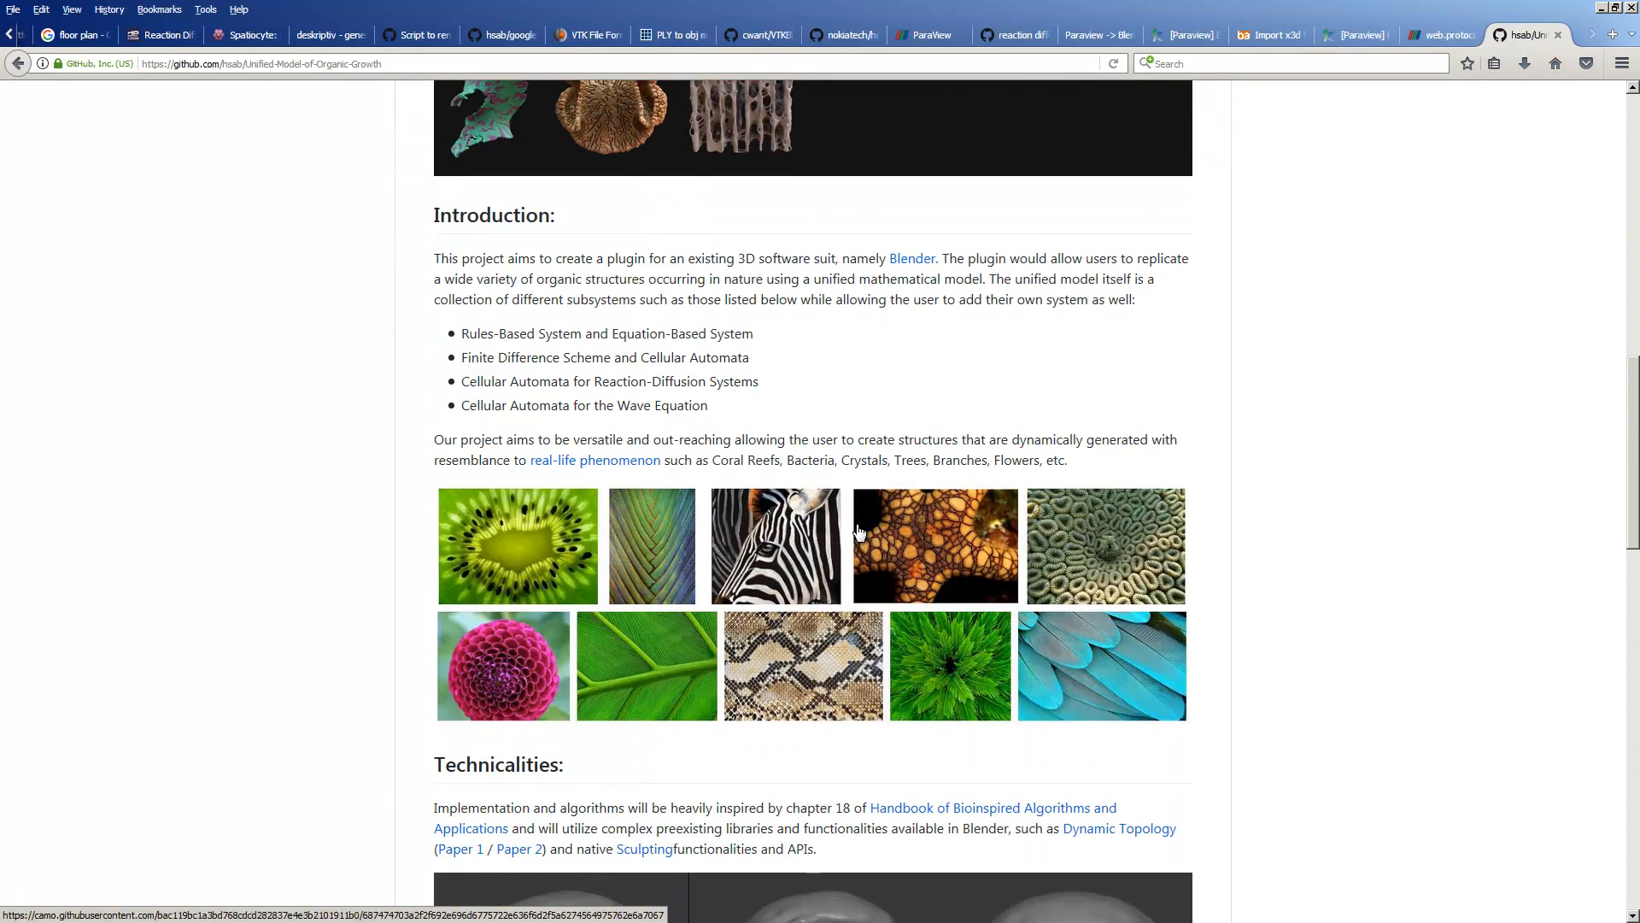
pyautogui.scroll(-3)
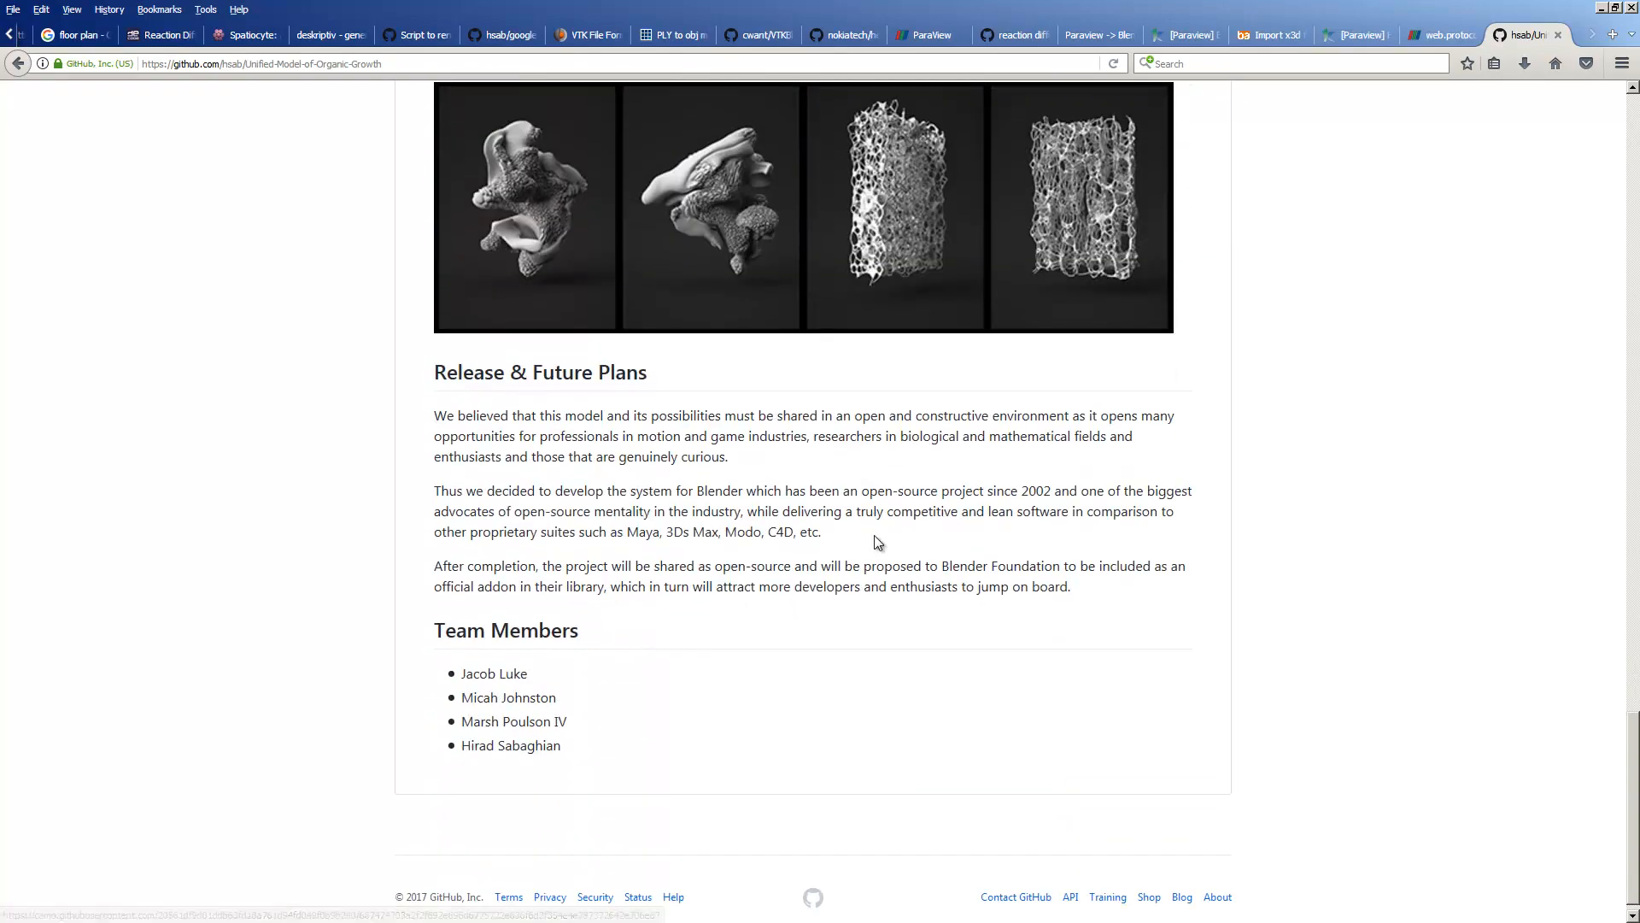
pyautogui.scroll(3)
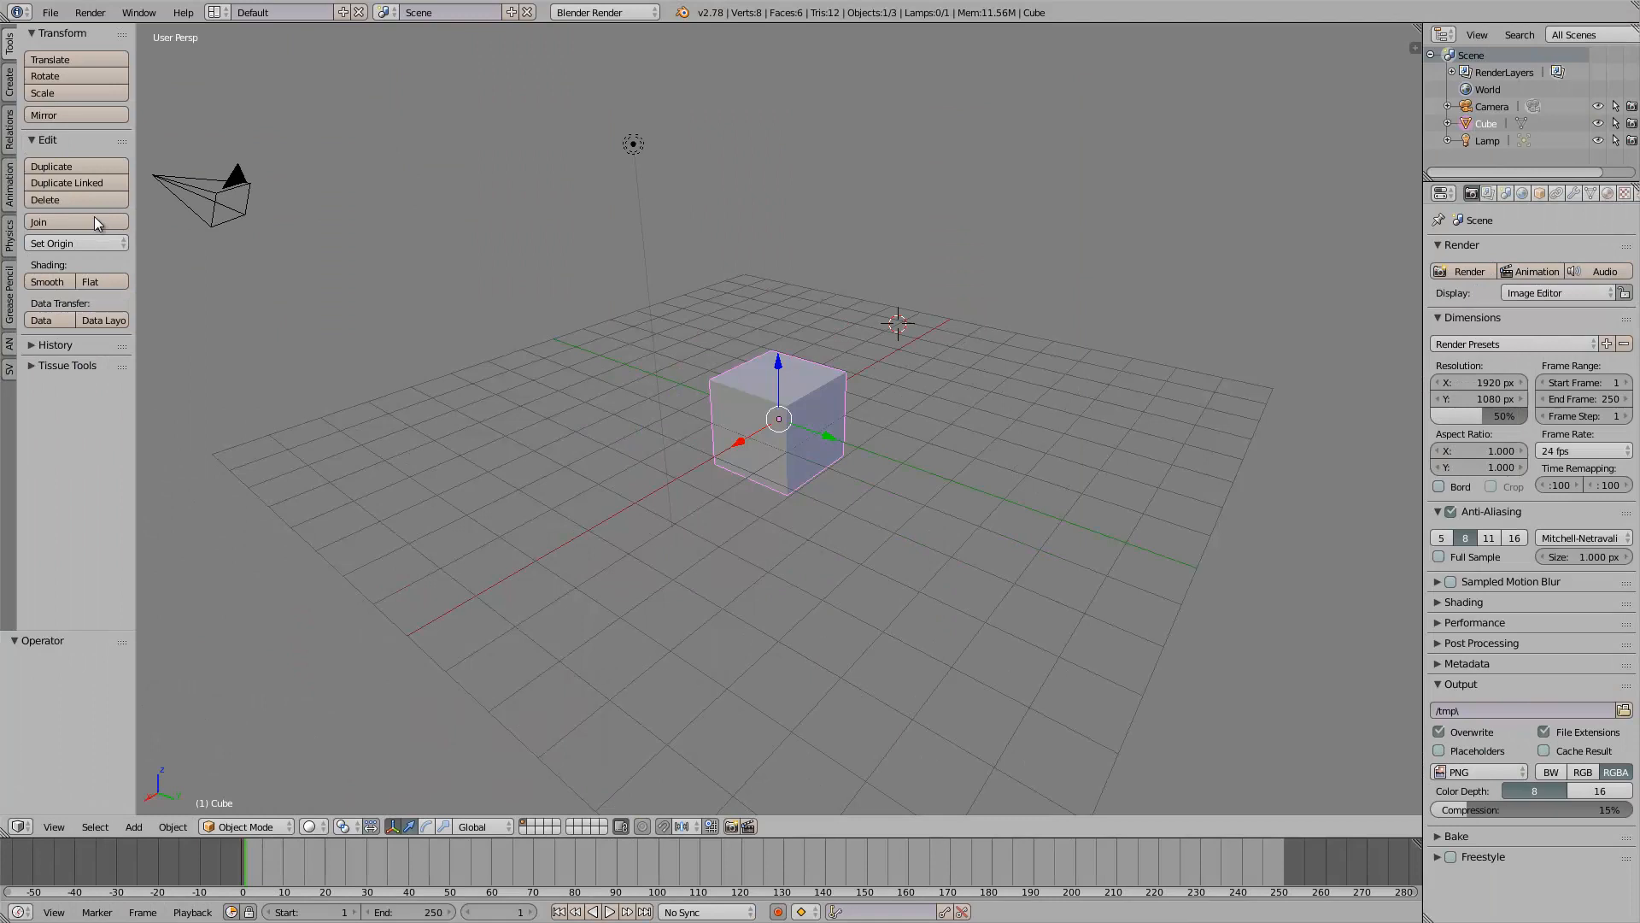
# Step: Confirm in User Preferences that the UMOG add-on is installed and enabled
pyautogui.click(50, 11)
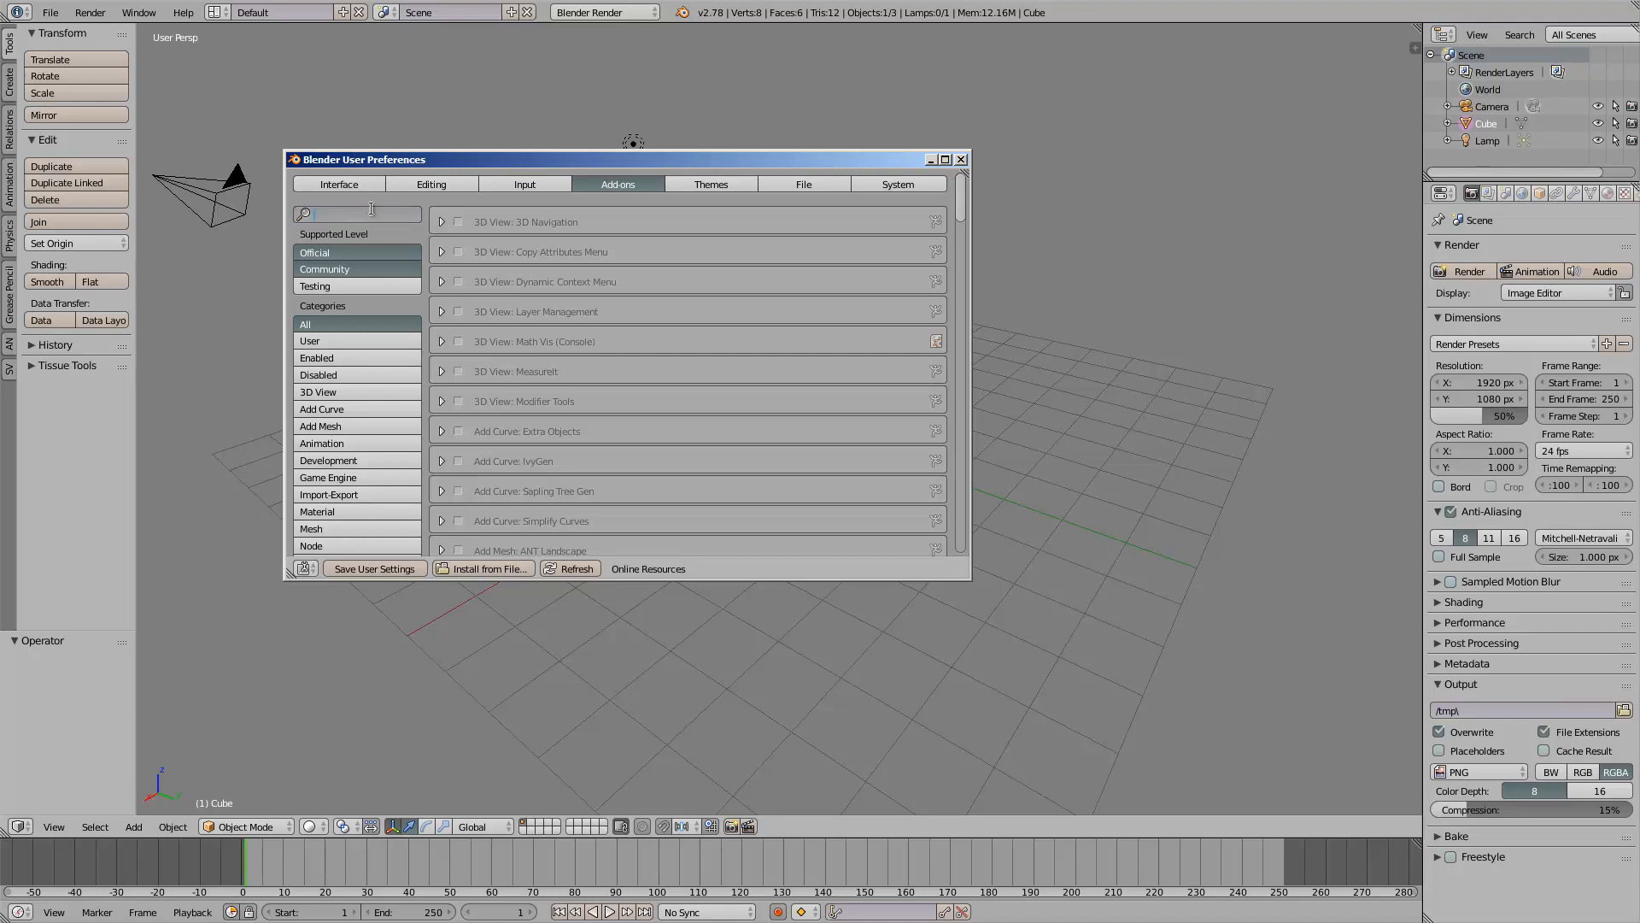
pyautogui.write('umog')
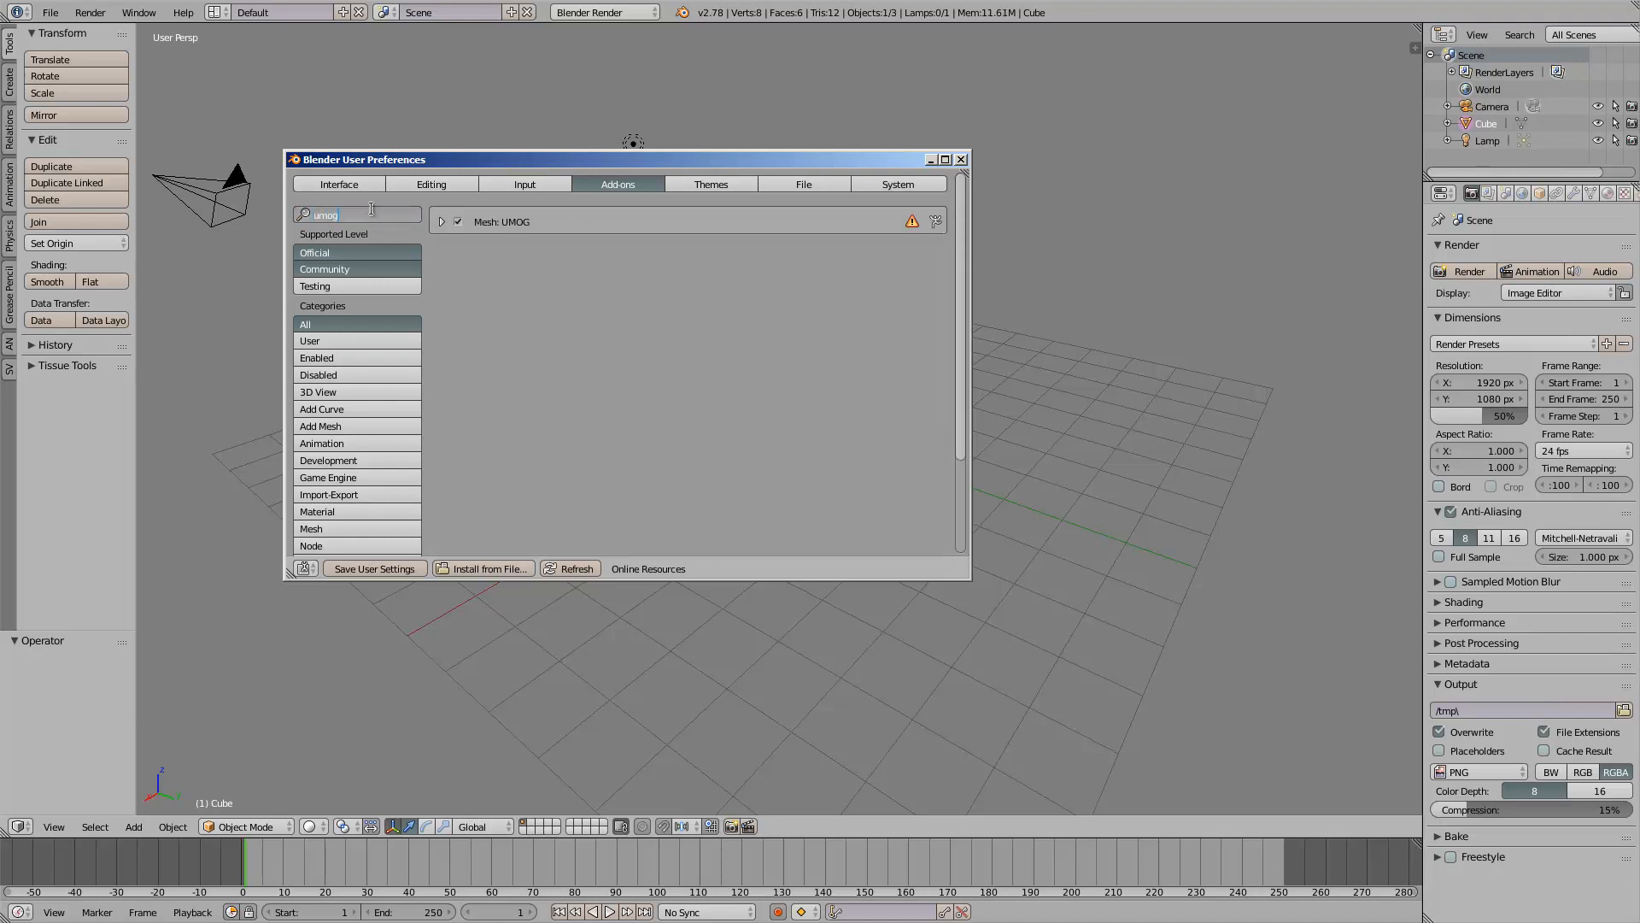
pyautogui.click(441, 220)
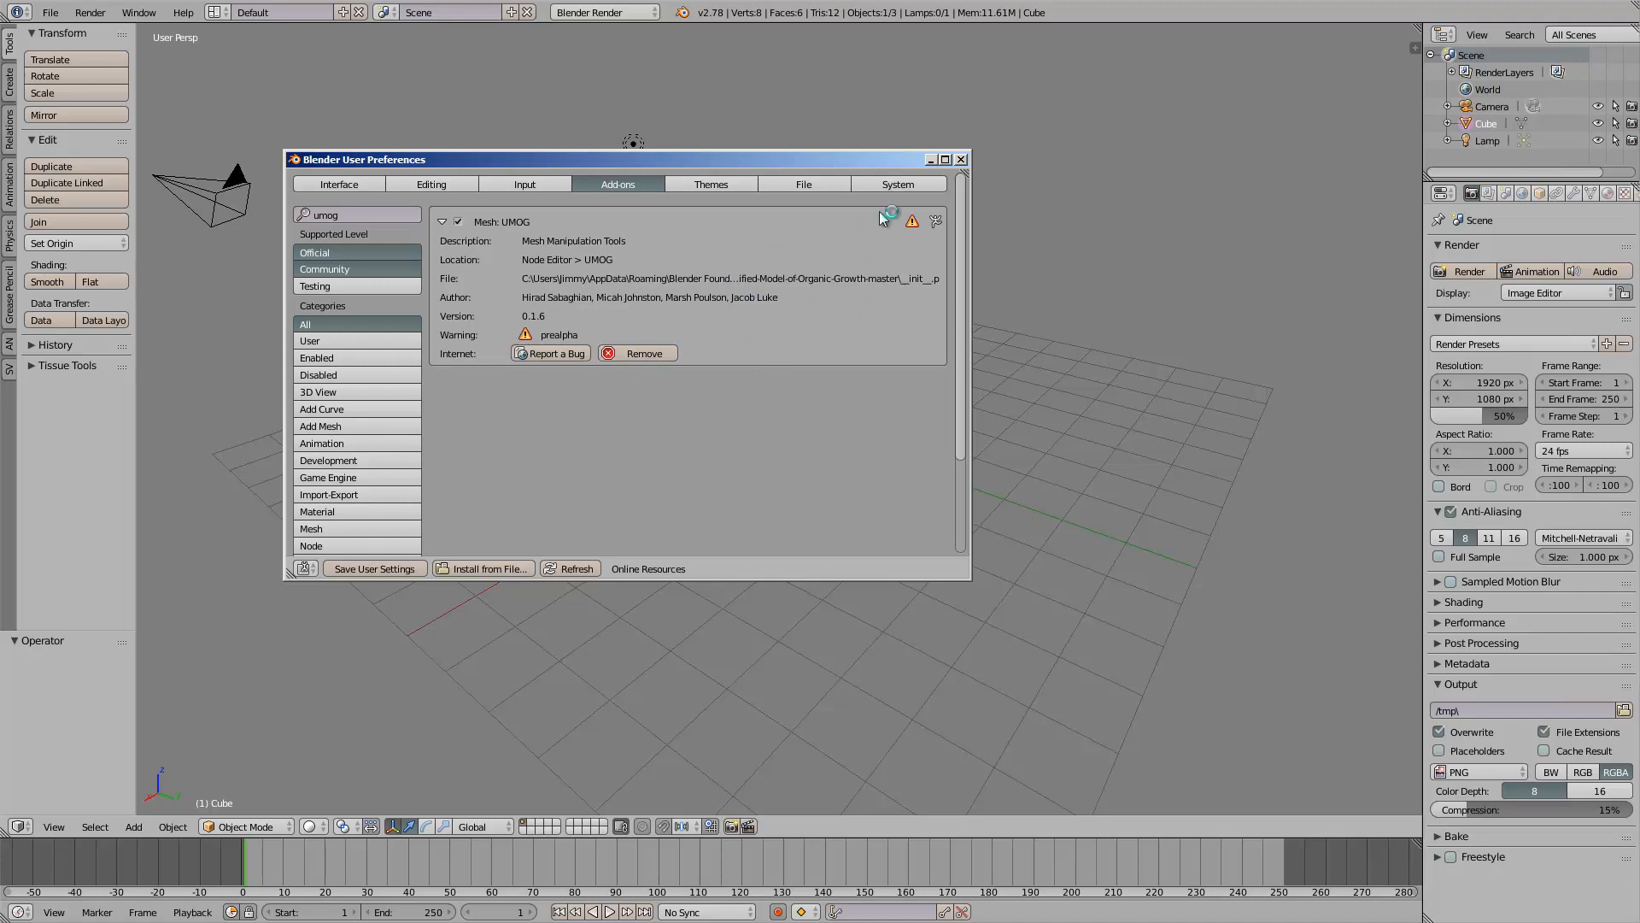
pyautogui.click(959, 159)
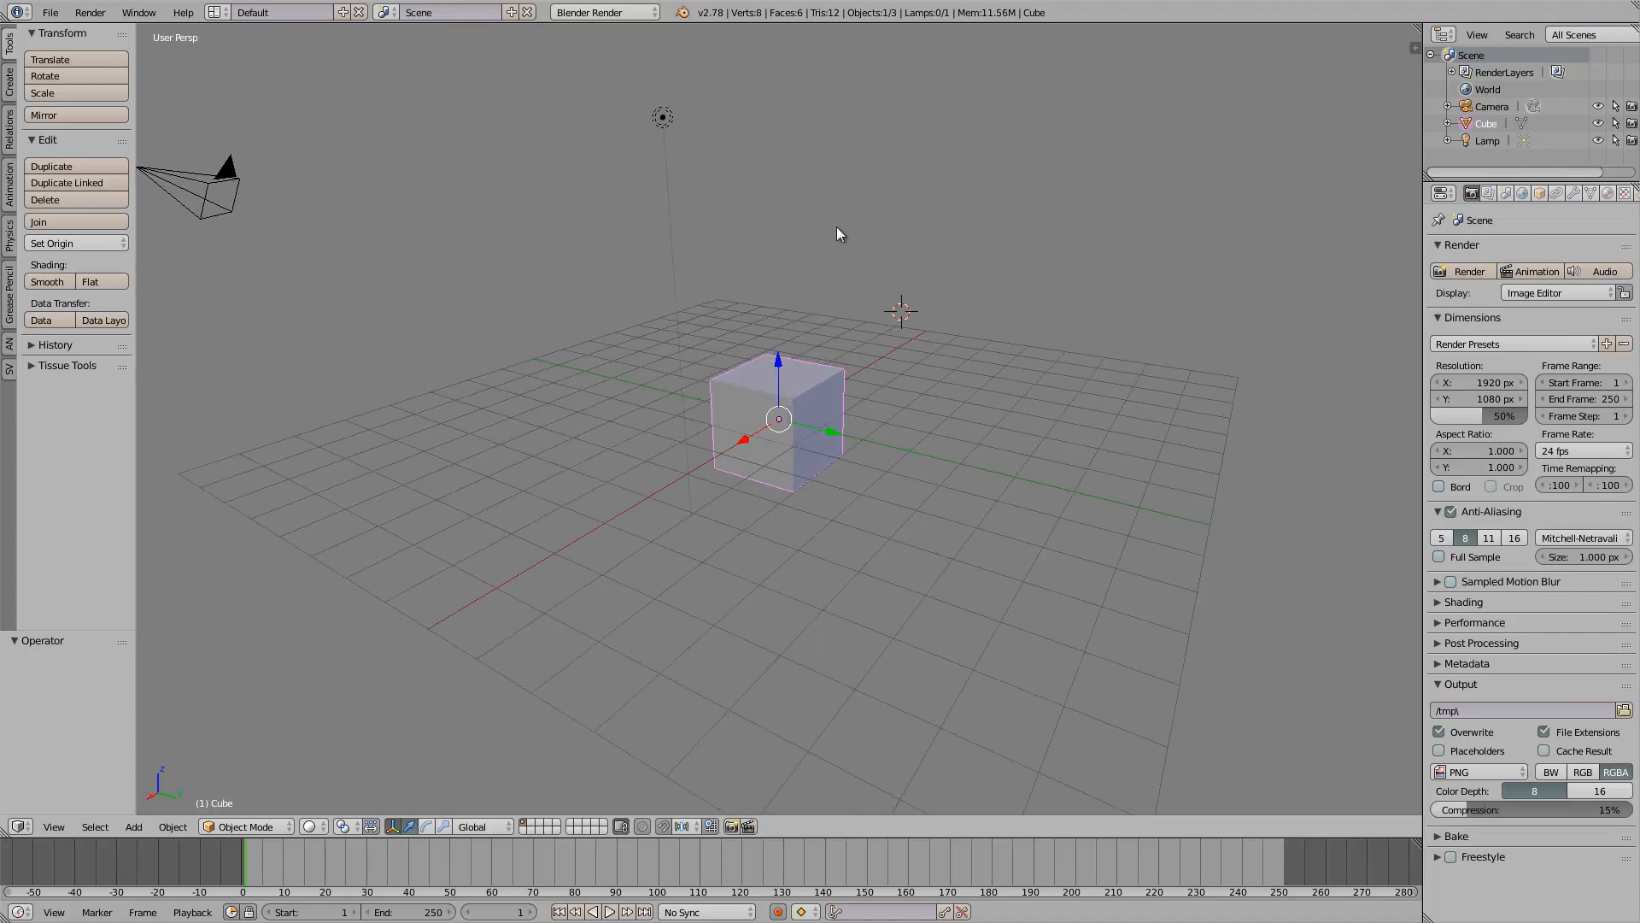
# Step: Select every default object for deletion and reach the screen layout list
pyautogui.press('a')
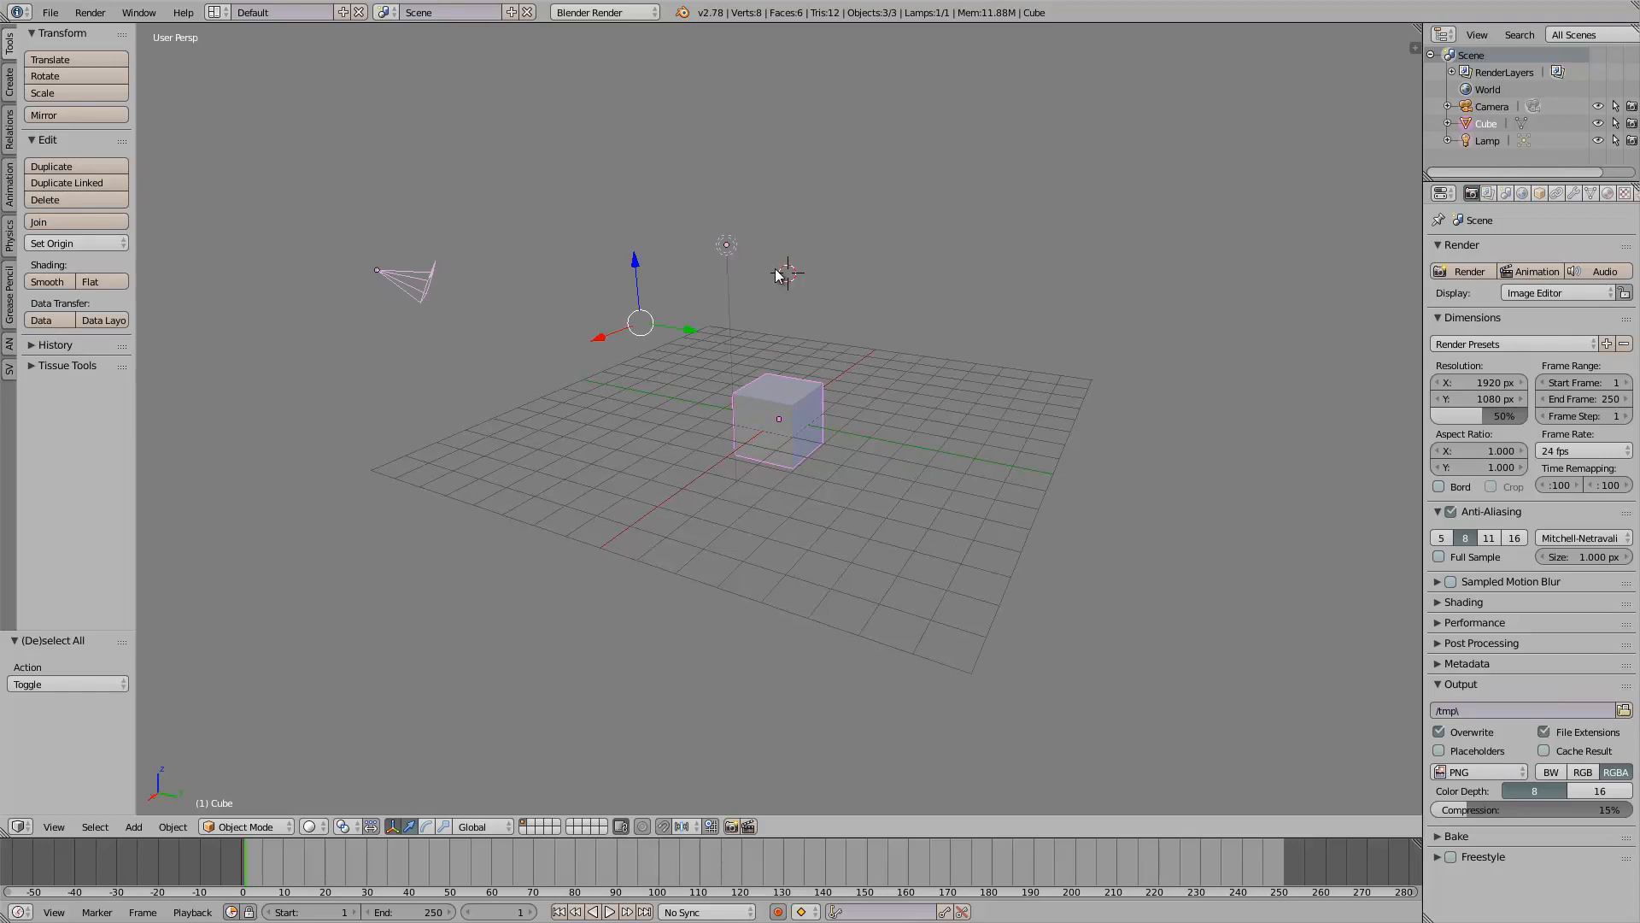
pyautogui.click(214, 11)
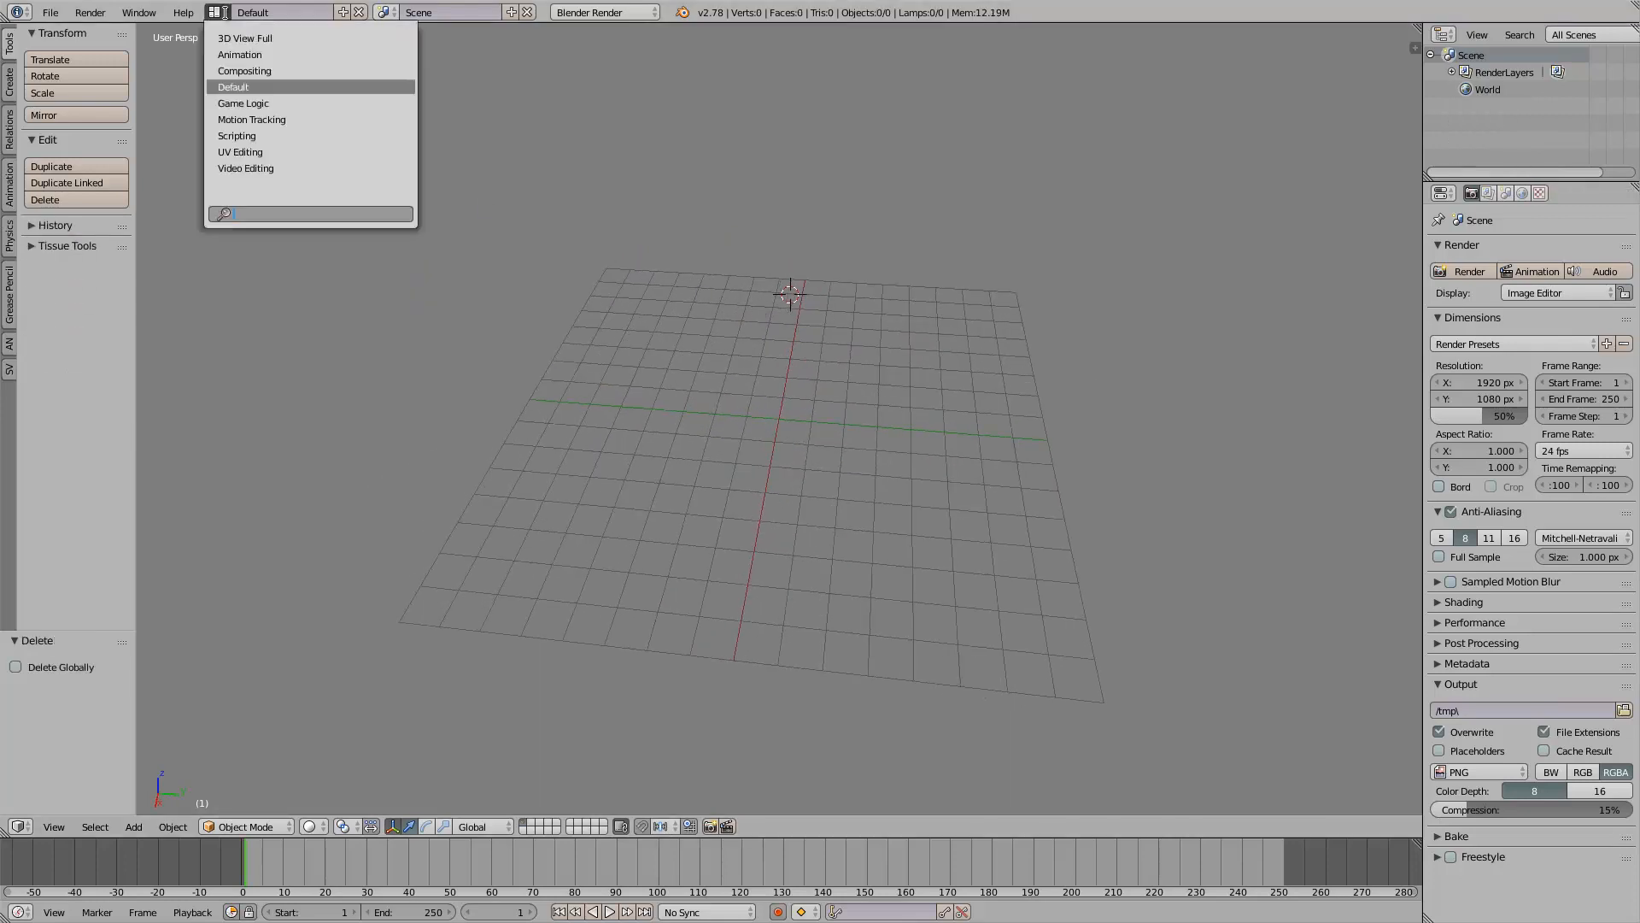
# Step: Switch to the Compositing layout and add a plane mesh to the empty scene
pyautogui.click(243, 70)
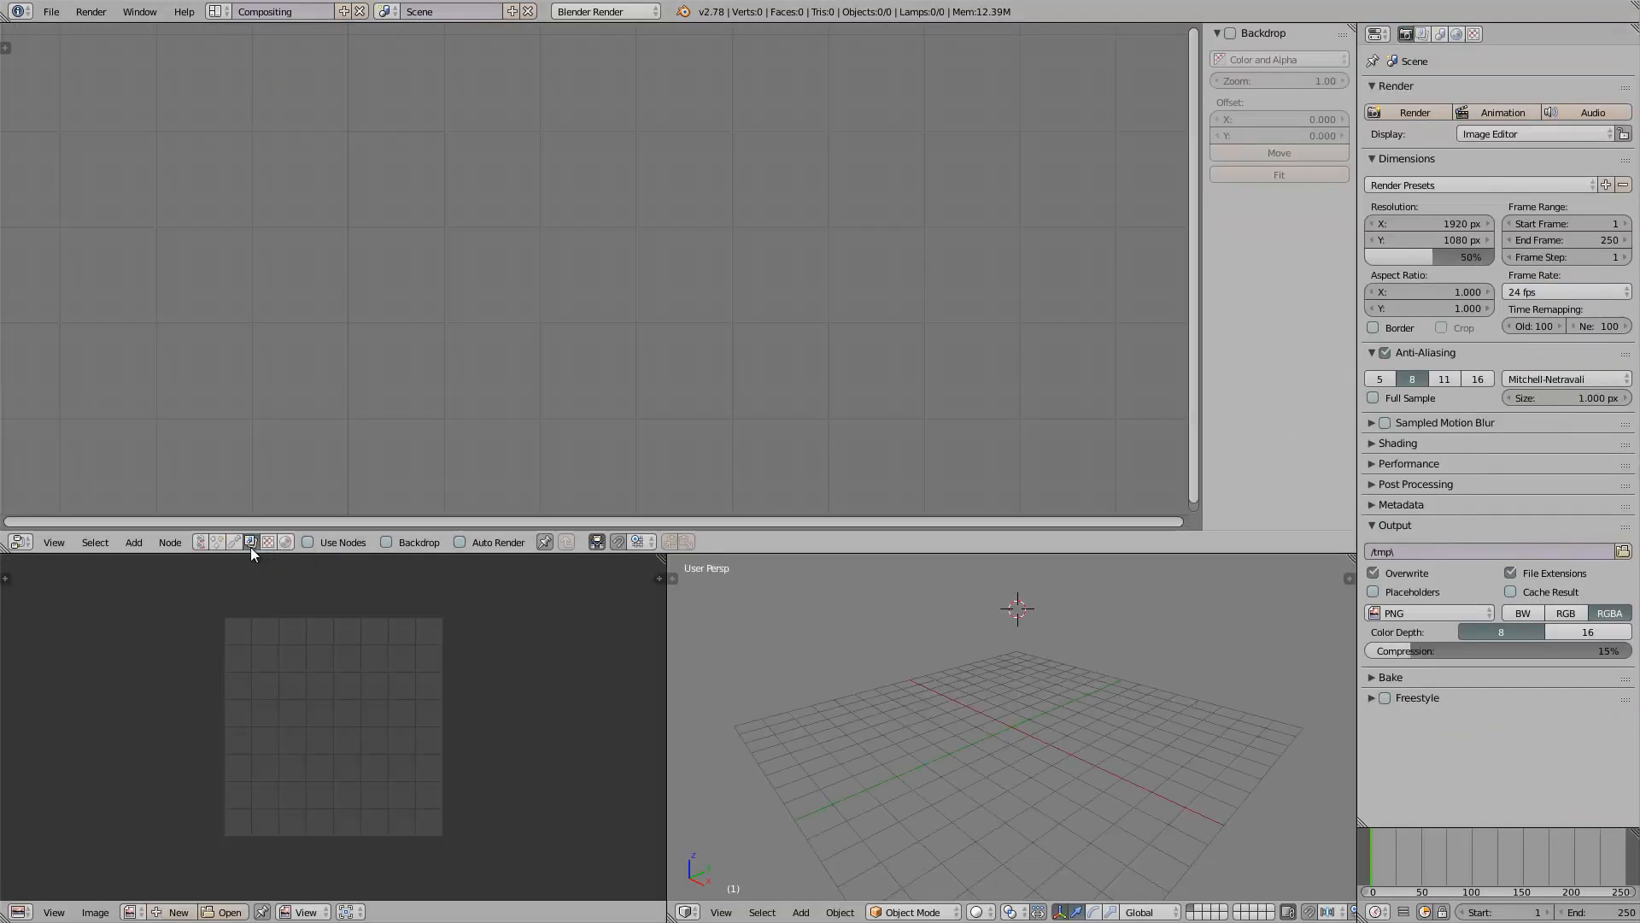
pyautogui.moveTo(234, 541)
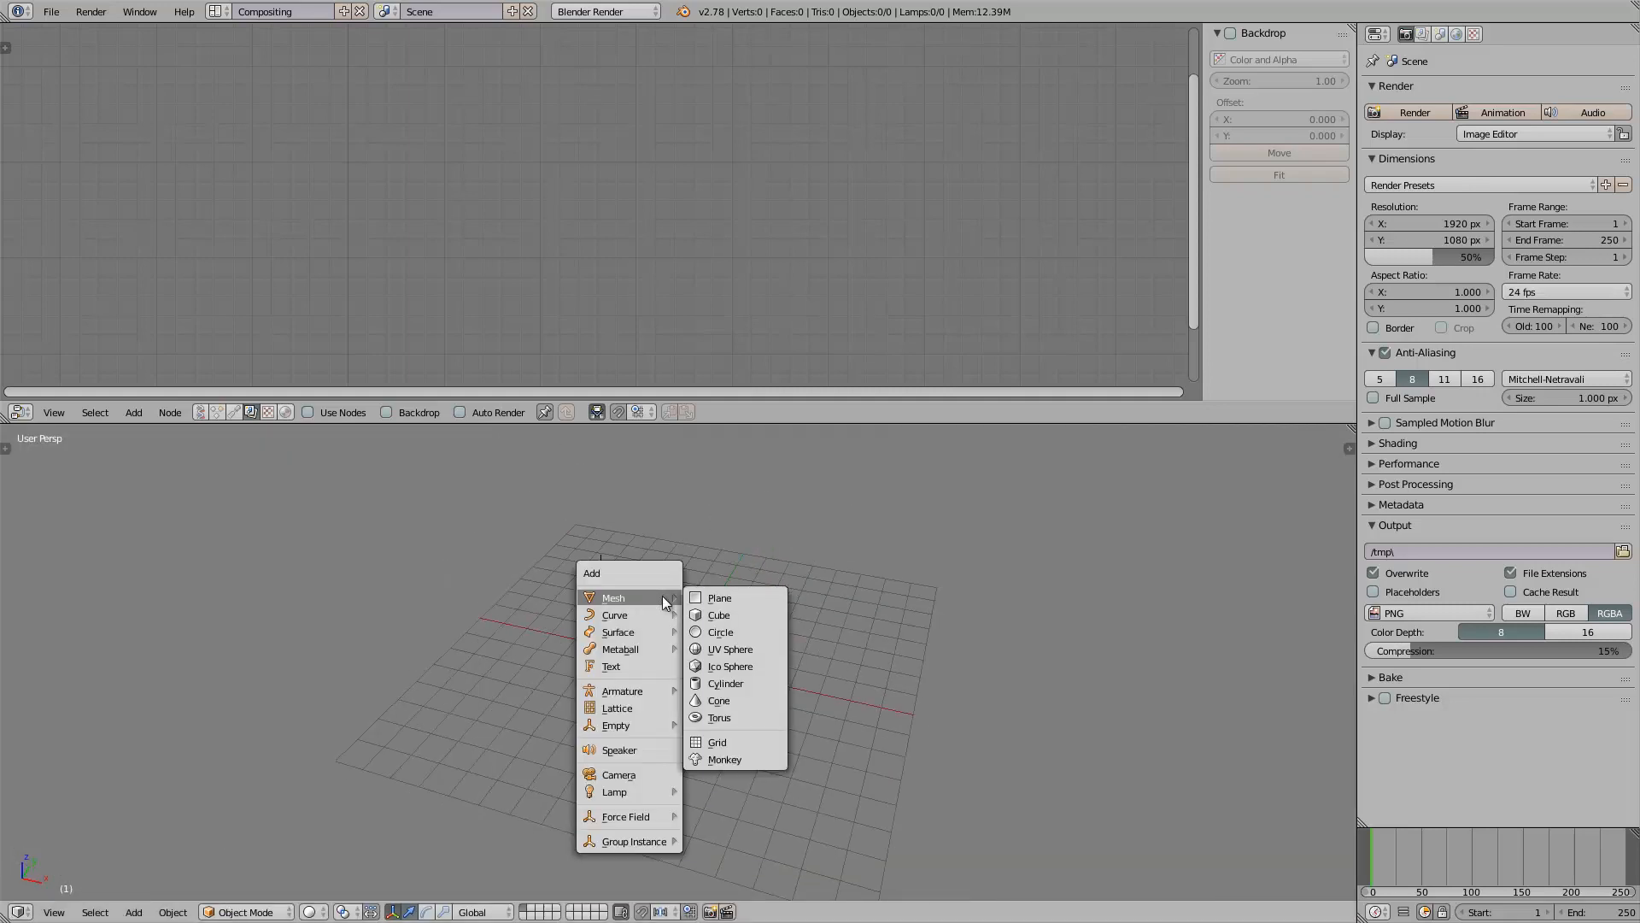
pyautogui.click(719, 597)
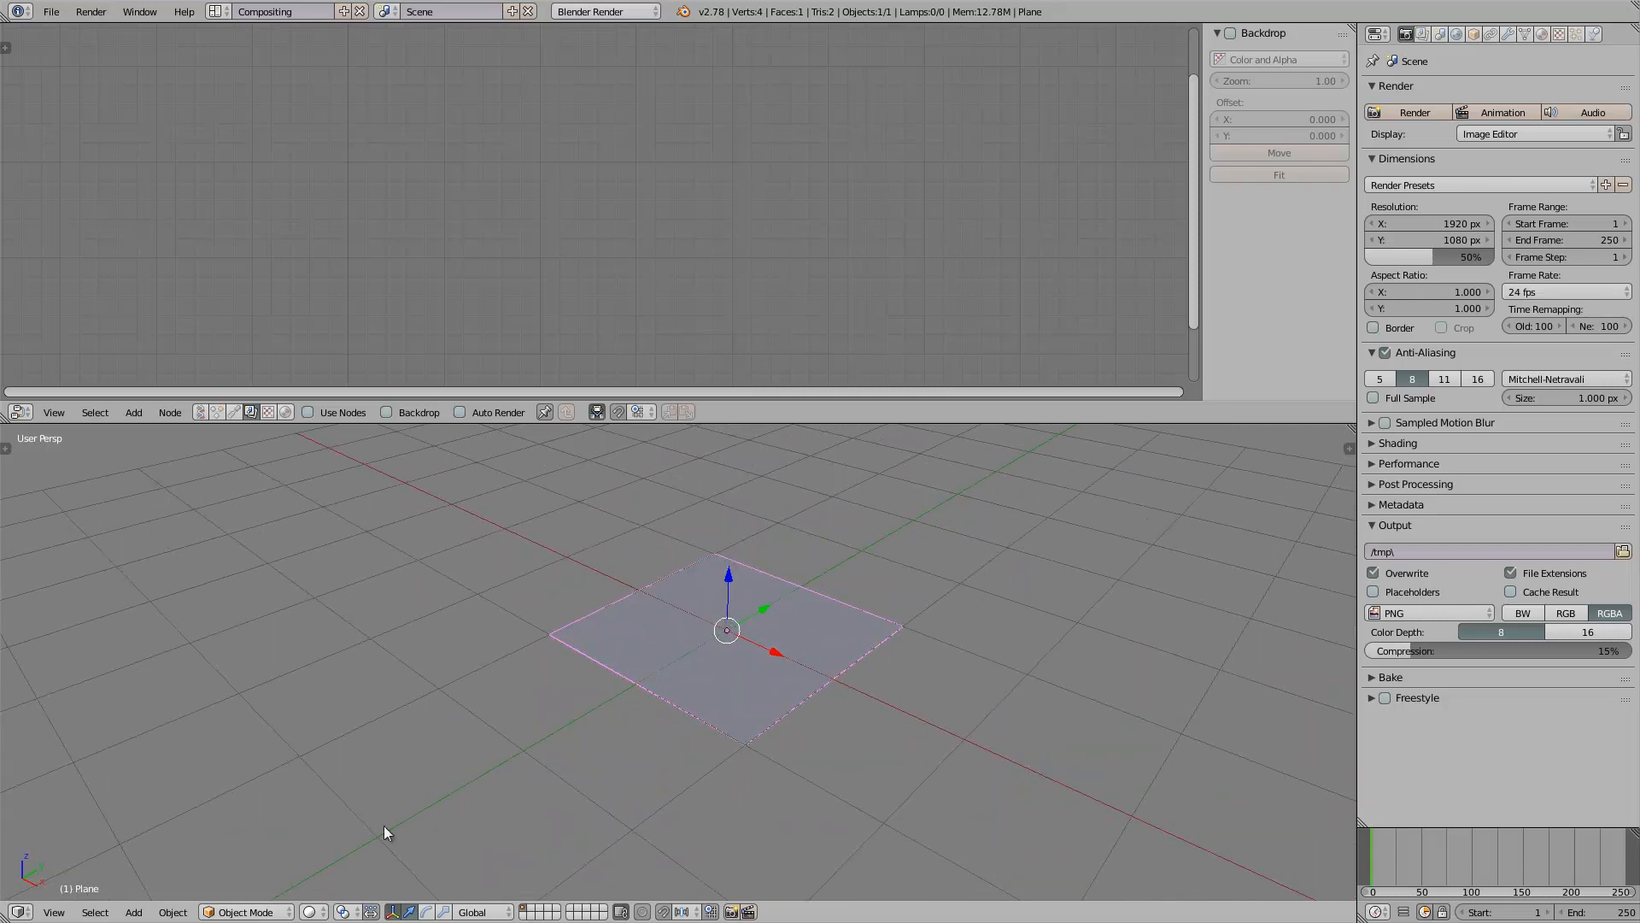
# Step: Sculpt the plane into a crumpled surface in Sculpt Mode with dynamic topology on
pyautogui.click(243, 911)
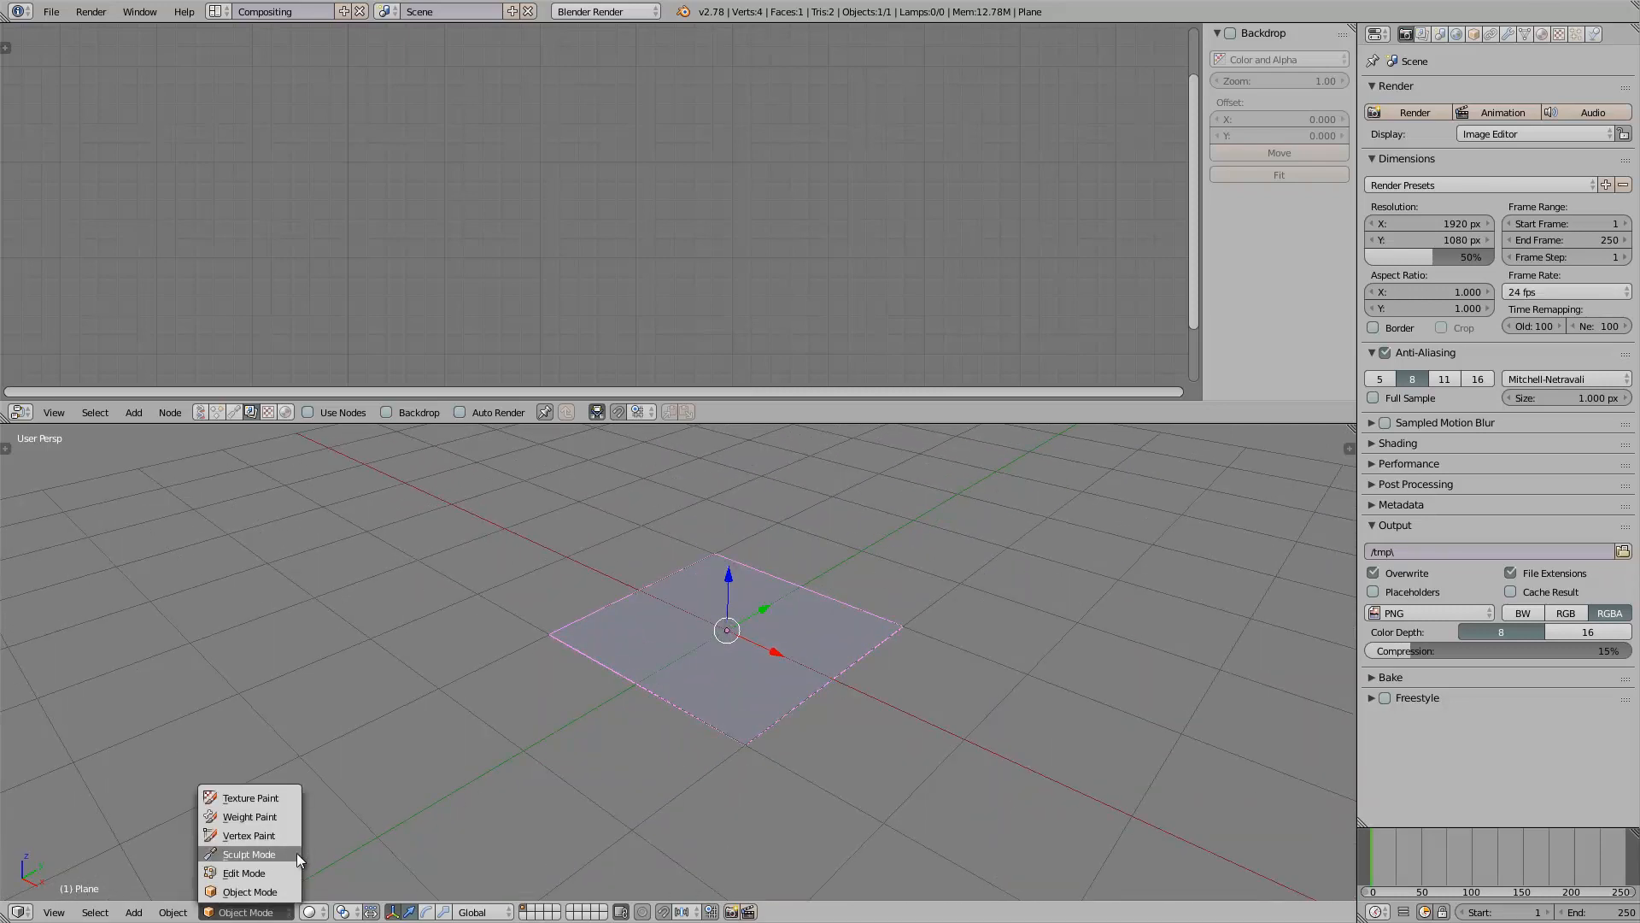
pyautogui.click(248, 854)
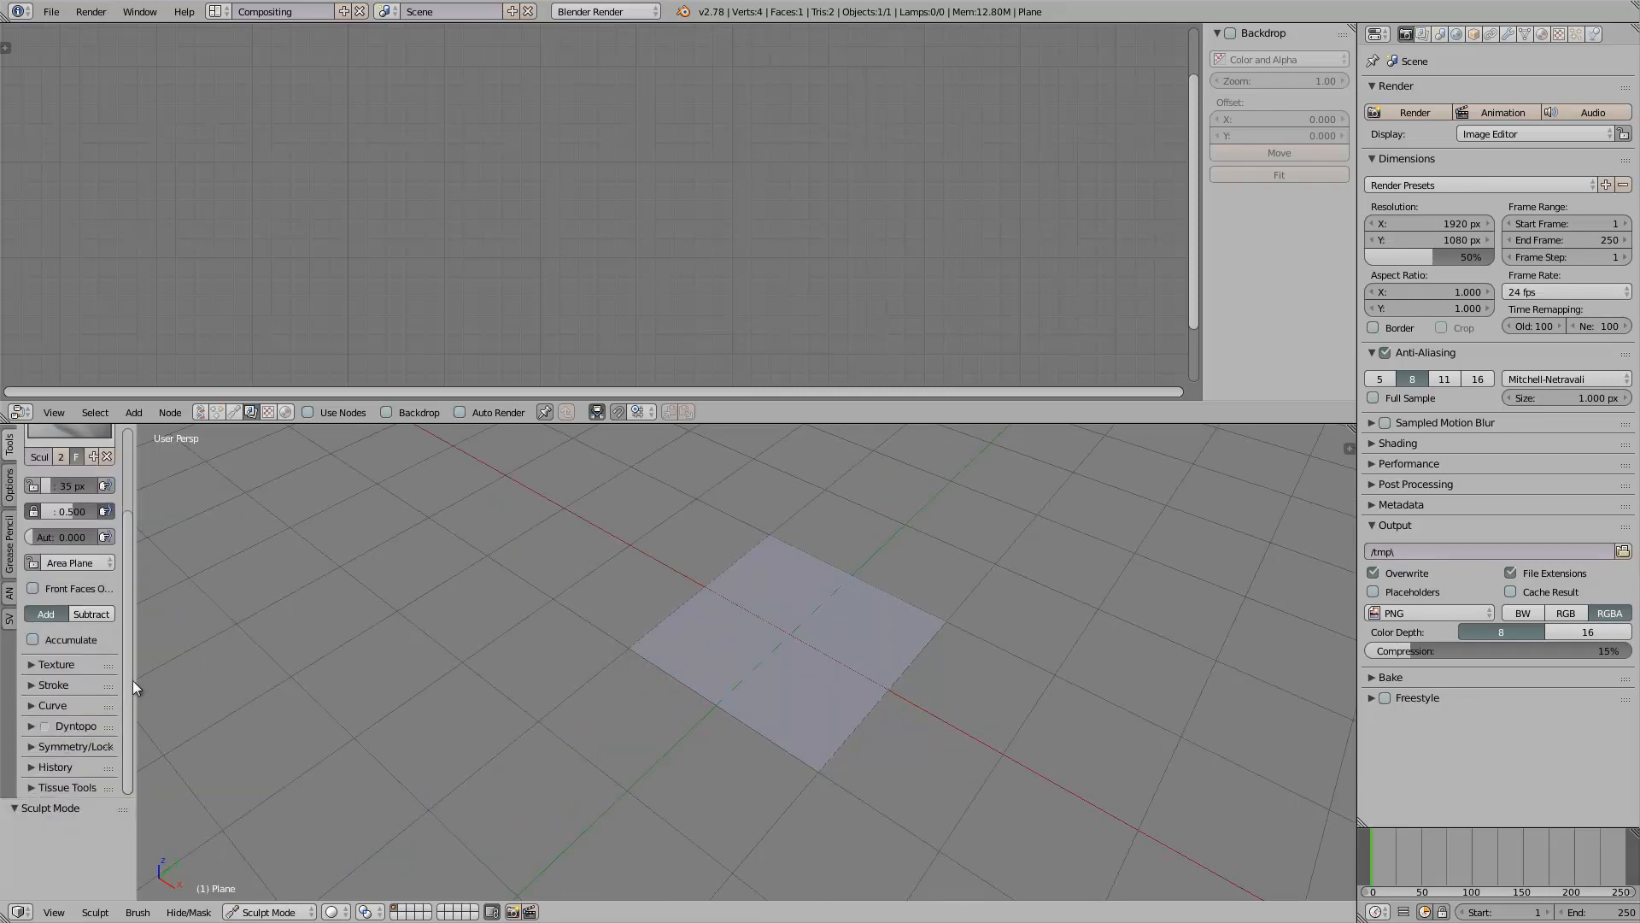
pyautogui.click(44, 726)
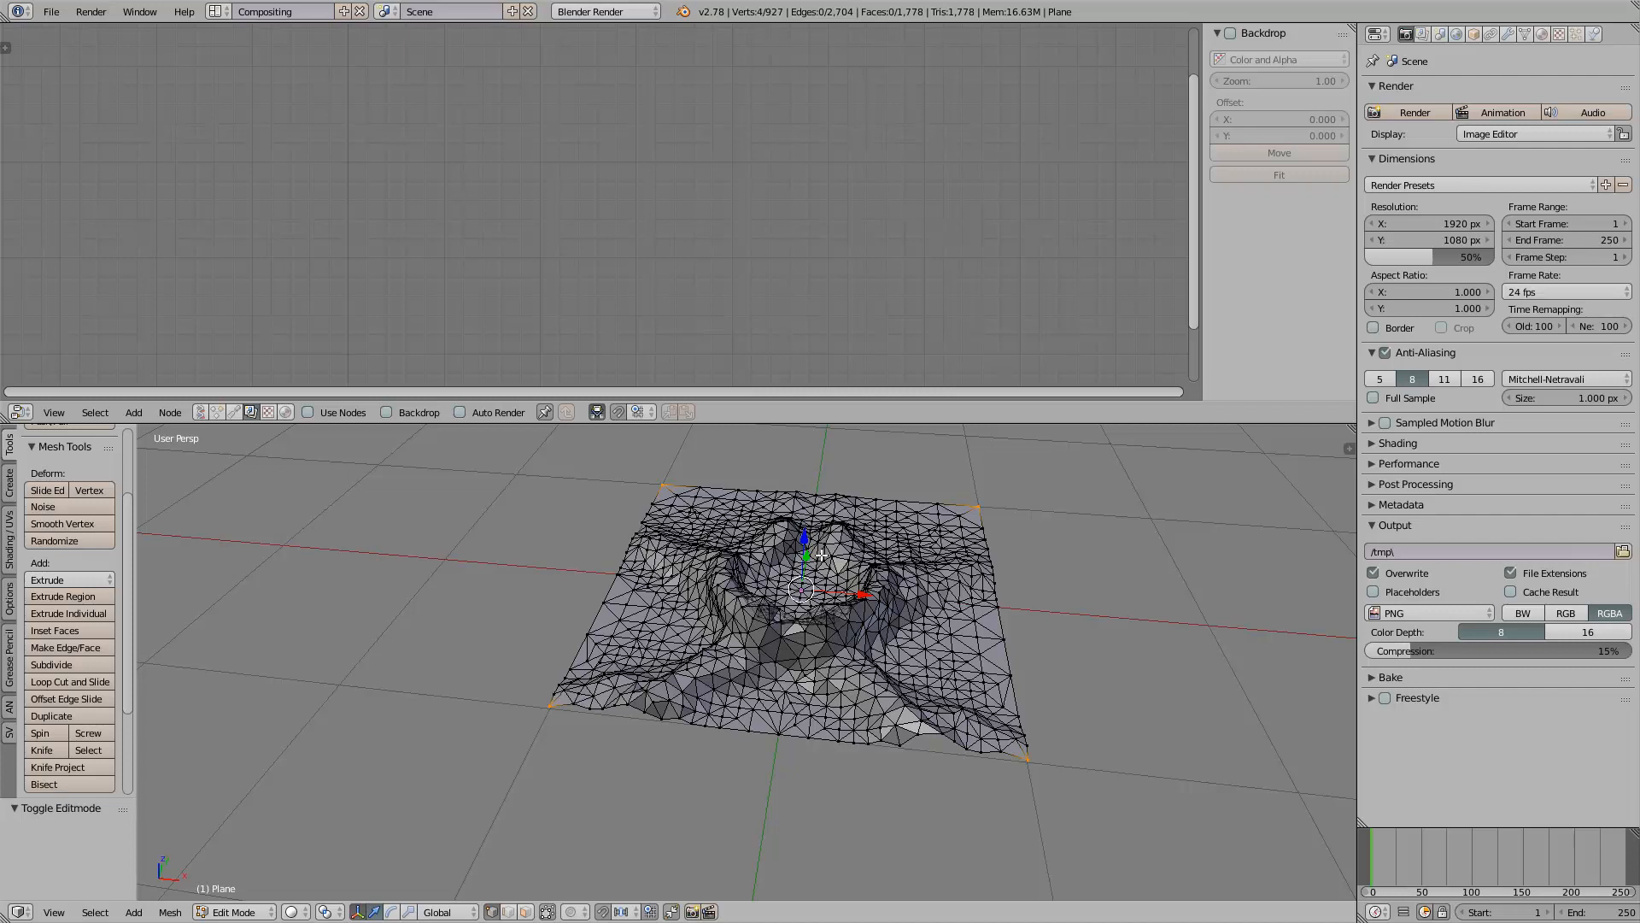
pyautogui.click(234, 912)
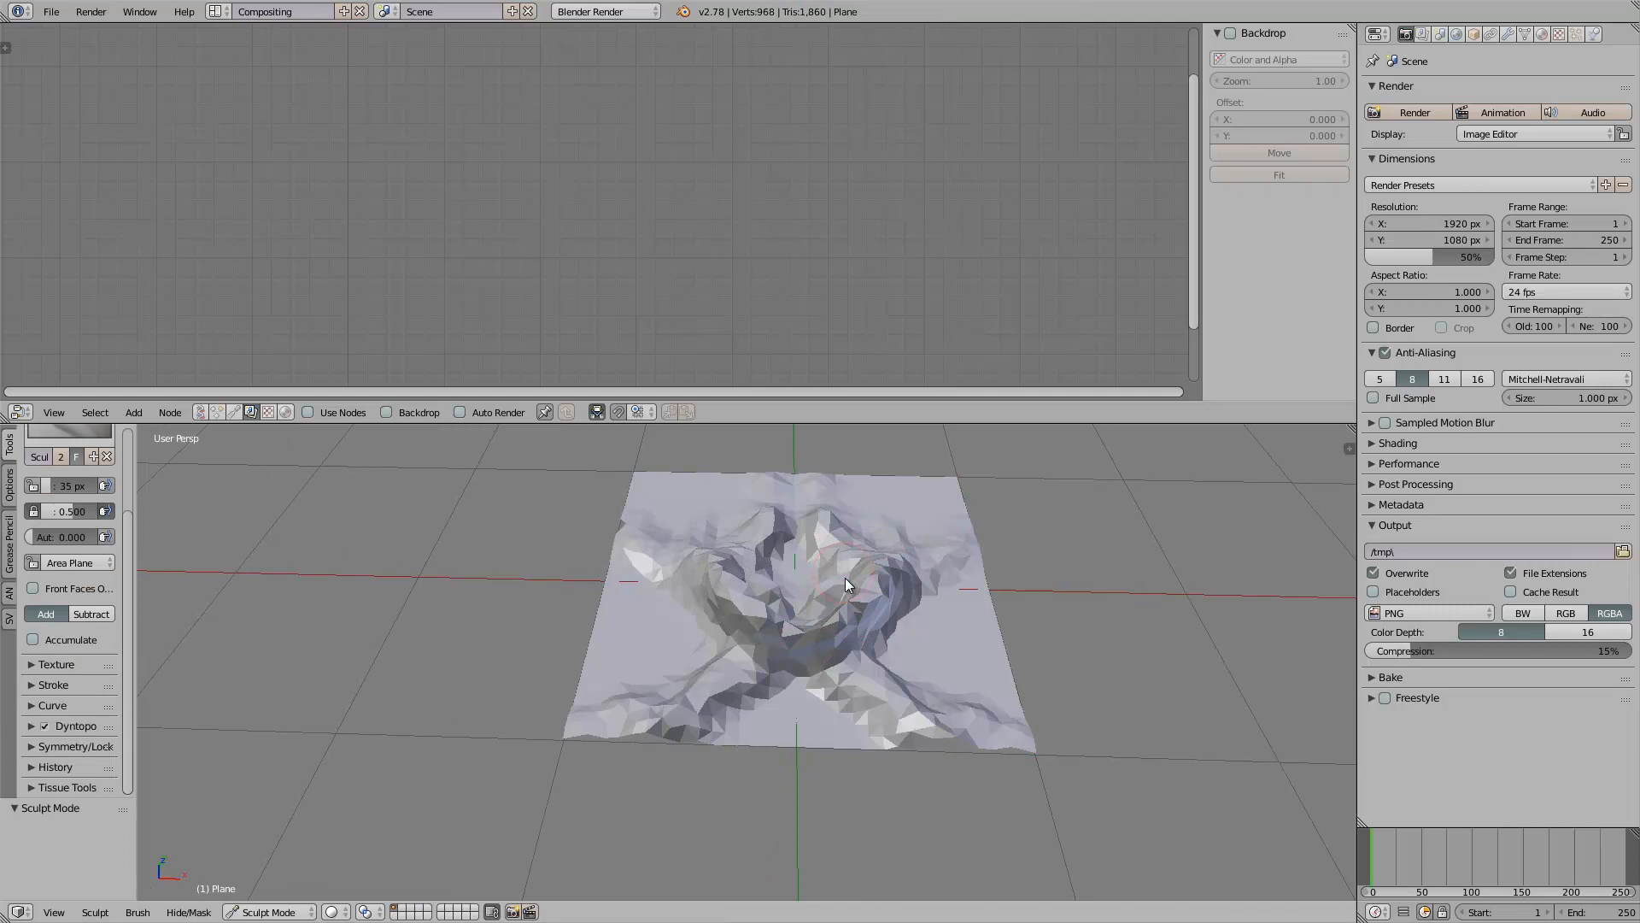
pyautogui.click(847, 583)
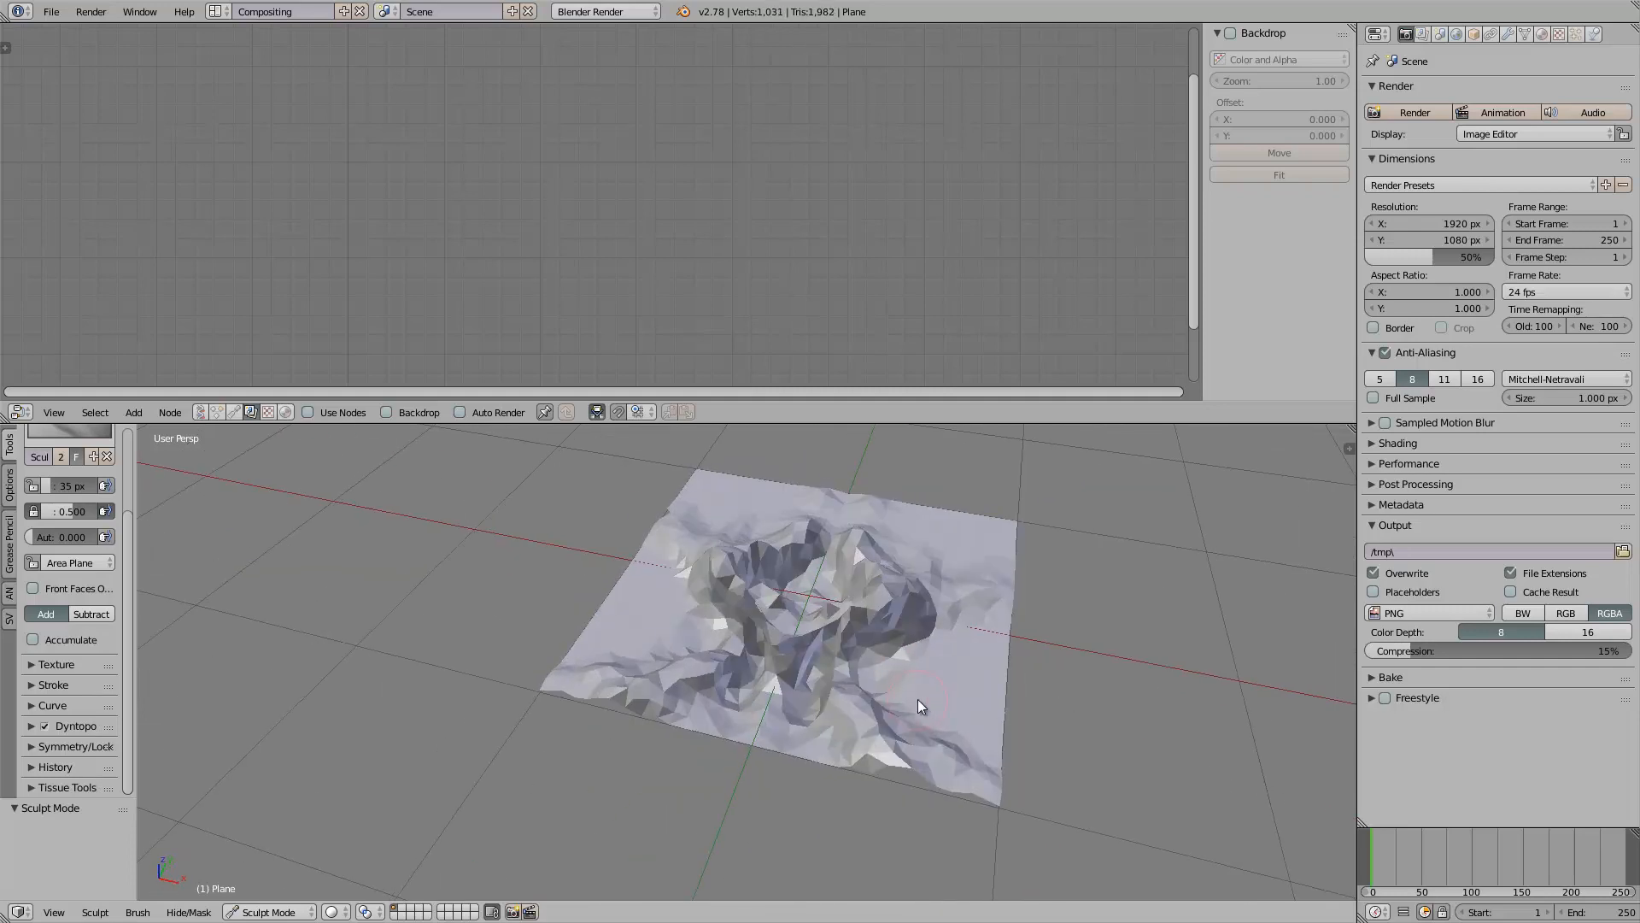
# Step: Return to Object Mode and delete the sculpted plane from the scene
pyautogui.press('Tab')
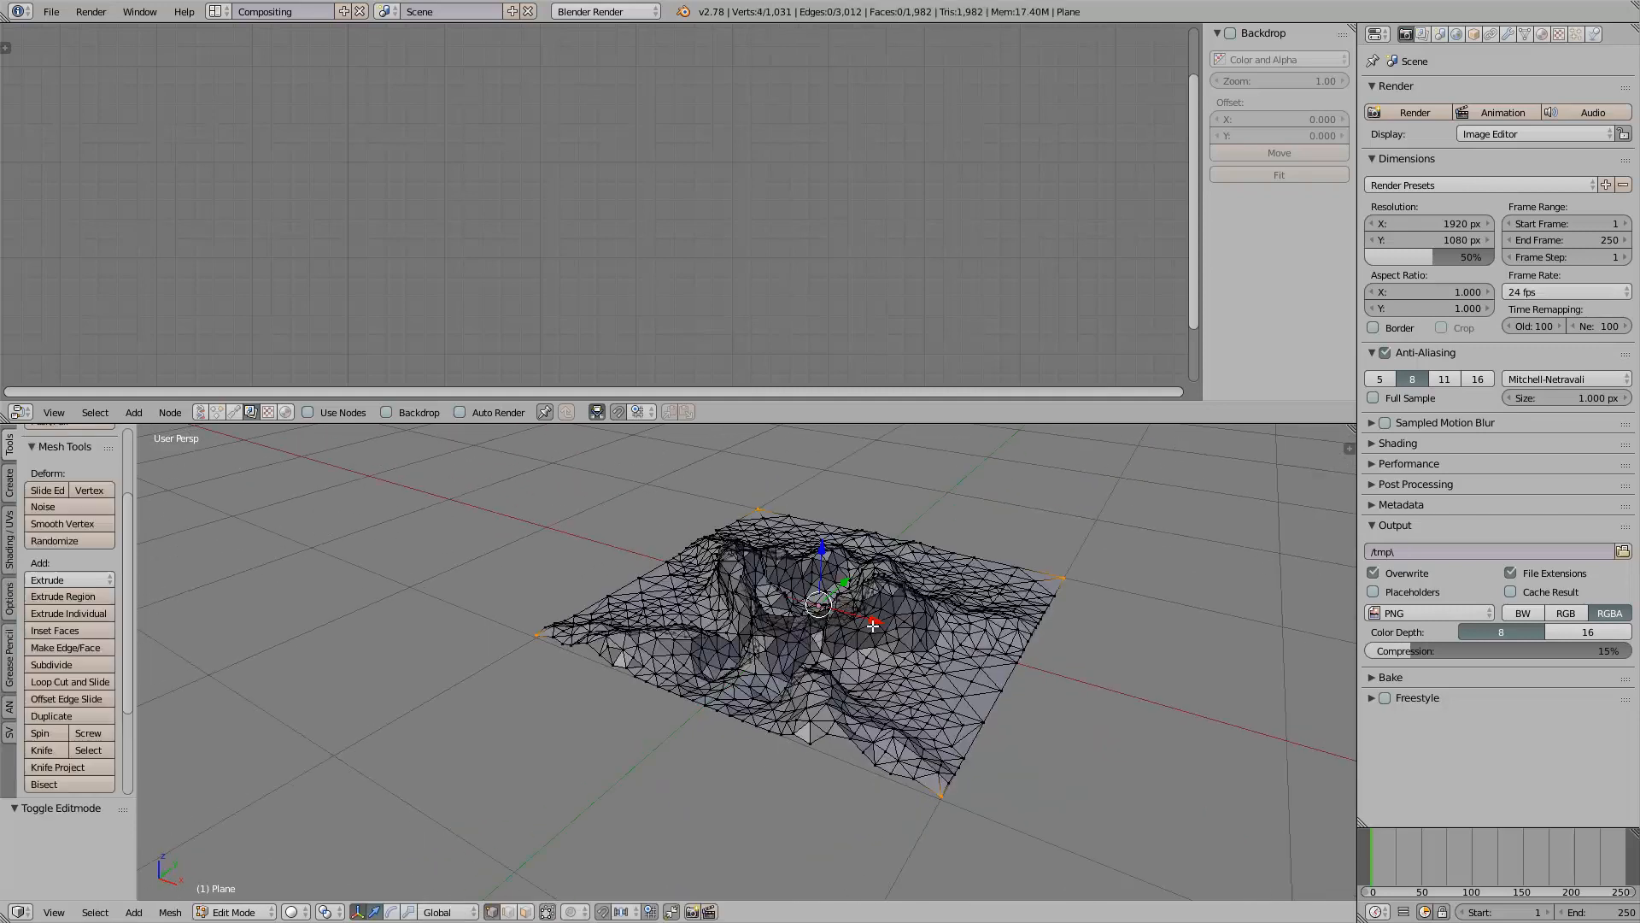
pyautogui.click(236, 911)
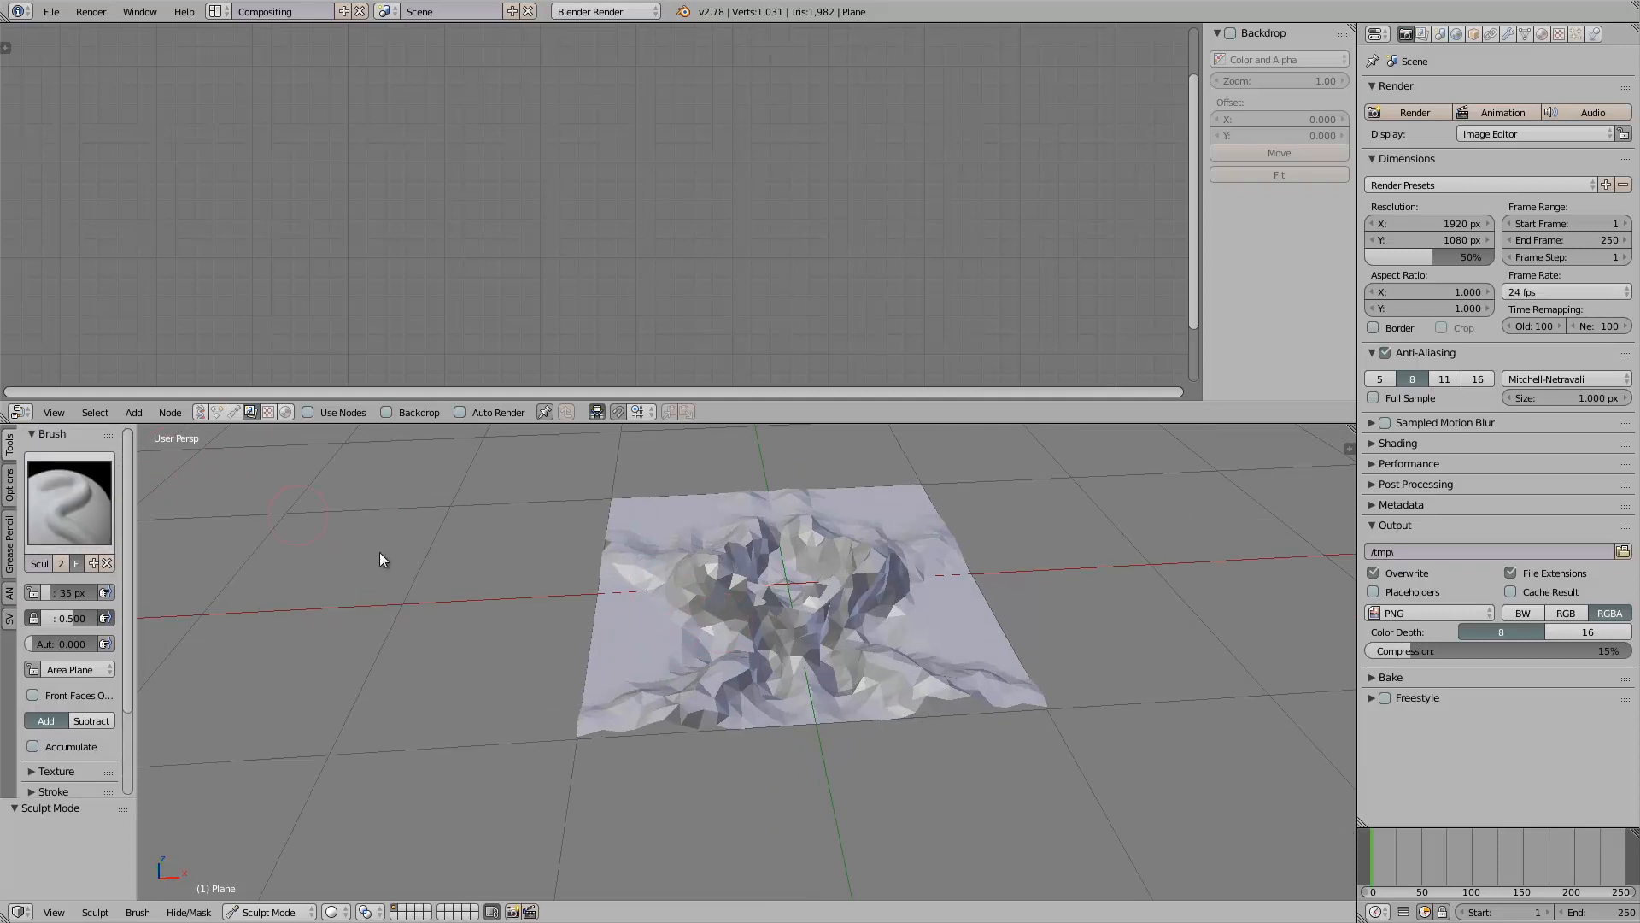
pyautogui.click(266, 912)
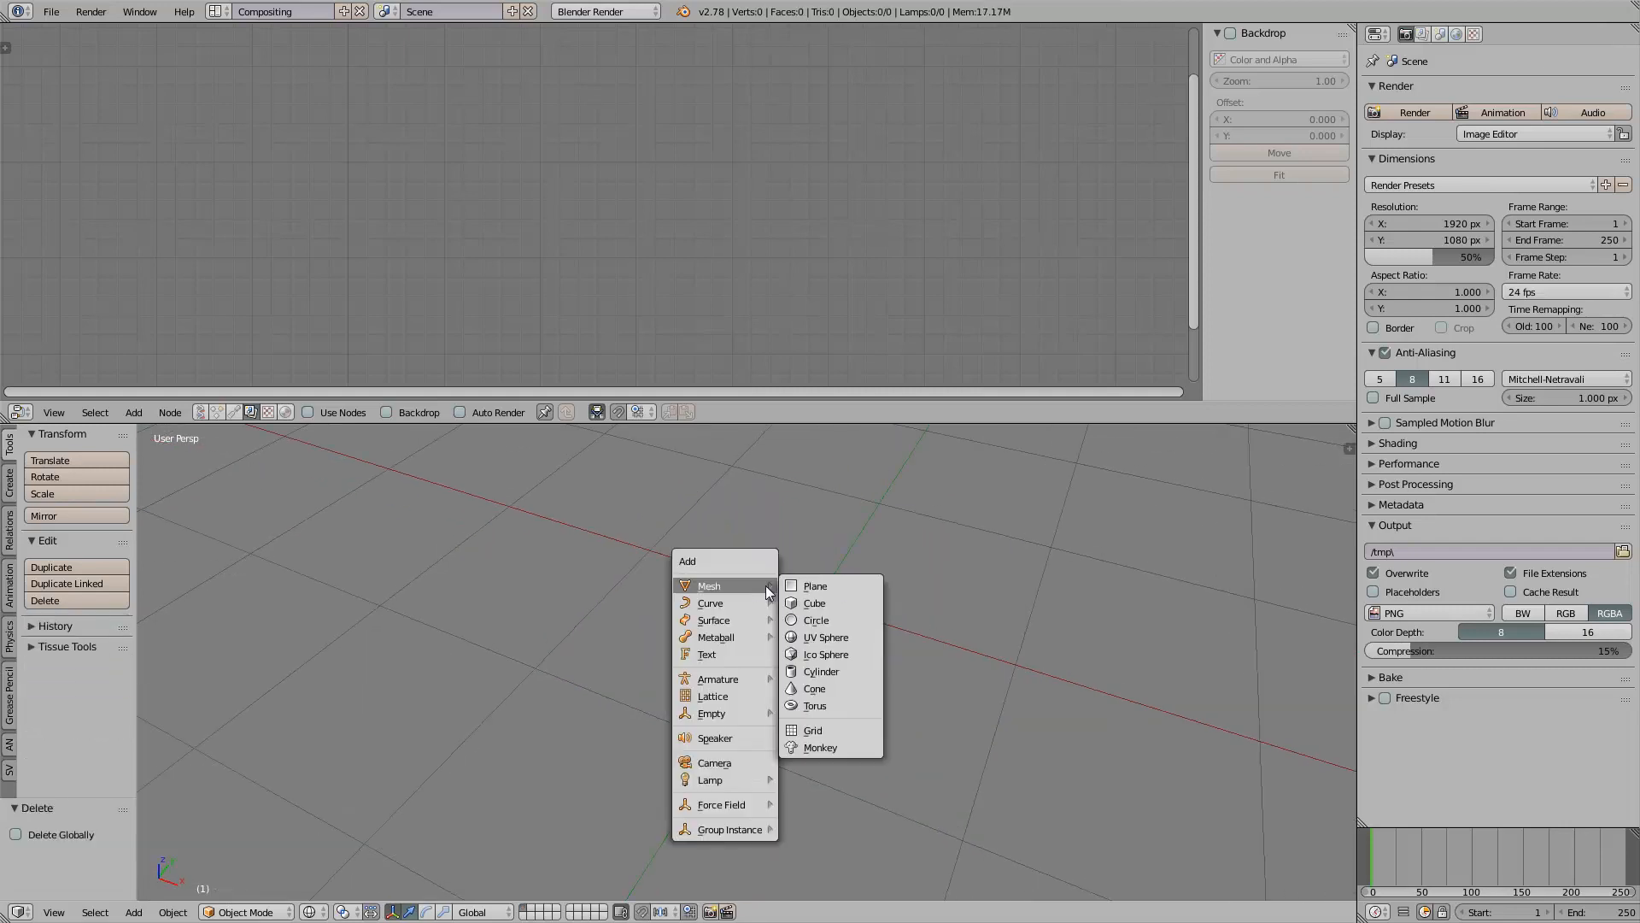
# Step: Add a fresh plane and prepare to change the left area's editor type
pyautogui.click(815, 585)
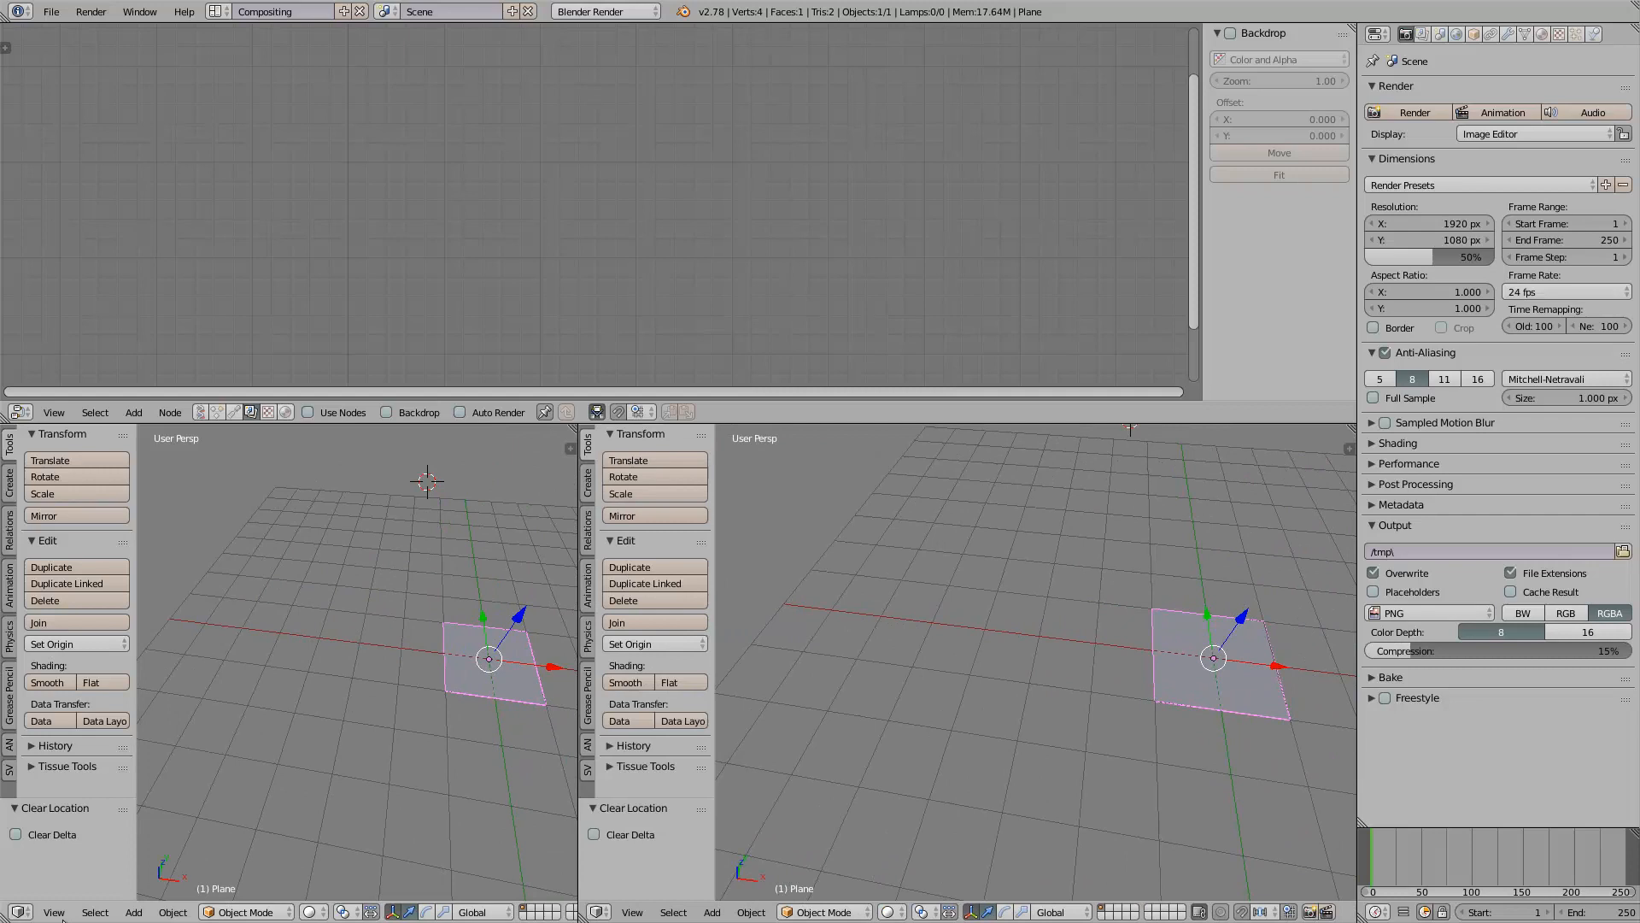
pyautogui.click(17, 911)
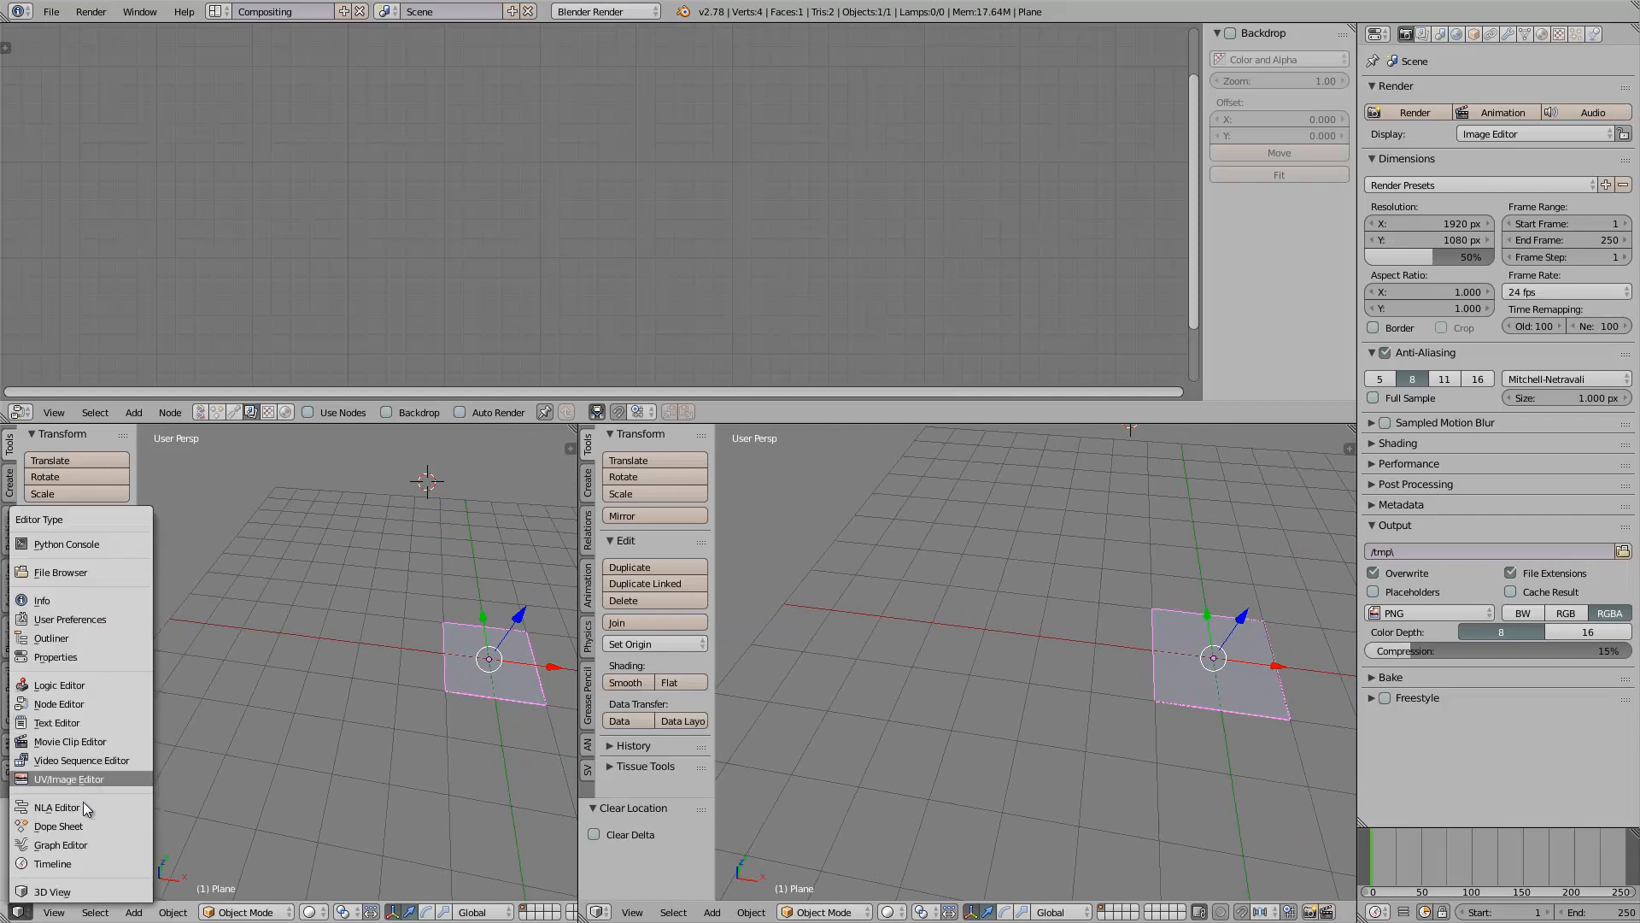
# Step: Make the left area a UV/Image Editor with a new blank image for the spiral
pyautogui.click(67, 778)
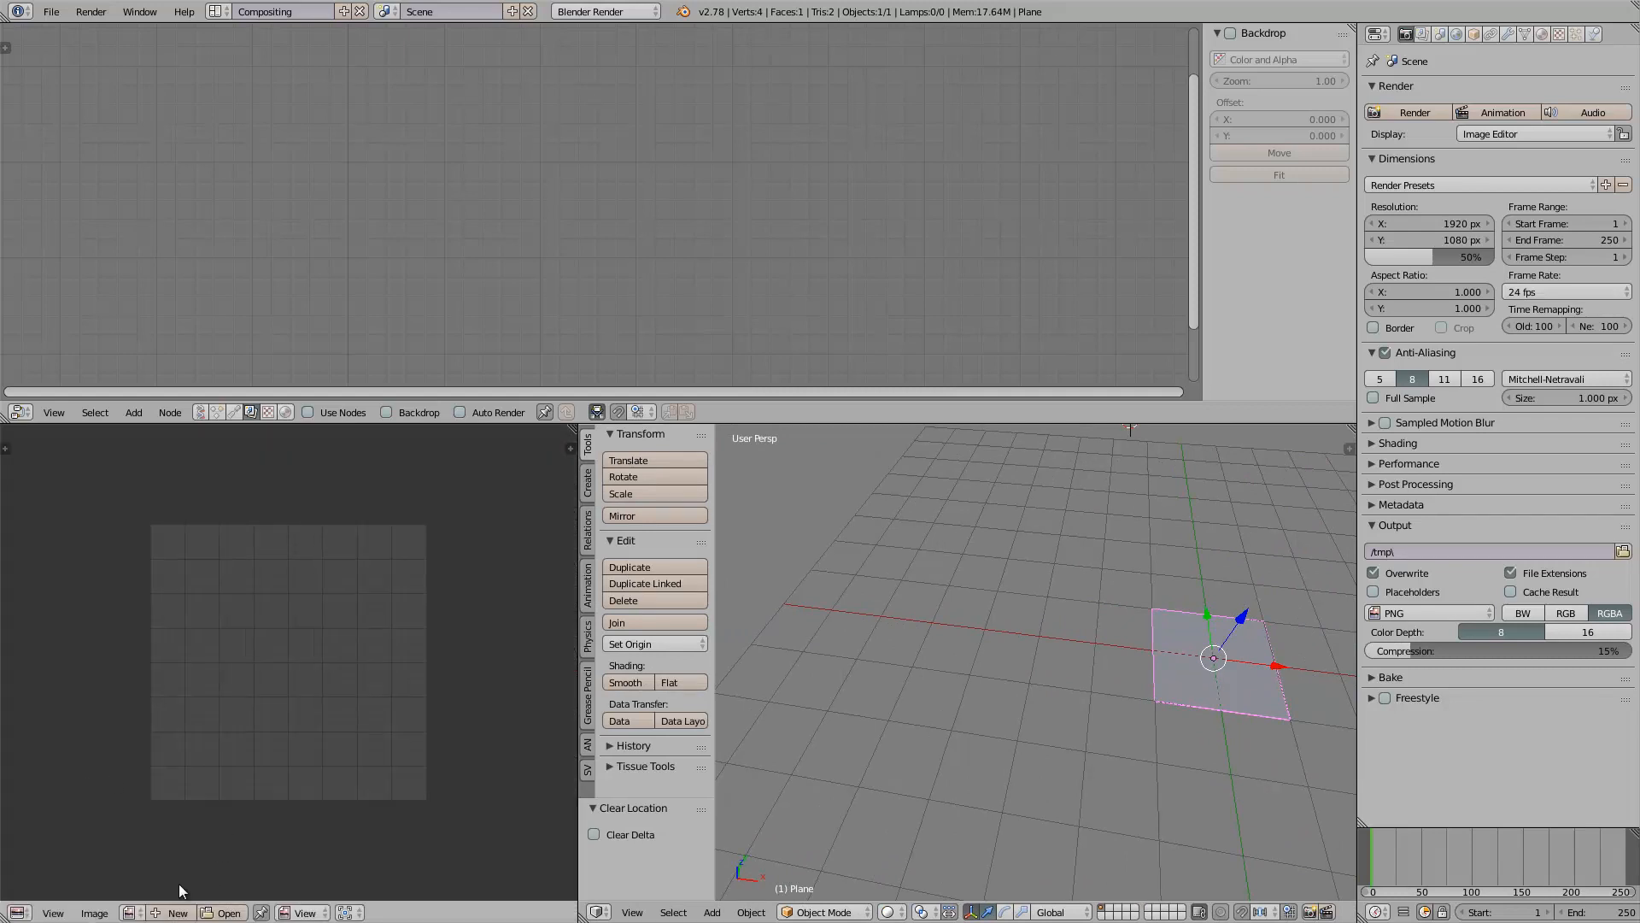
pyautogui.click(176, 912)
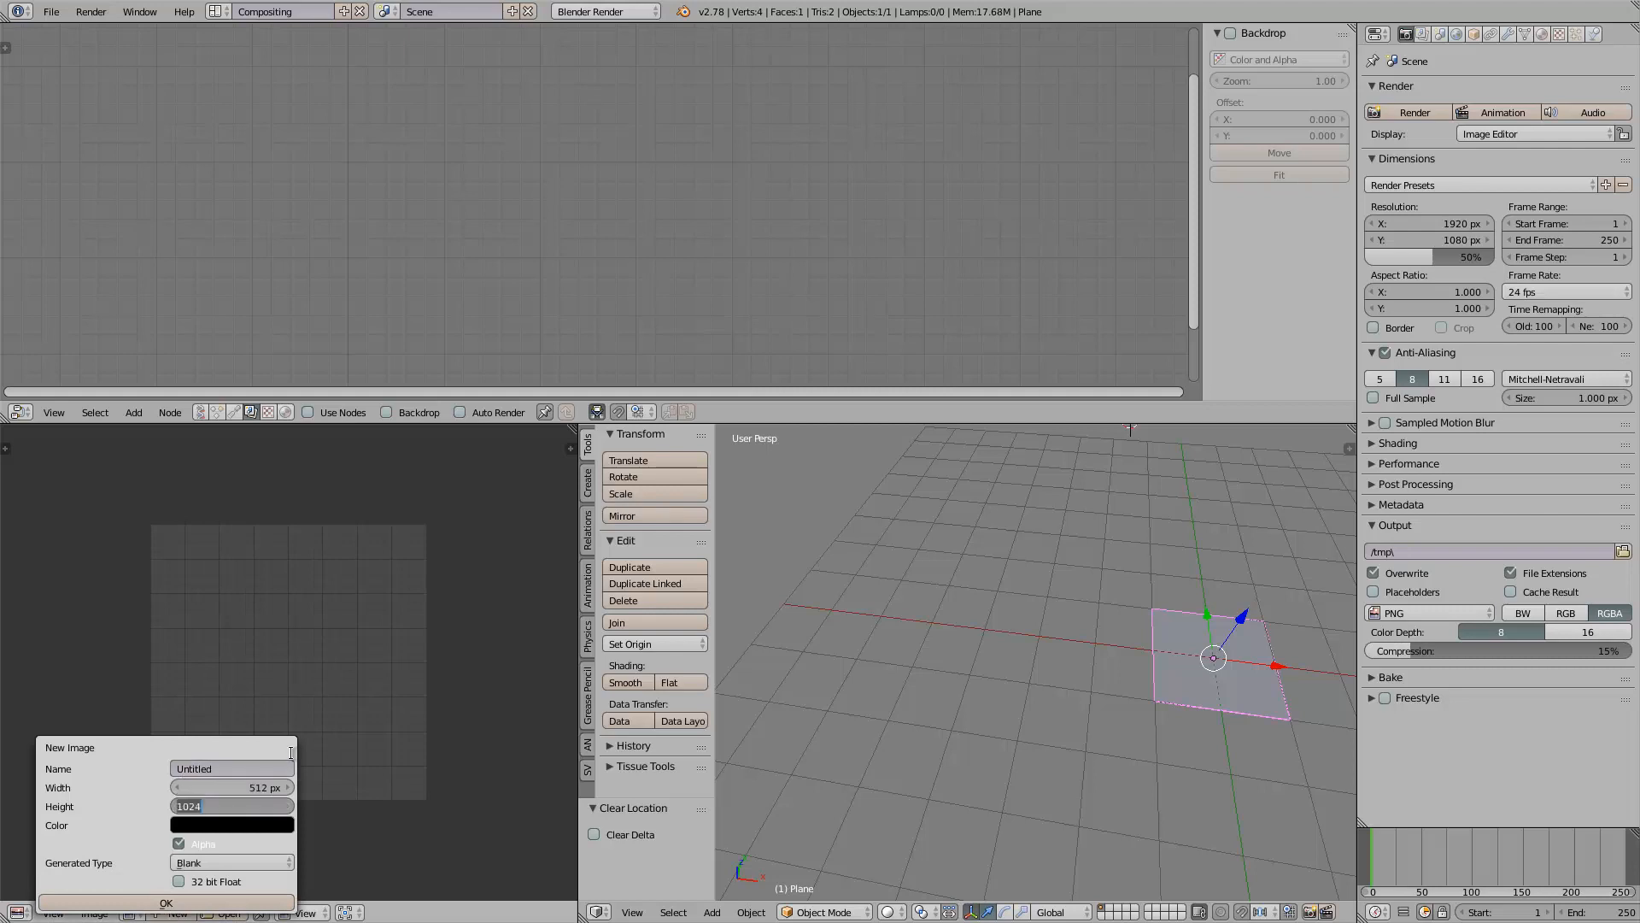
pyautogui.click(164, 902)
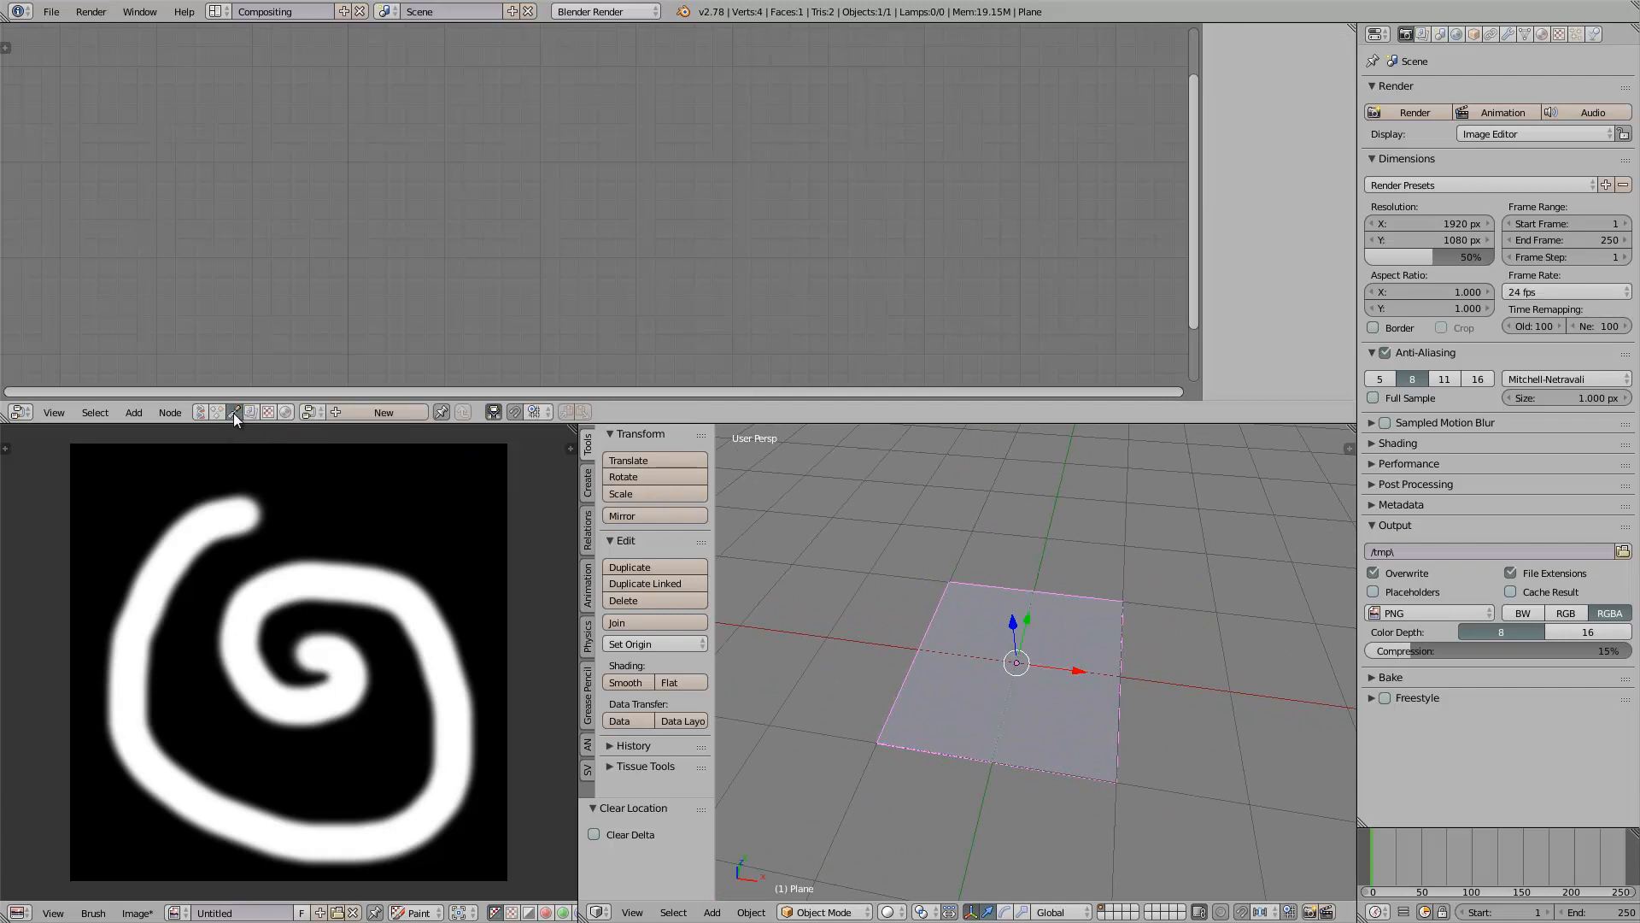
# Step: Create a new Sverchok node tree with Get Texture and Displace nodes
pyautogui.click(215, 411)
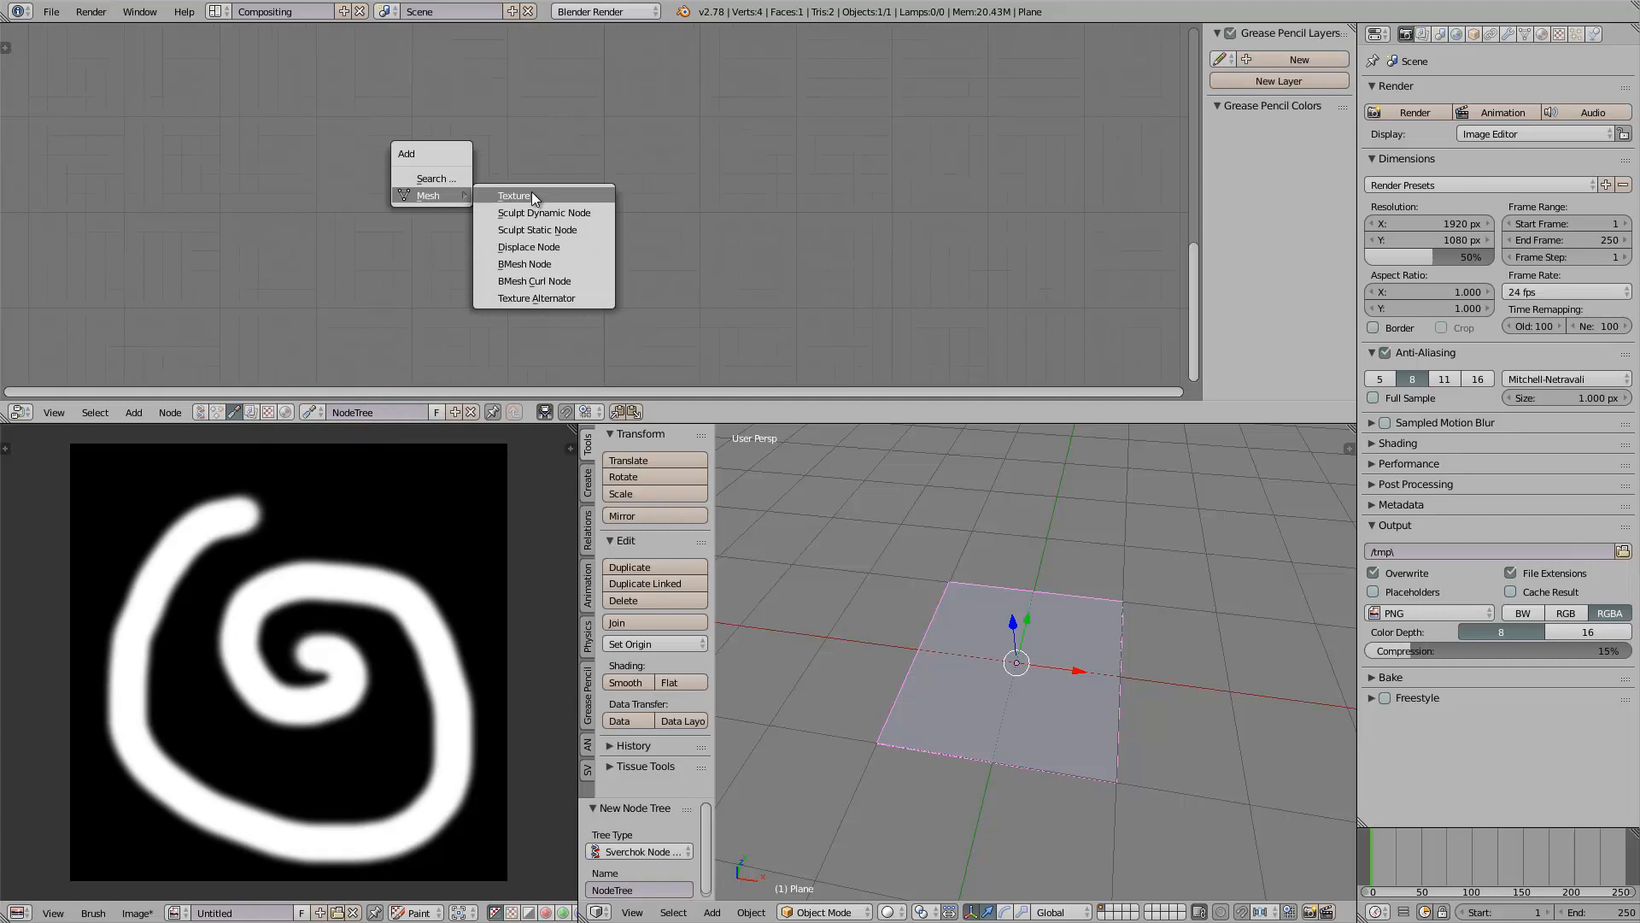
pyautogui.moveTo(536, 229)
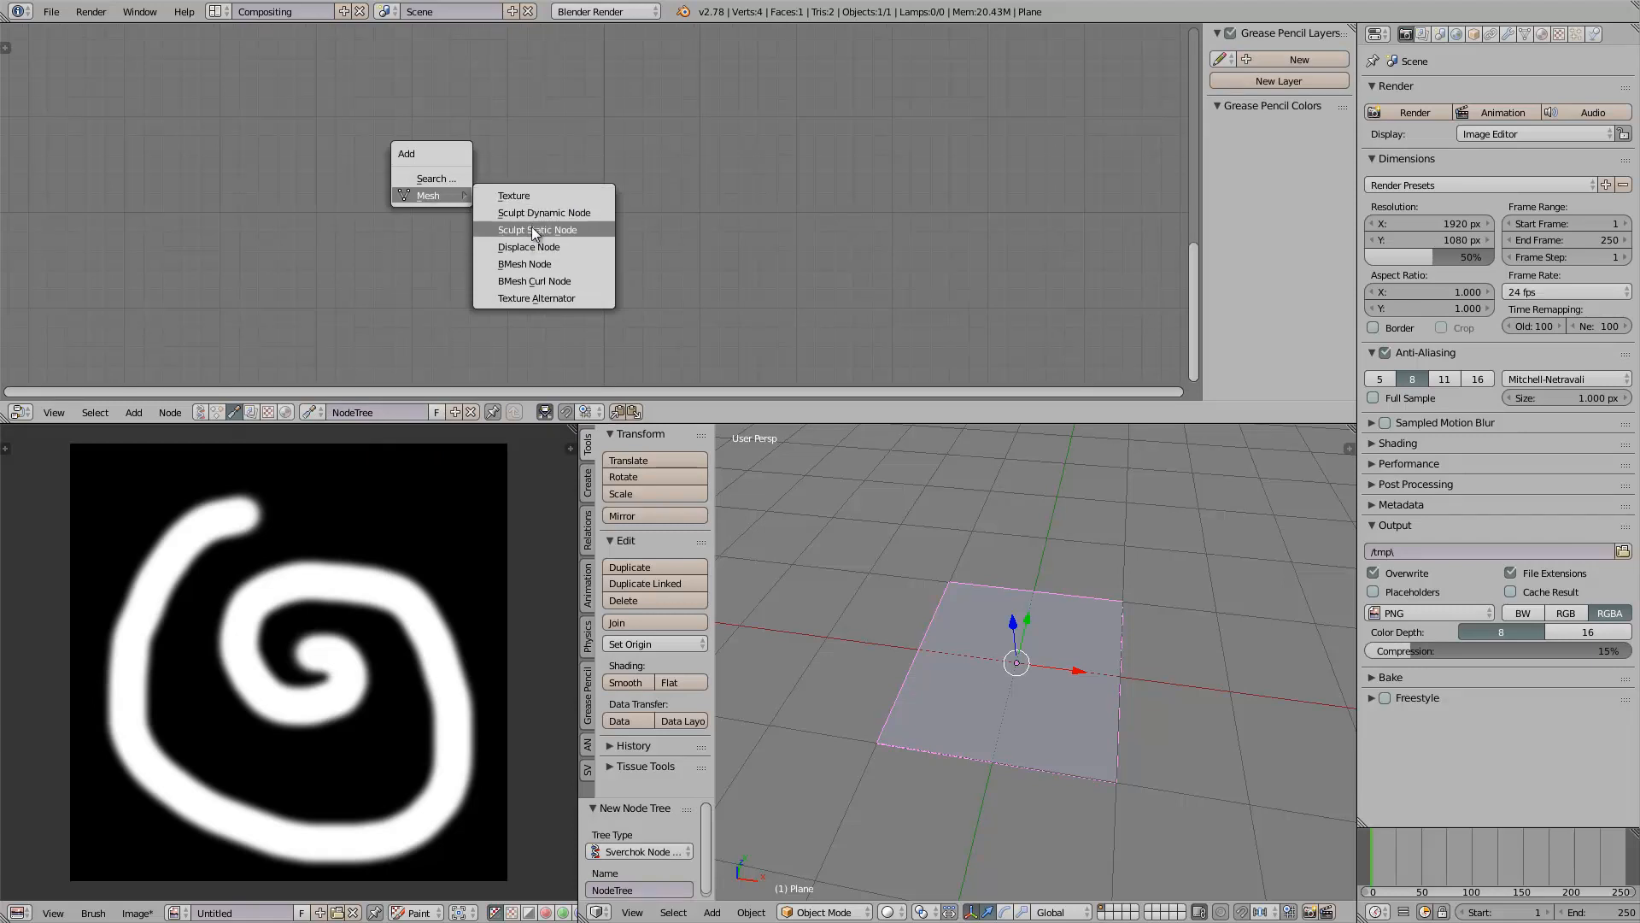
pyautogui.moveTo(513, 195)
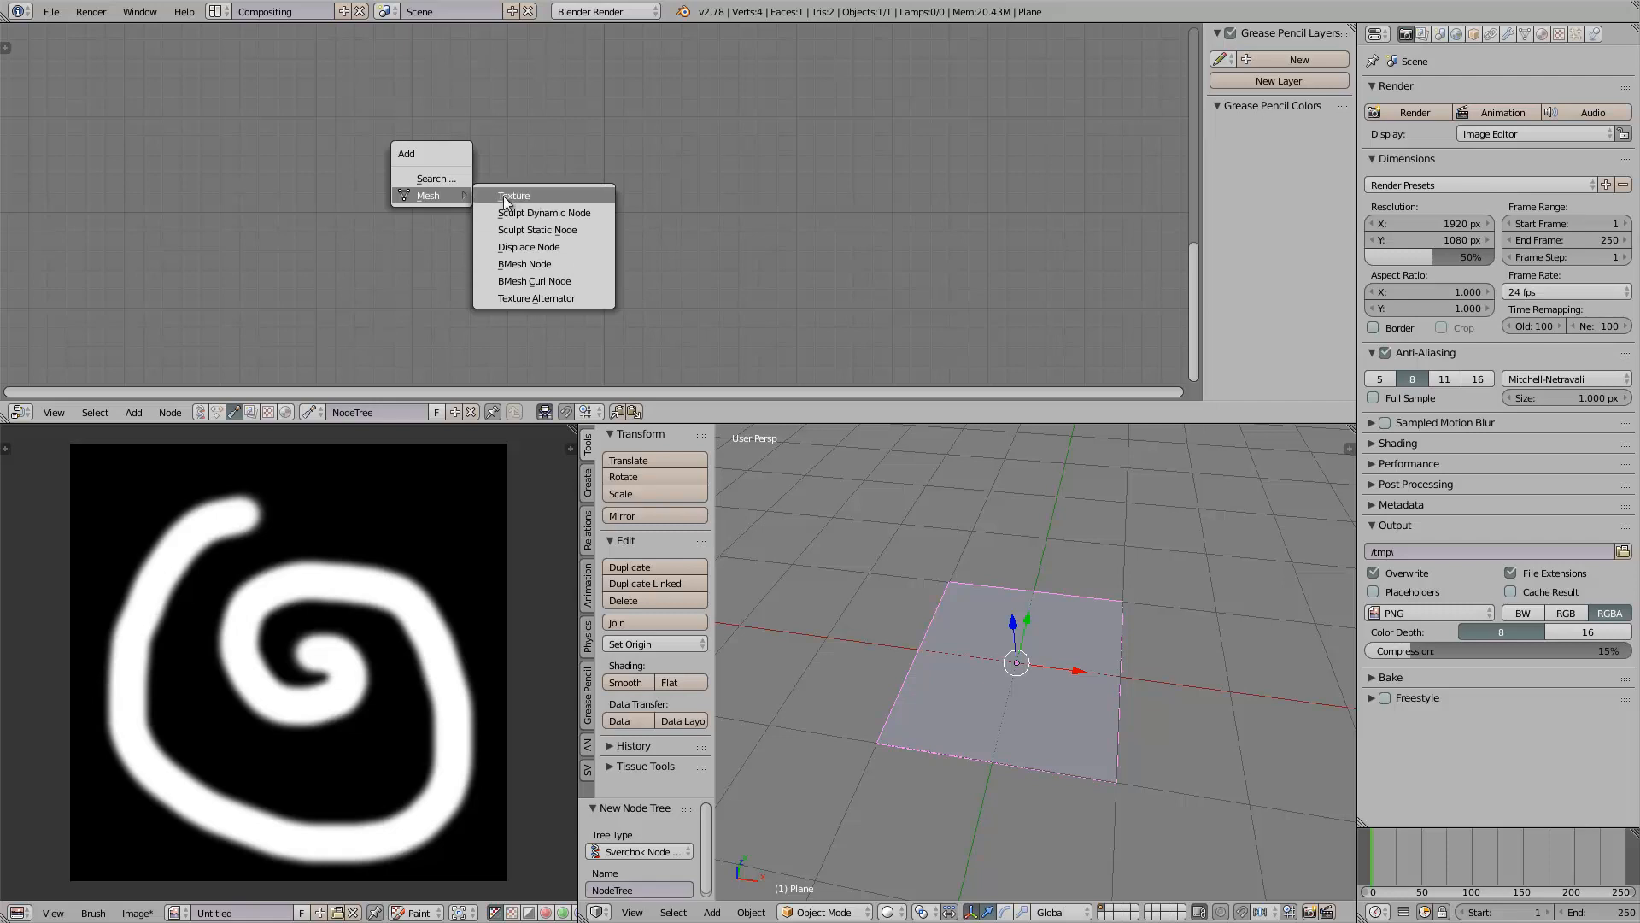
pyautogui.click(514, 195)
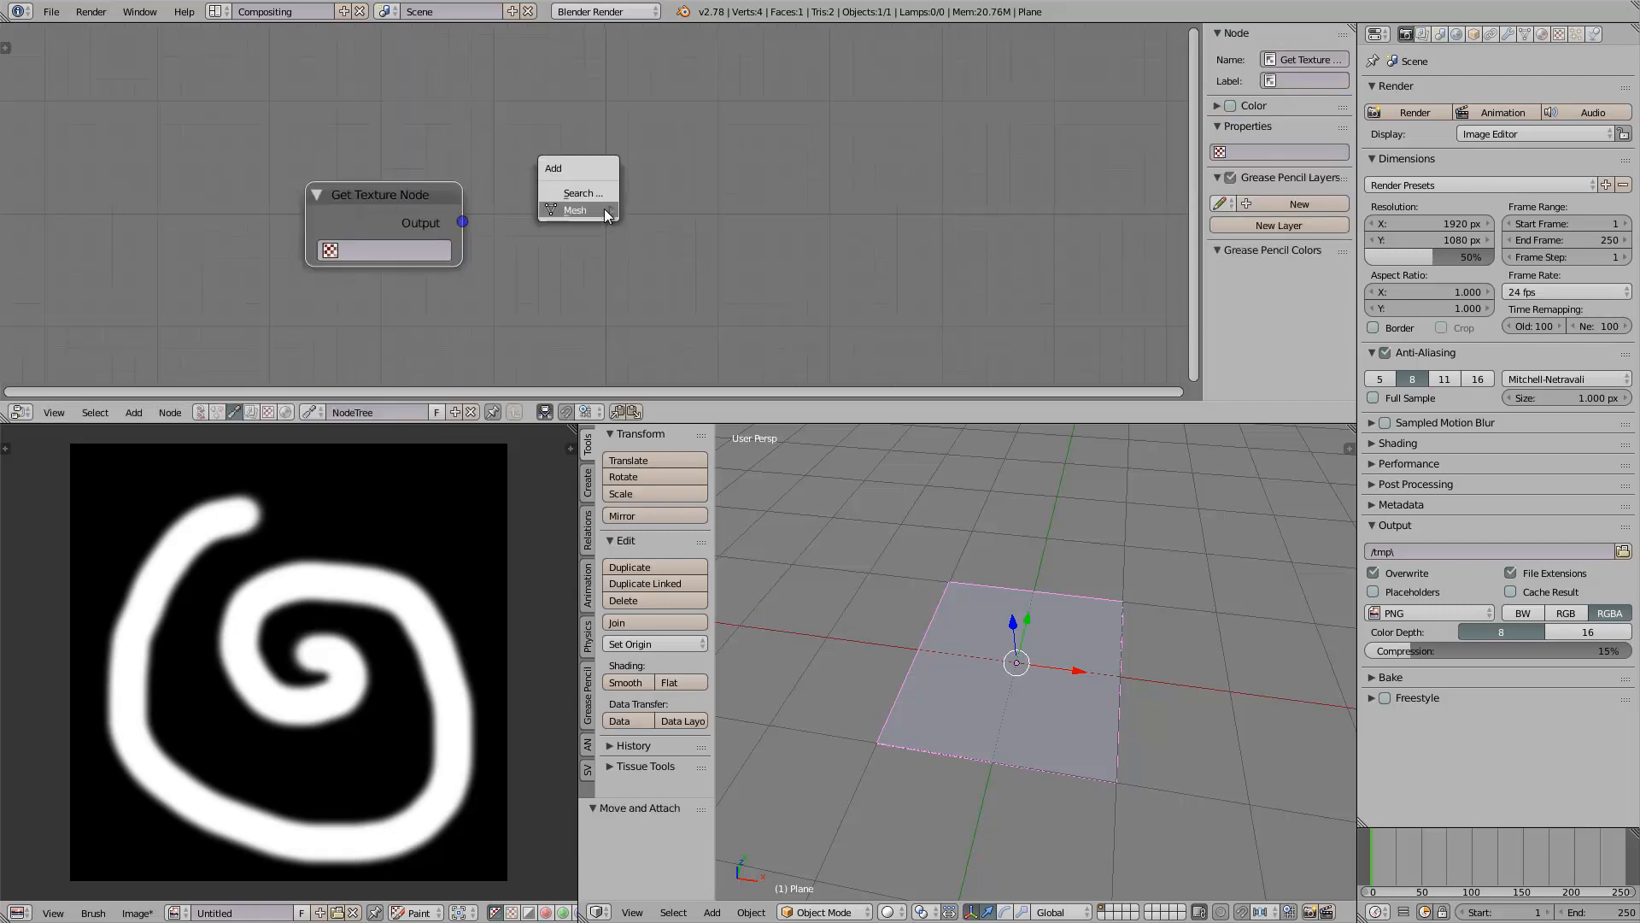
pyautogui.click(574, 210)
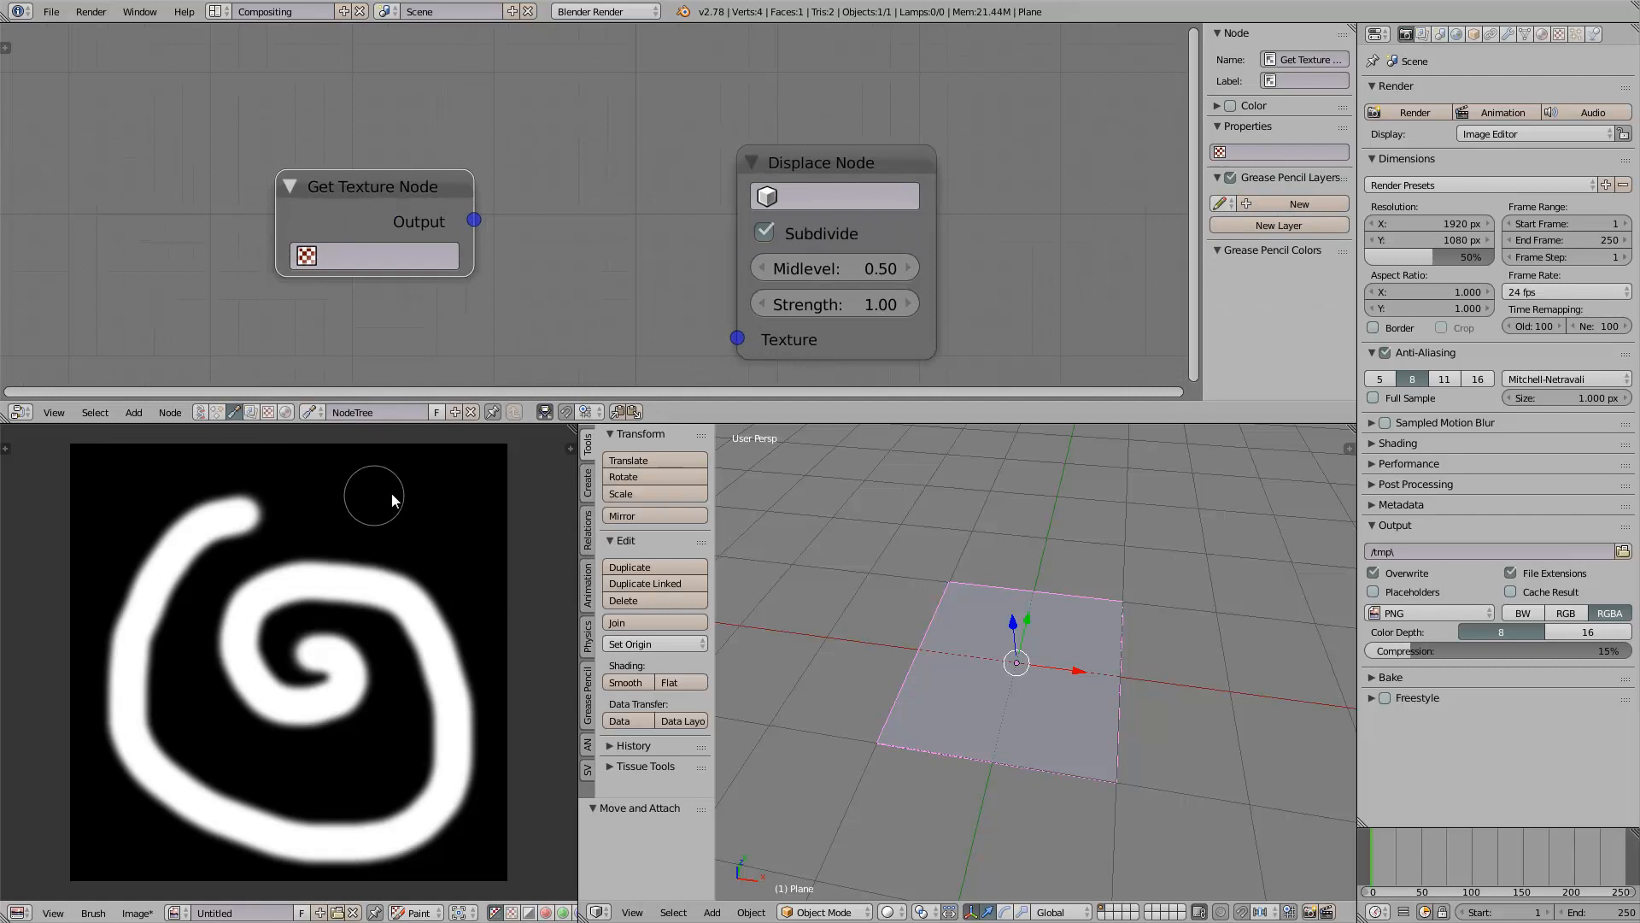
pyautogui.moveTo(1561, 33)
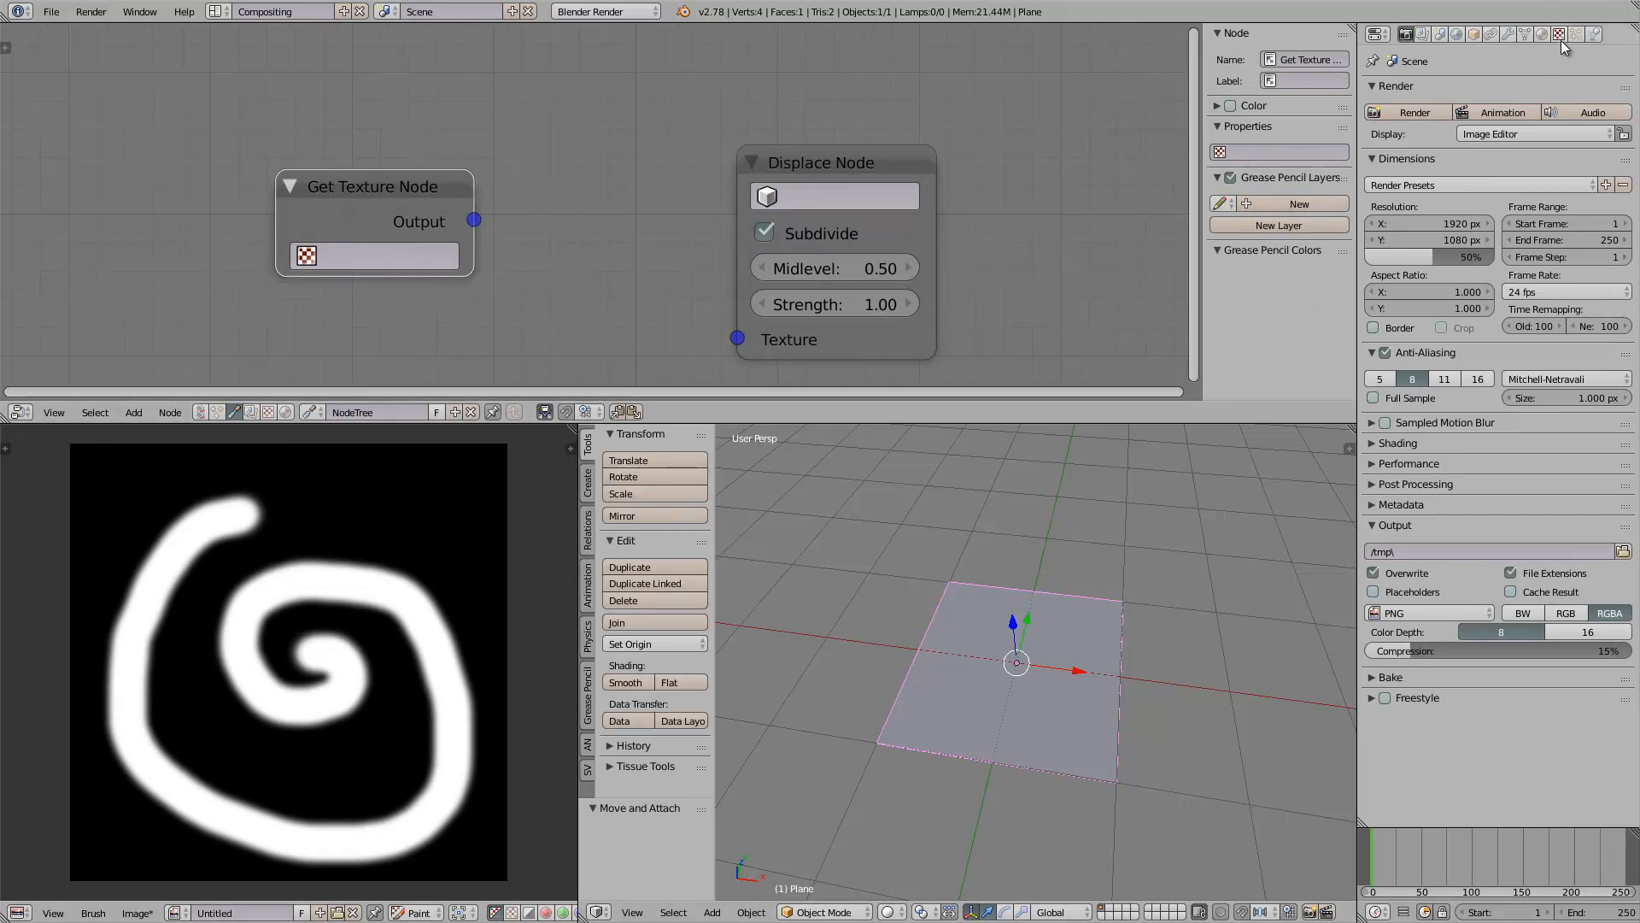
# Step: Create a new texture from the painted spiral image and assign it to Get Texture
pyautogui.click(1558, 34)
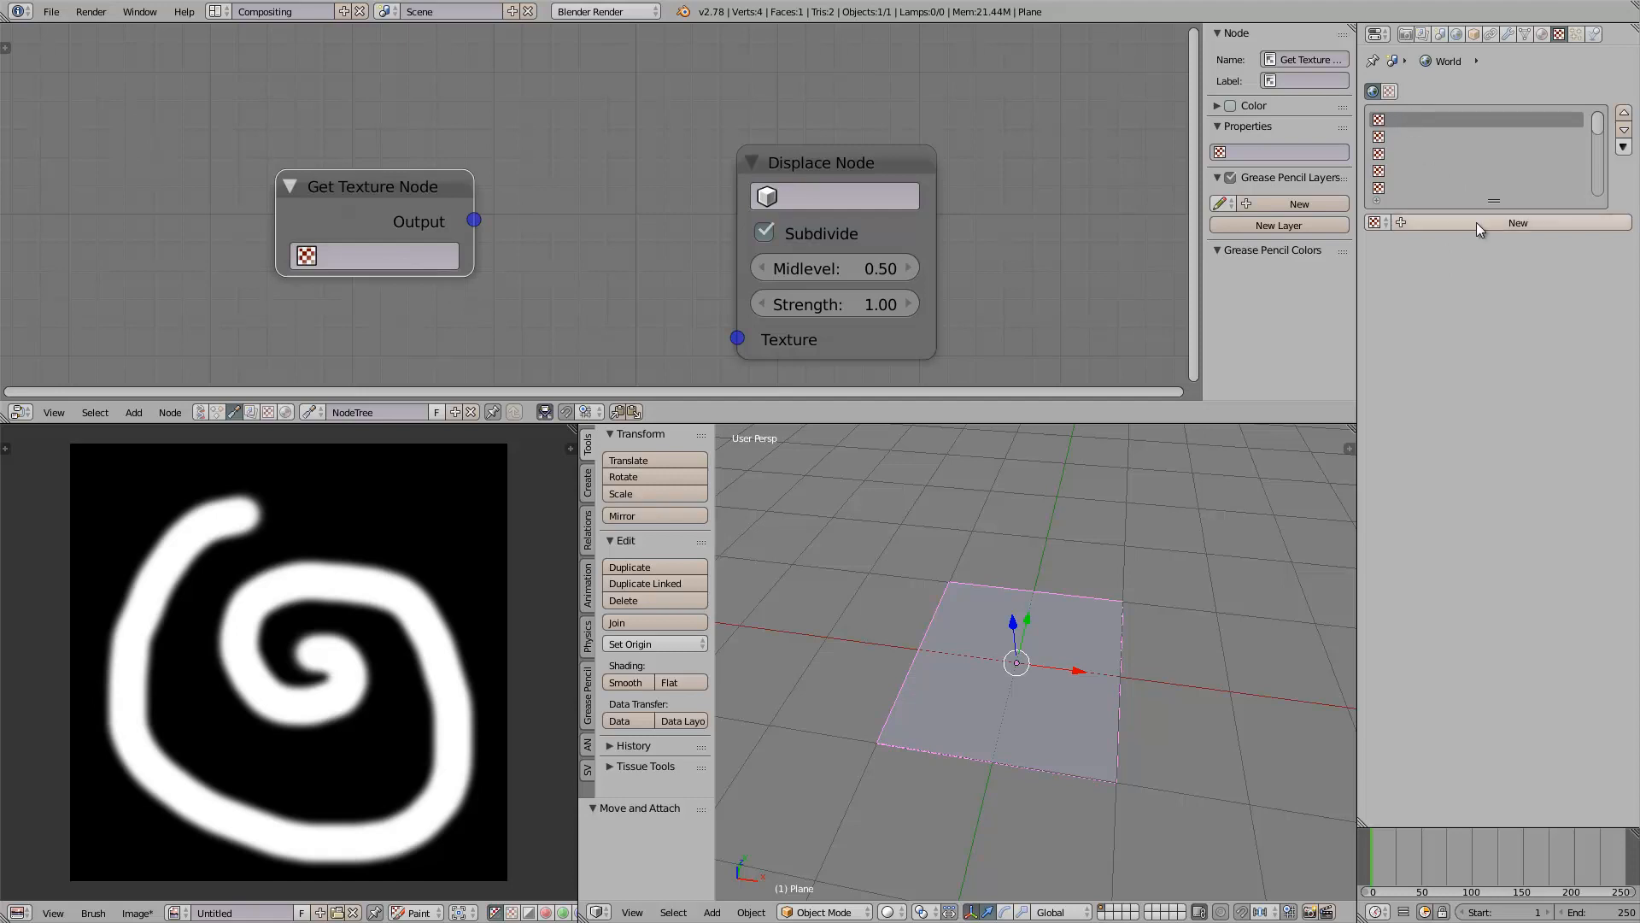
pyautogui.click(1518, 222)
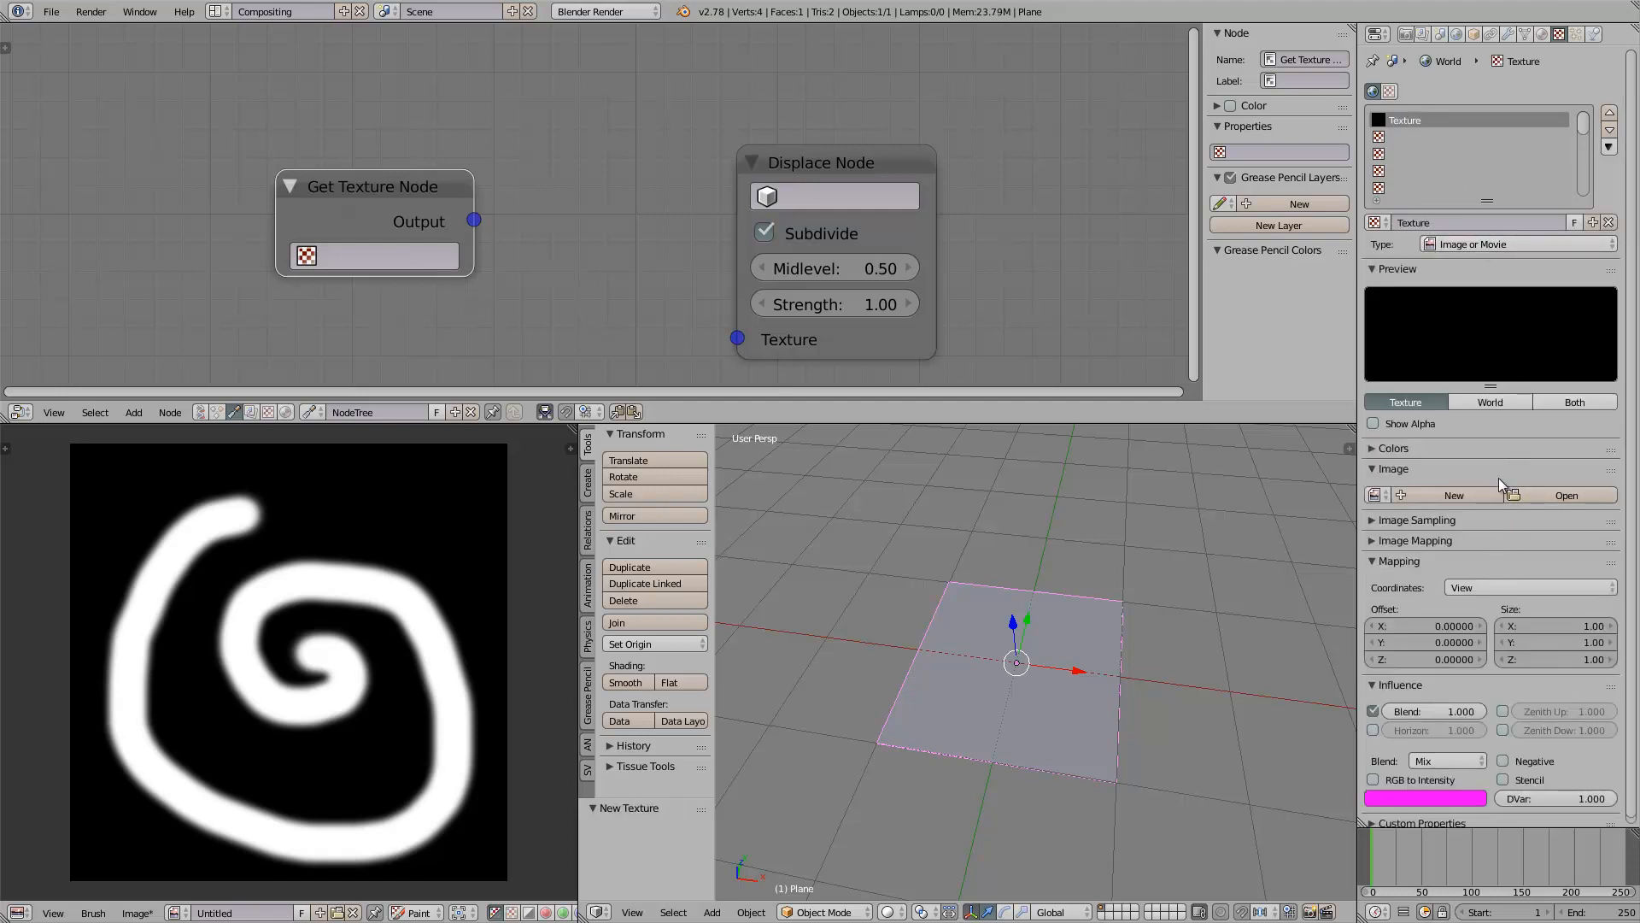
pyautogui.moveTo(1457, 447)
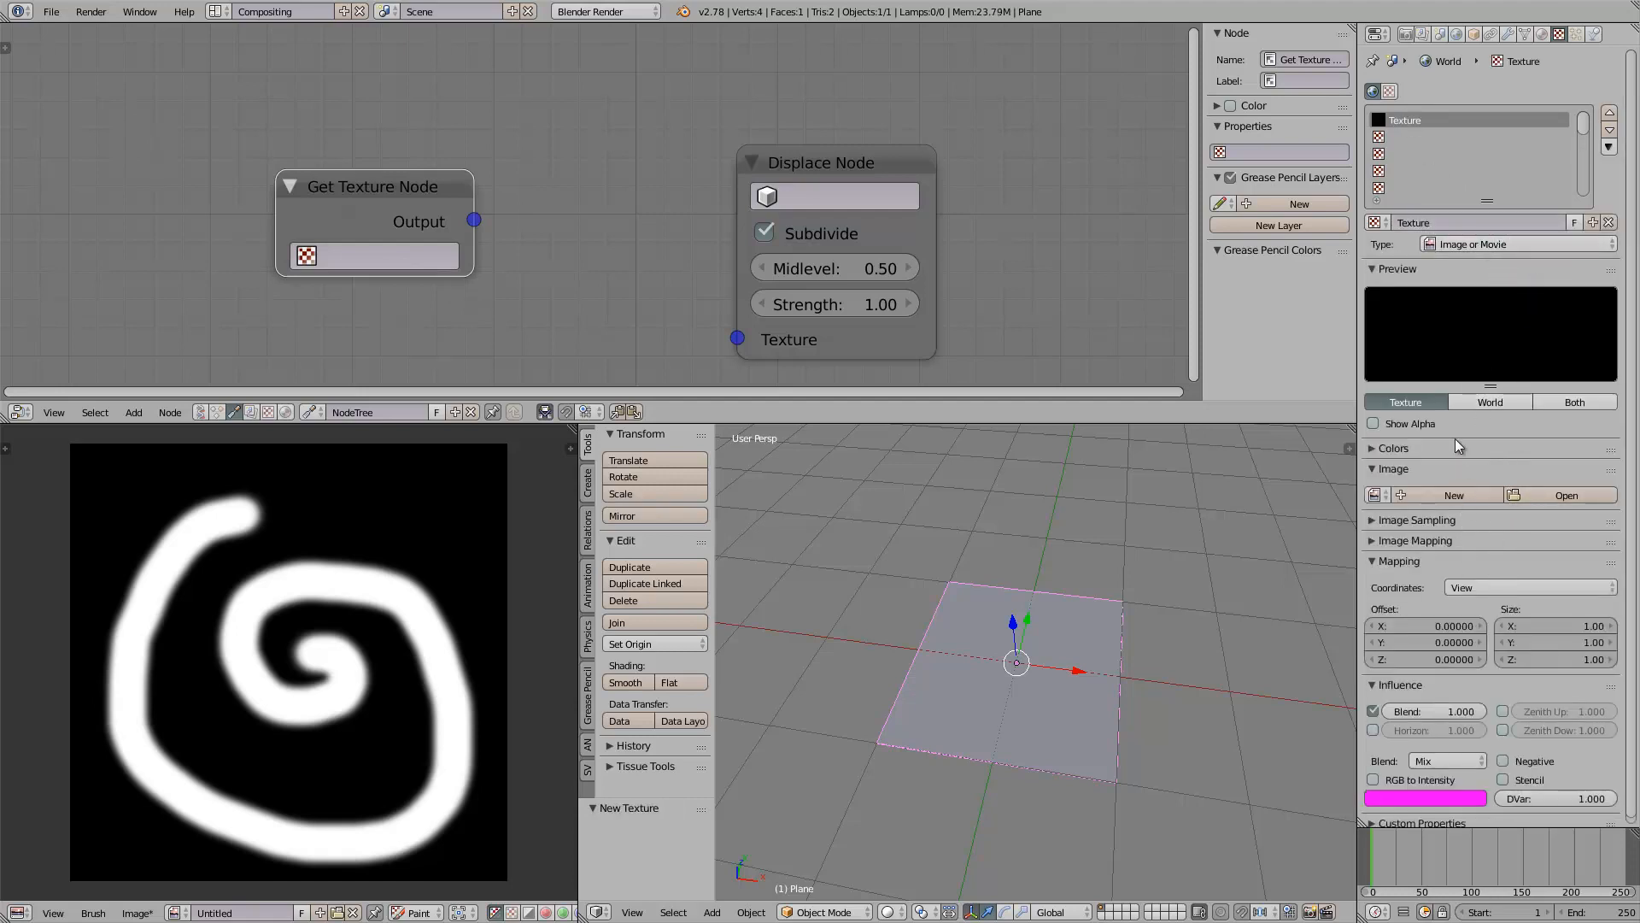
pyautogui.click(1375, 495)
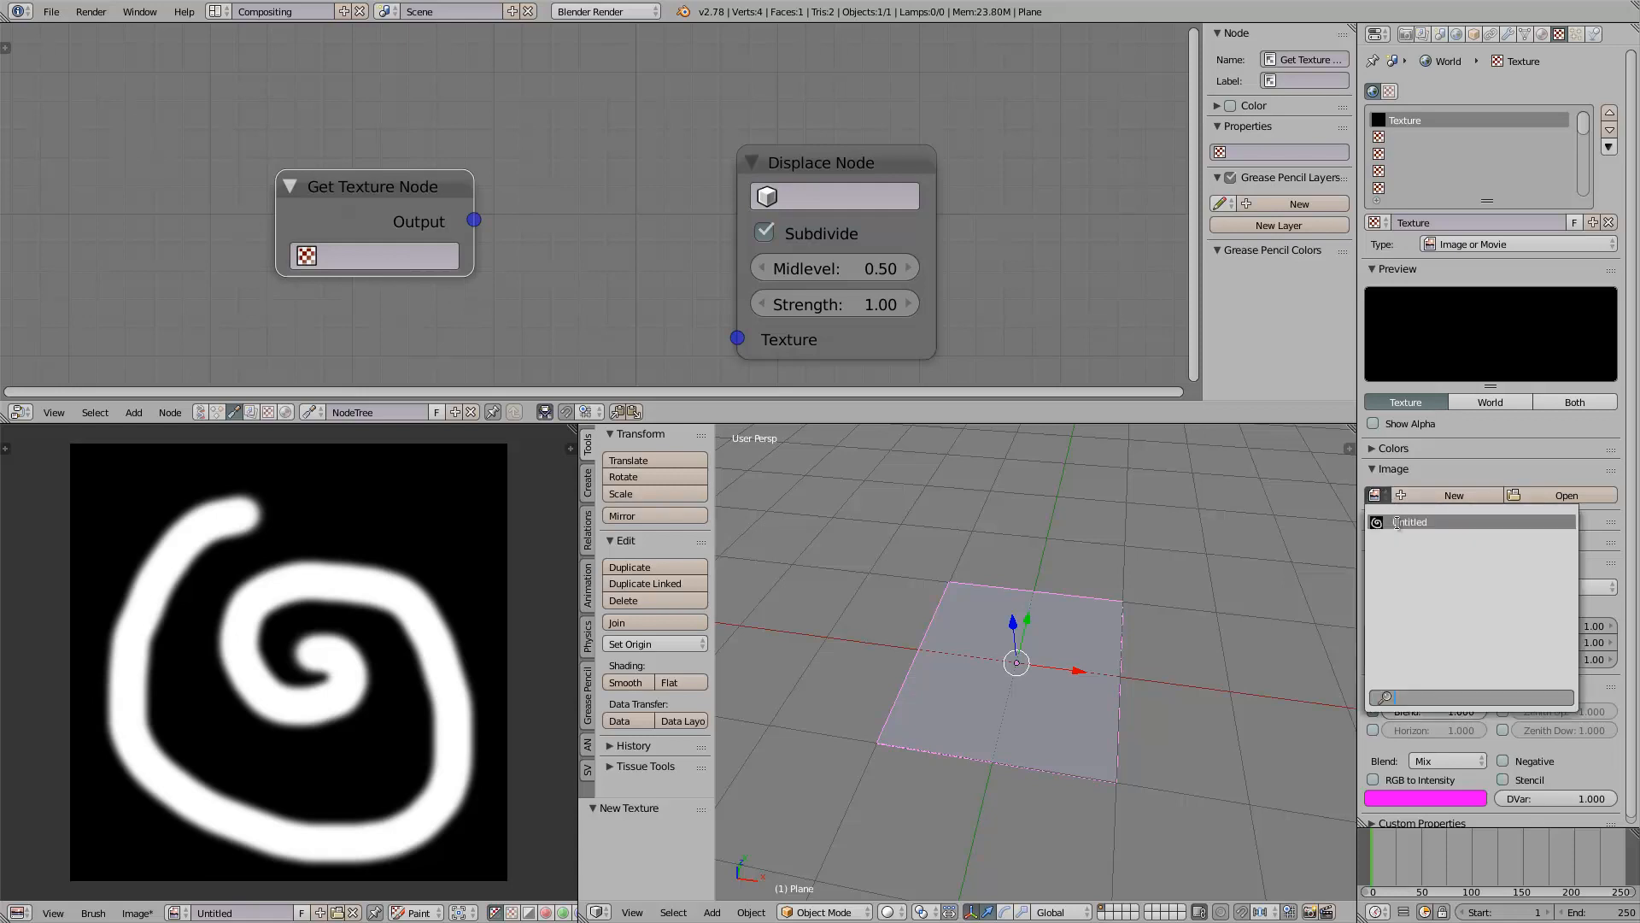
pyautogui.click(374, 256)
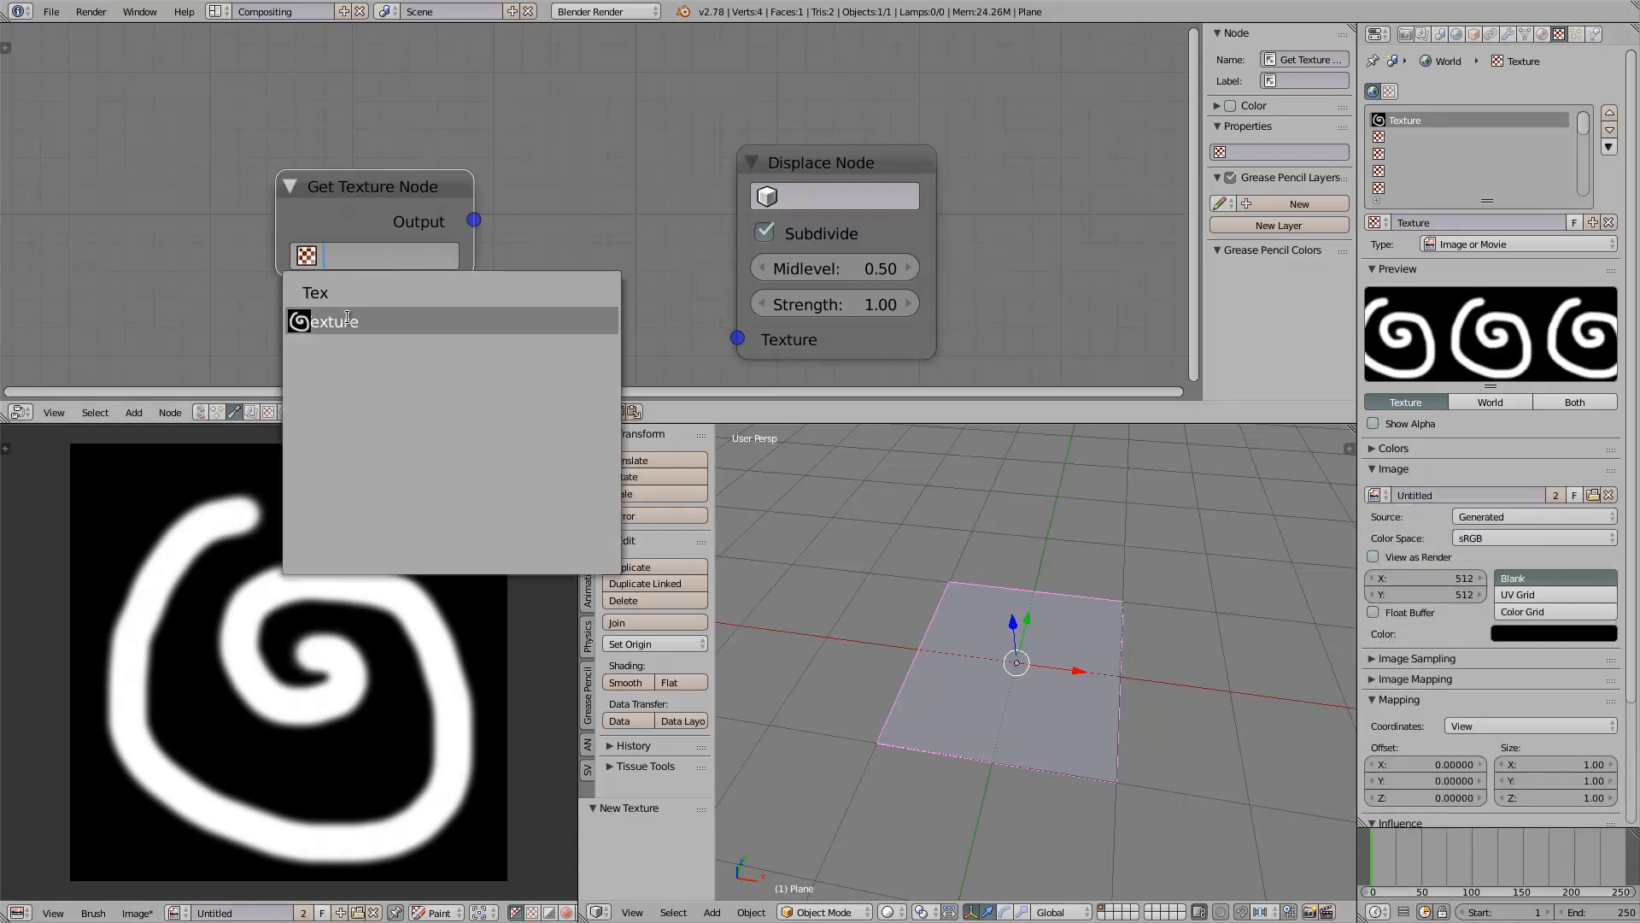
pyautogui.click(334, 321)
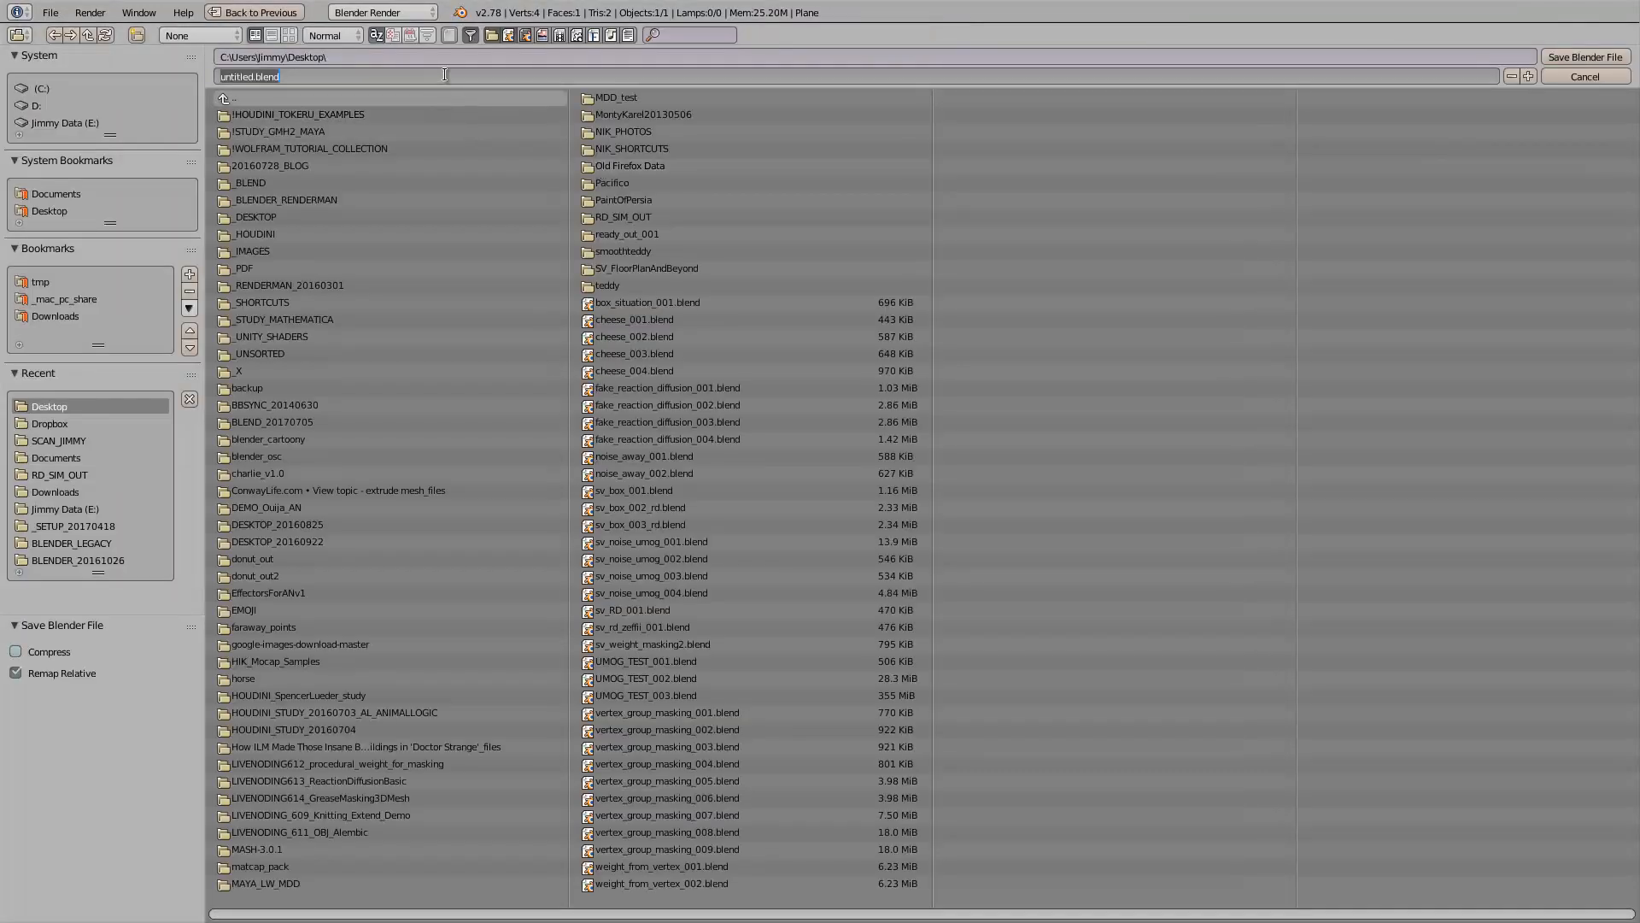
# Step: Save the project to the desktop as umog_testdemo_001.blend
pyautogui.write('umog_testdemo_001')
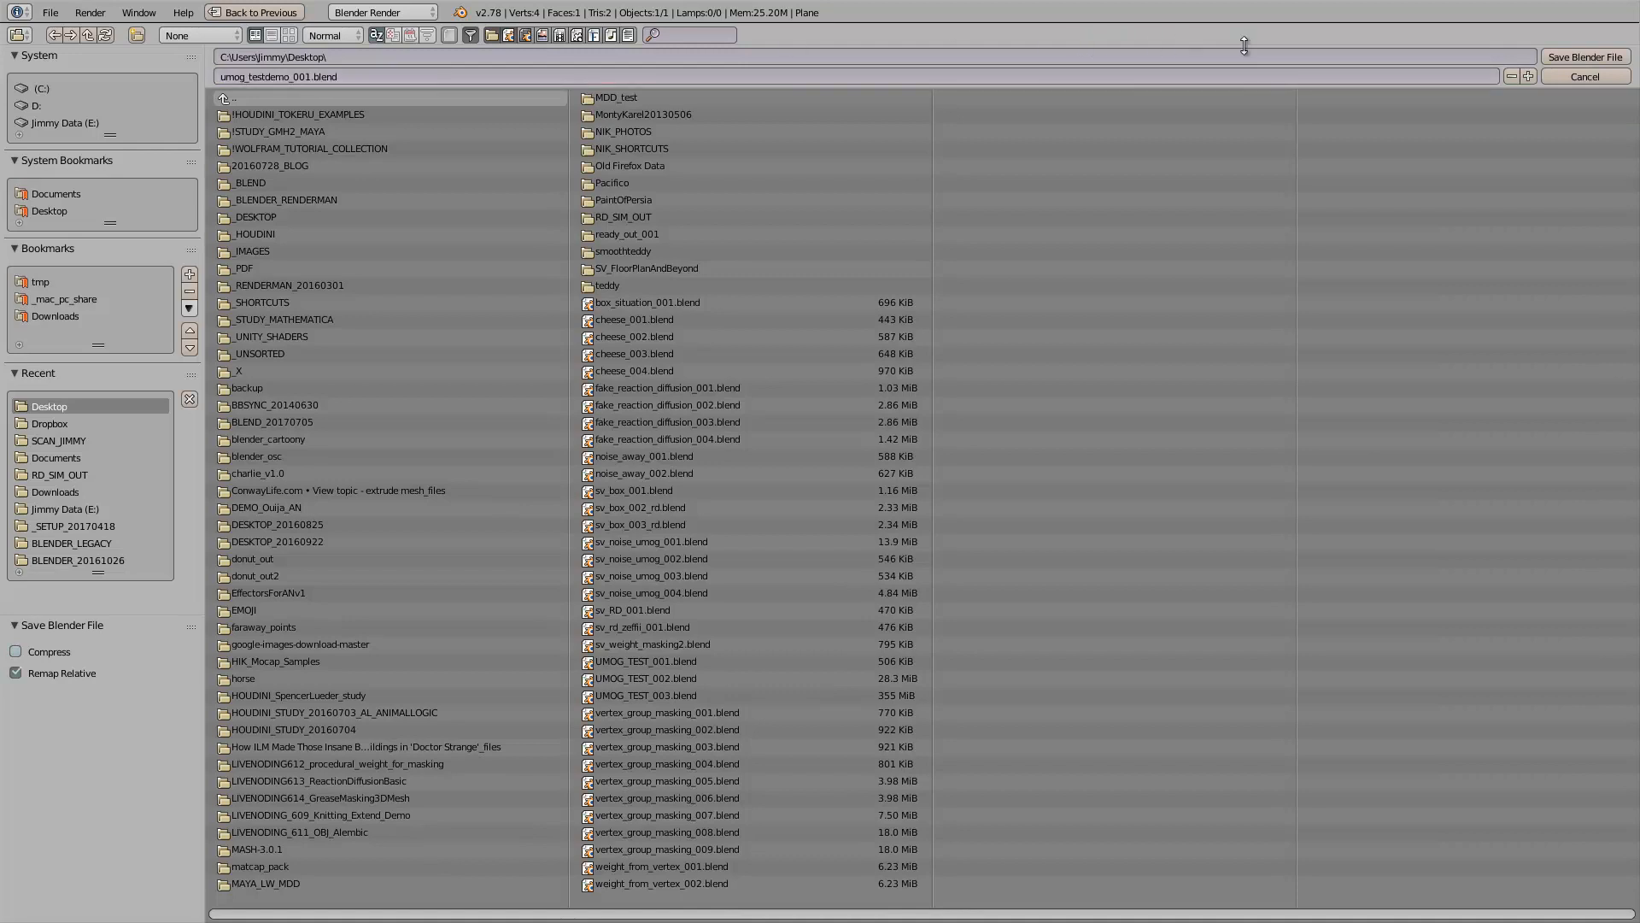
pyautogui.click(1583, 76)
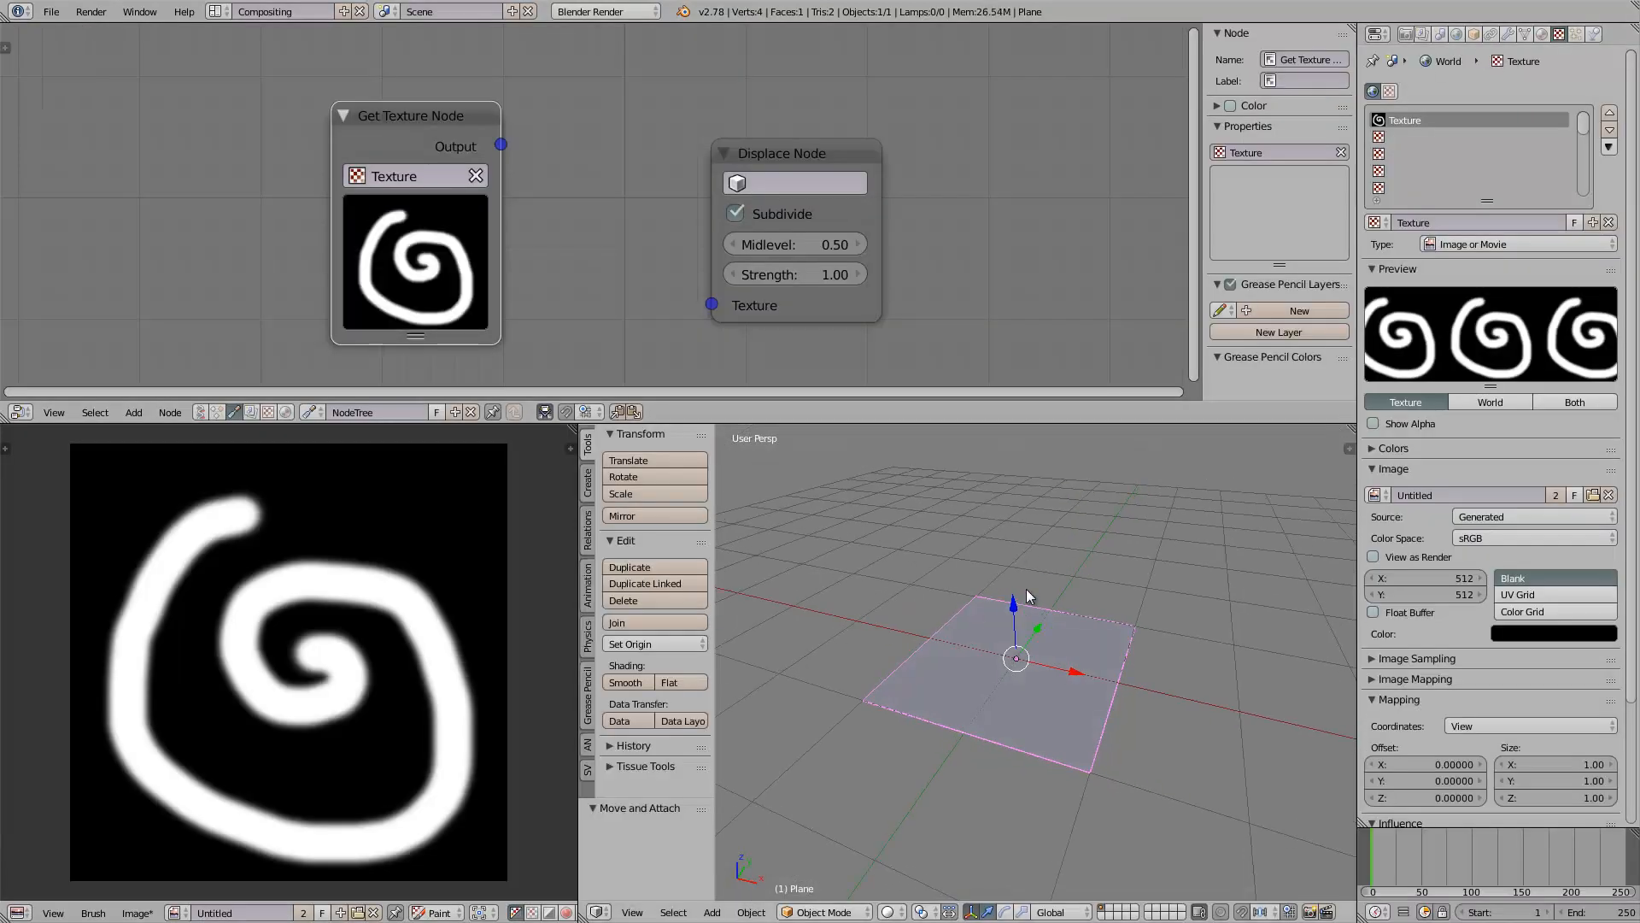
# Step: Wire Get Texture into Displace and set the Displace node's mesh to Plane
pyautogui.moveTo(411, 116); pyautogui.dragTo(467, 113)
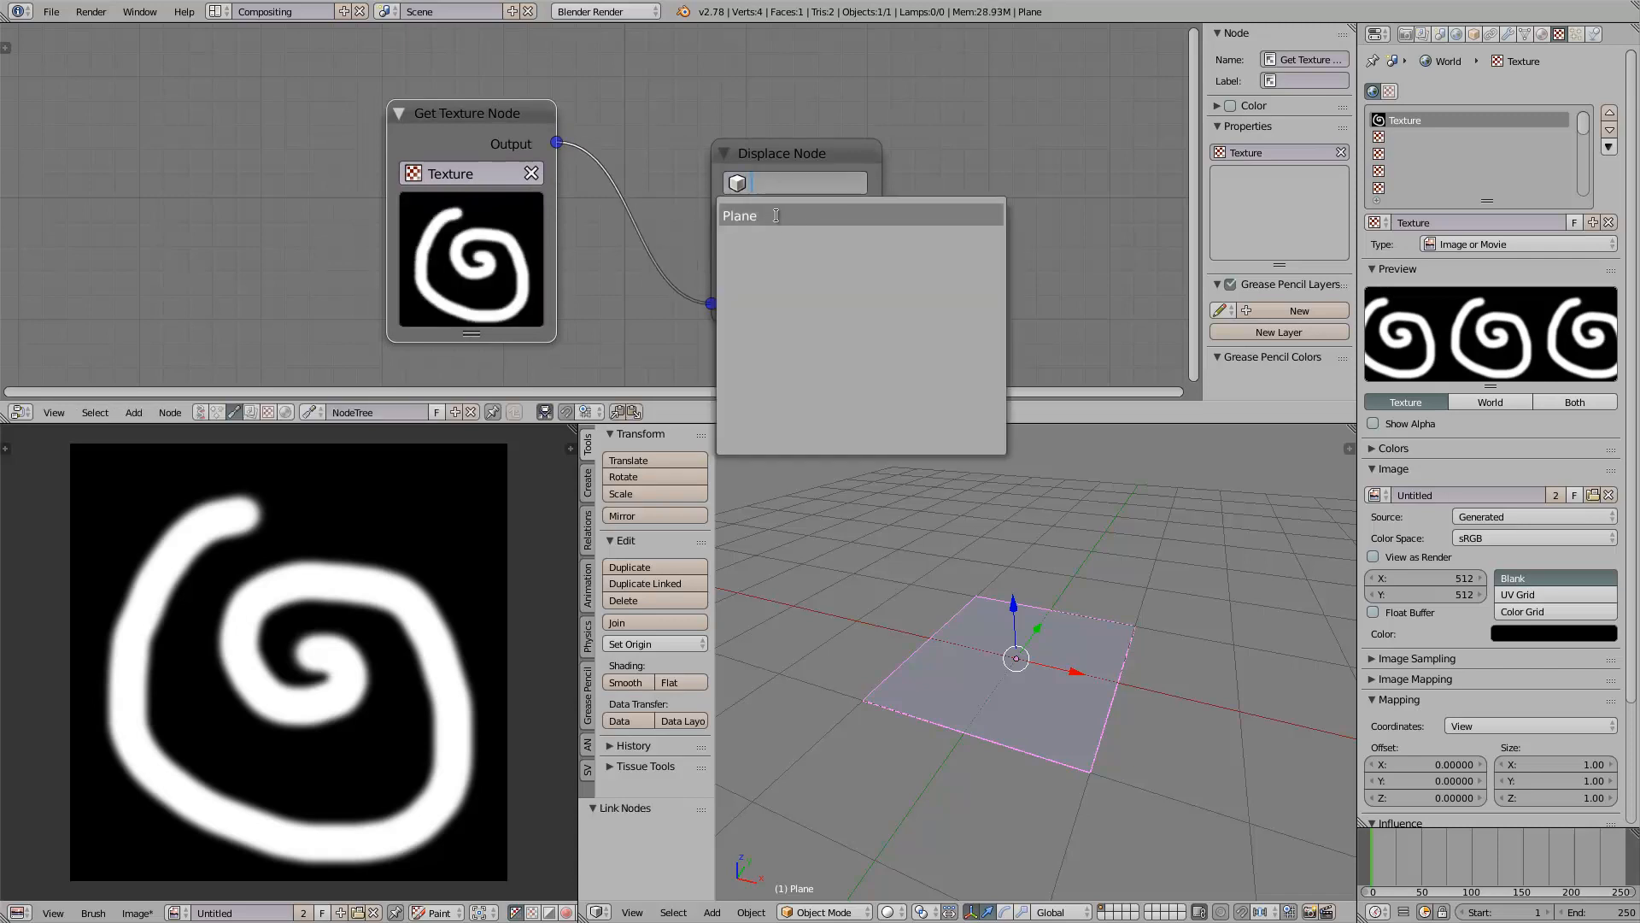
pyautogui.click(740, 215)
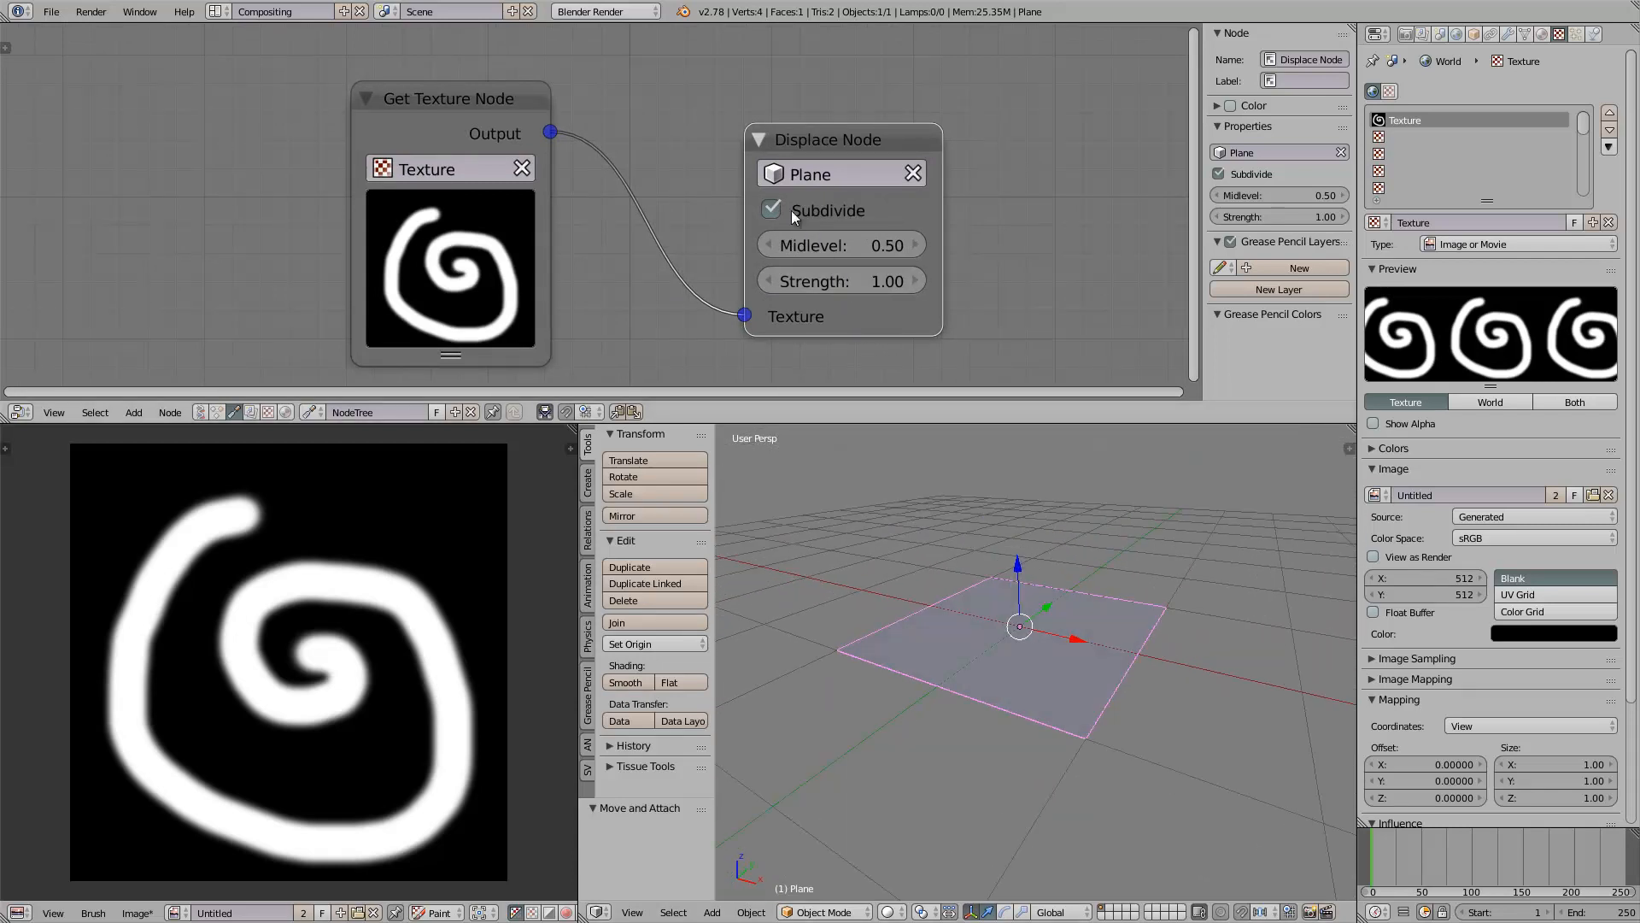
pyautogui.moveTo(905, 230)
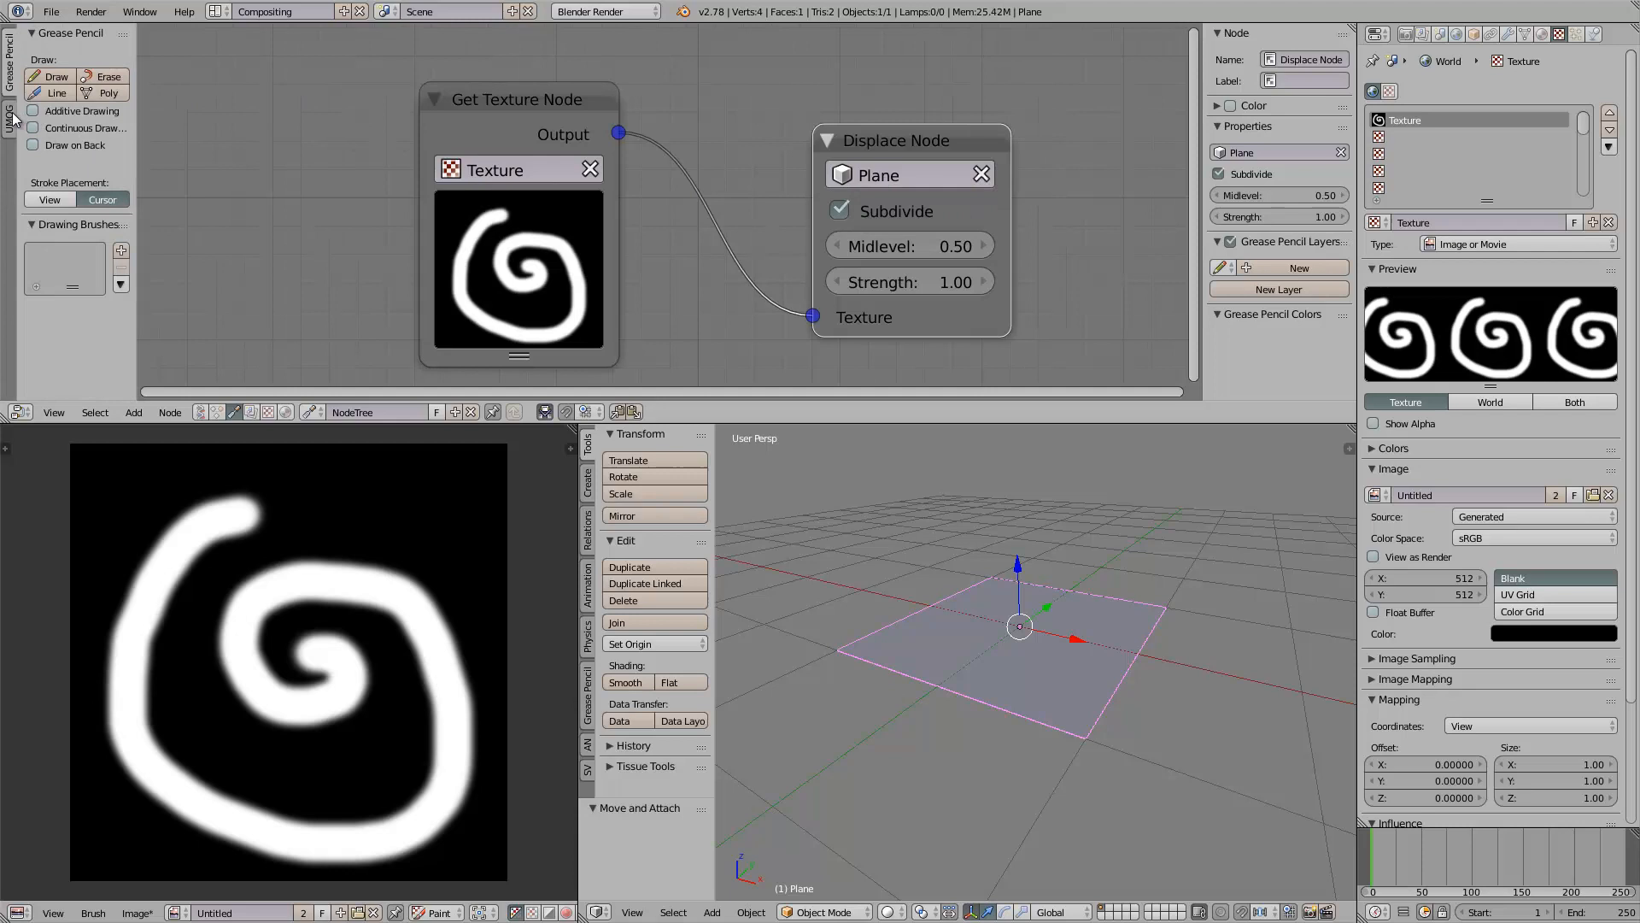
# Step: Show the UMOG baking settings panel in the node editor
pyautogui.click(9, 104)
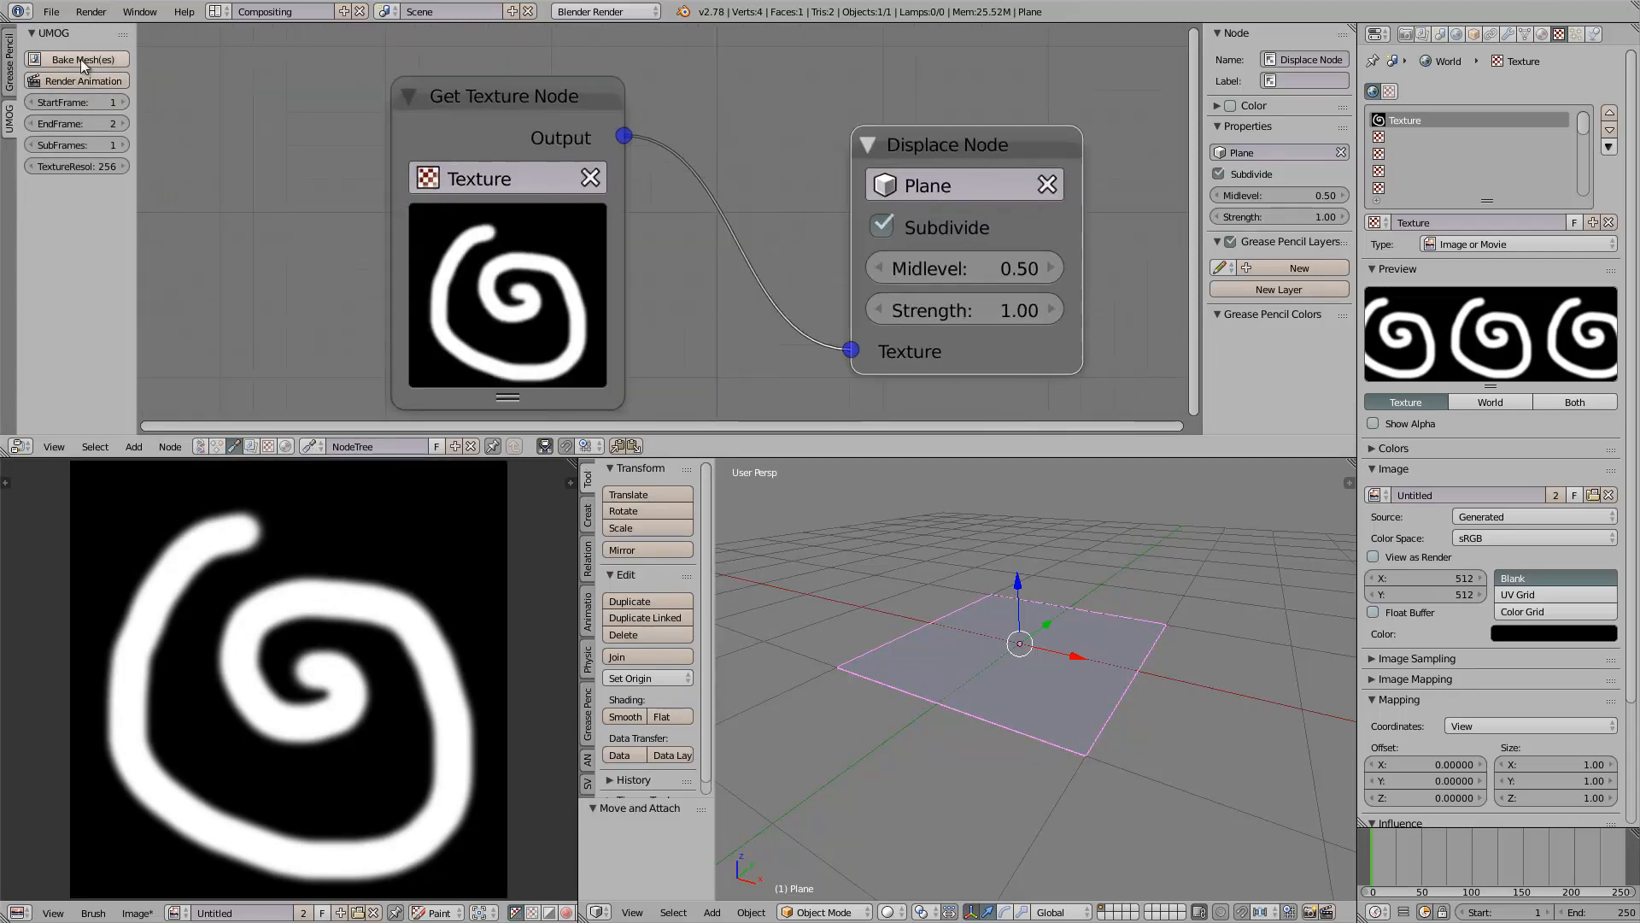
pyautogui.moveTo(73, 104)
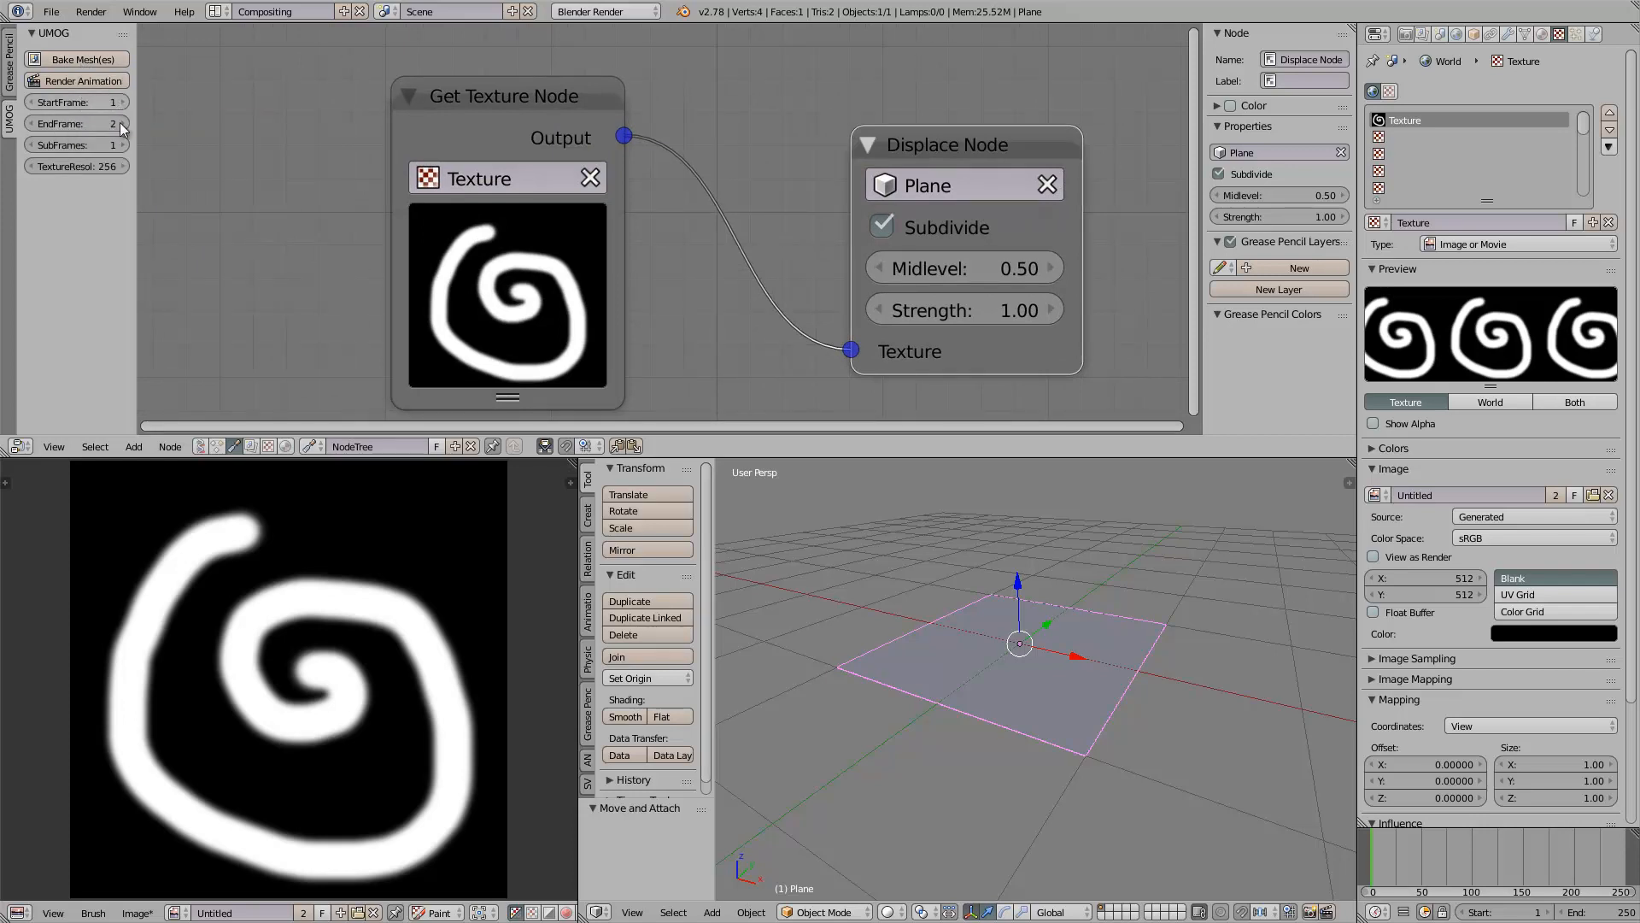
pyautogui.moveTo(103, 103)
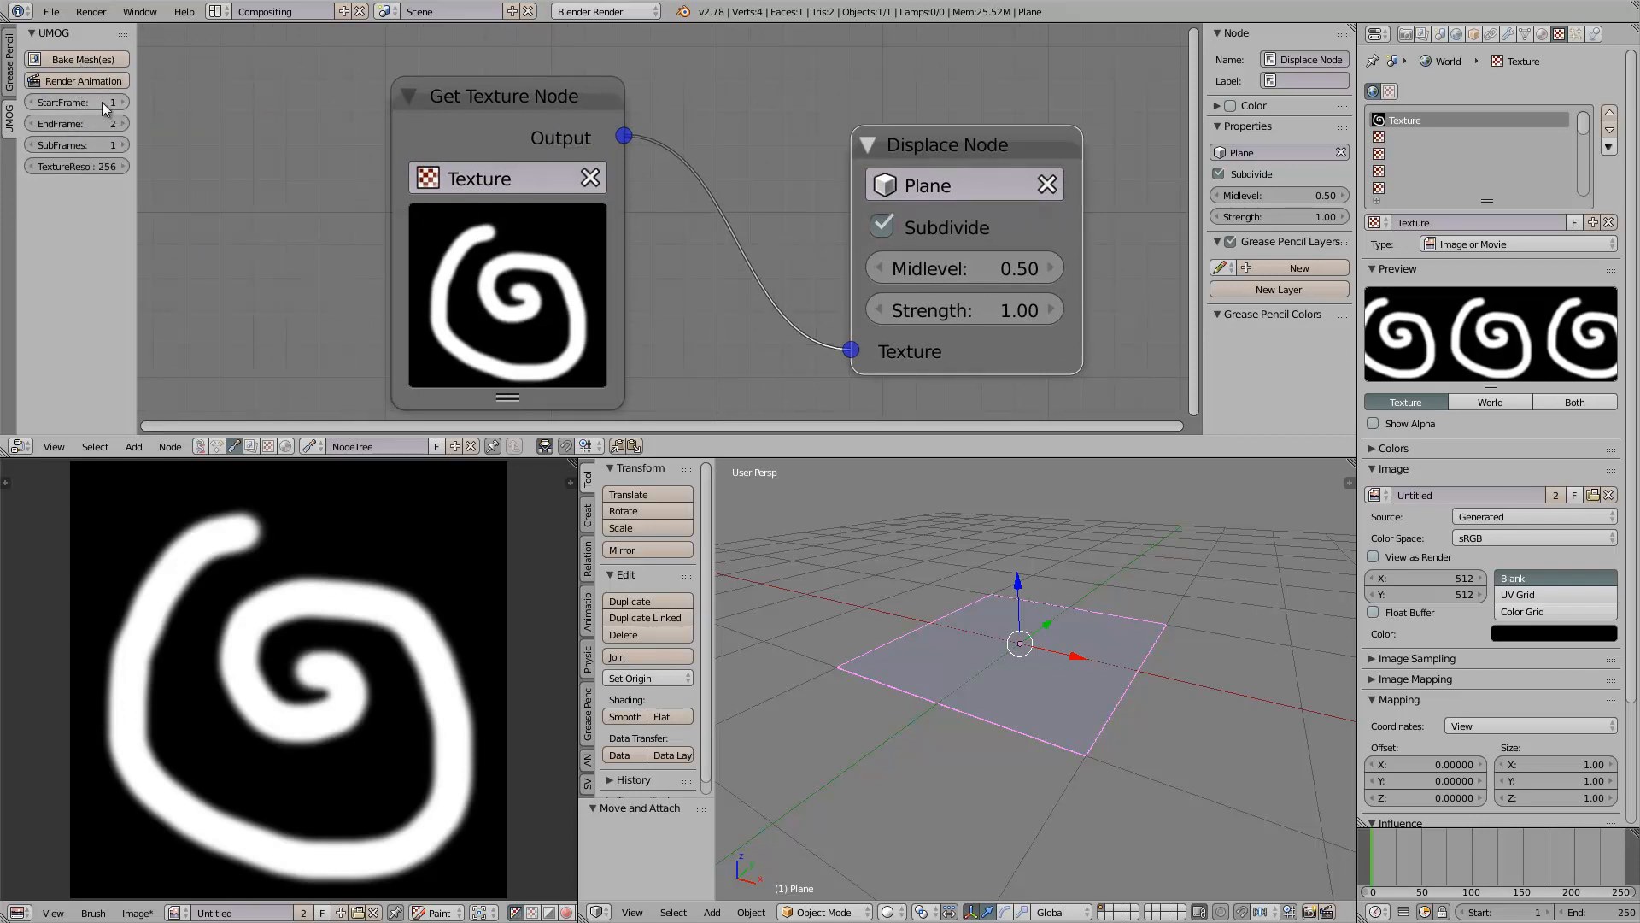
pyautogui.moveTo(146, 139)
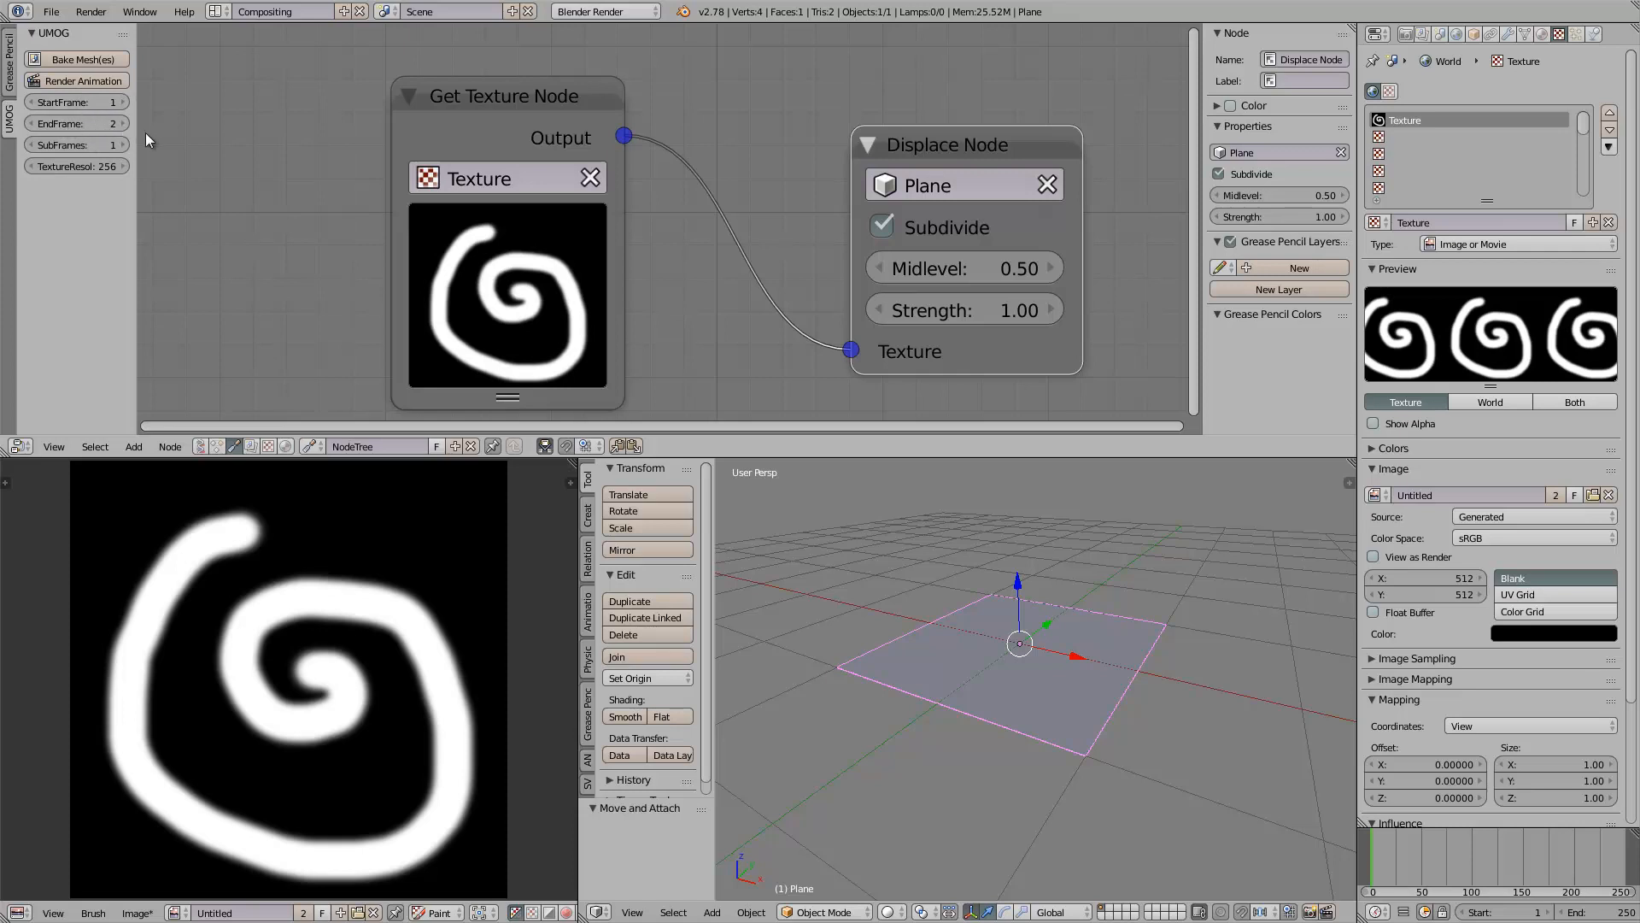
pyautogui.moveTo(325, 218)
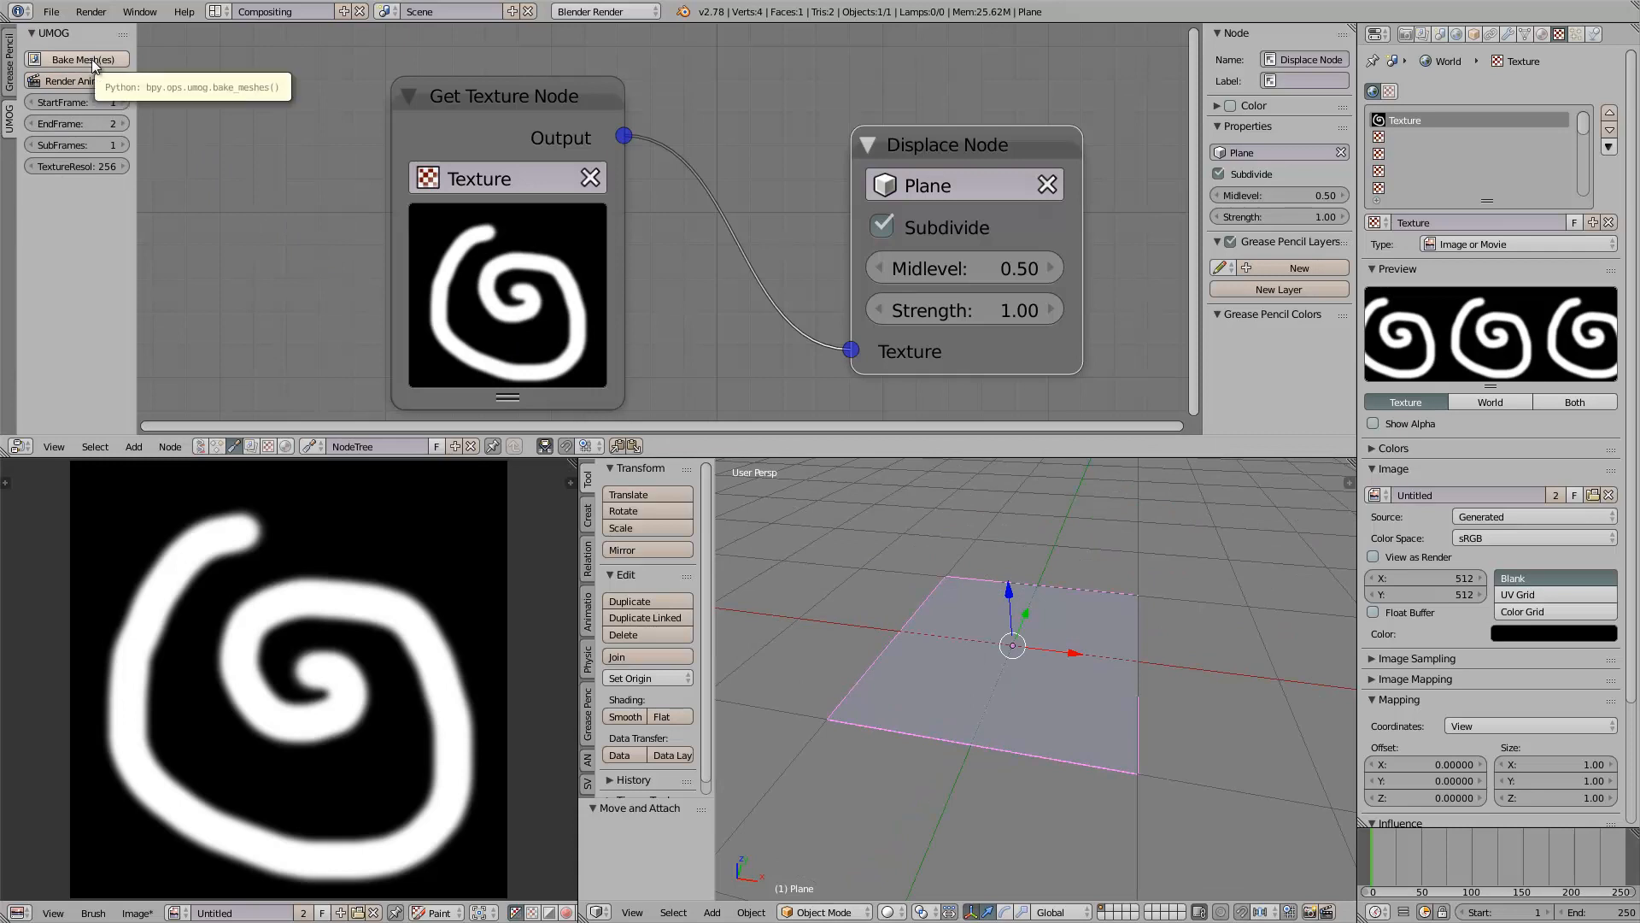
pyautogui.moveTo(894, 624)
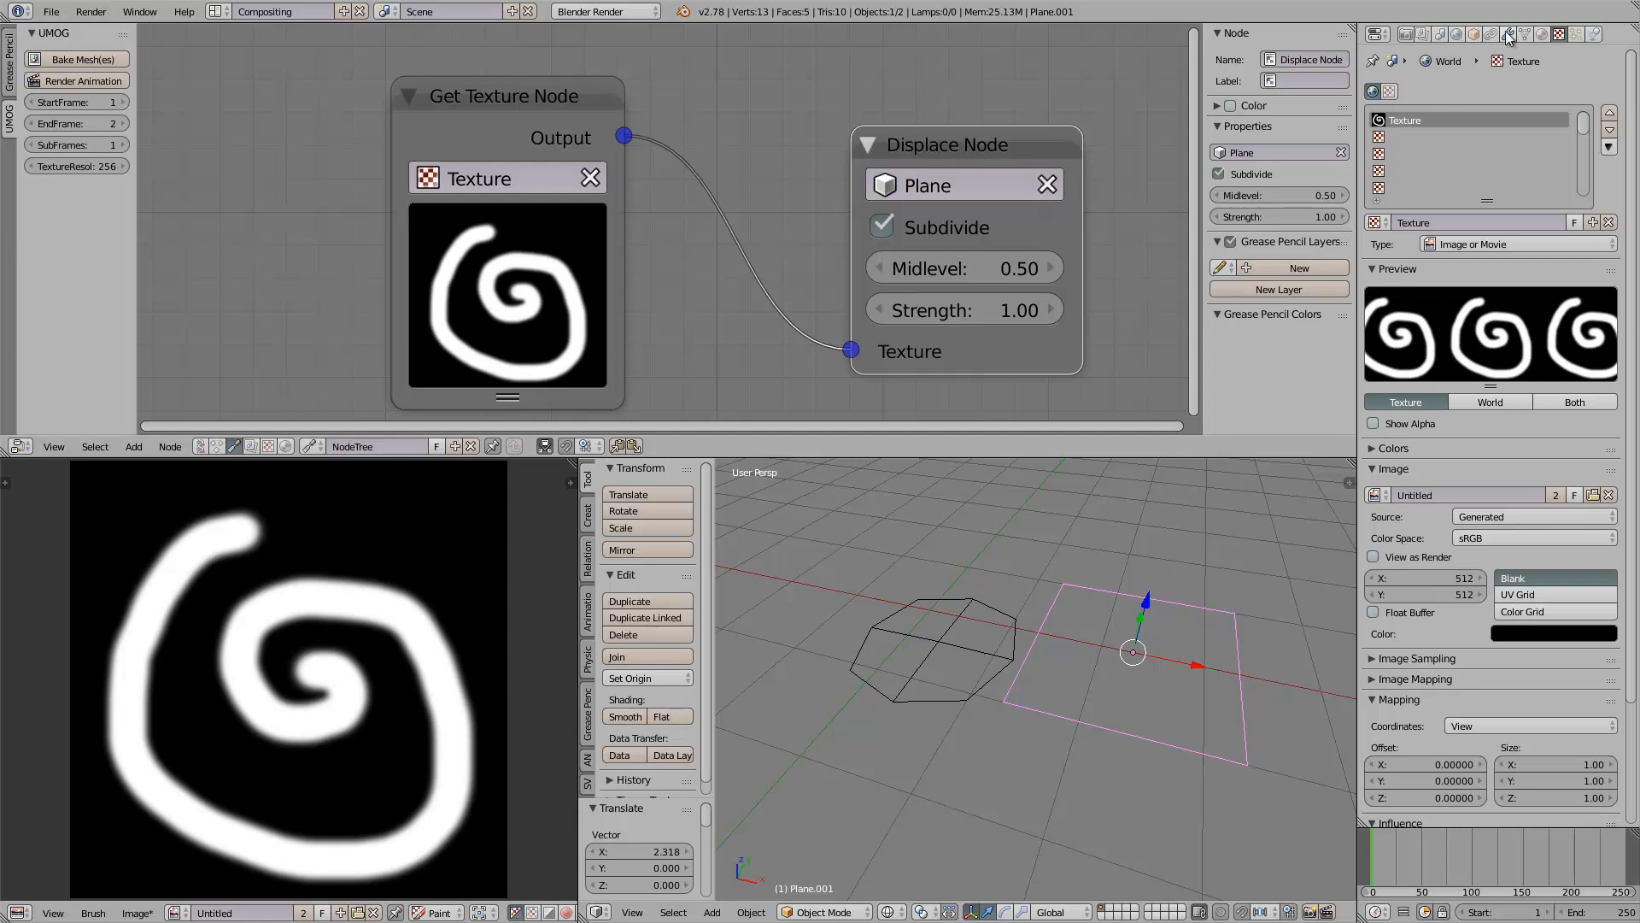
# Step: Apply a Simple Subdivision Surface at View 5 to Plane.001 and bake the spiral displacement into it
pyautogui.click(1507, 34)
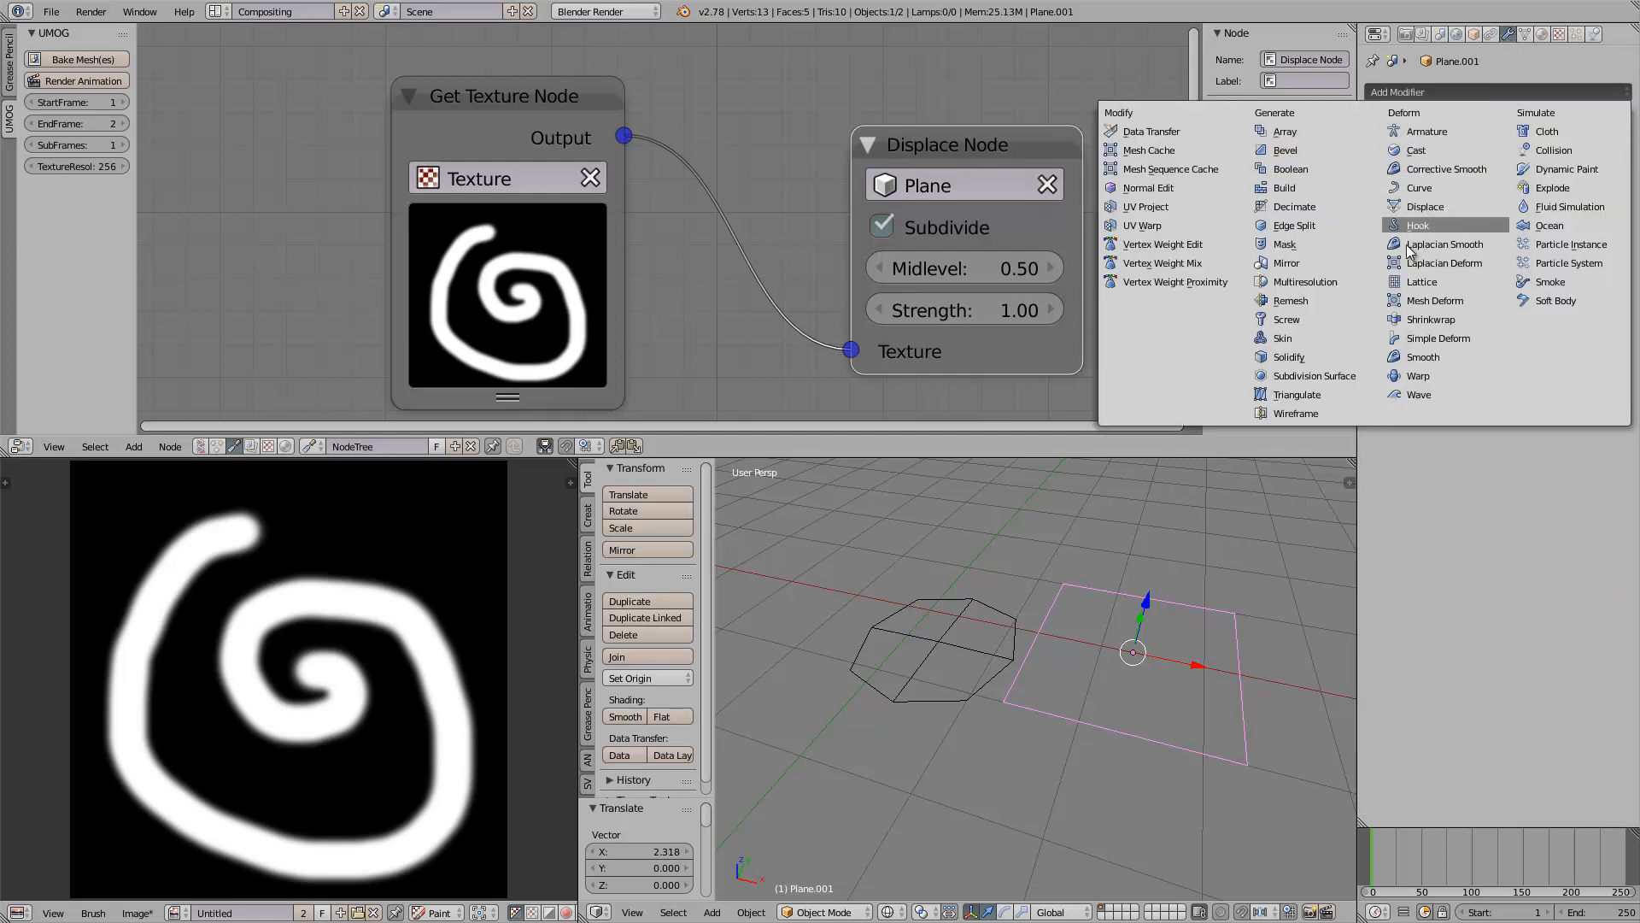
pyautogui.click(1314, 375)
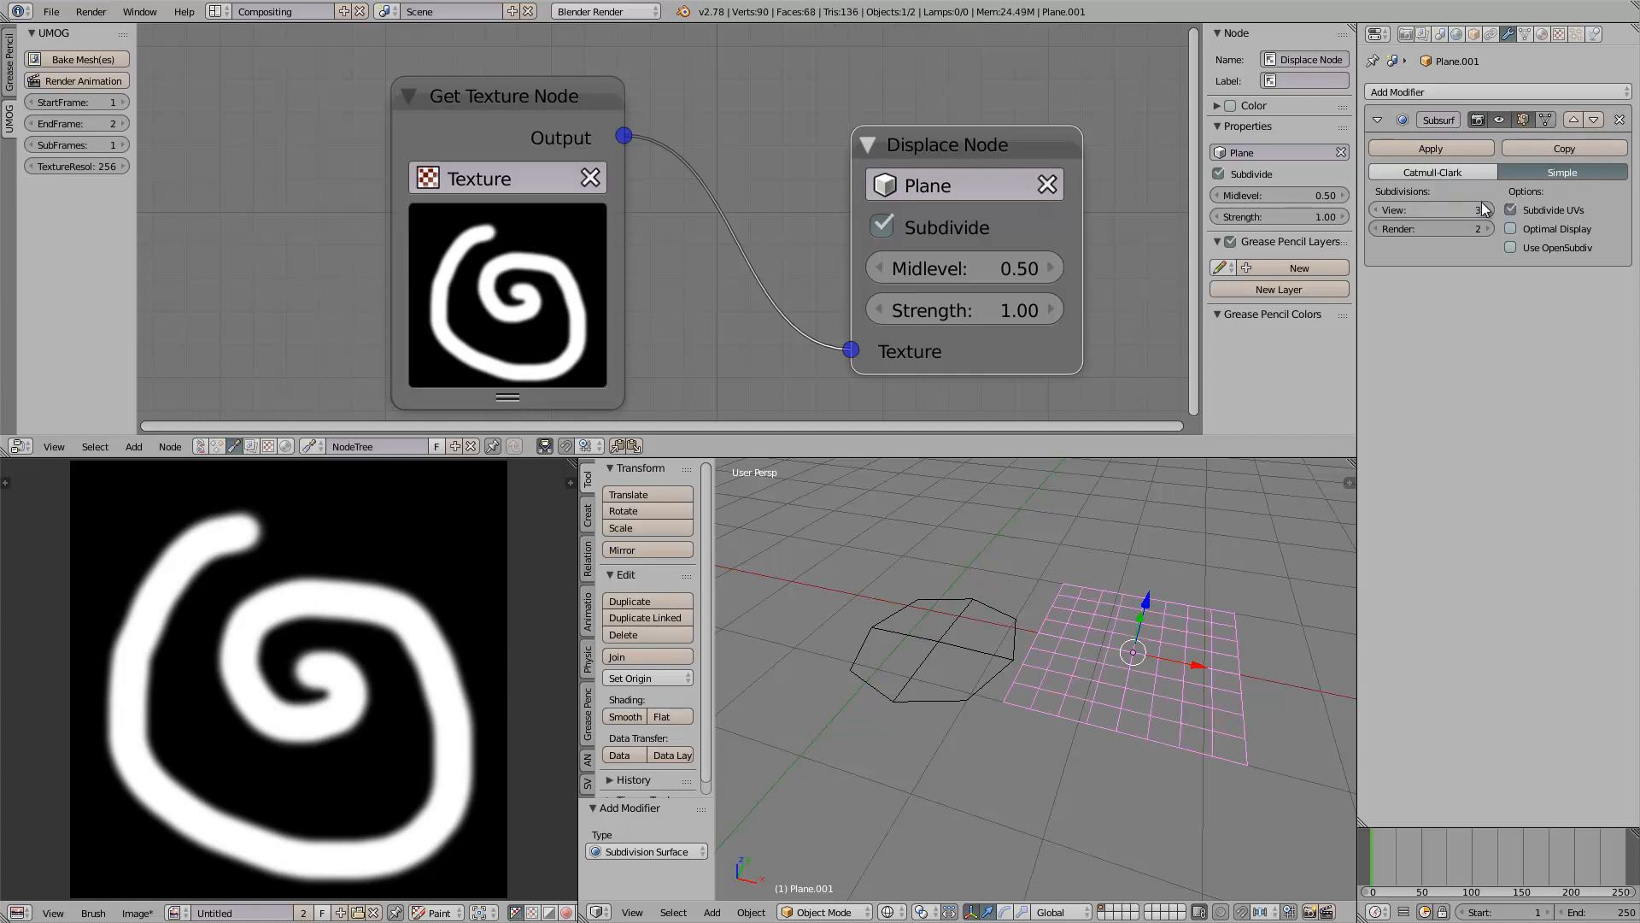
pyautogui.click(1476, 209)
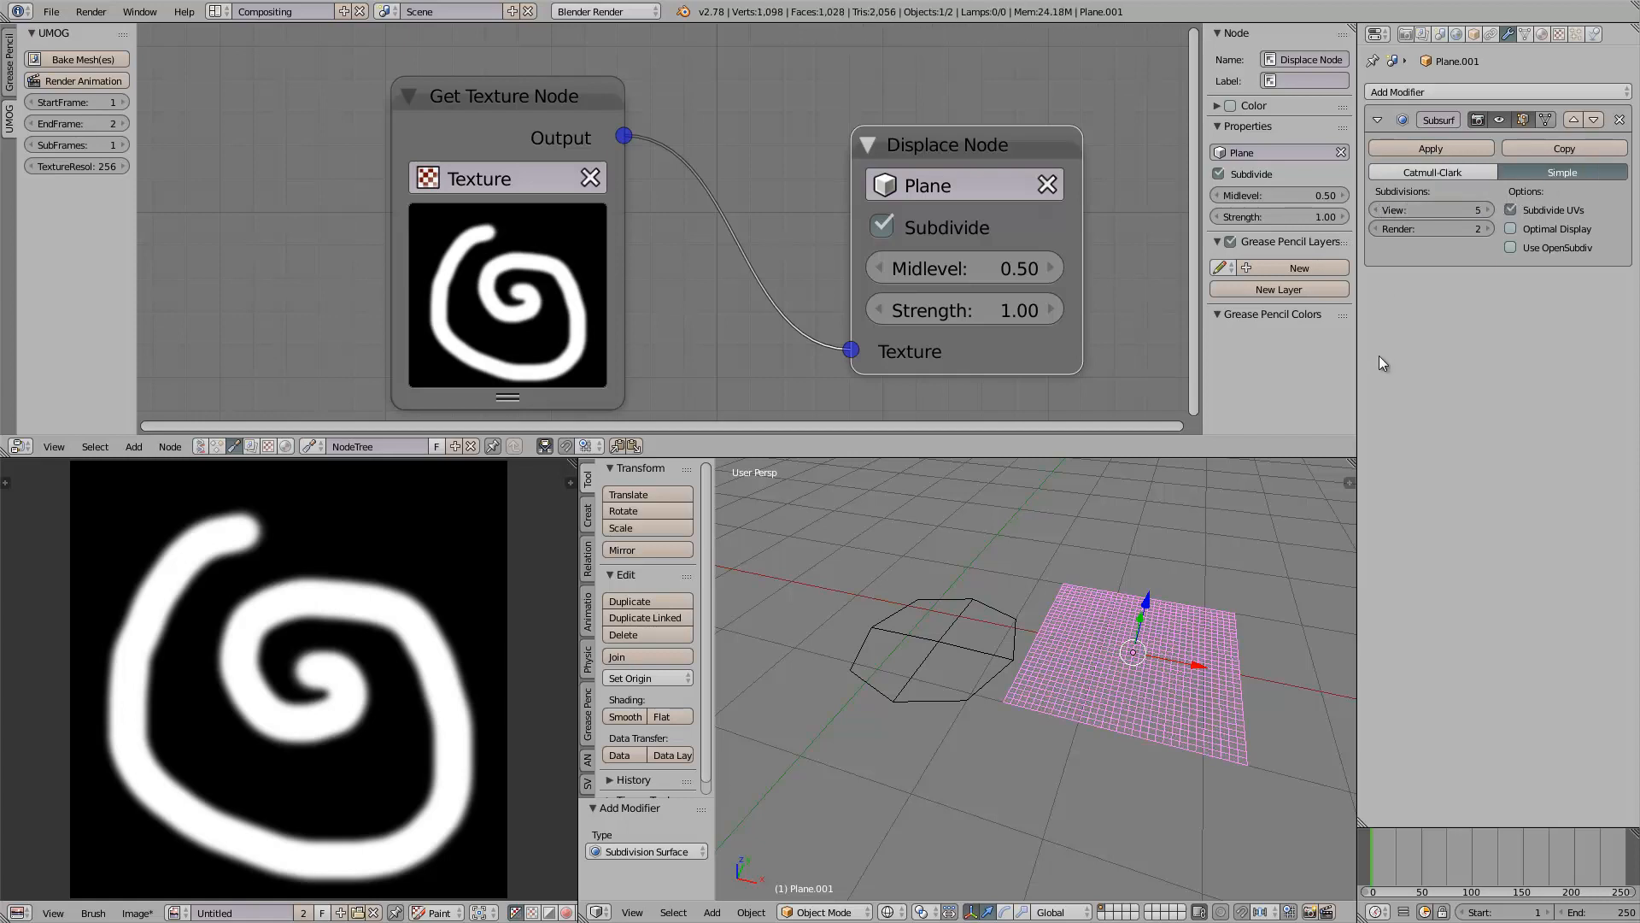
pyautogui.click(1473, 210)
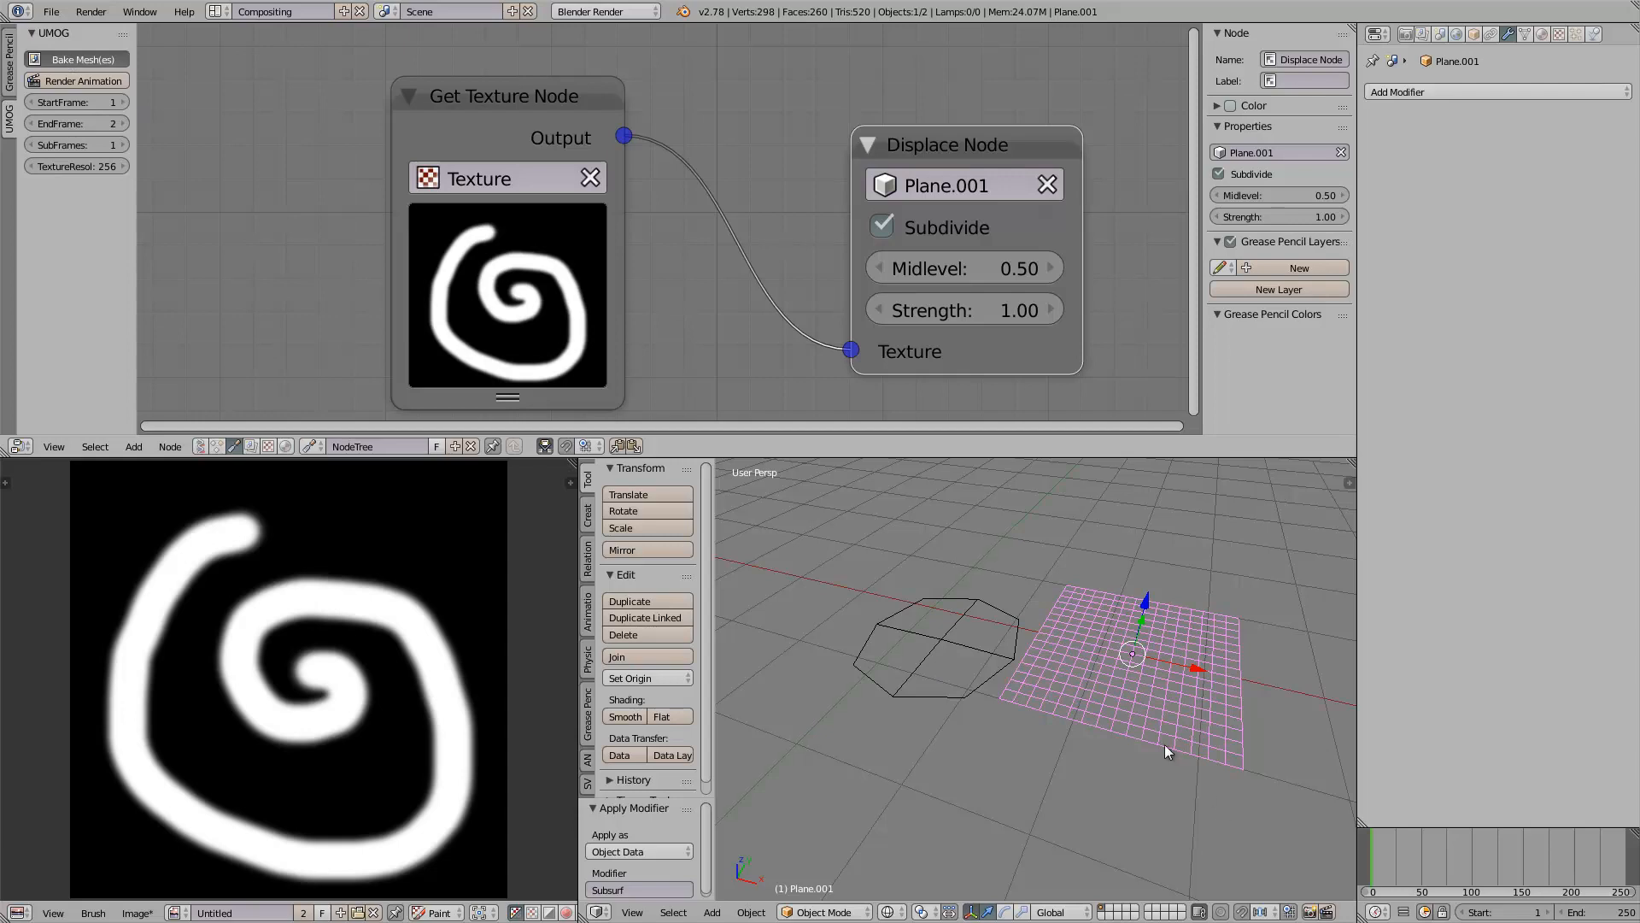
pyautogui.click(84, 59)
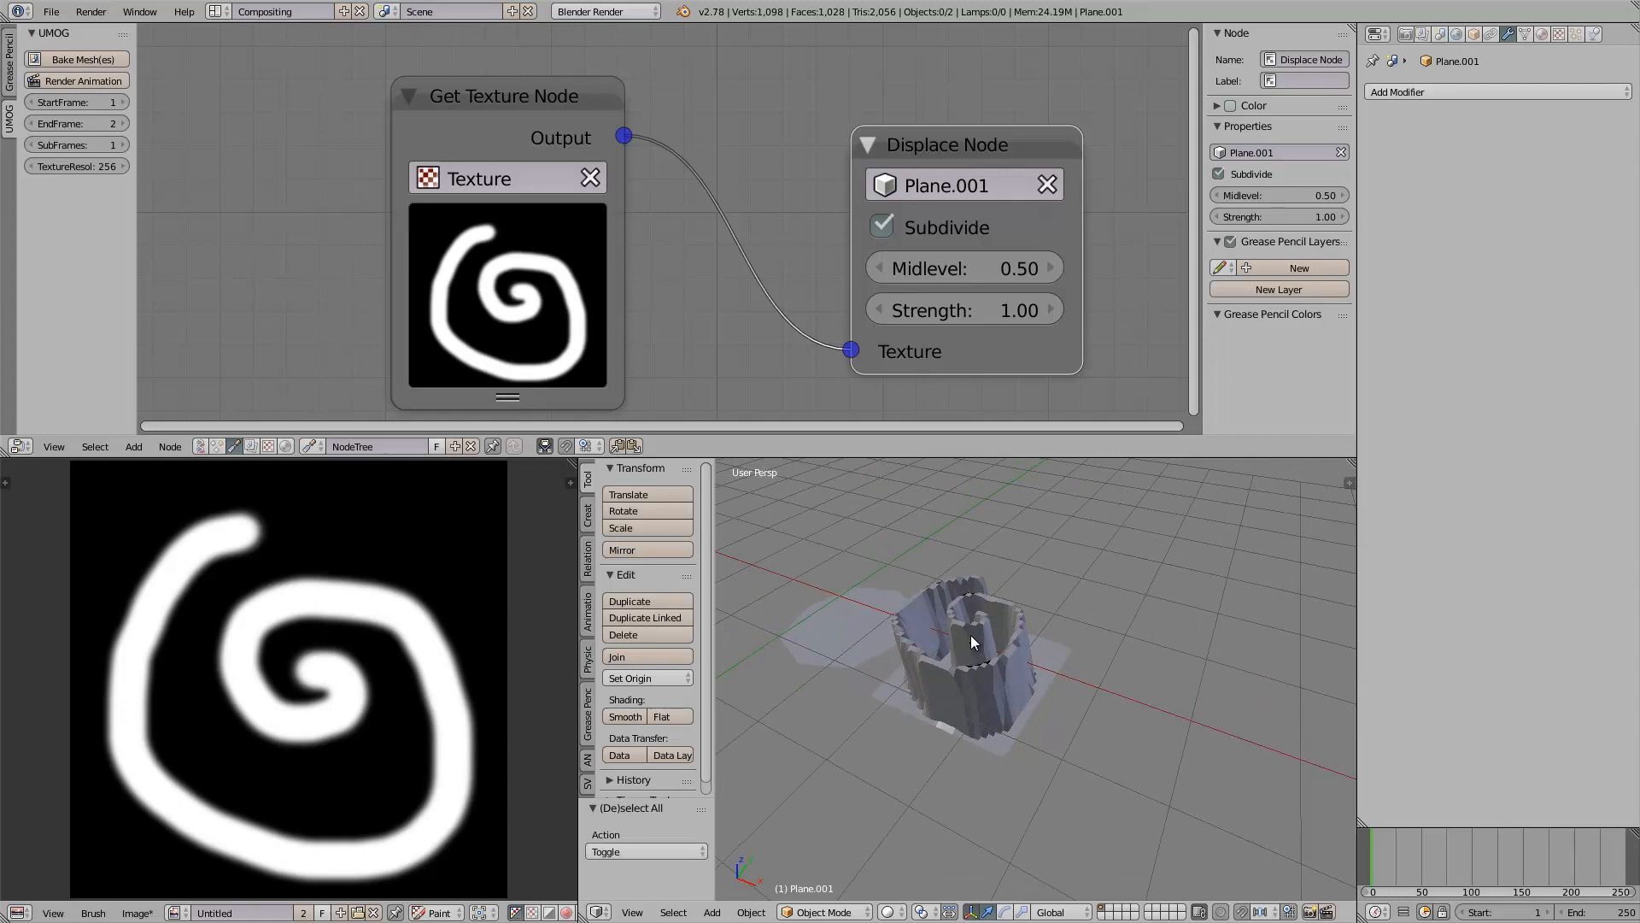
# Step: Add Plane.002, apply a Simple Subsurf at View 4, and make it the Displace target at strength 0.15
pyautogui.click(973, 606)
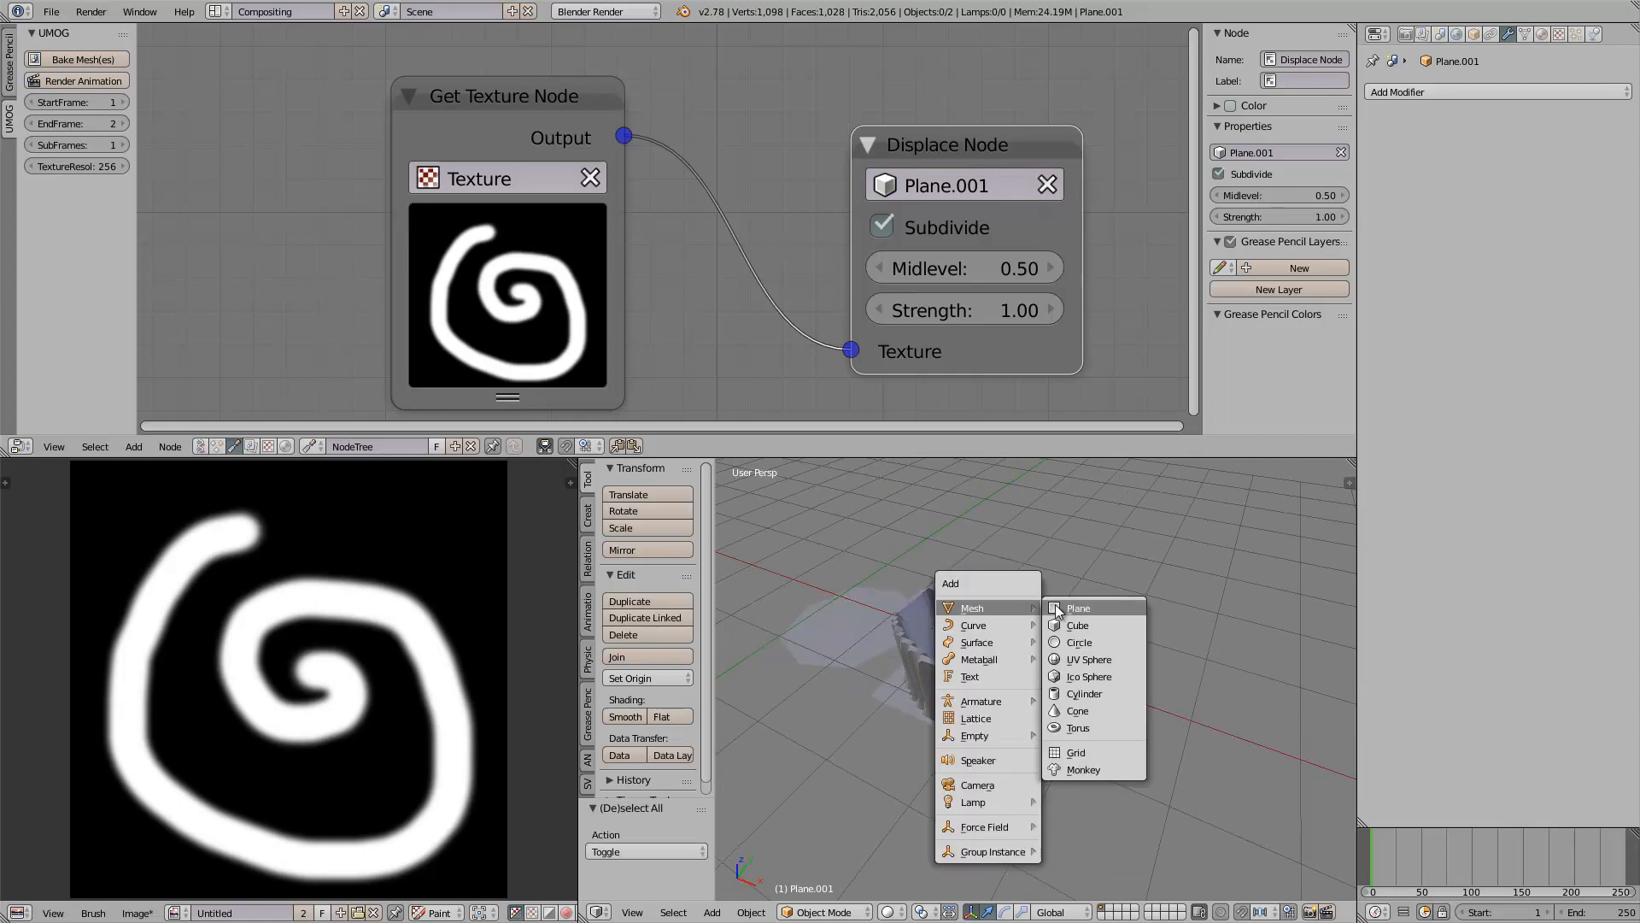
pyautogui.click(1078, 608)
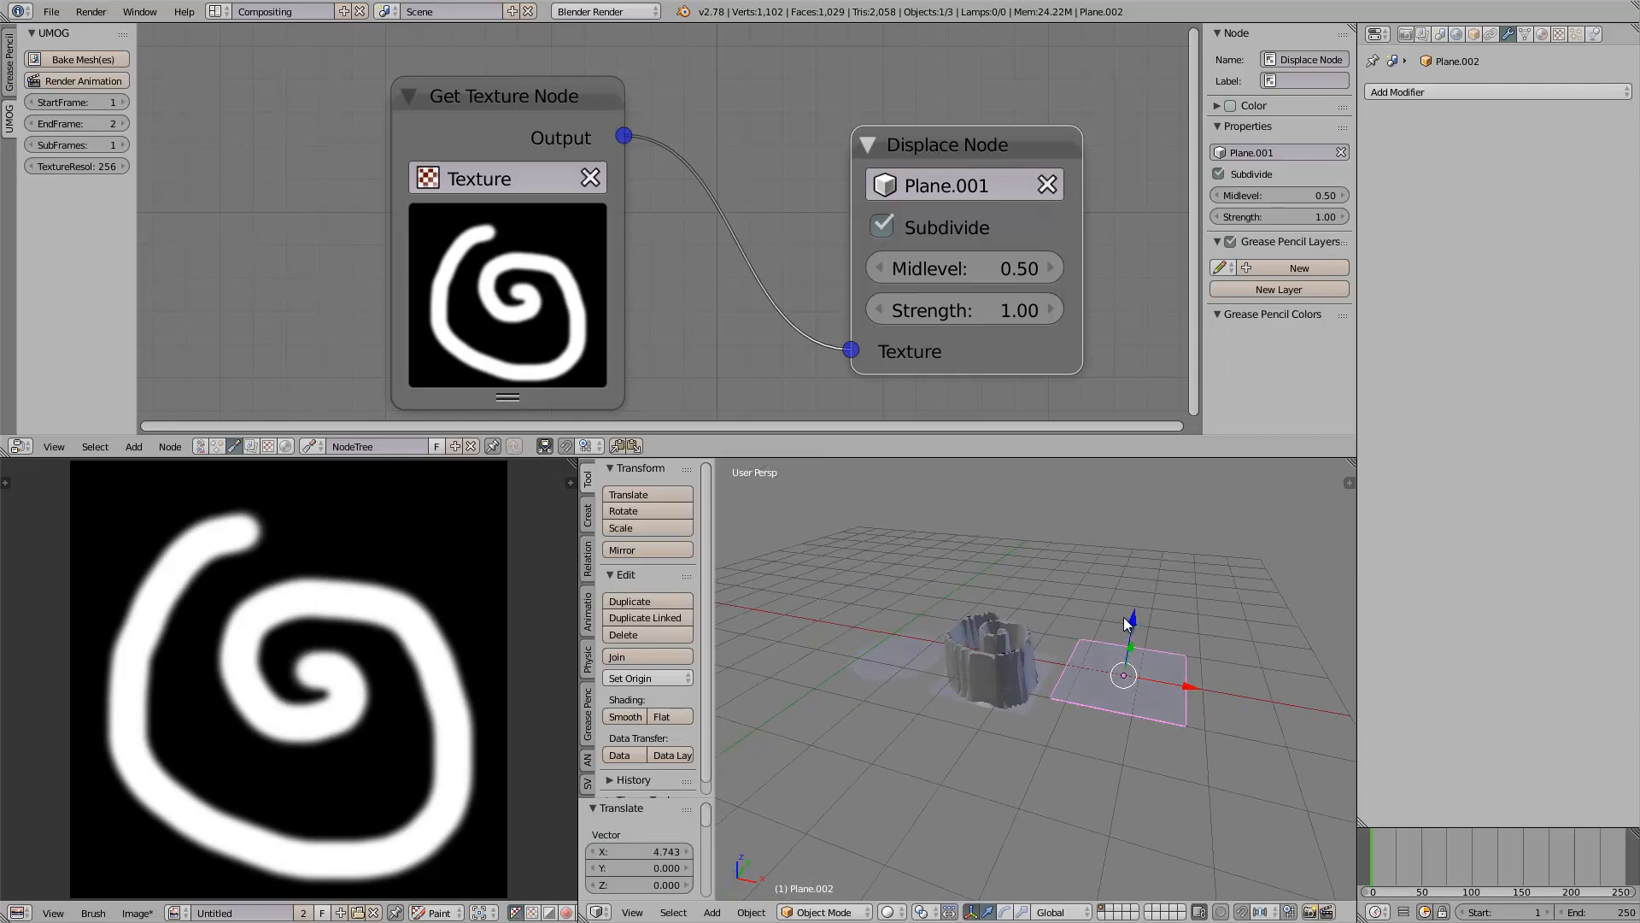
pyautogui.click(1401, 92)
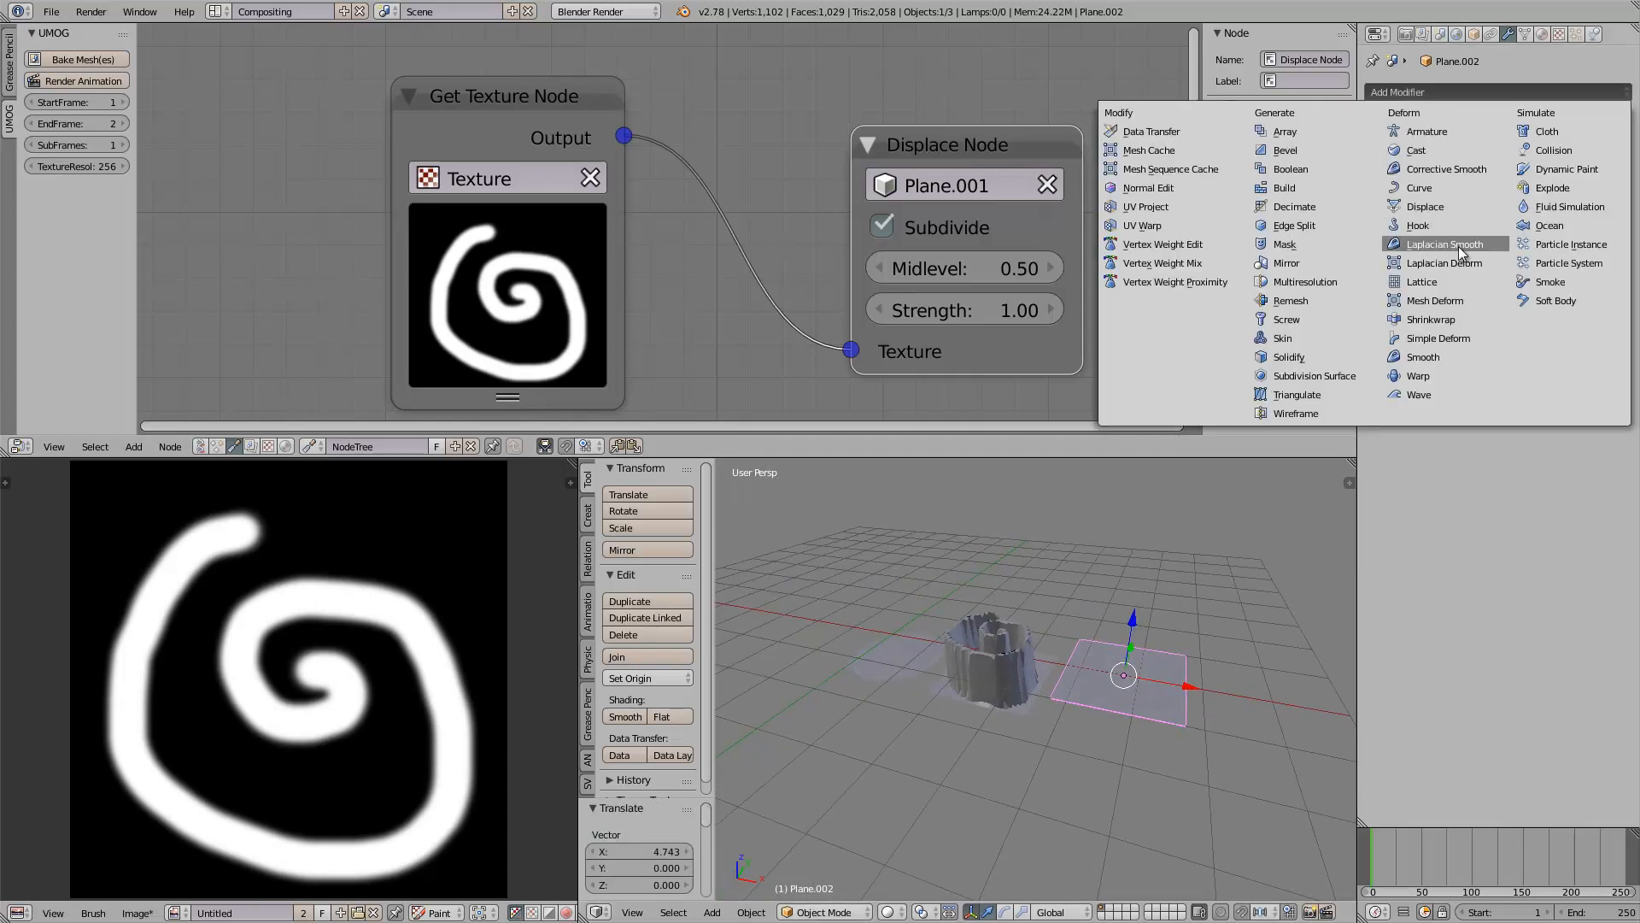
pyautogui.moveTo(1285, 244)
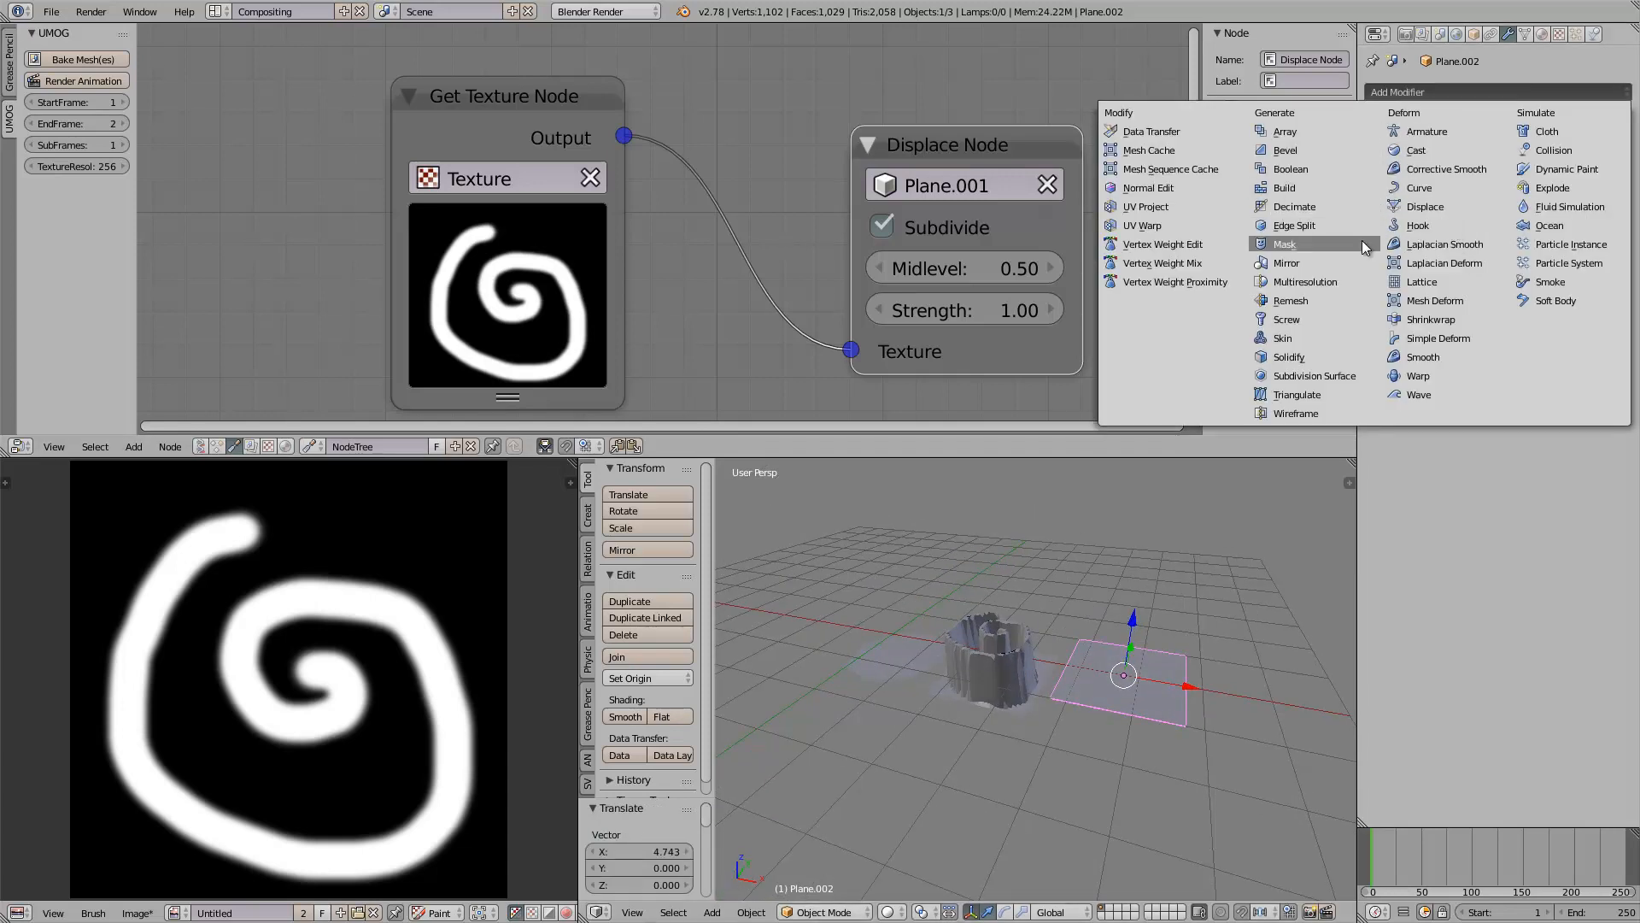
pyautogui.click(1315, 375)
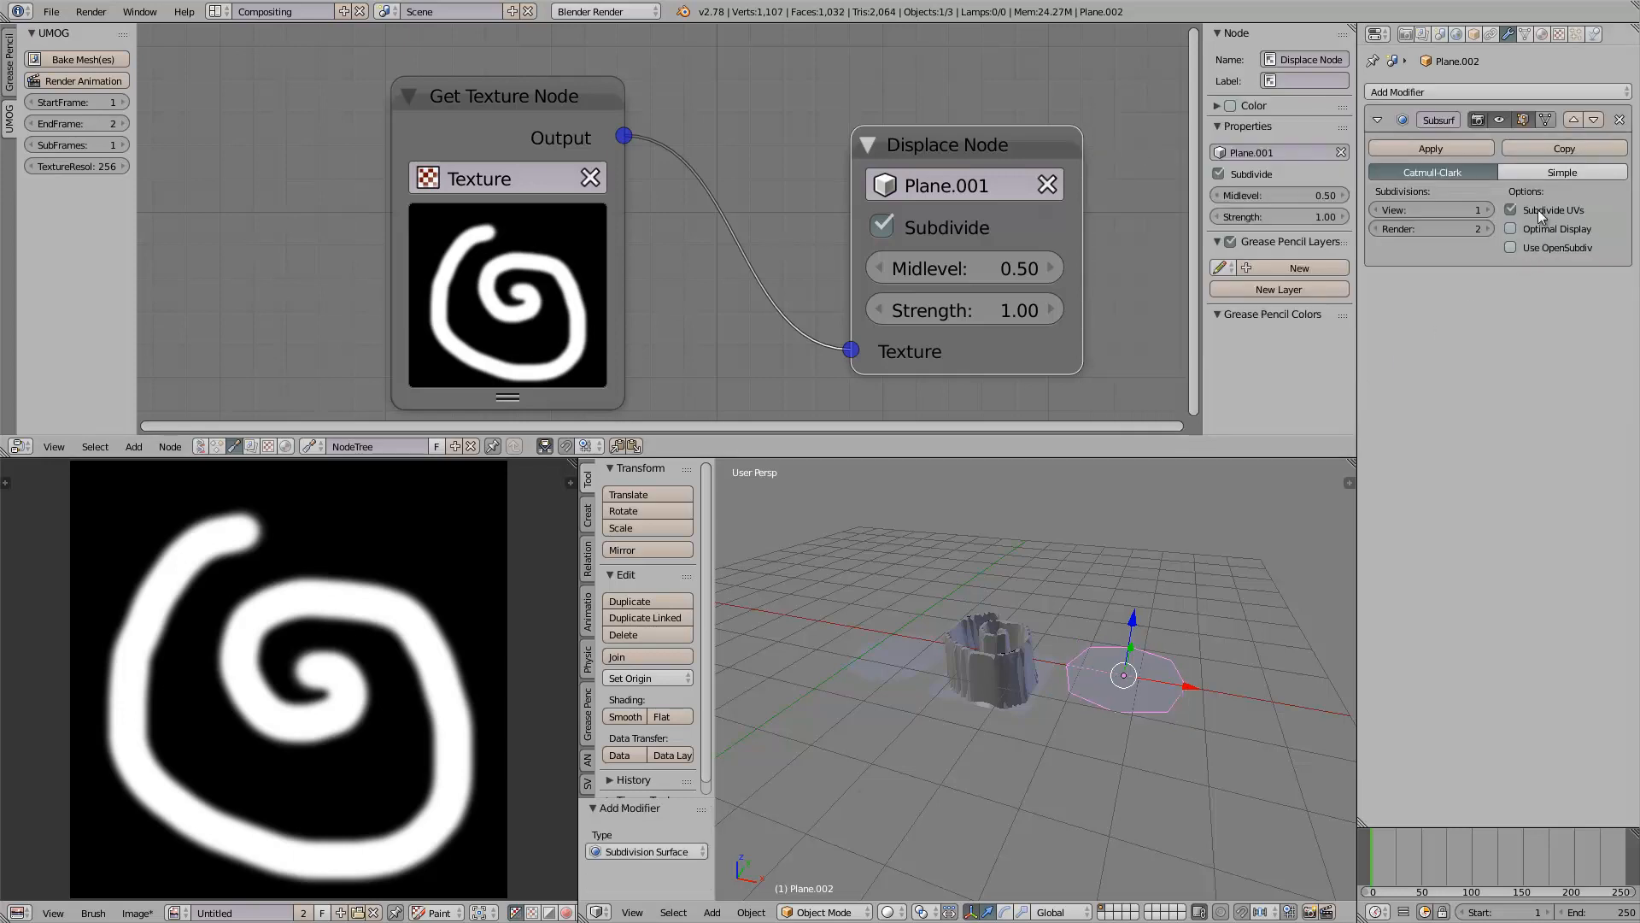
pyautogui.click(1562, 172)
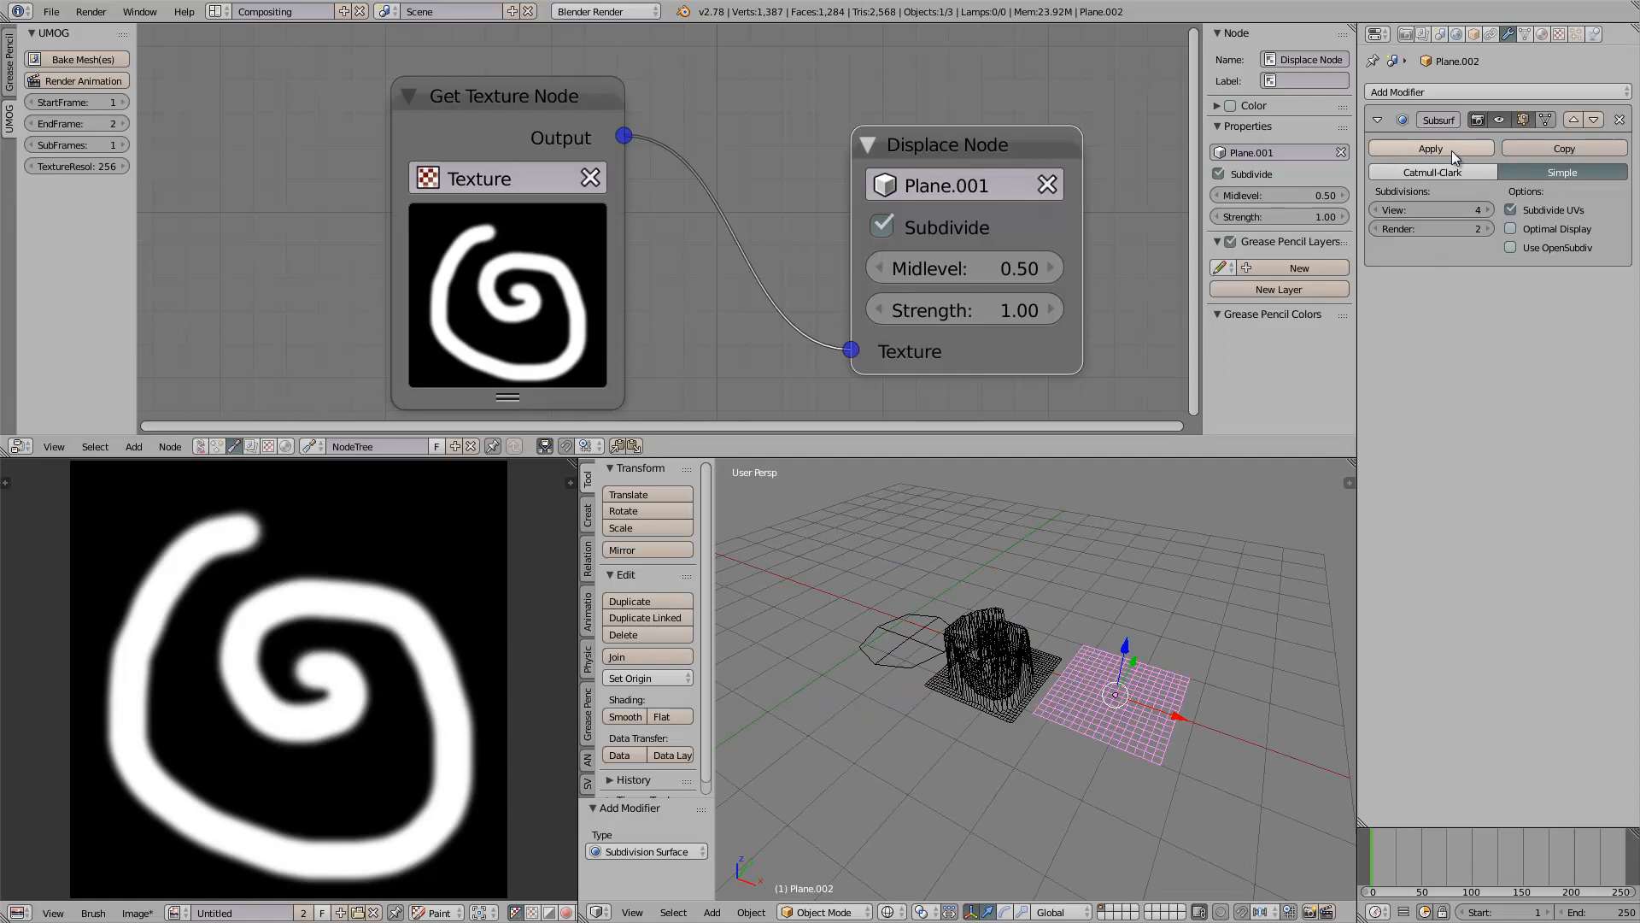
pyautogui.click(947, 186)
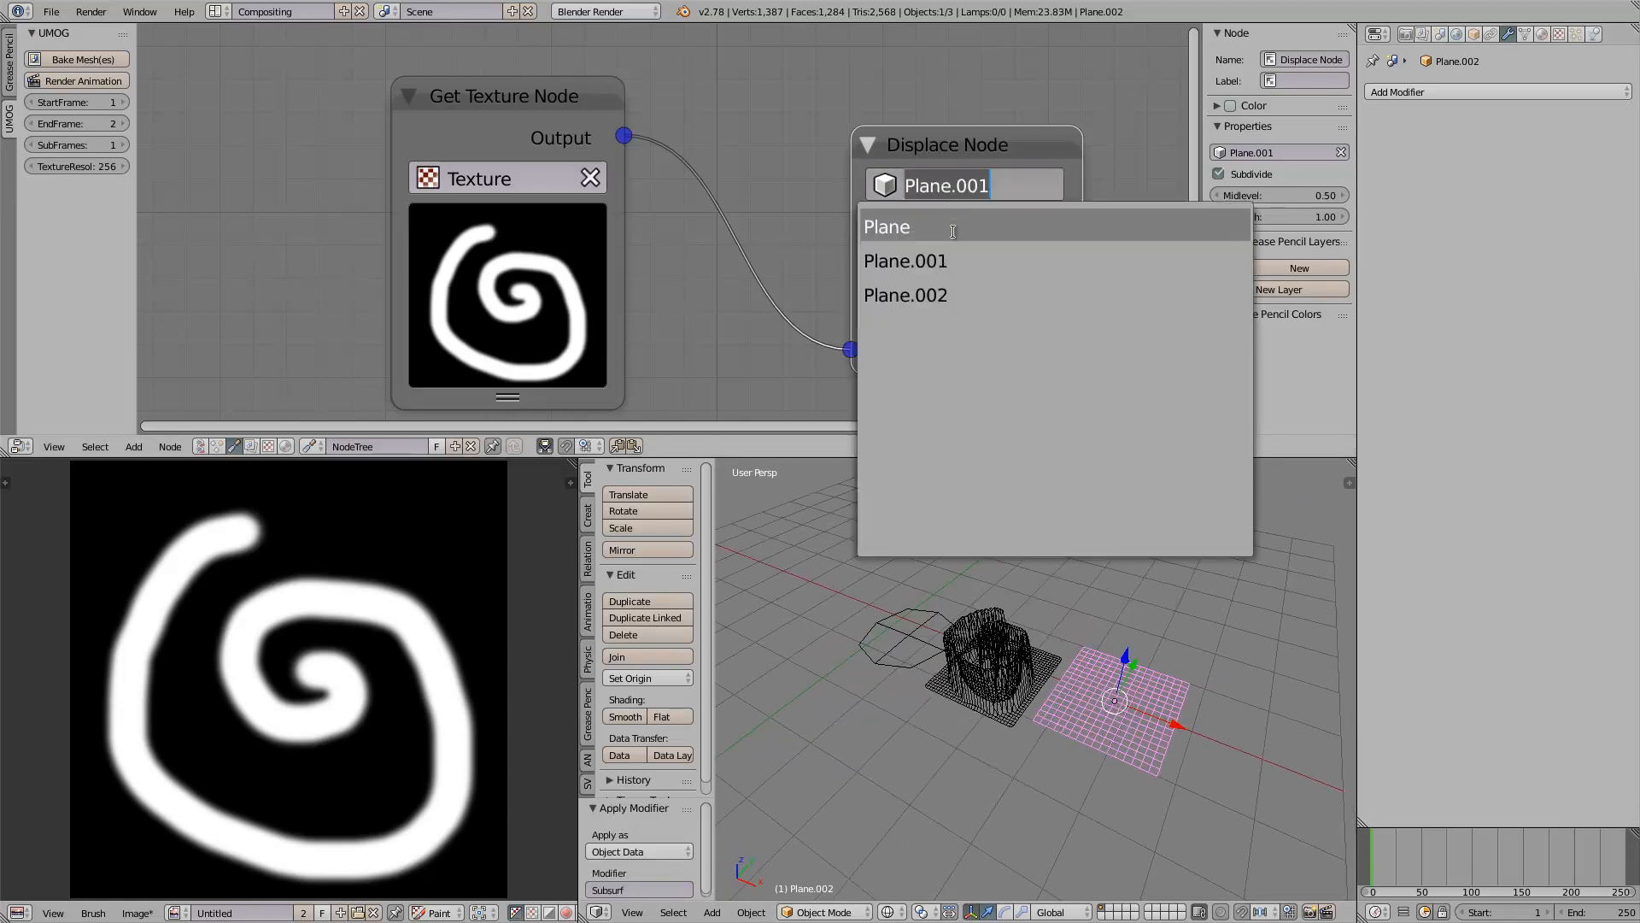
pyautogui.click(906, 295)
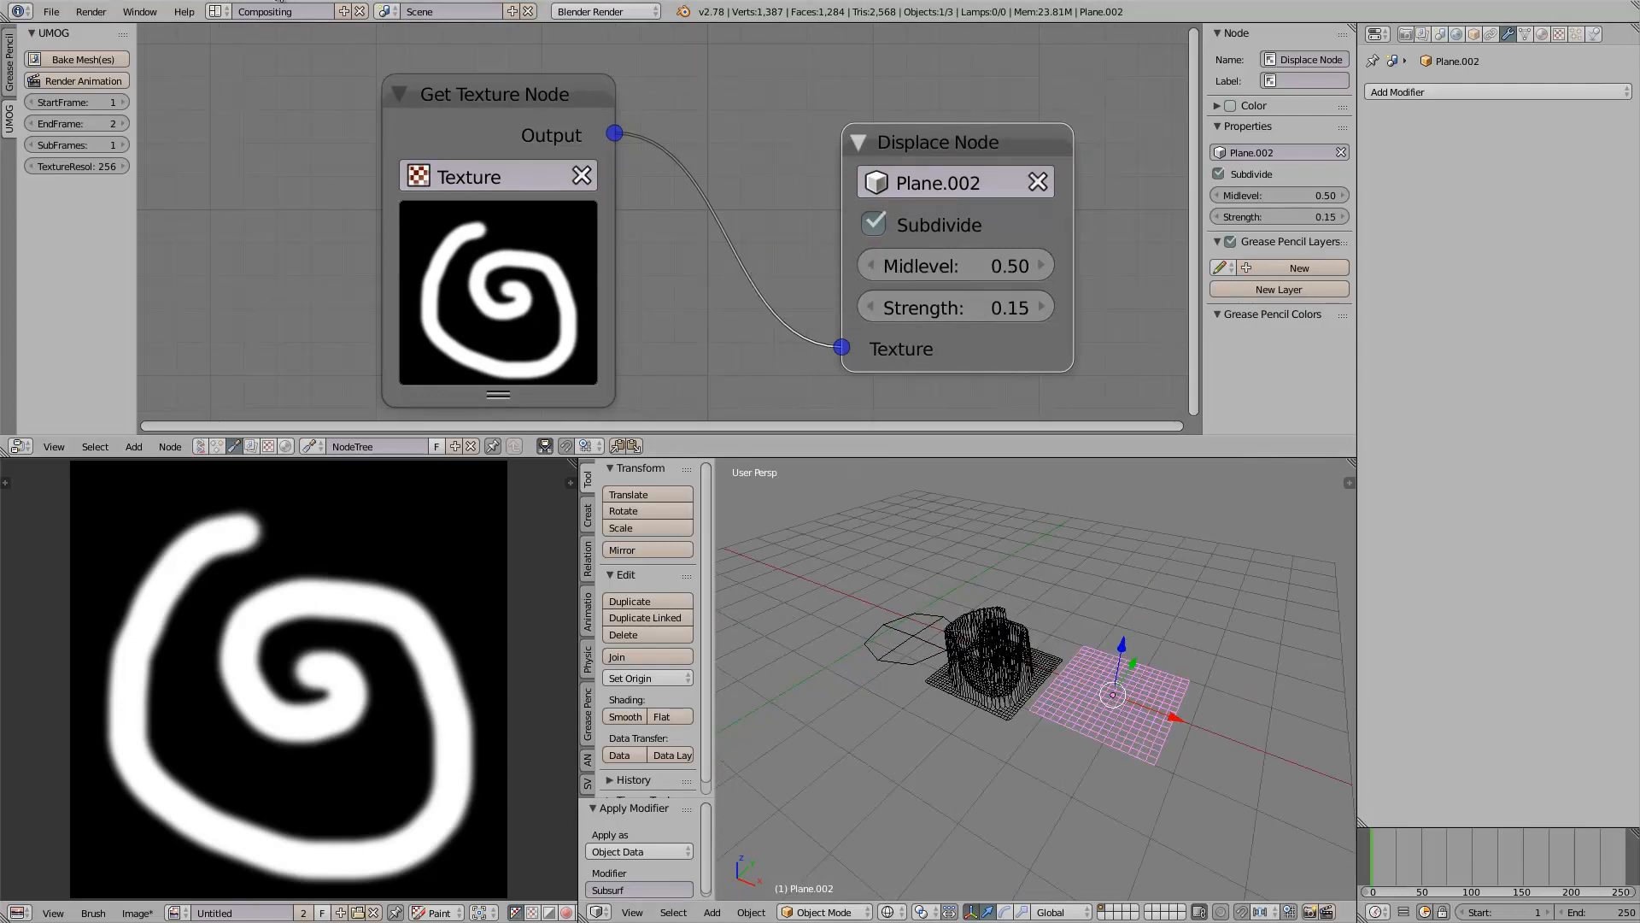
# Step: Raise the UMOG bake EndFrame to 4 and bake the spiral relief into Plane.002
pyautogui.click(112, 123)
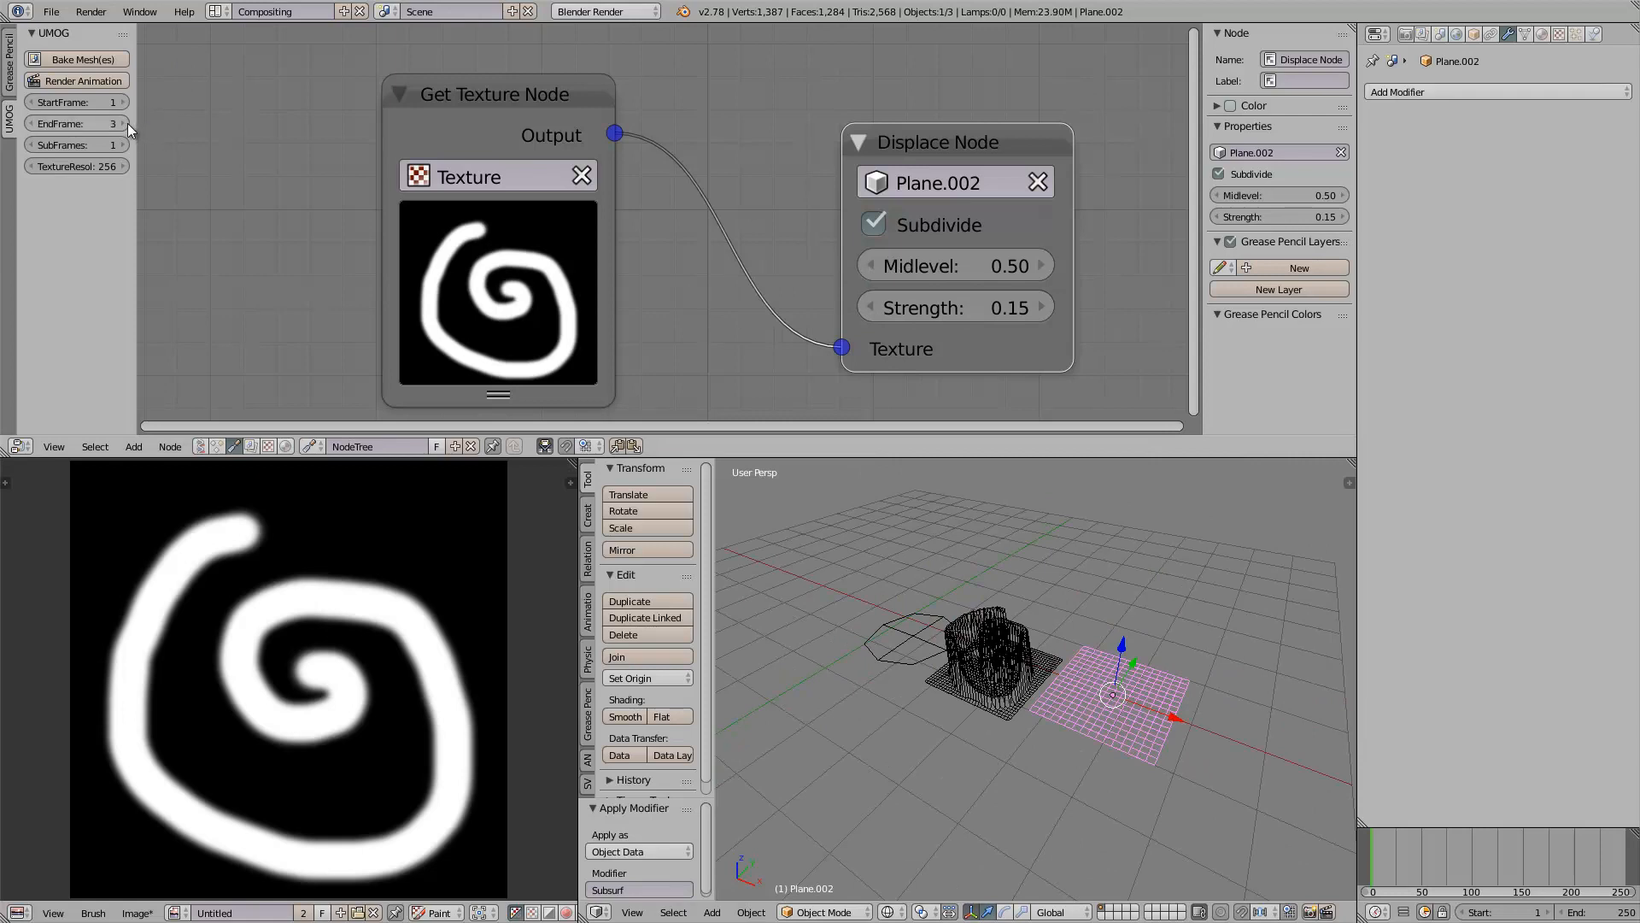
pyautogui.click(124, 123)
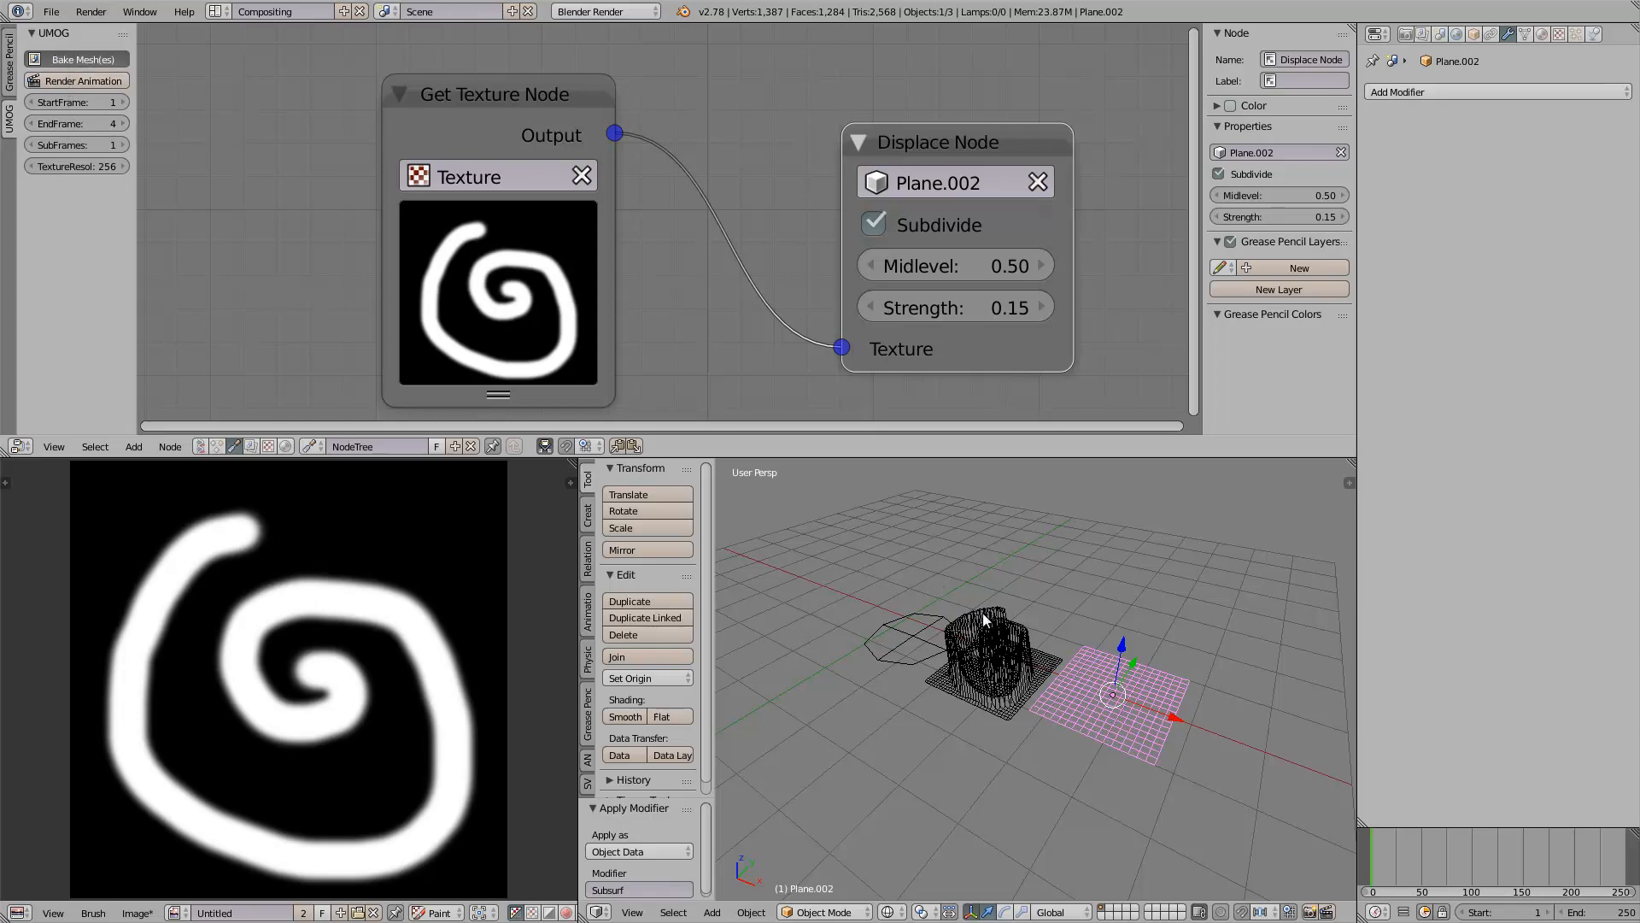
pyautogui.click(76, 59)
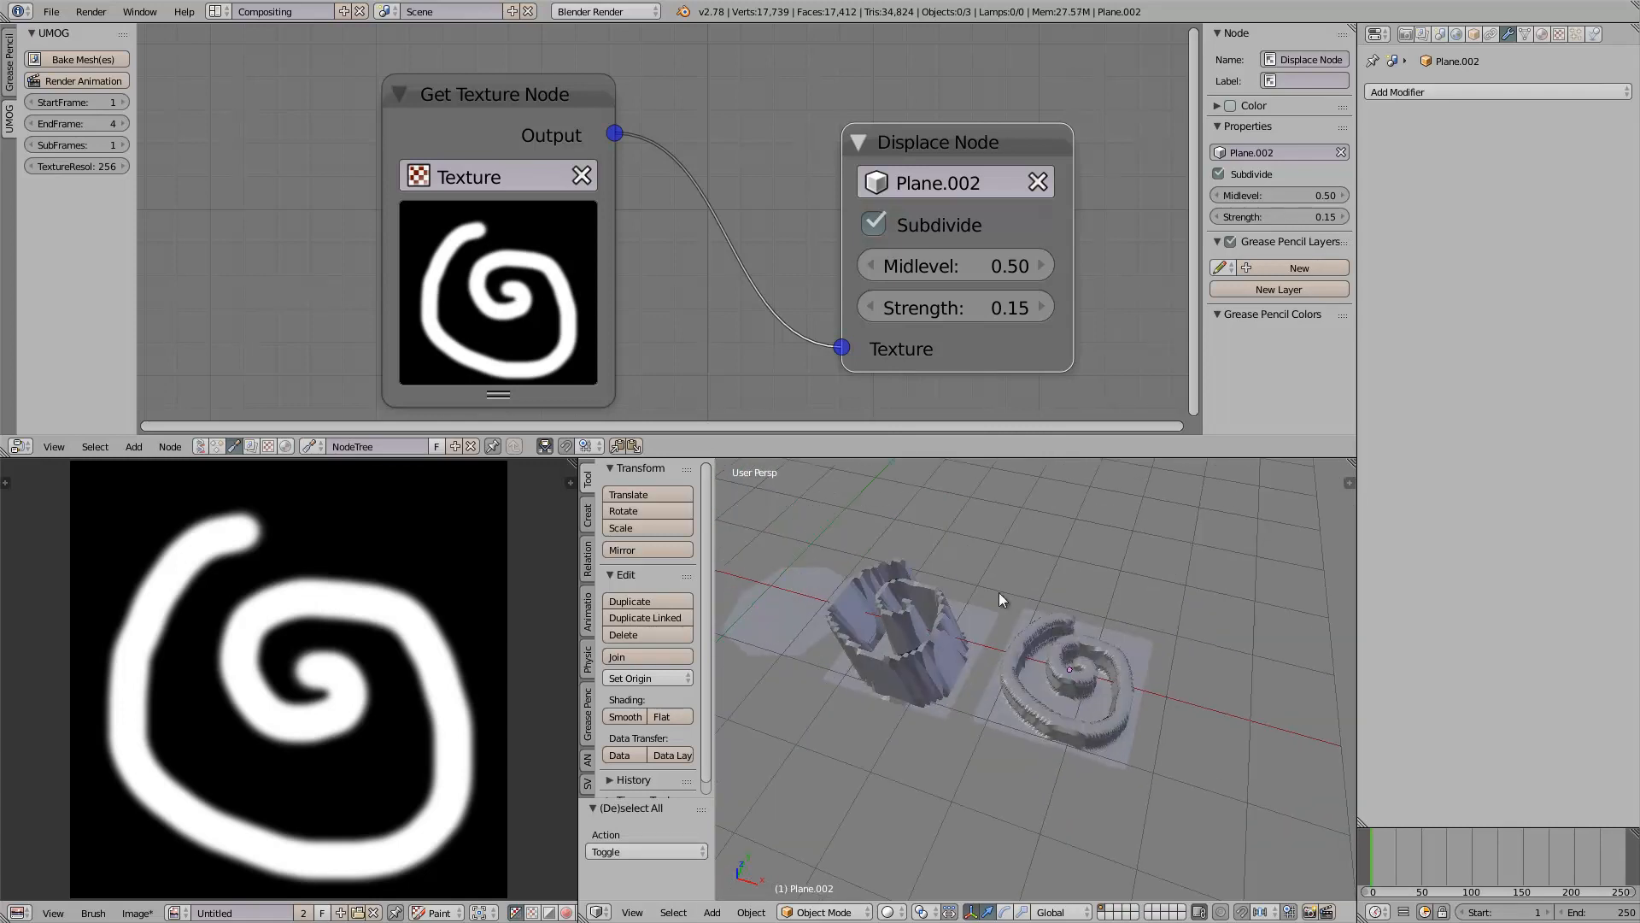
pyautogui.moveTo(258, 395)
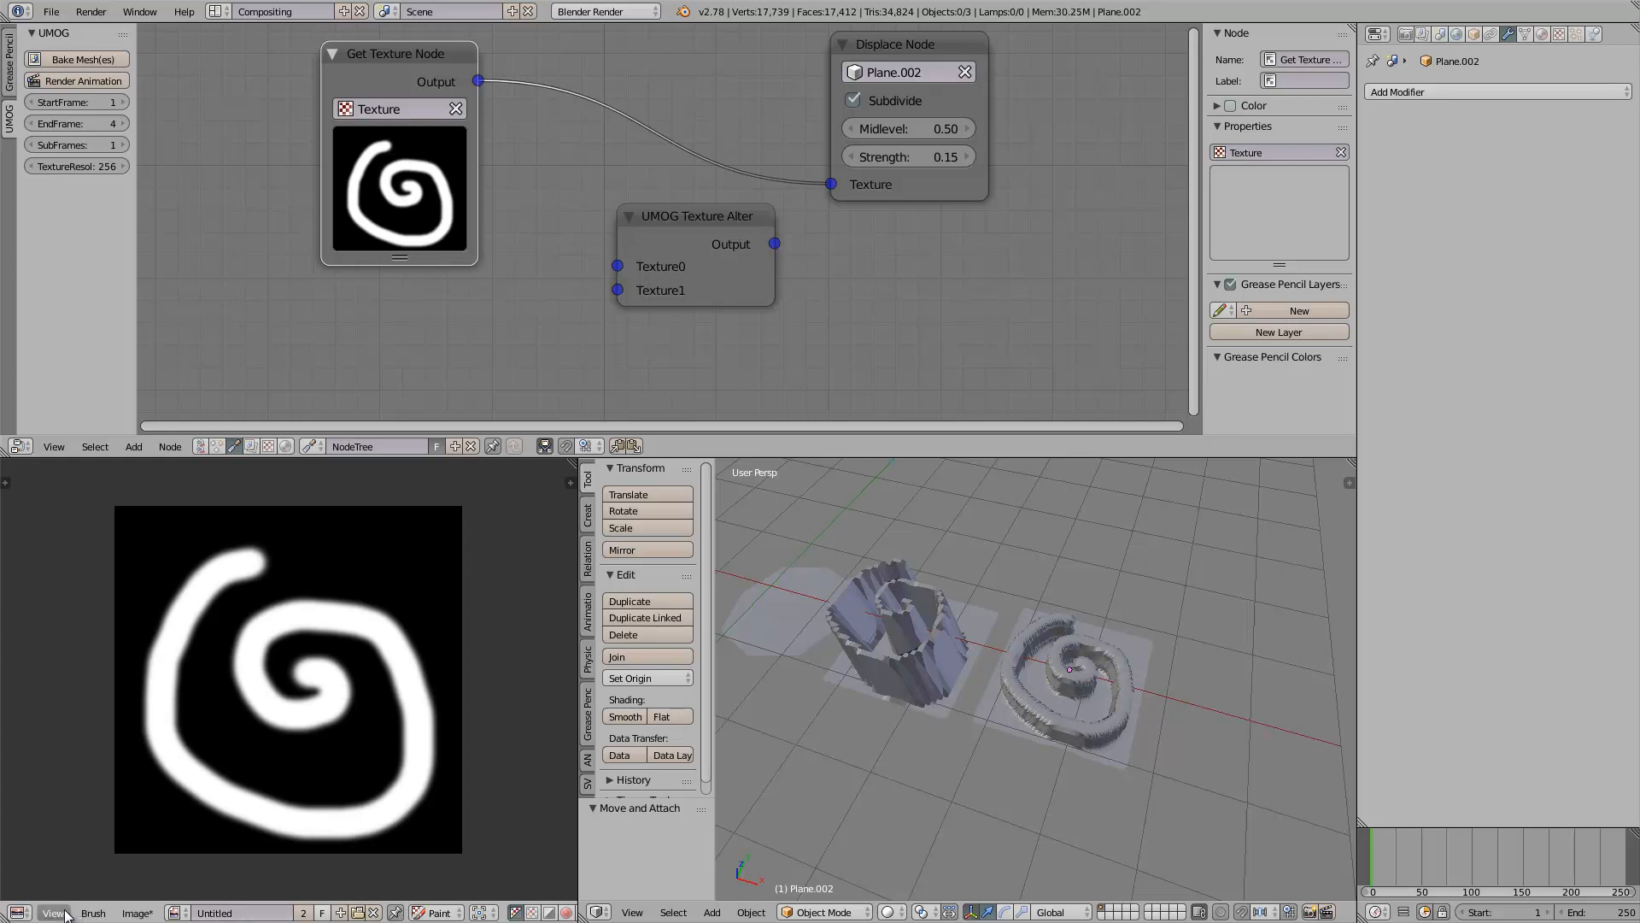
# Step: Create a new 512 px image, paint a white cross with the brush, and start Save As Image
pyautogui.click(137, 912)
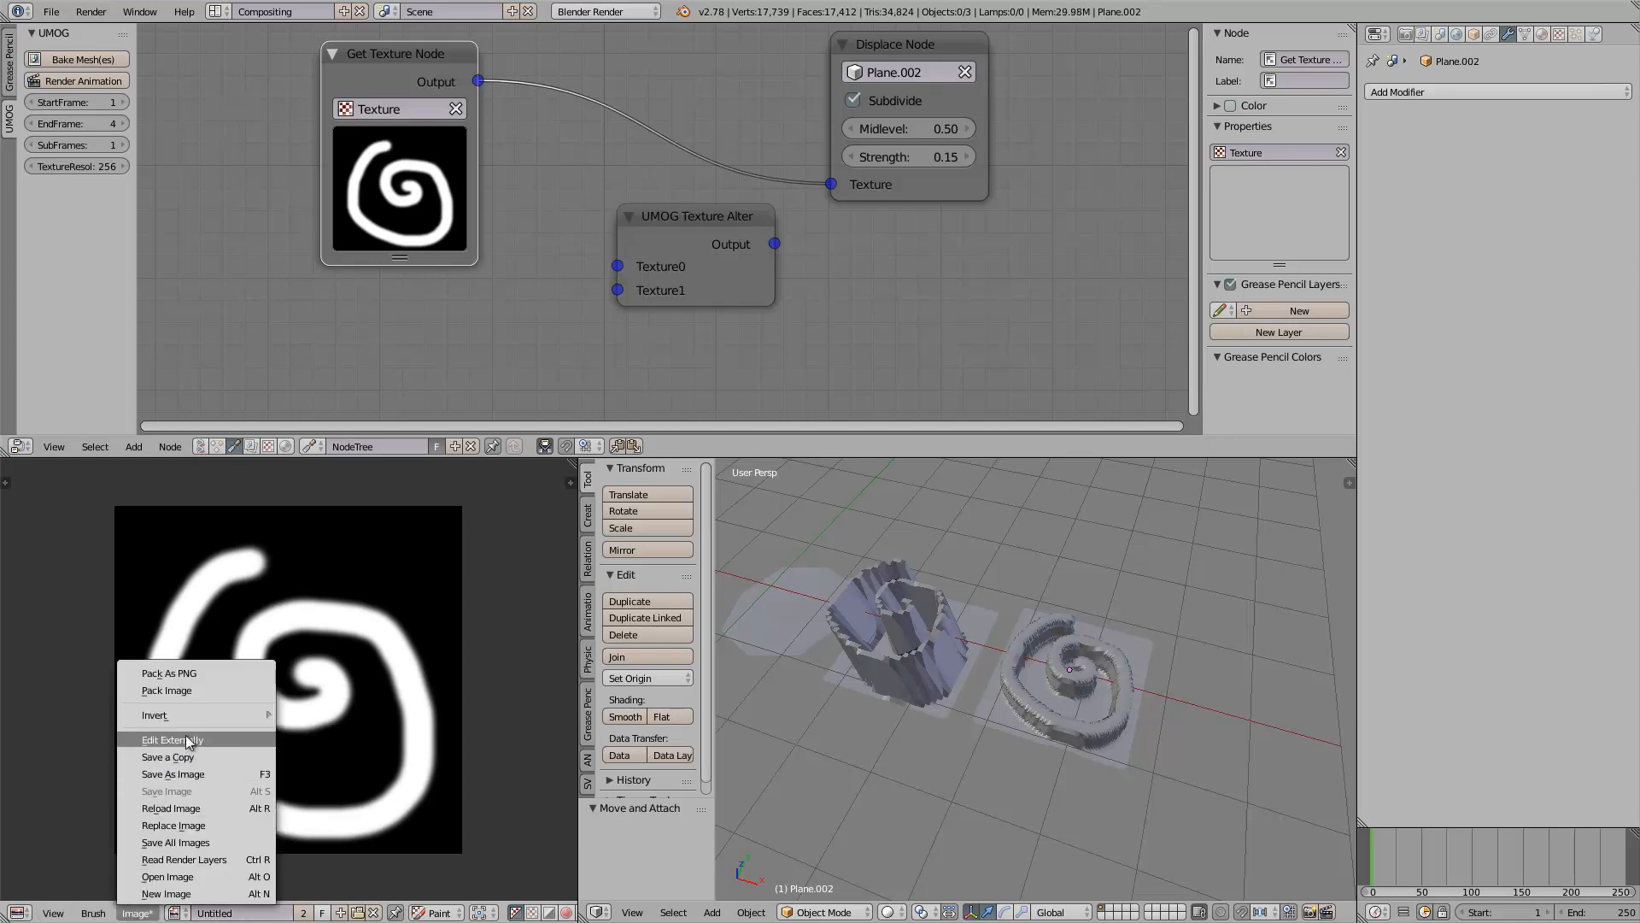
pyautogui.click(165, 892)
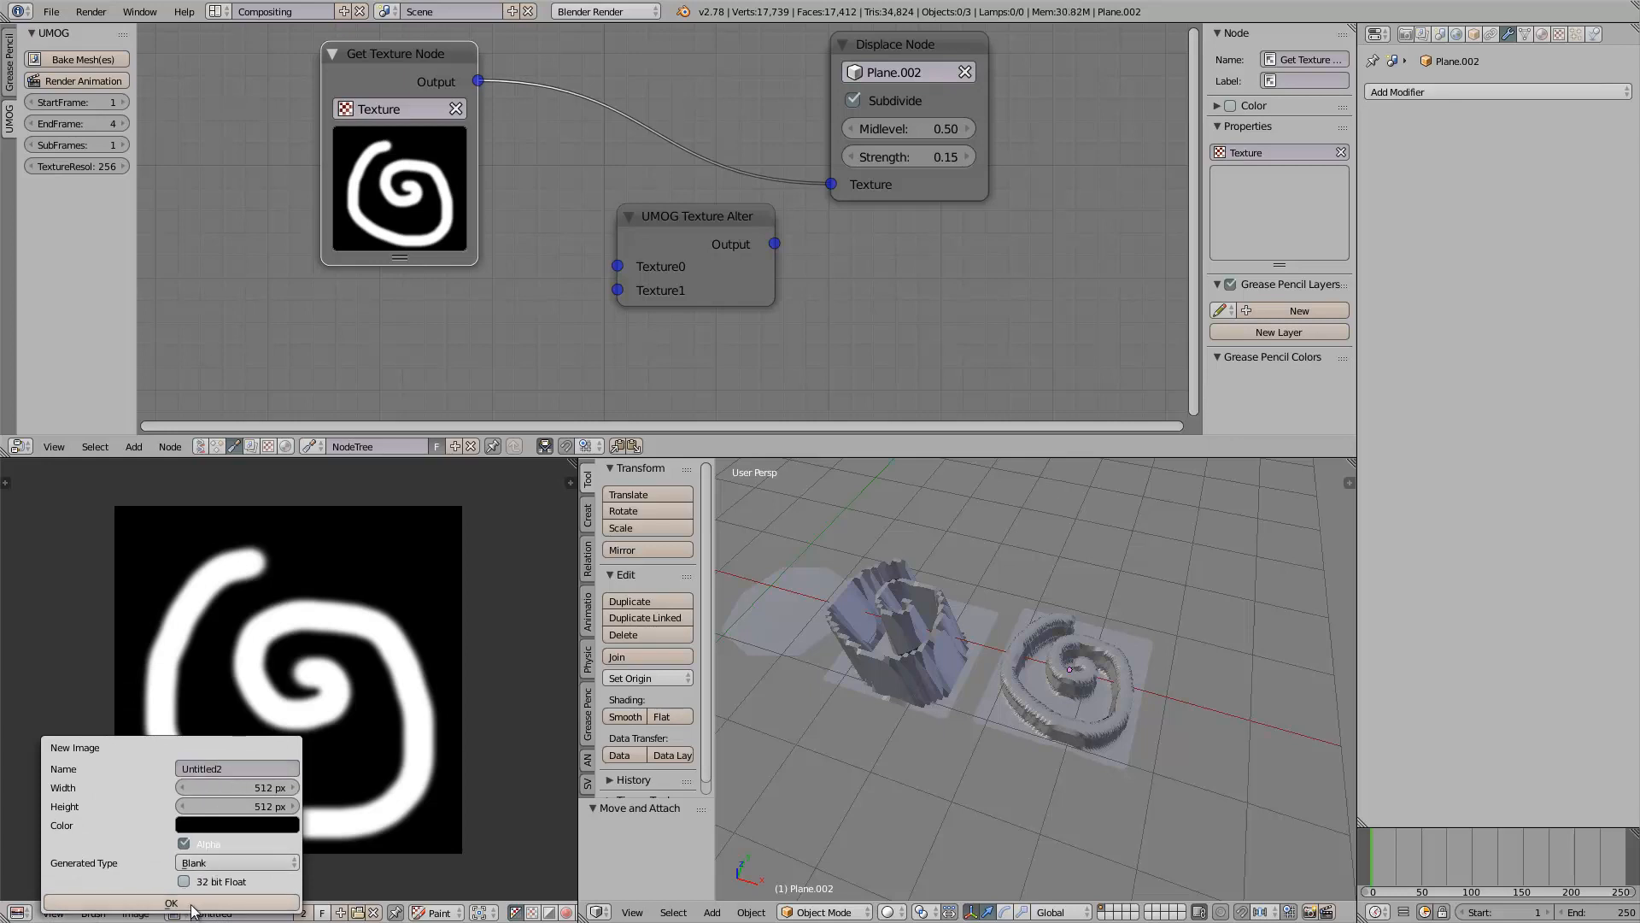
pyautogui.click(171, 902)
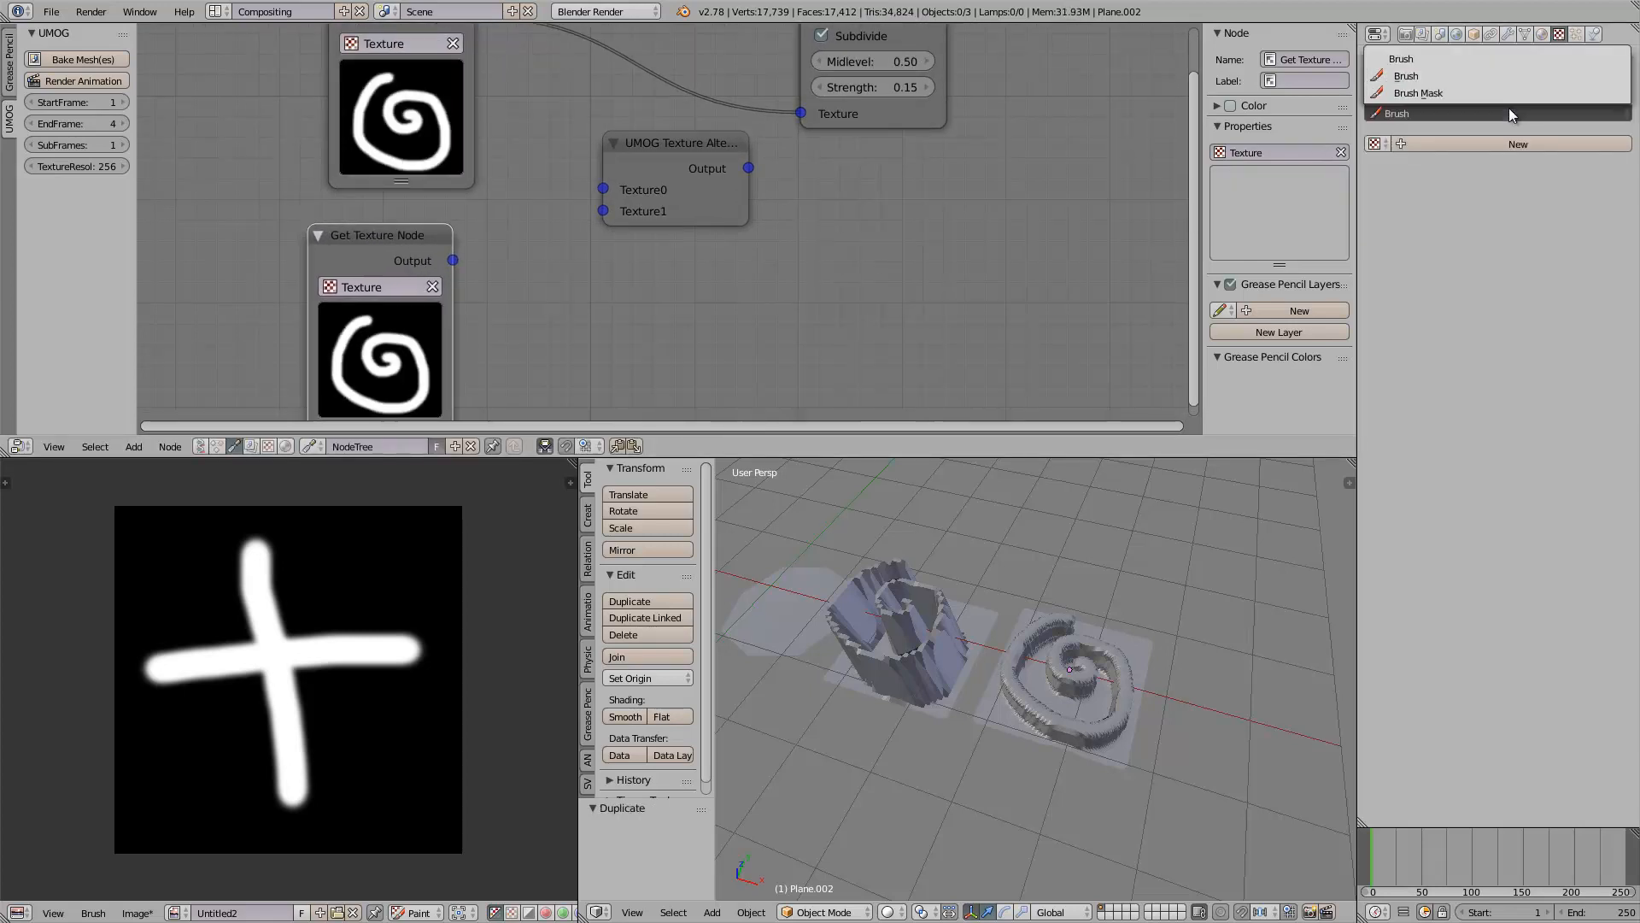
pyautogui.click(1518, 143)
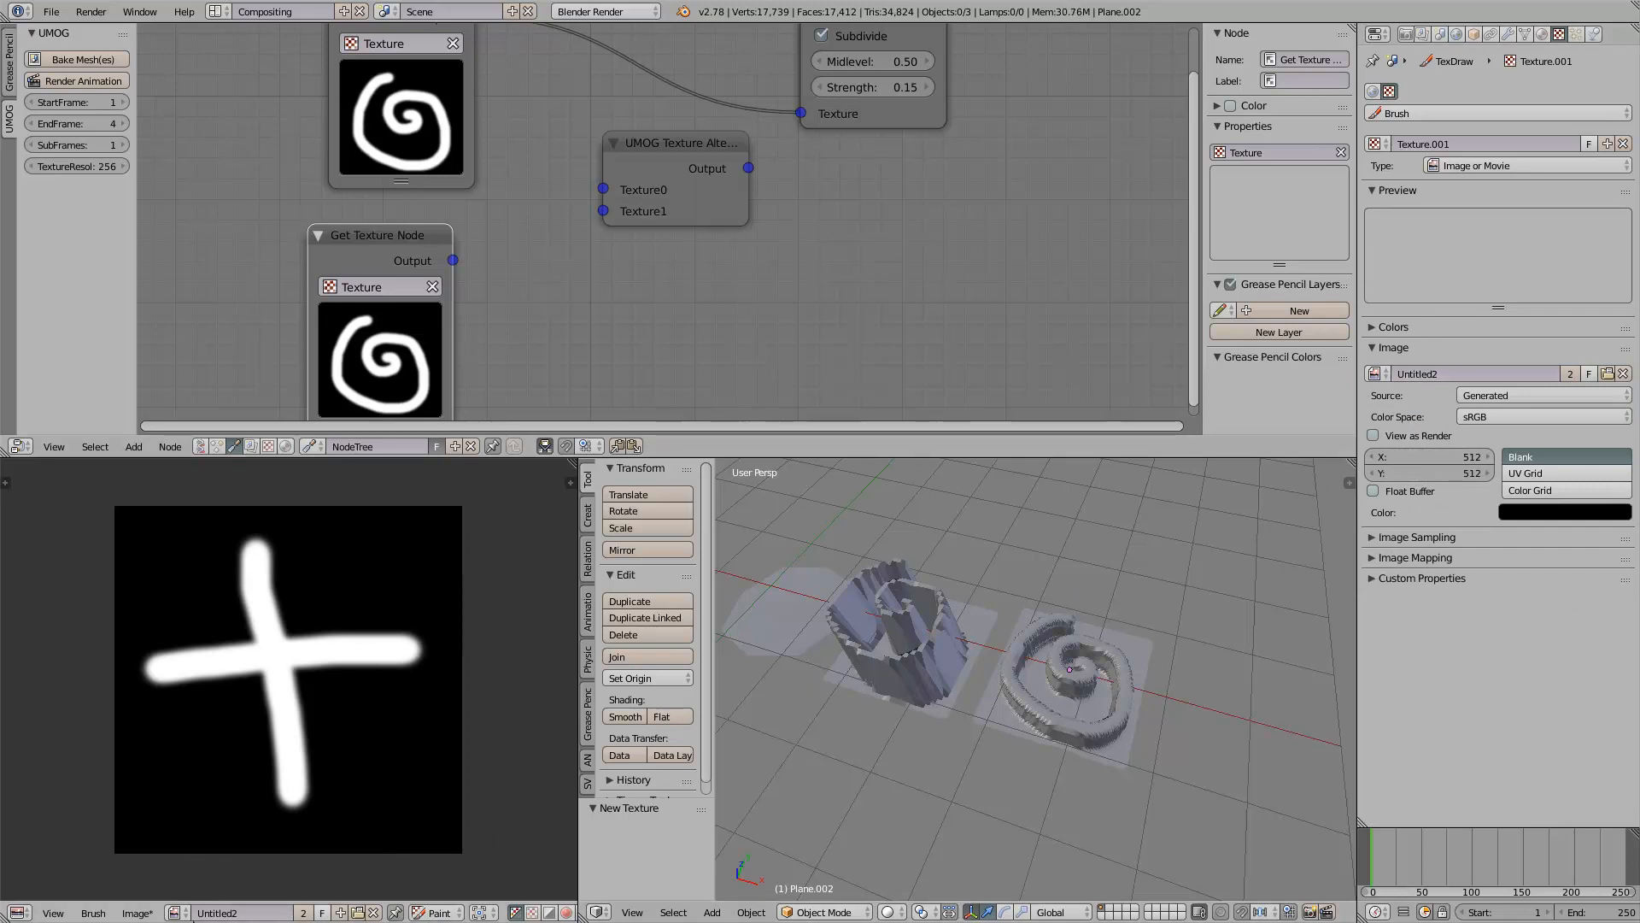
pyautogui.click(136, 913)
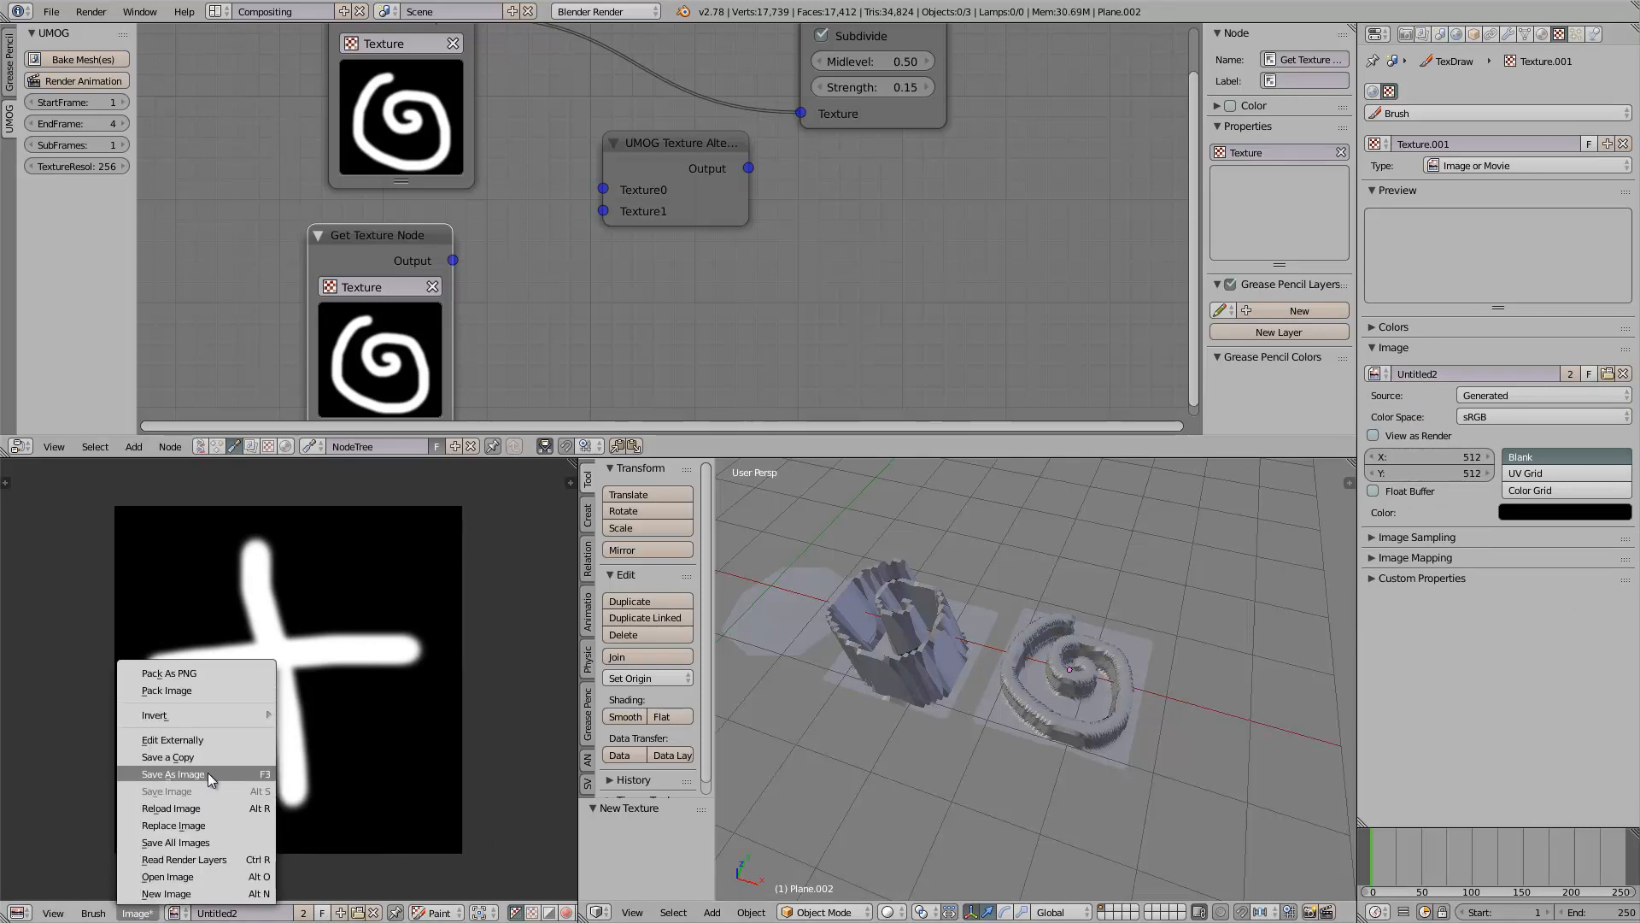
pyautogui.click(172, 773)
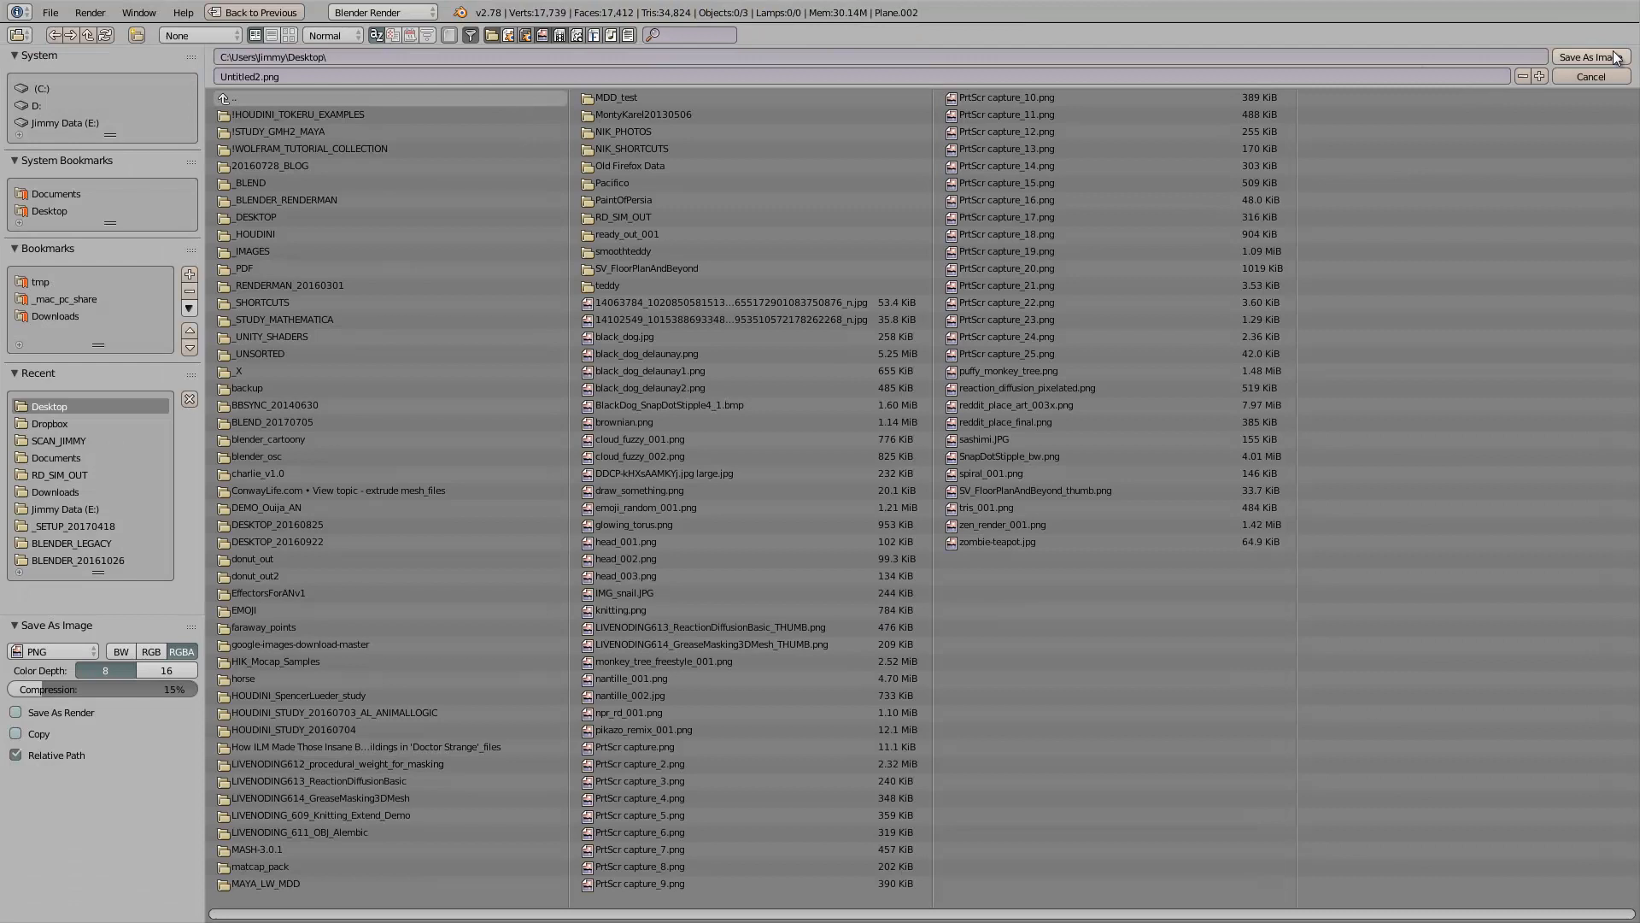
# Step: Save the cross image as Untitled2.png and feed Texture.001 from the second Get Texture Node into Texture1
pyautogui.click(1589, 76)
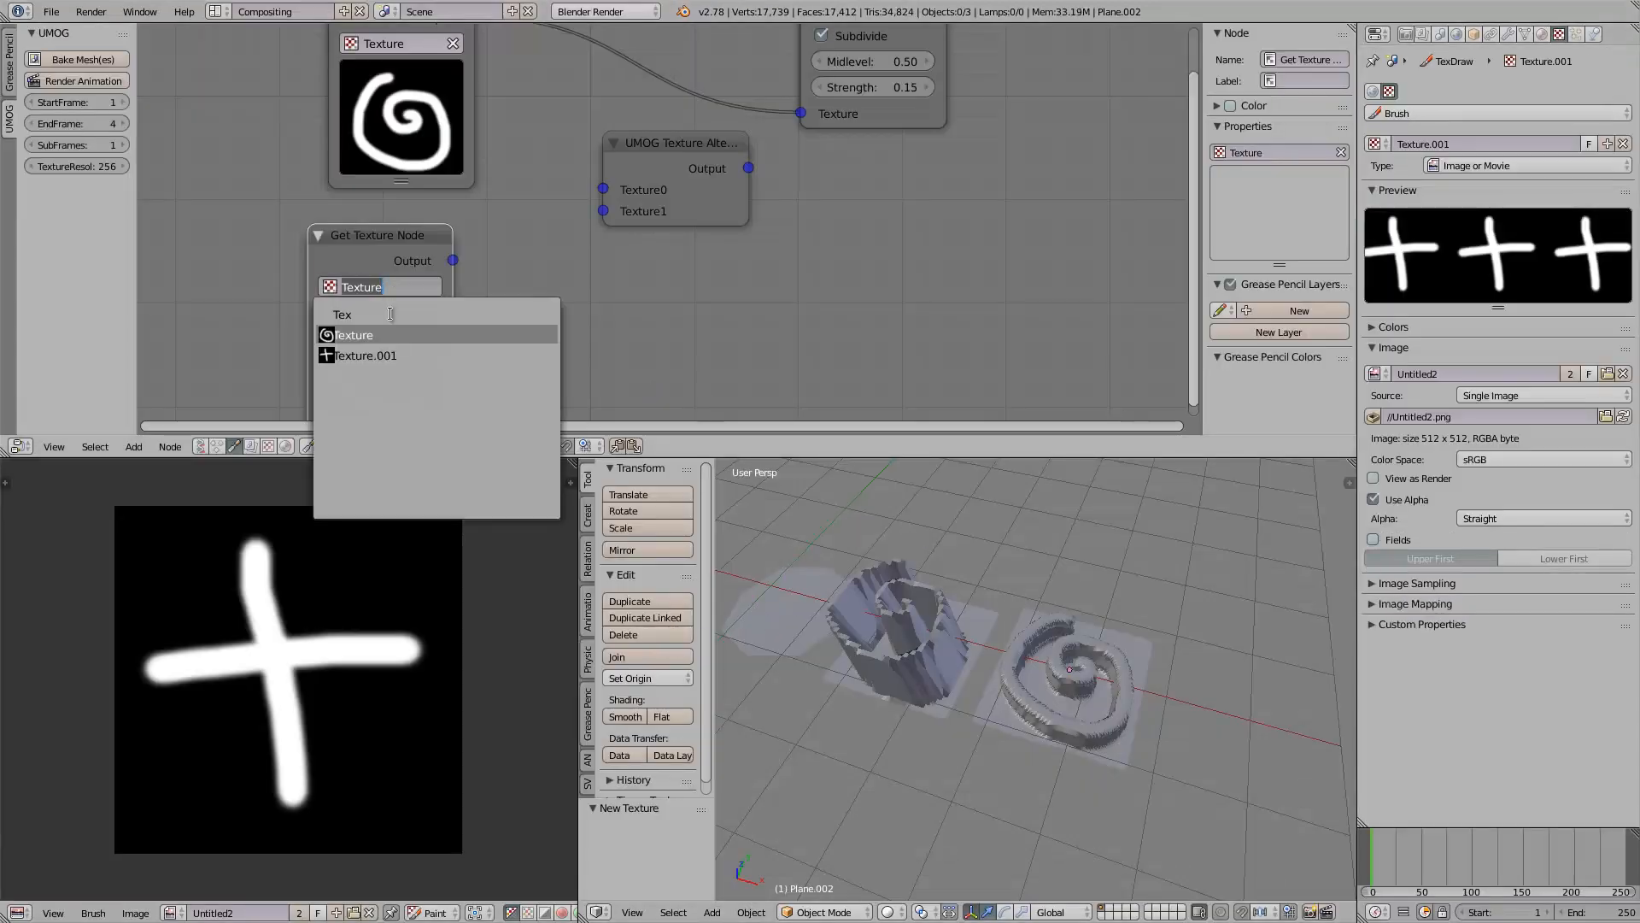
pyautogui.click(364, 354)
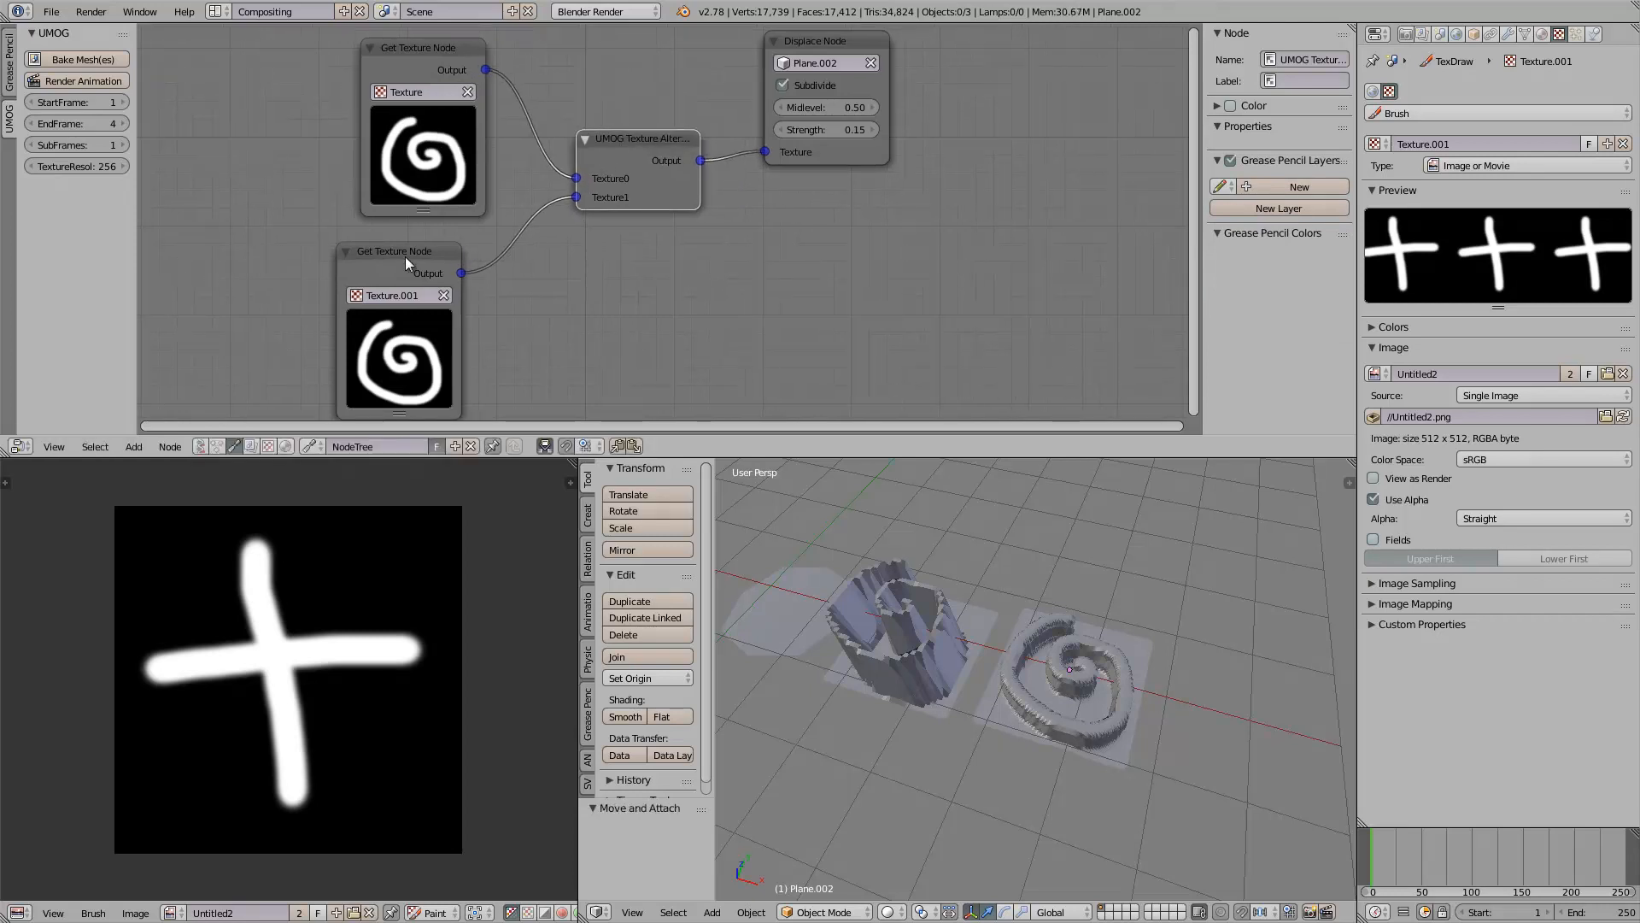
pyautogui.click(434, 233)
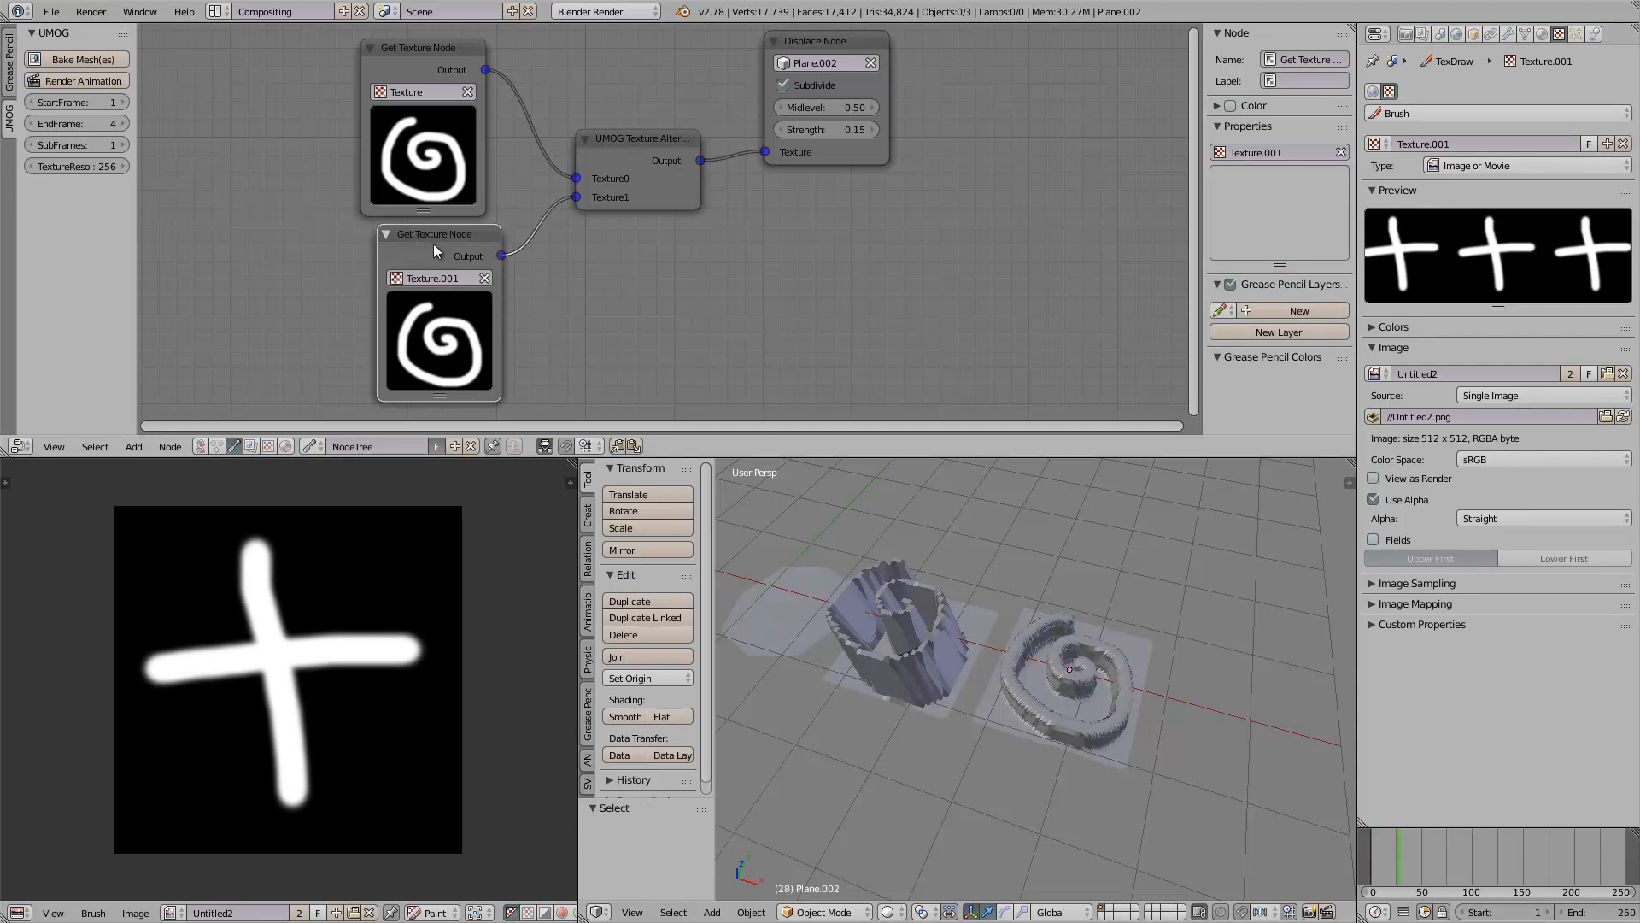
pyautogui.click(434, 277)
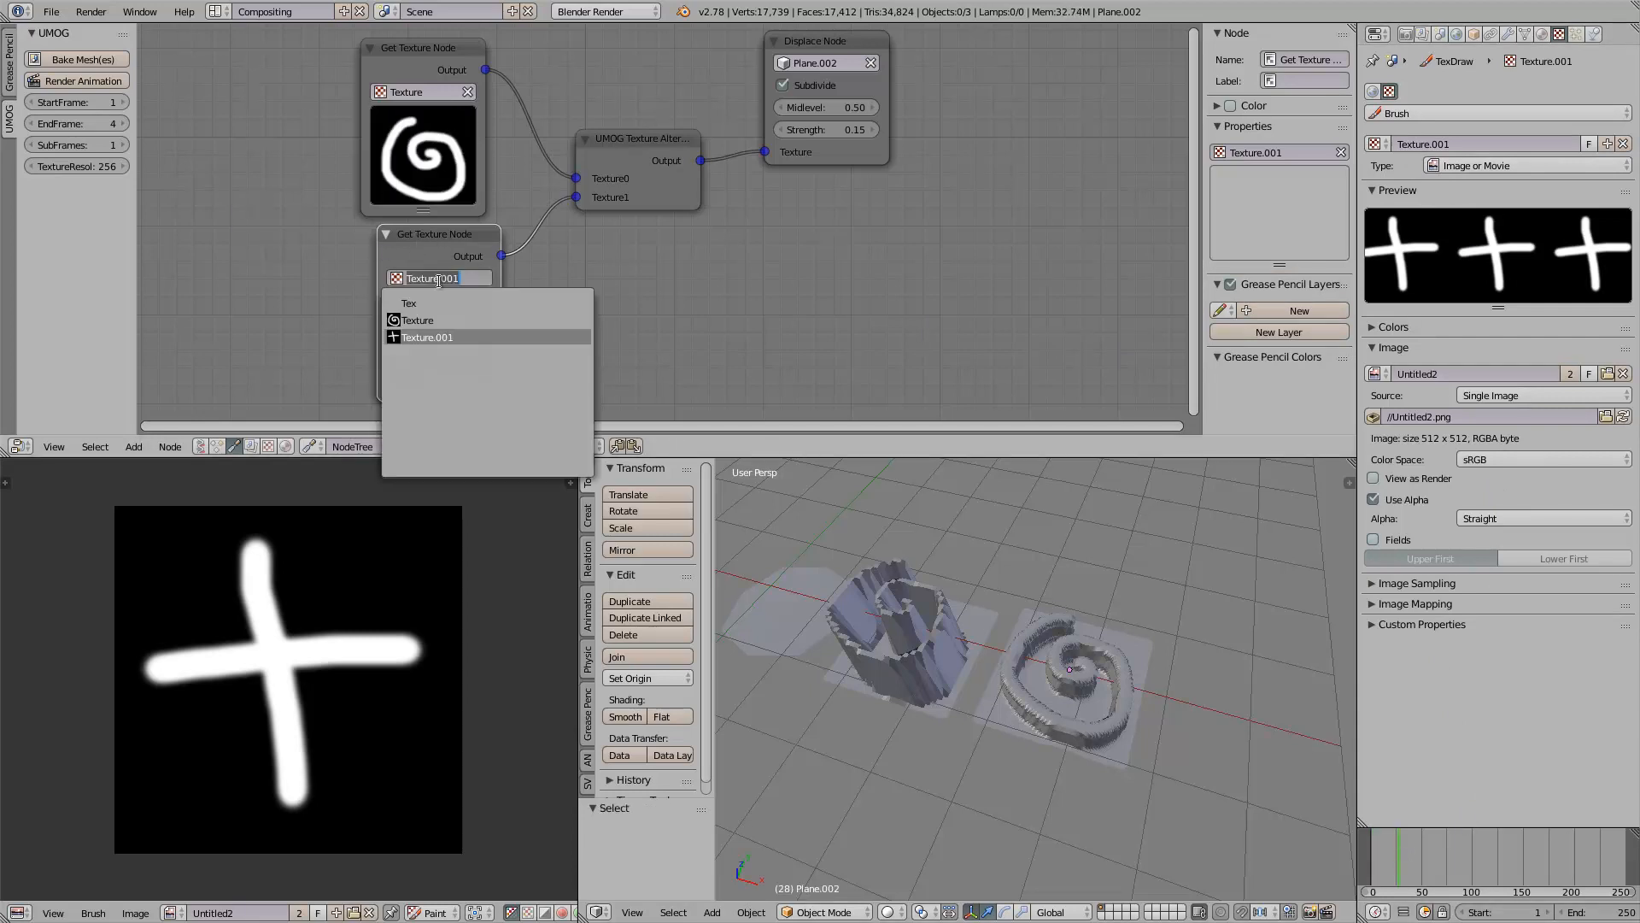
pyautogui.click(426, 337)
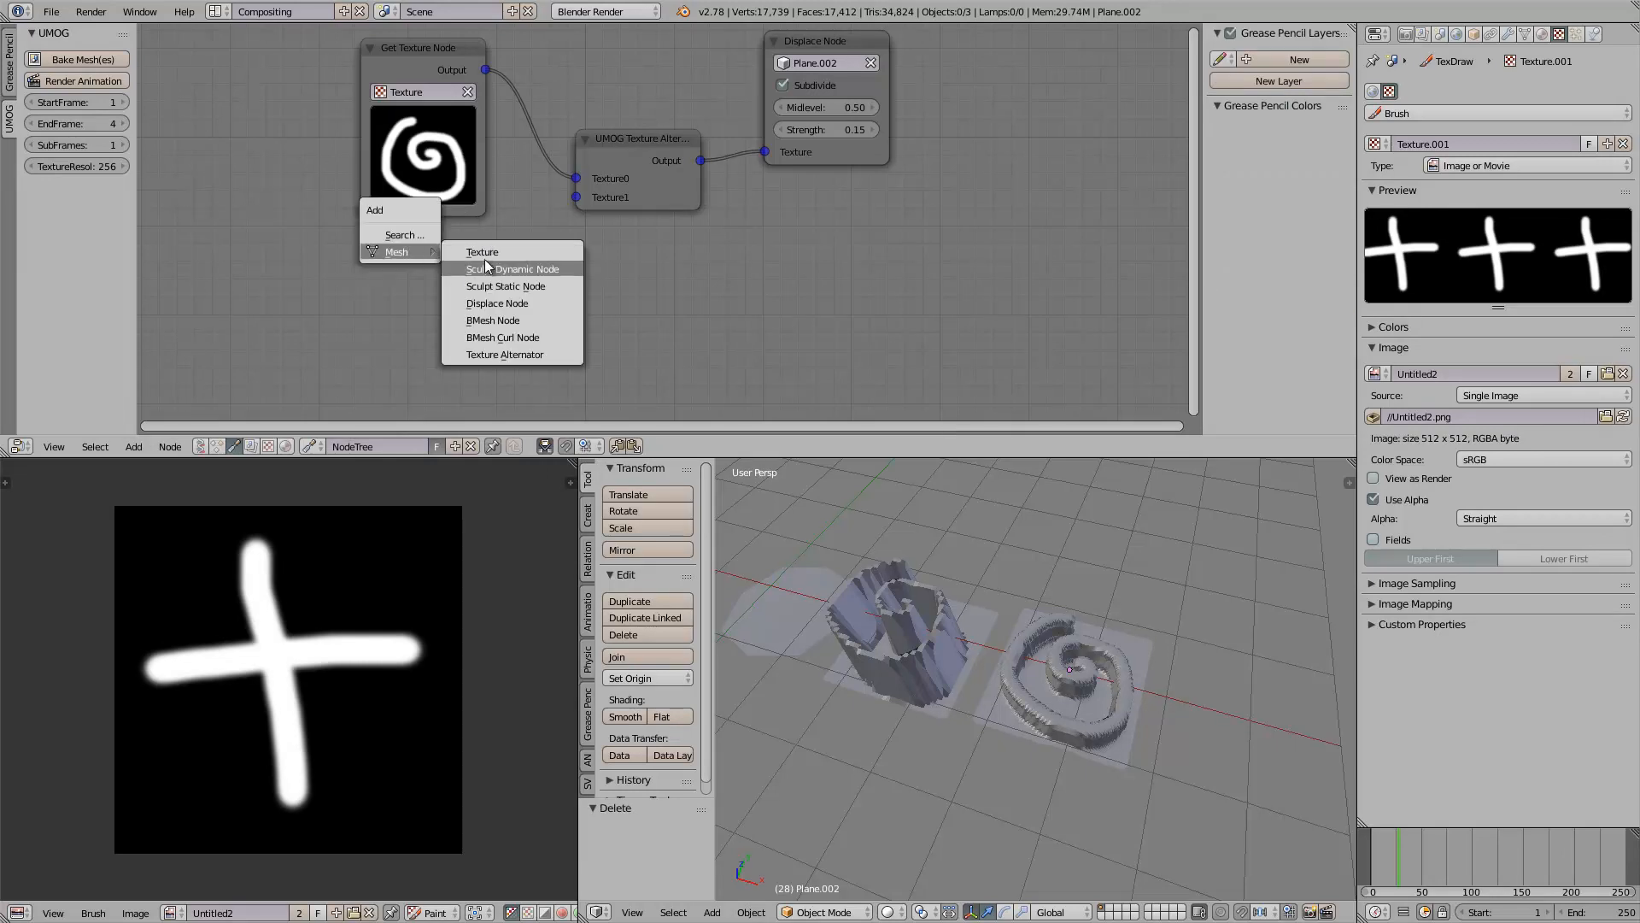
pyautogui.click(481, 252)
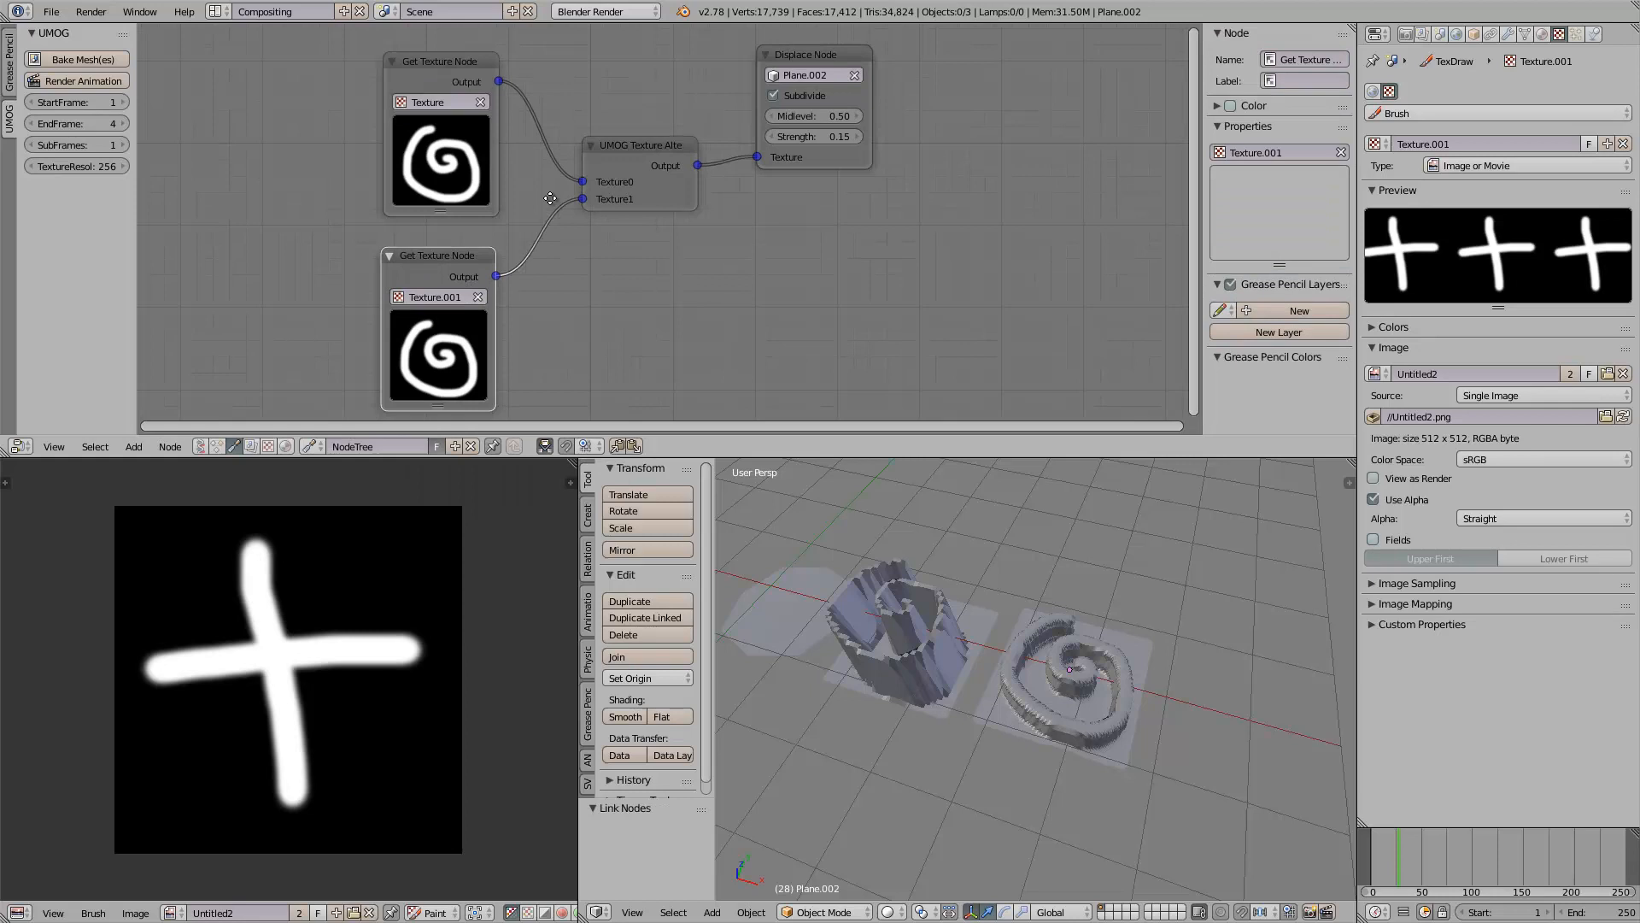
pyautogui.click(1038, 560)
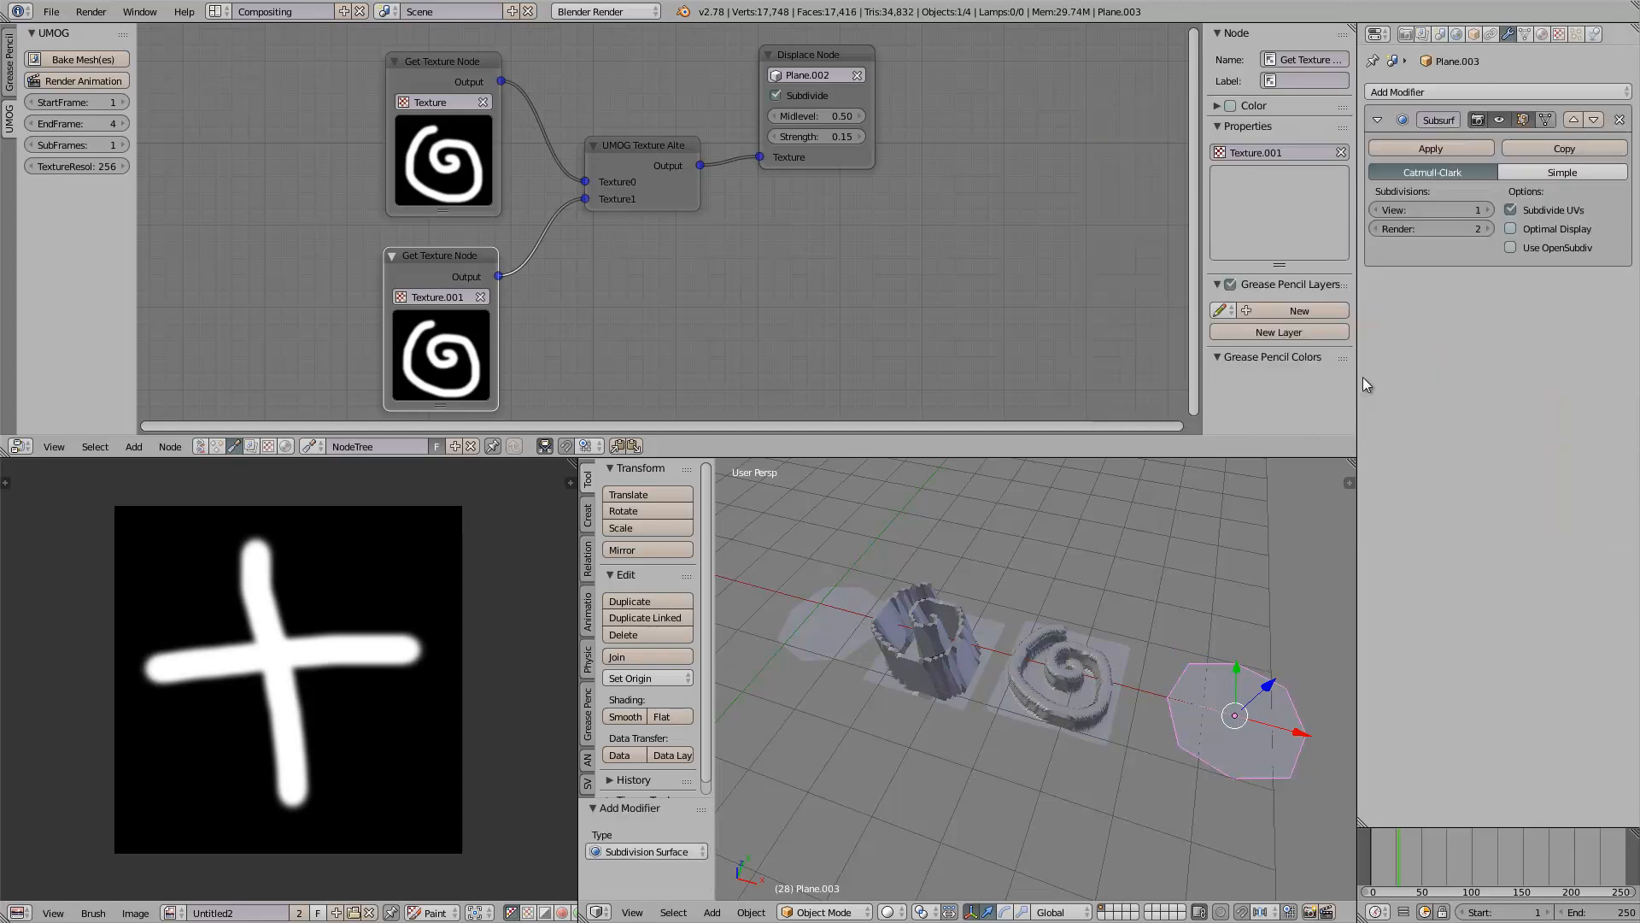
# Step: Apply the Subsurf to Plane.003, make it the Displace Node target, and save over the file
pyautogui.click(1561, 172)
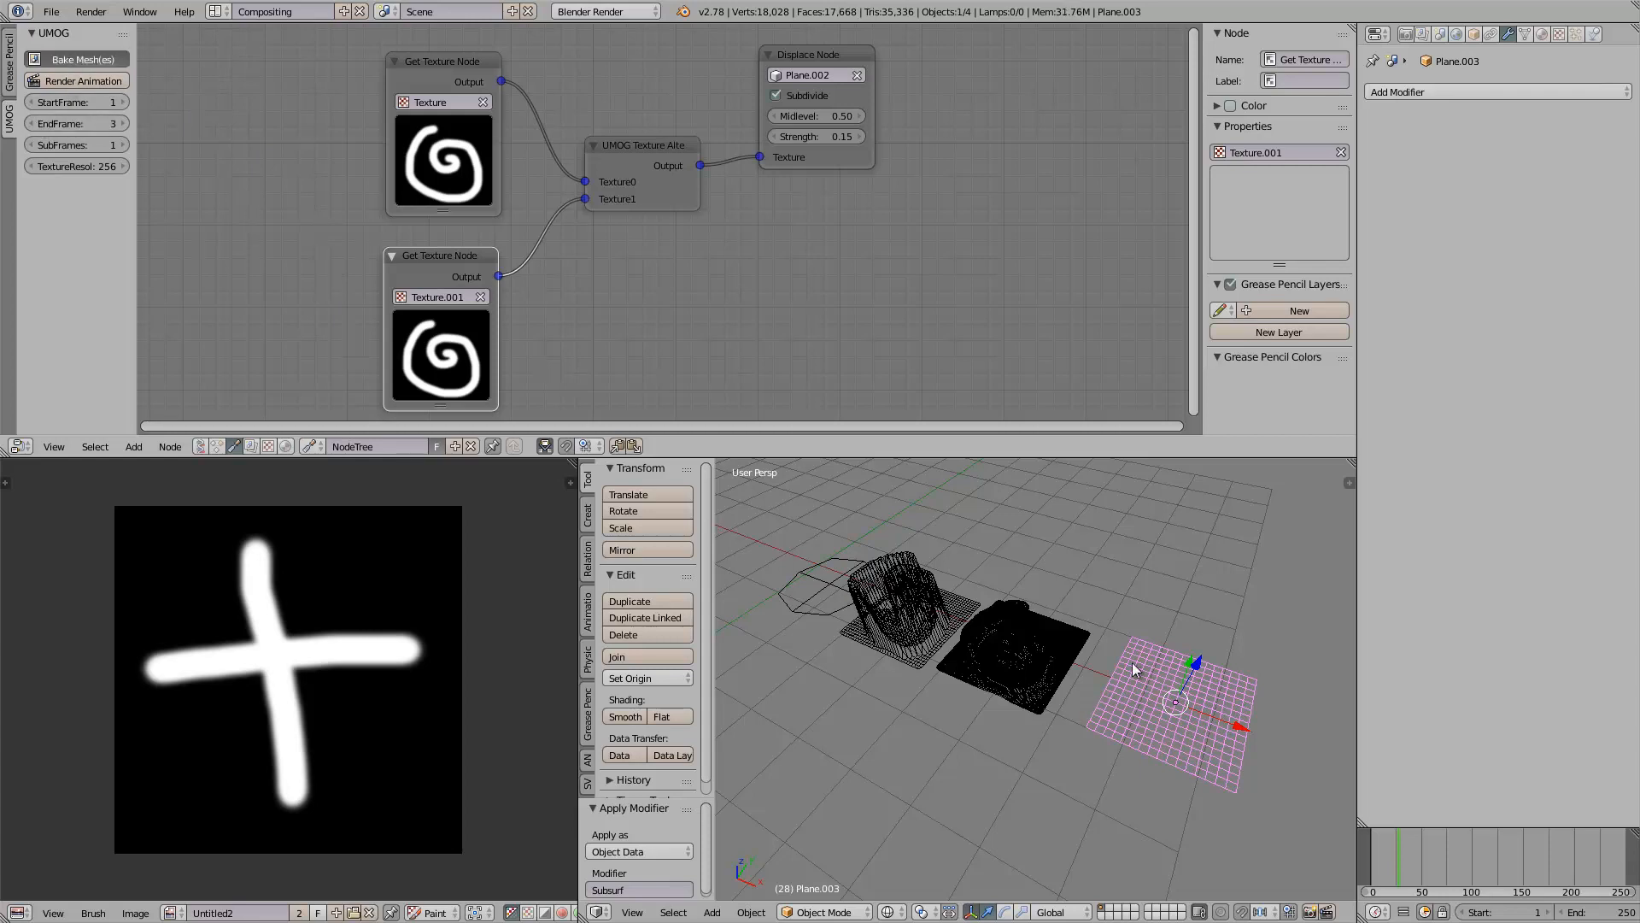
pyautogui.click(75, 59)
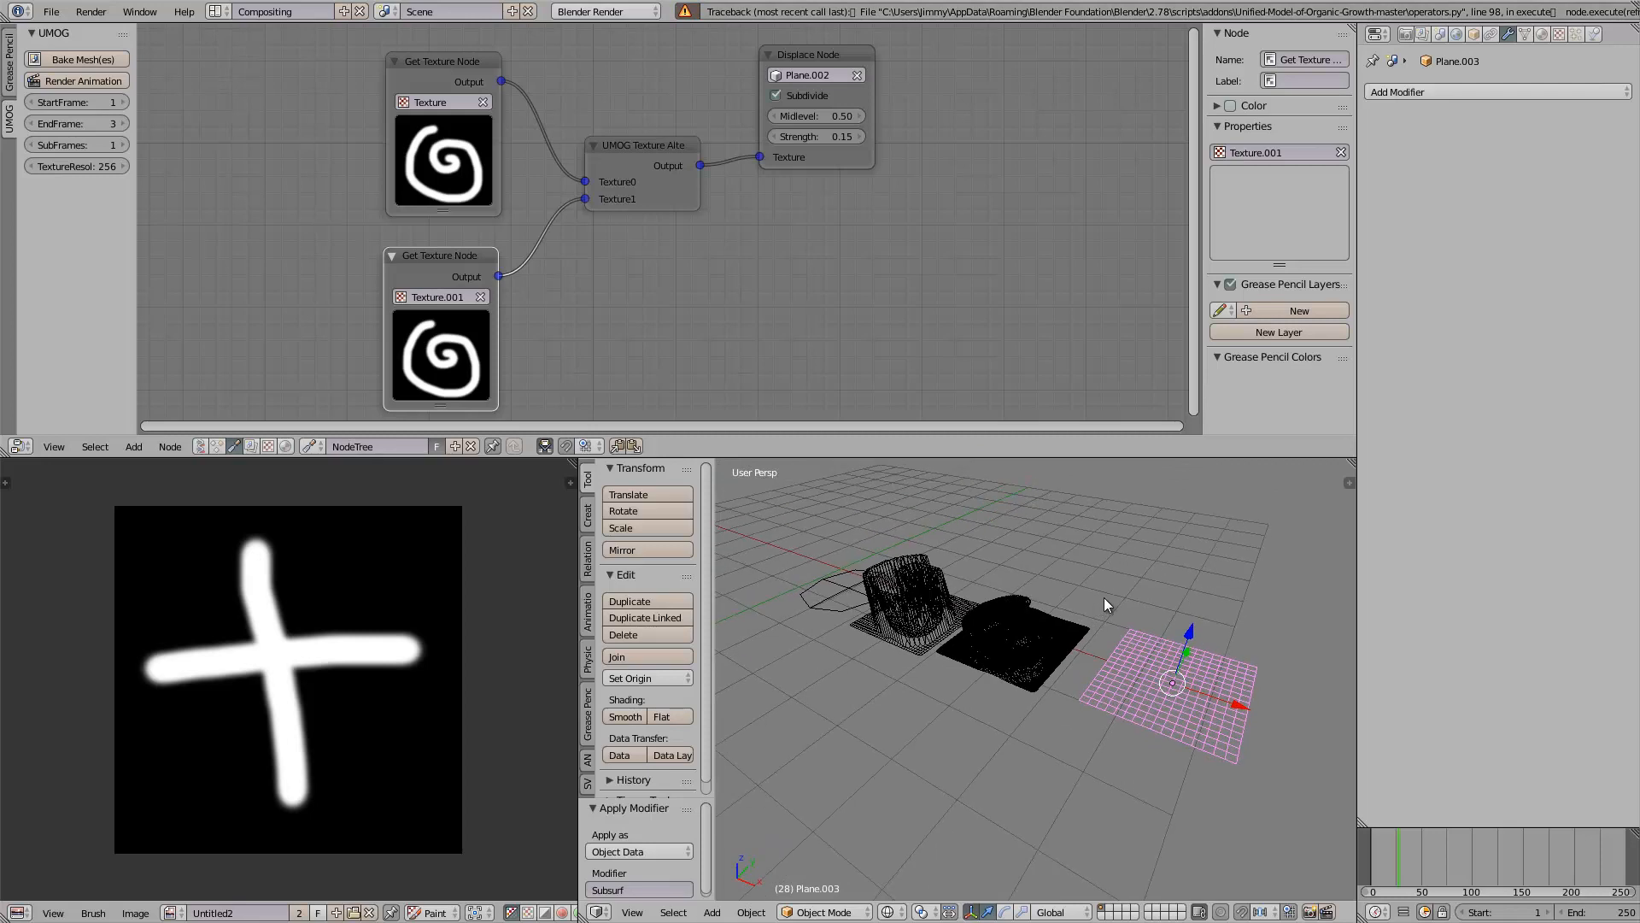
pyautogui.click(816, 74)
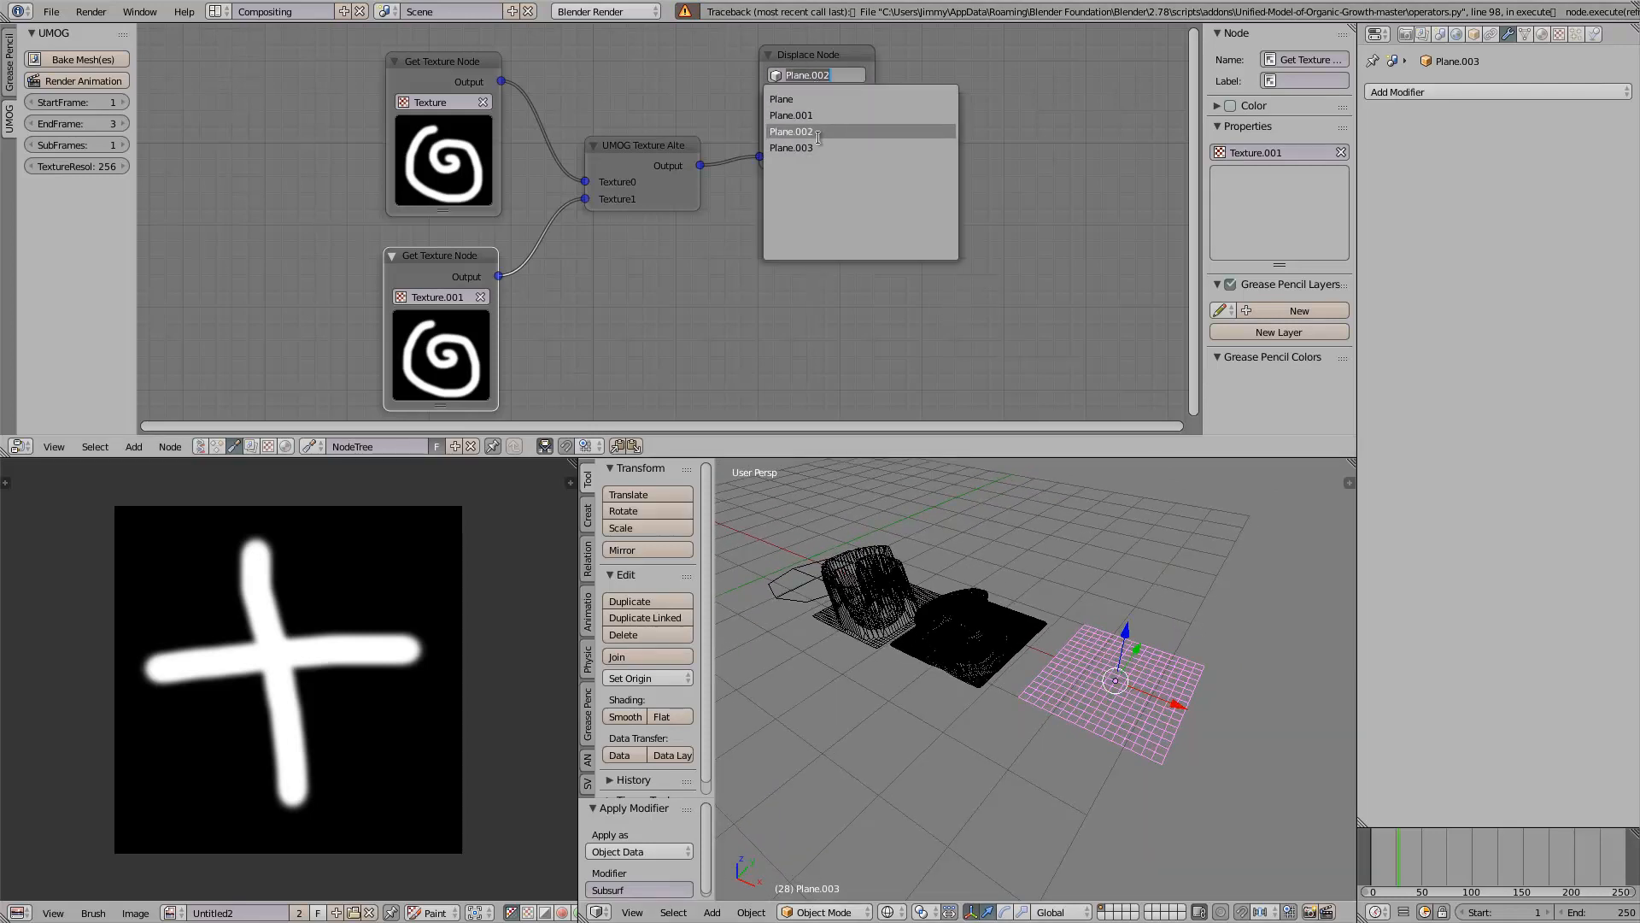
pyautogui.click(791, 146)
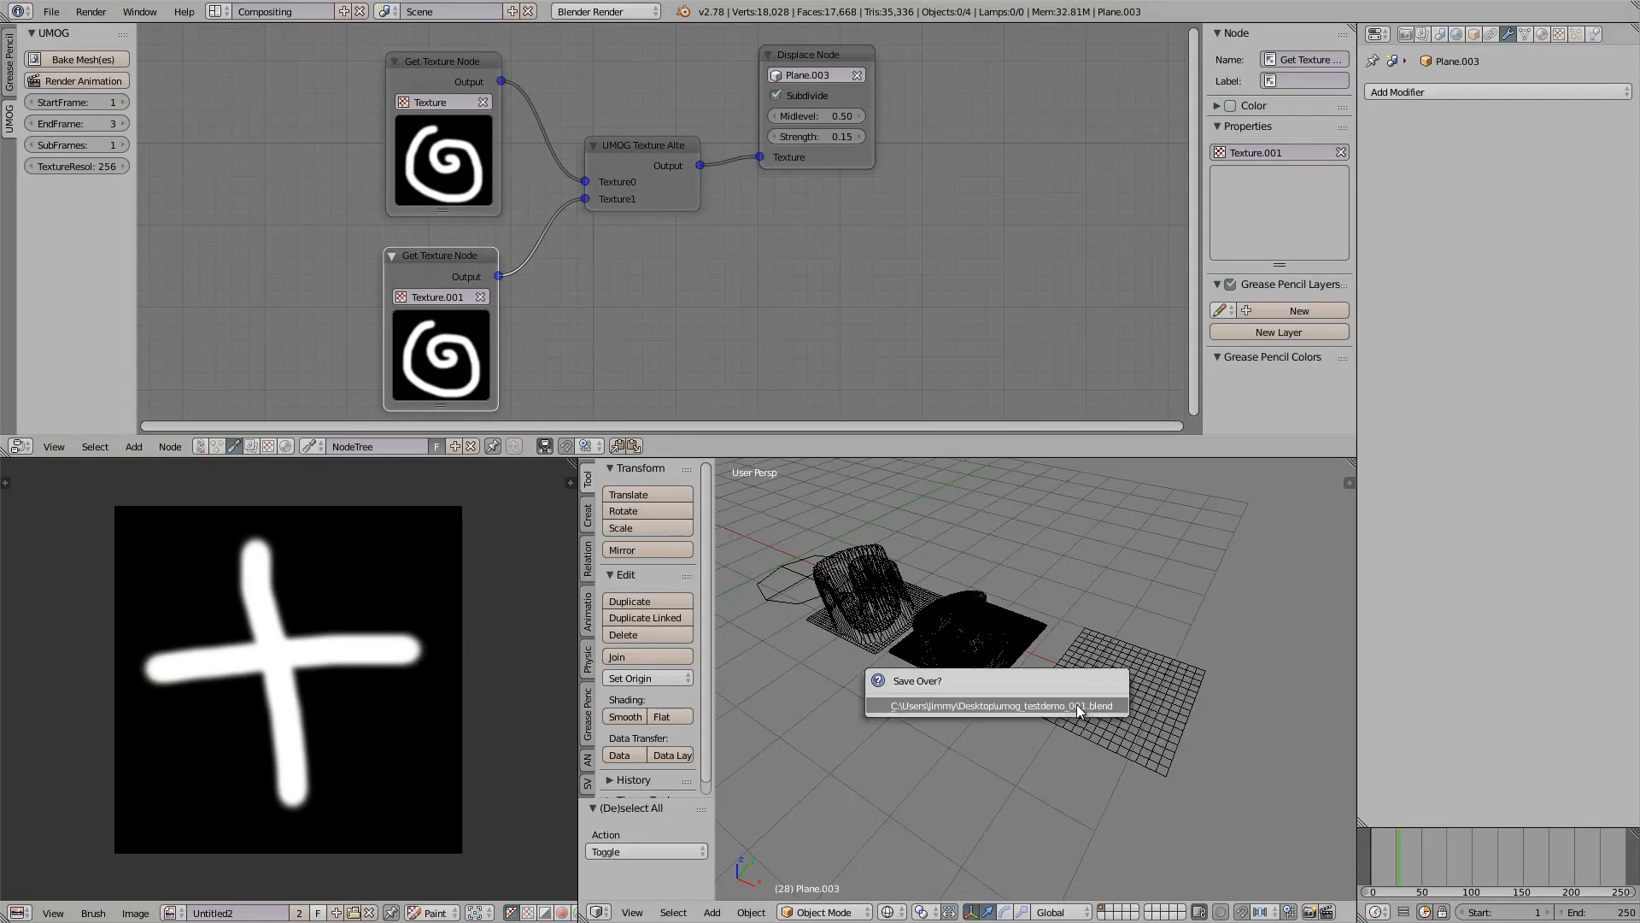
pyautogui.click(992, 704)
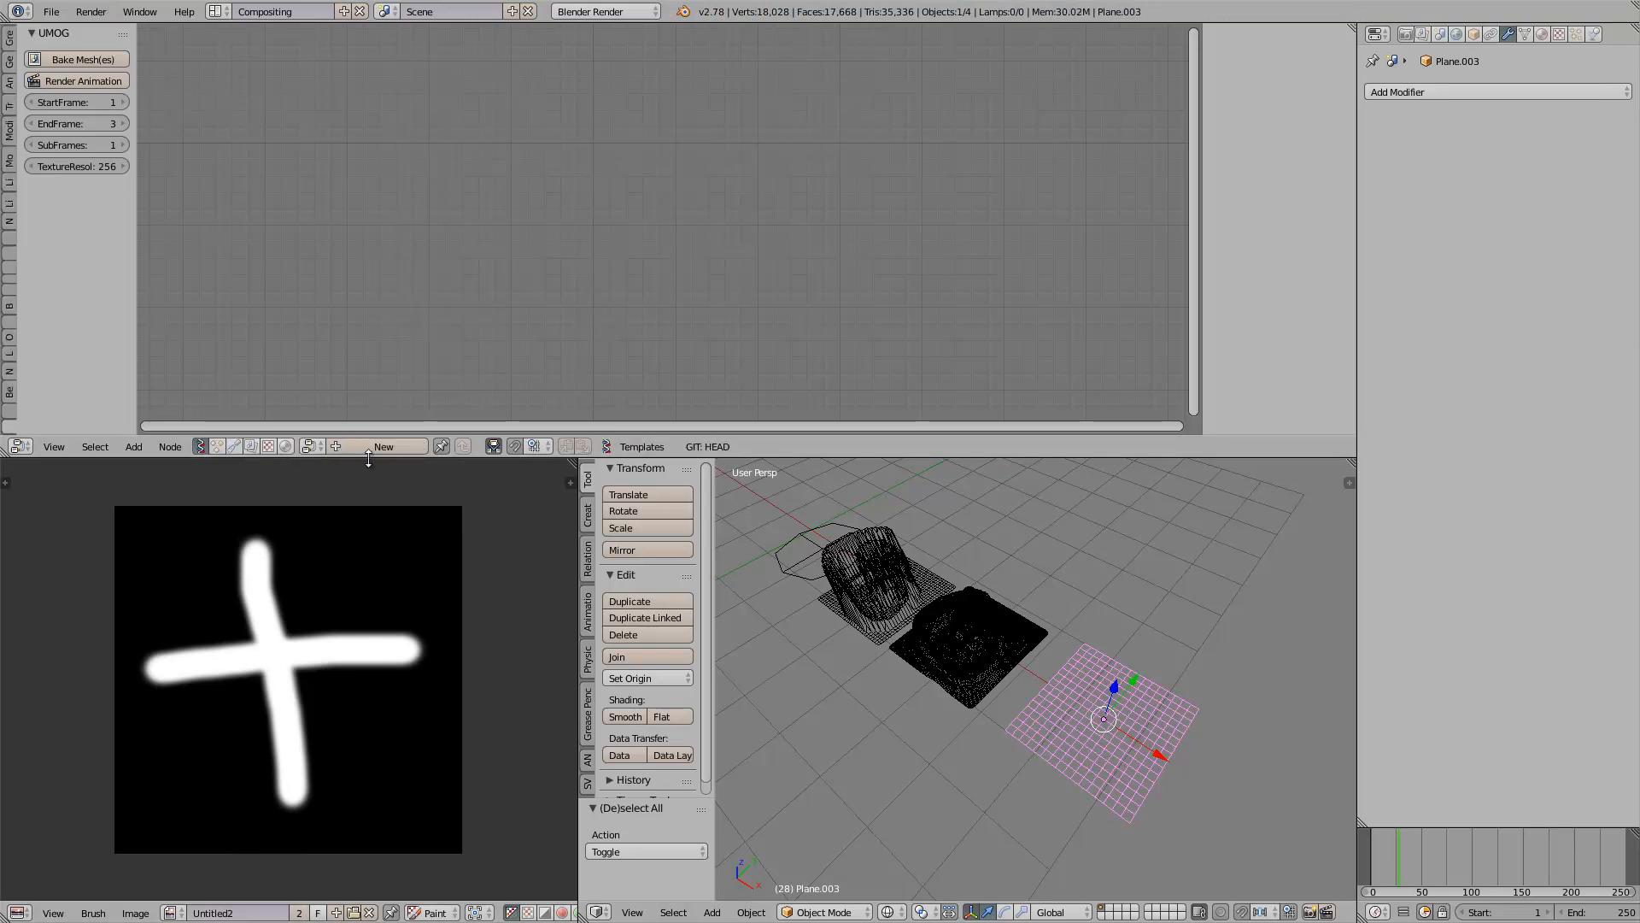
# Step: Create a new Sverchok node tree with Plane MK2 and Vector Turbulence nodes
pyautogui.click(383, 447)
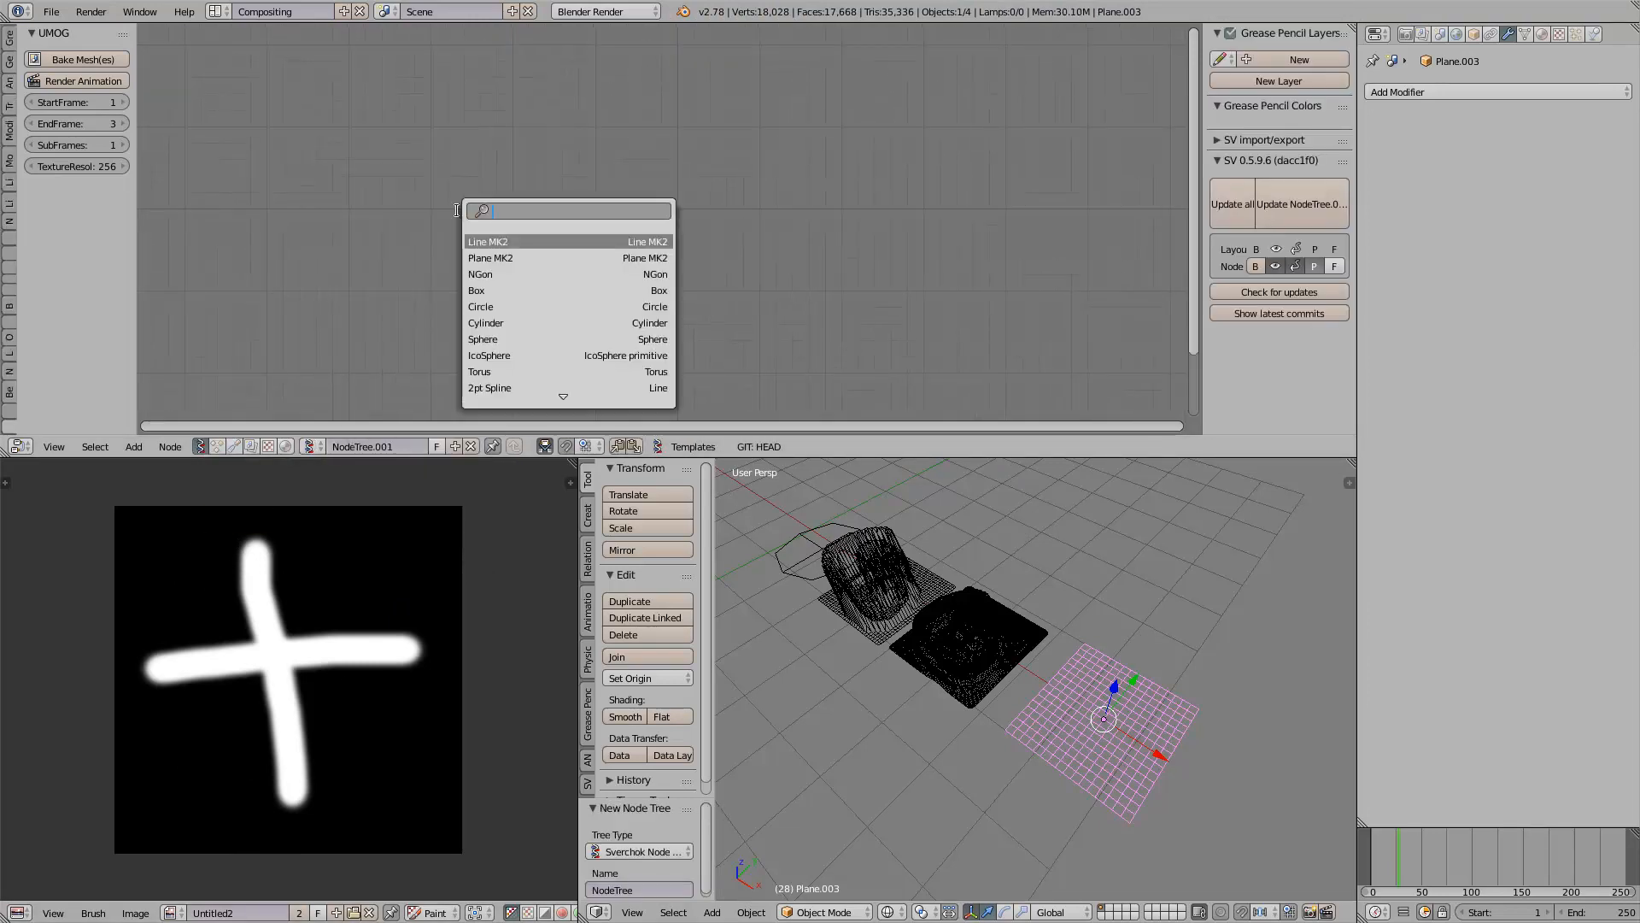
pyautogui.click(489, 257)
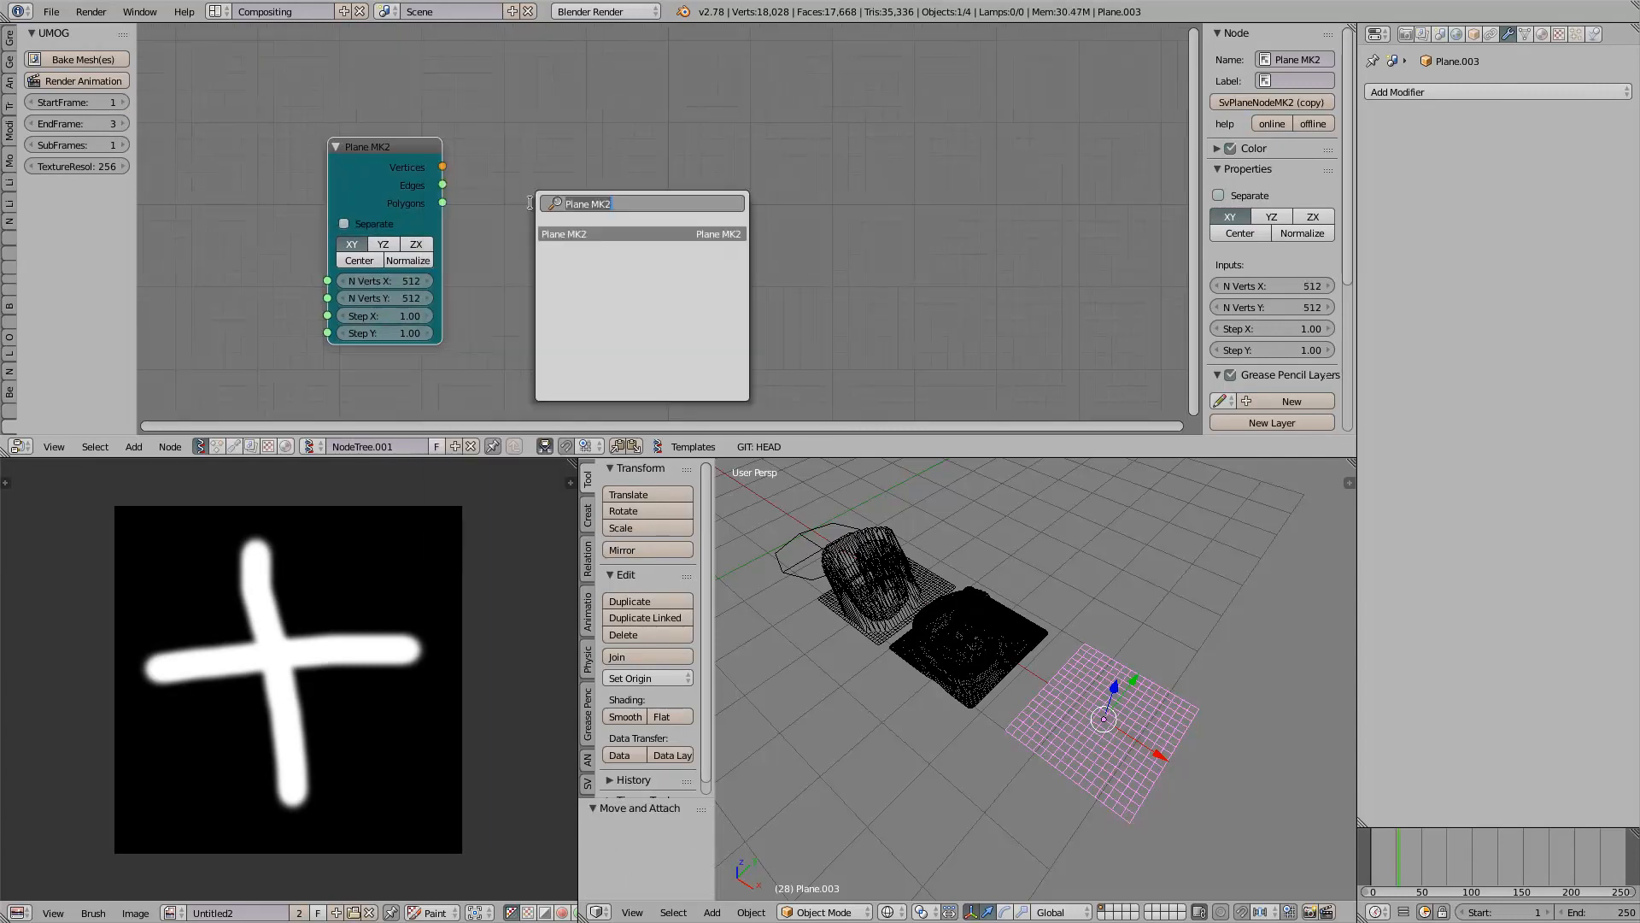
pyautogui.write('tu')
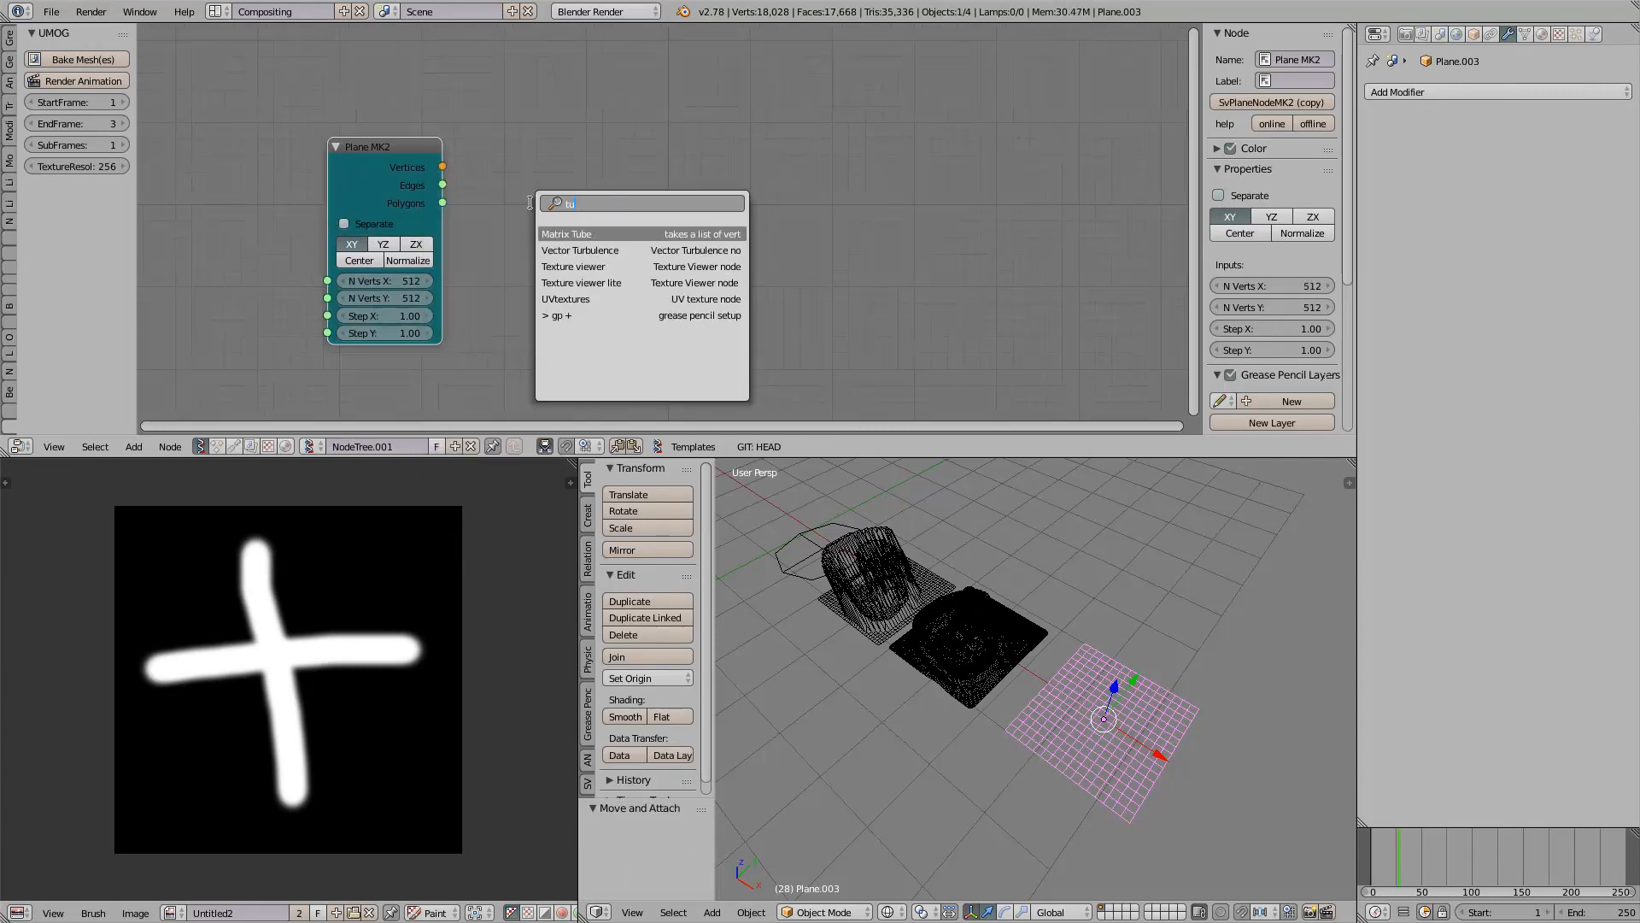
pyautogui.click(581, 251)
pyautogui.write('text')
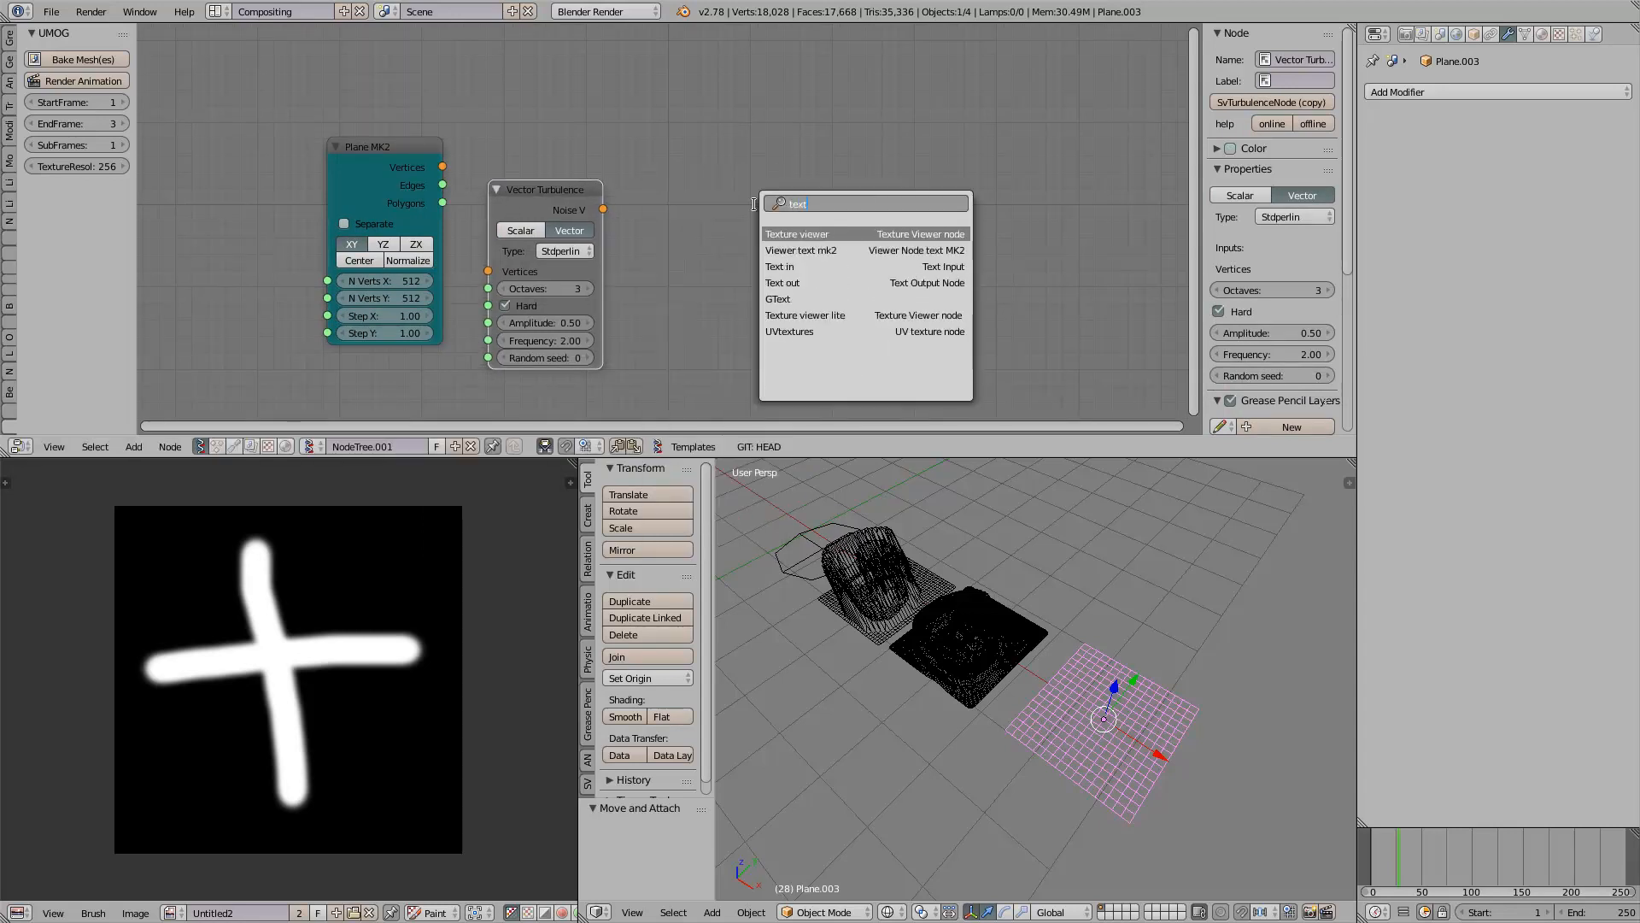
pyautogui.moveTo(806, 315)
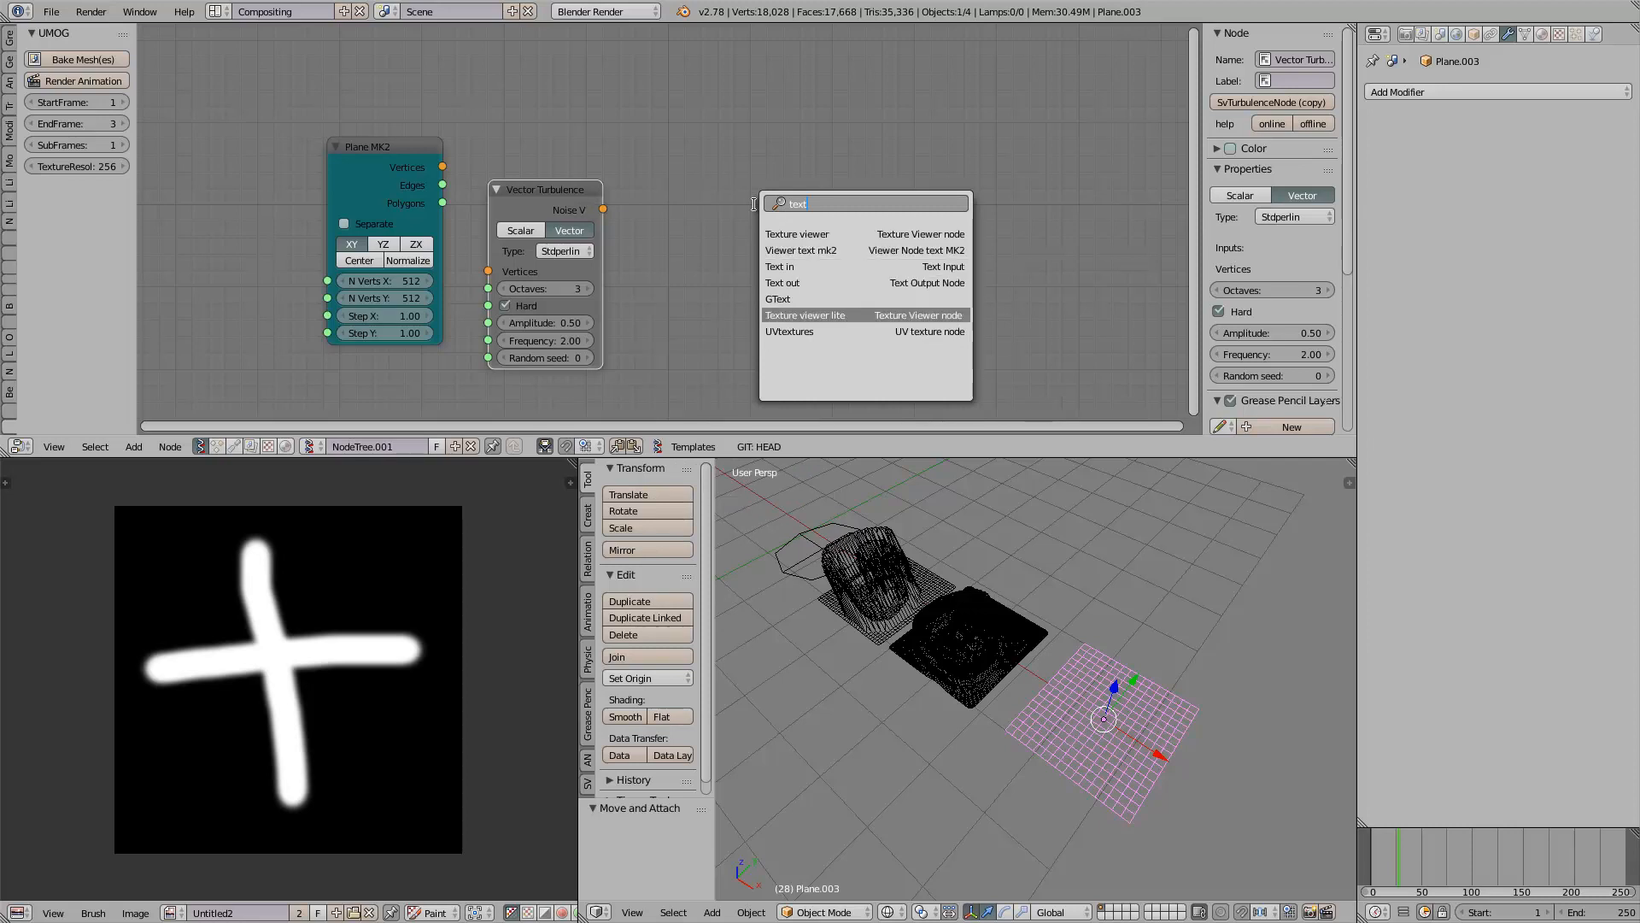
# Step: Add a Texture viewer lite at custom 512×512 size and wire the plane's vertices into the turbulence node
pyautogui.click(847, 315)
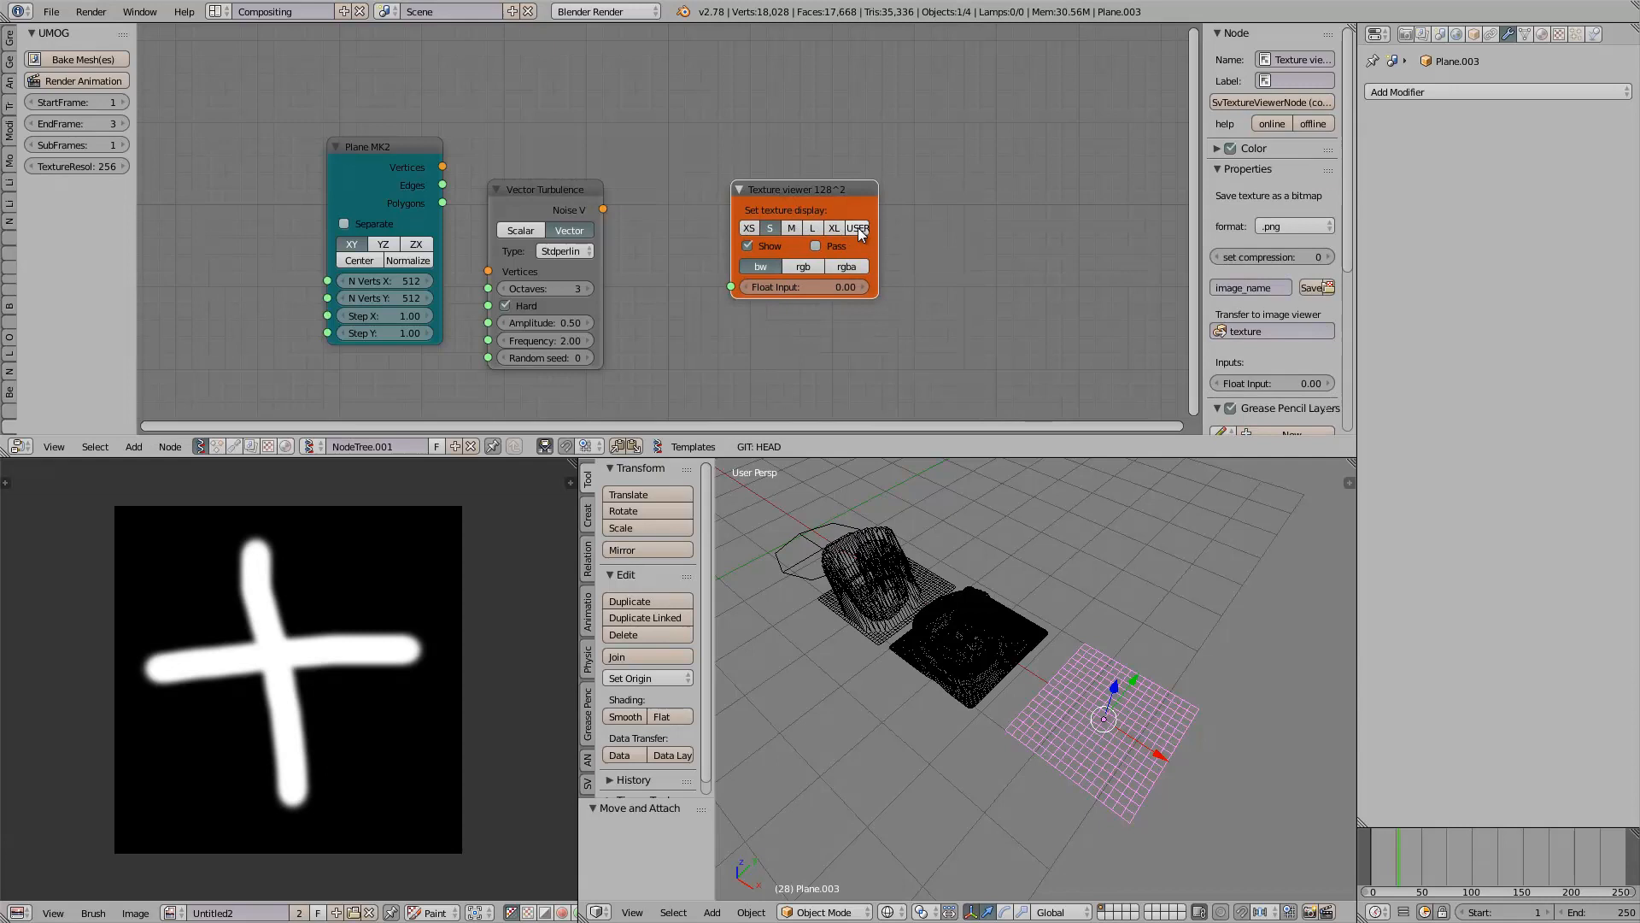
pyautogui.click(858, 227)
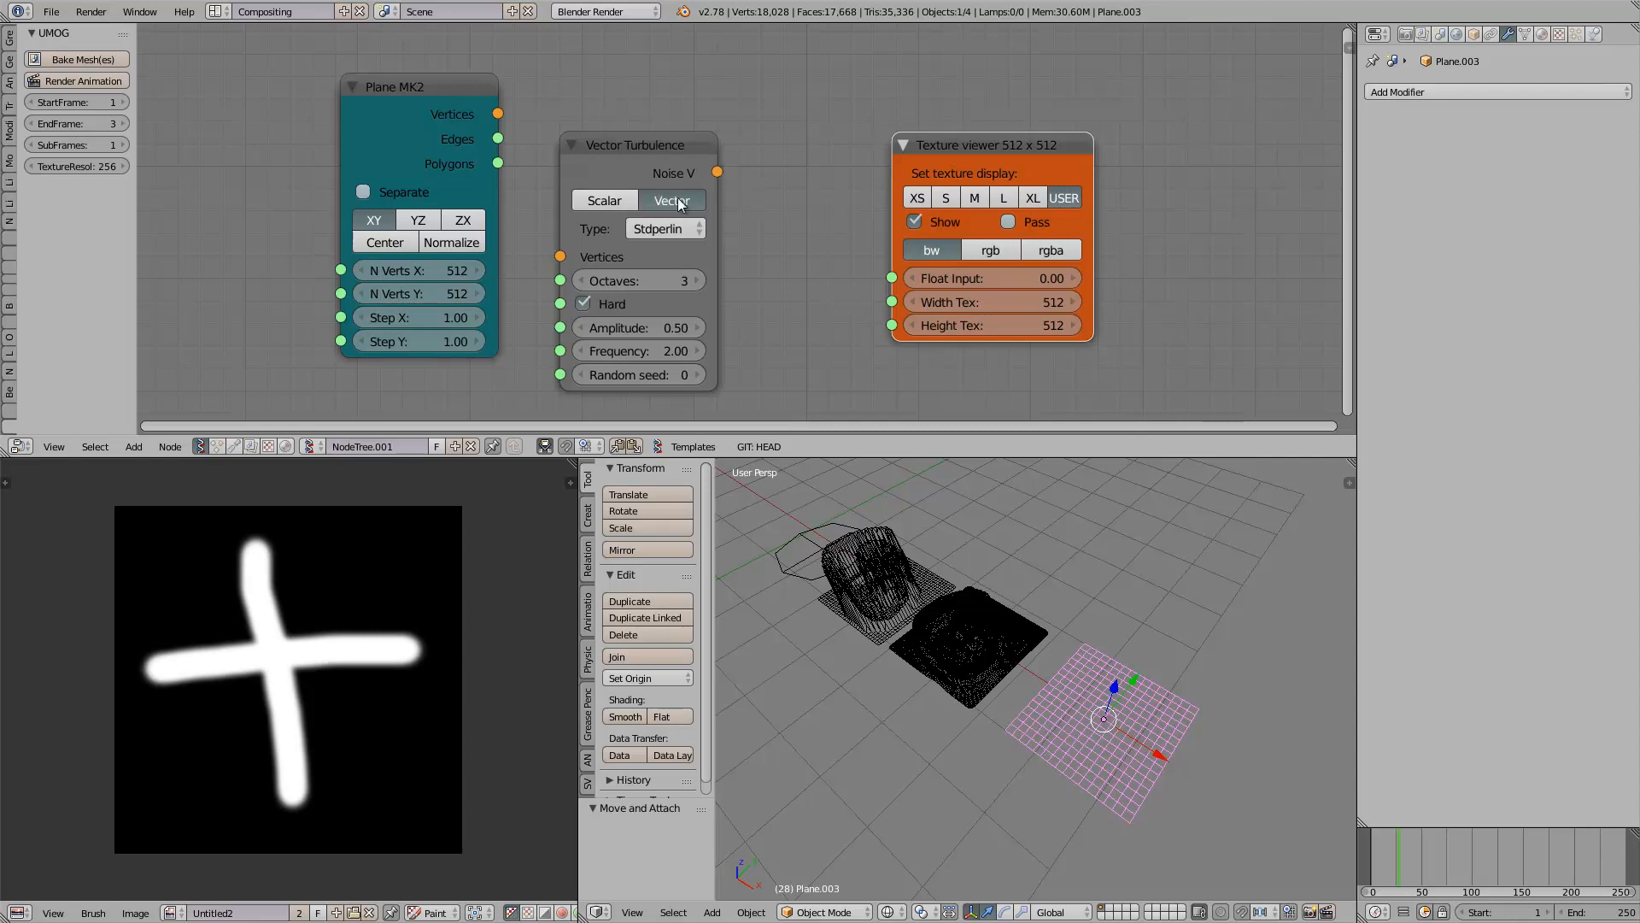
pyautogui.moveTo(499, 113); pyautogui.dragTo(596, 228)
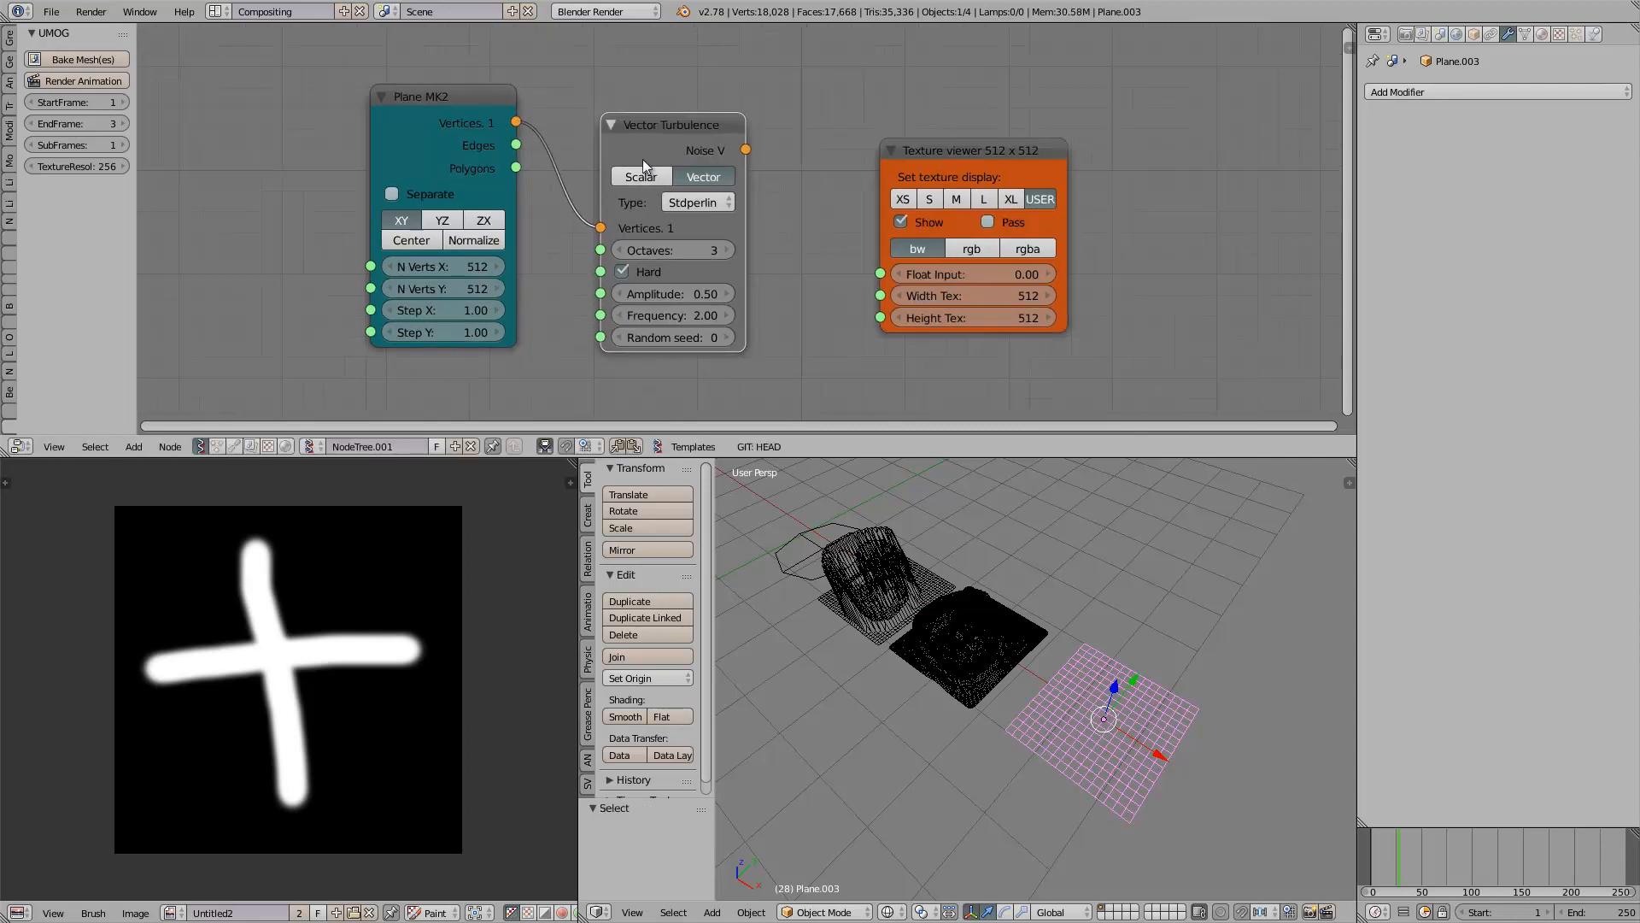
# Step: Set Vector Turbulence to Scalar, enable Pass, and load the generated texture into the image viewer
pyautogui.click(639, 176)
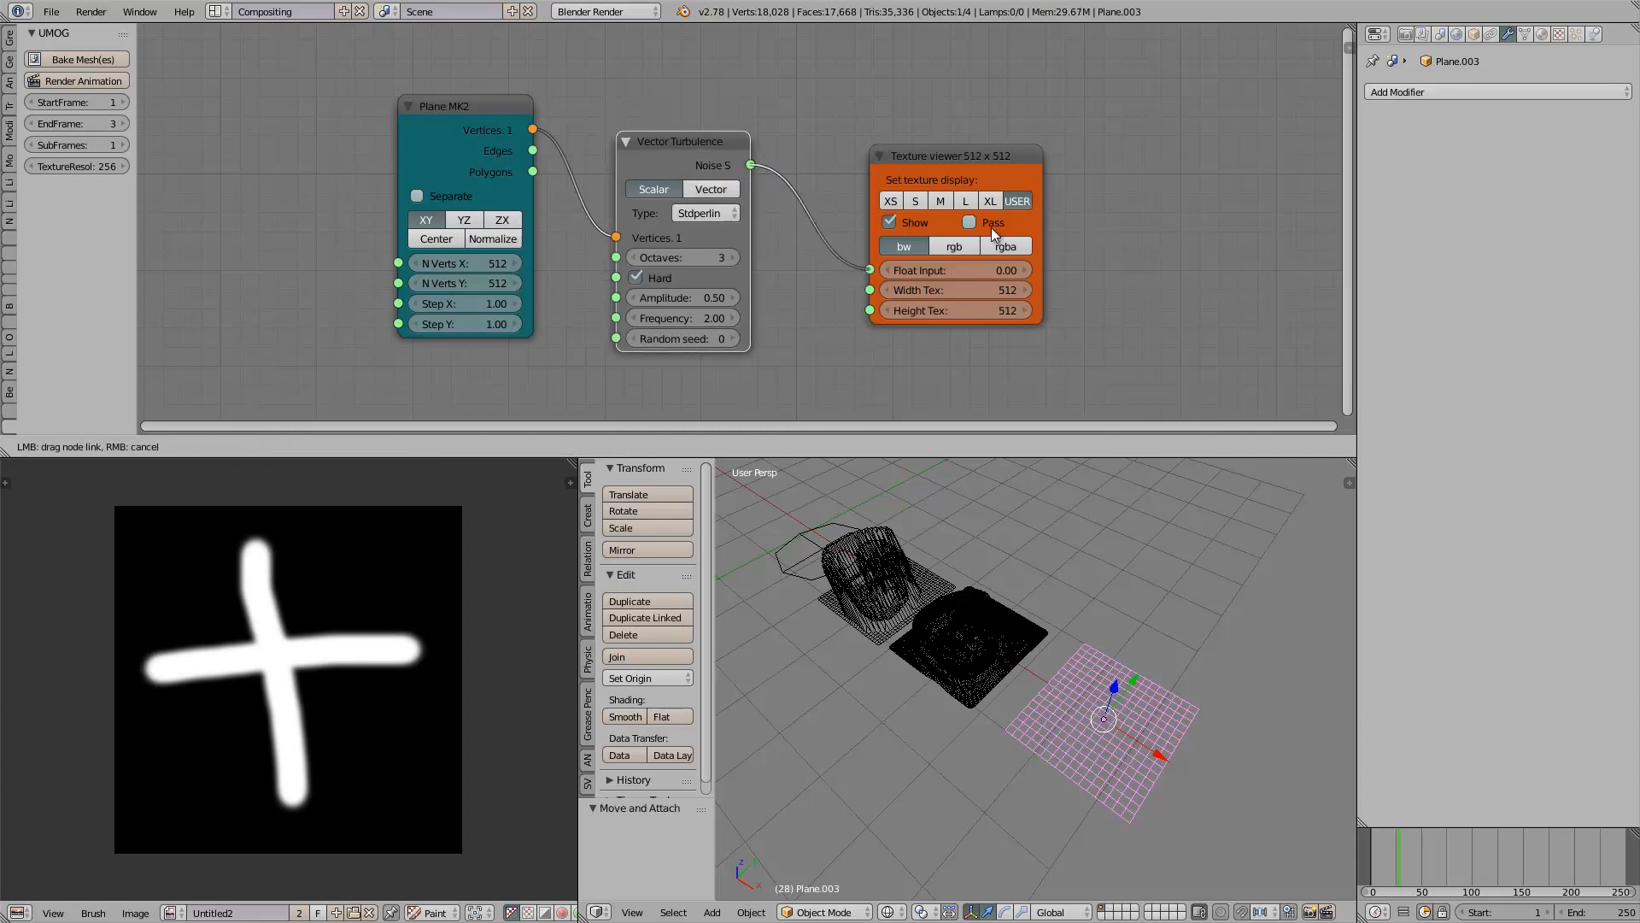
pyautogui.click(968, 222)
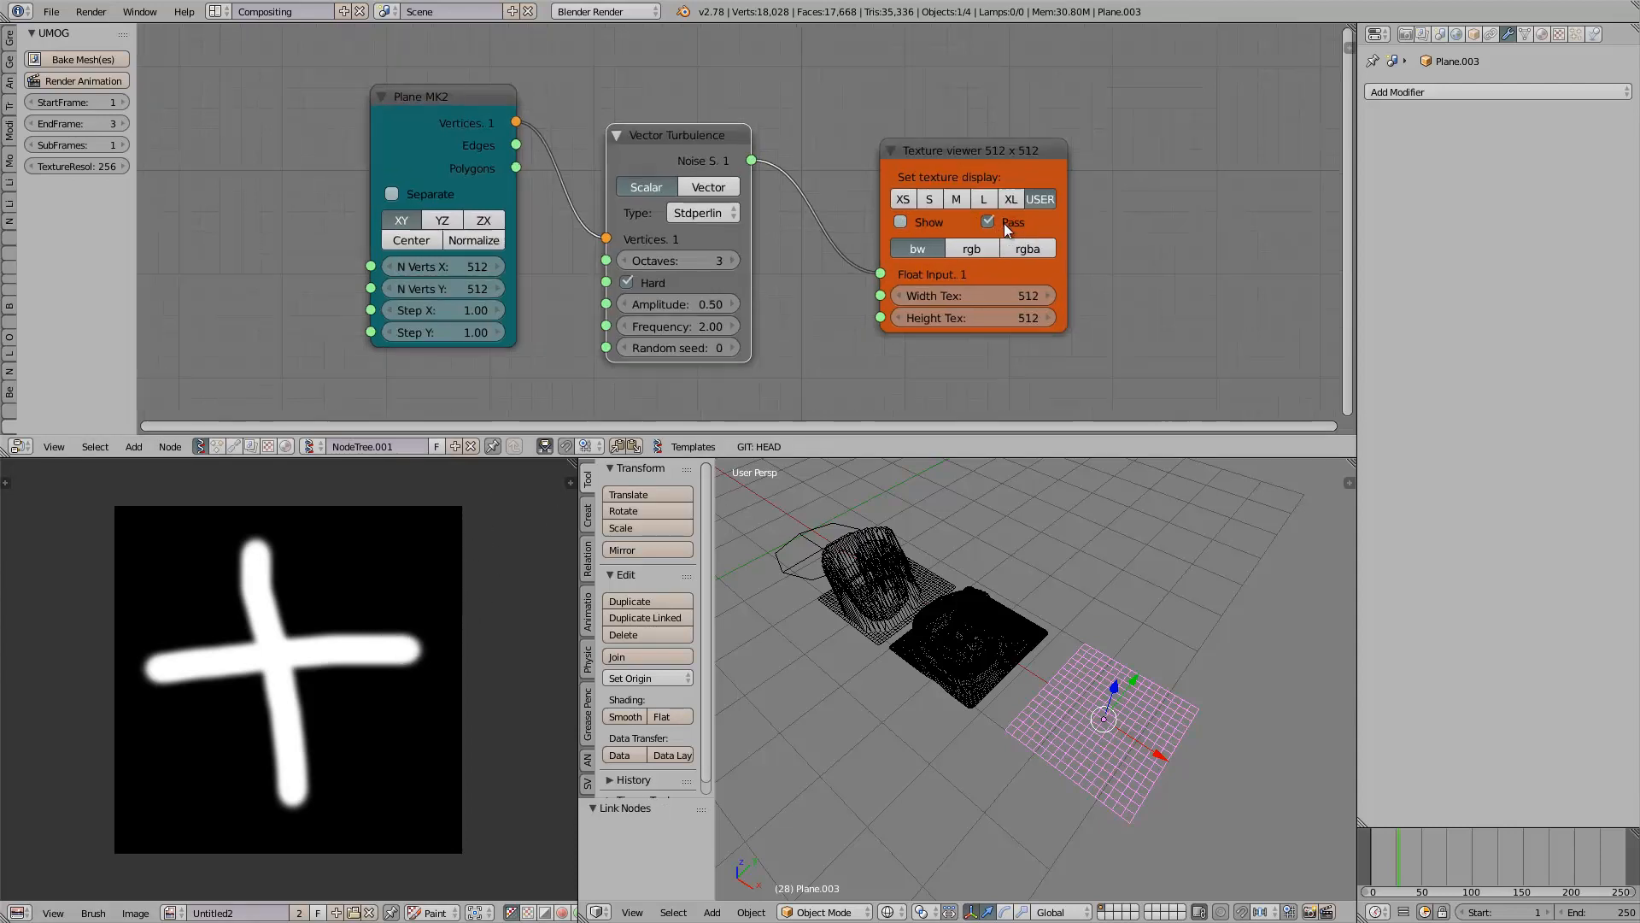
pyautogui.click(170, 912)
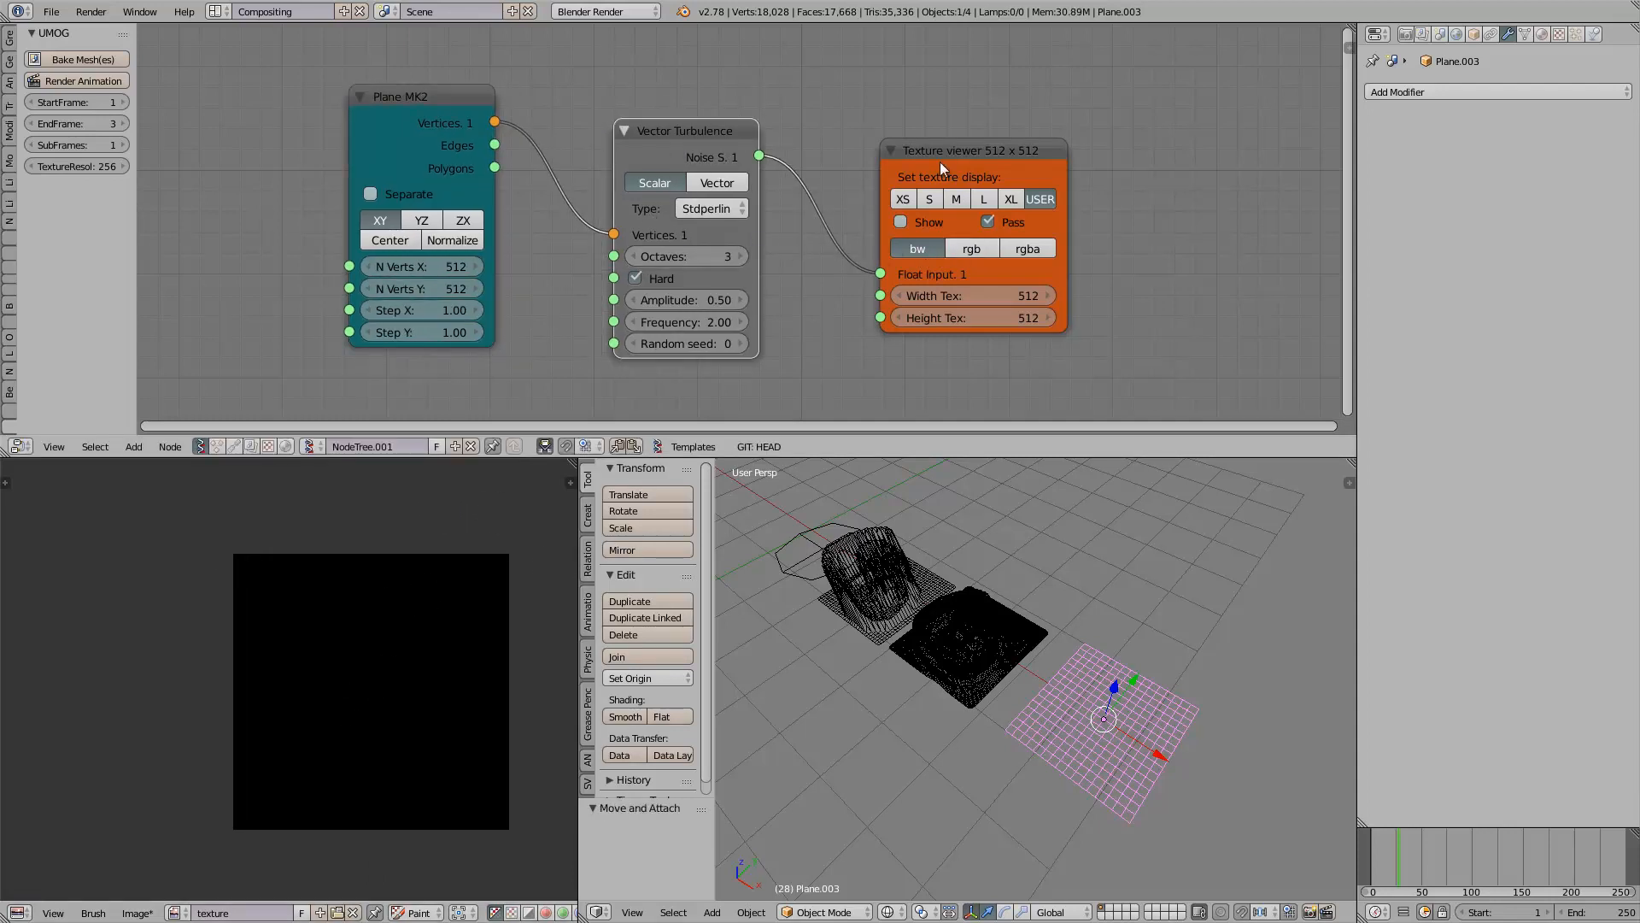
pyautogui.moveTo(941, 232)
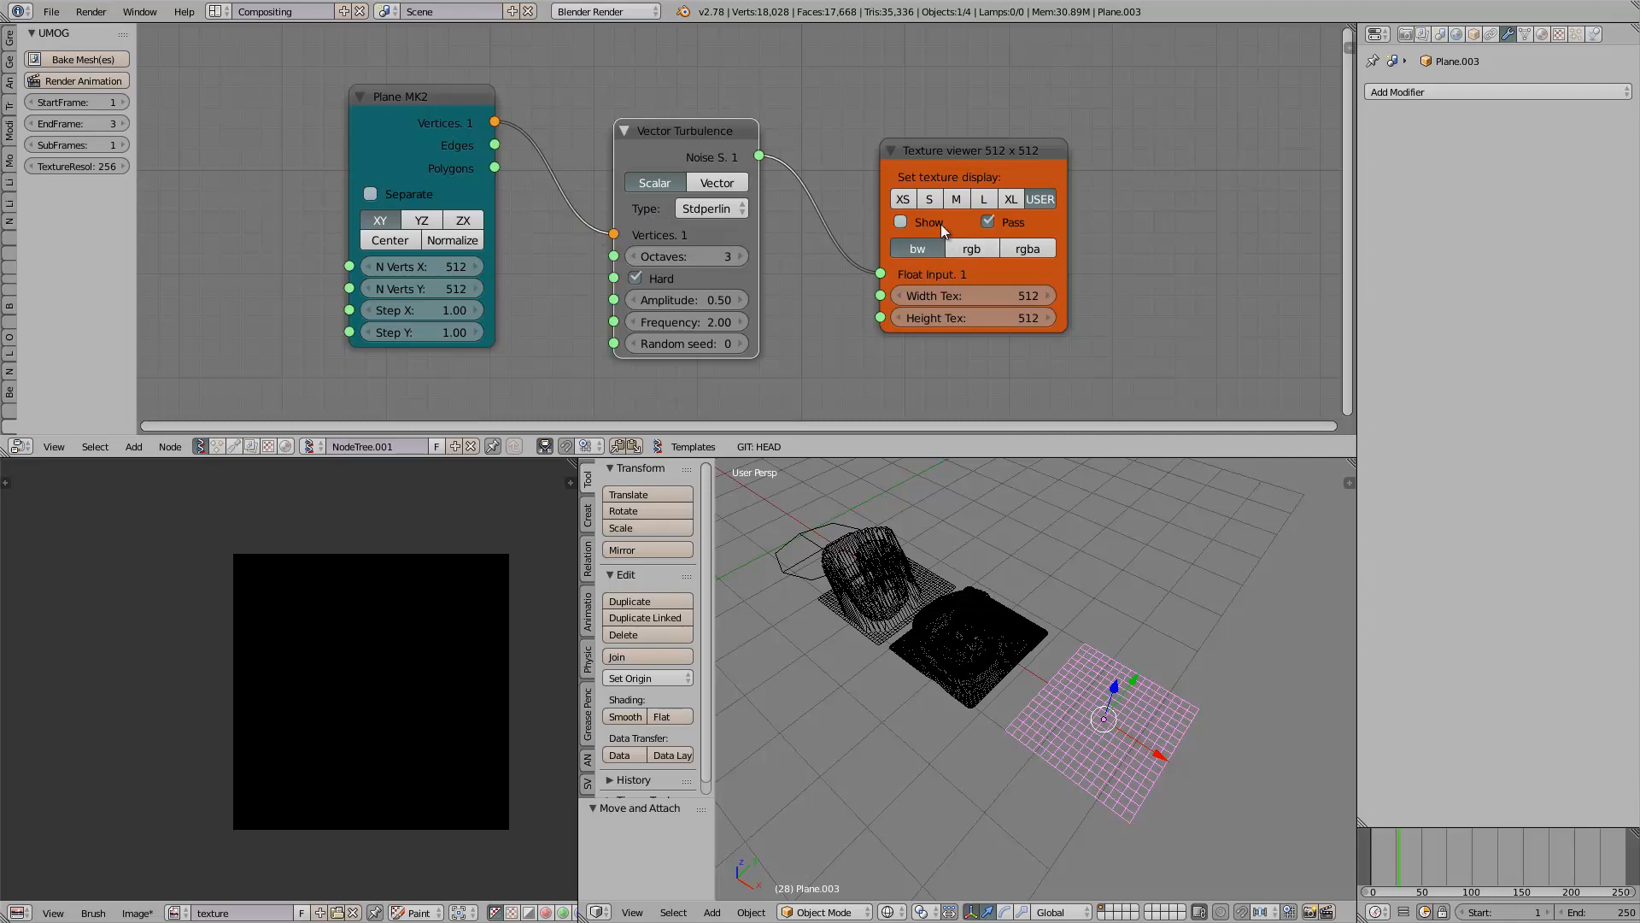
# Step: Enable Normalize on Plane MK2 and change the turbulence random seed for a cloudy noise image
pyautogui.click(900, 220)
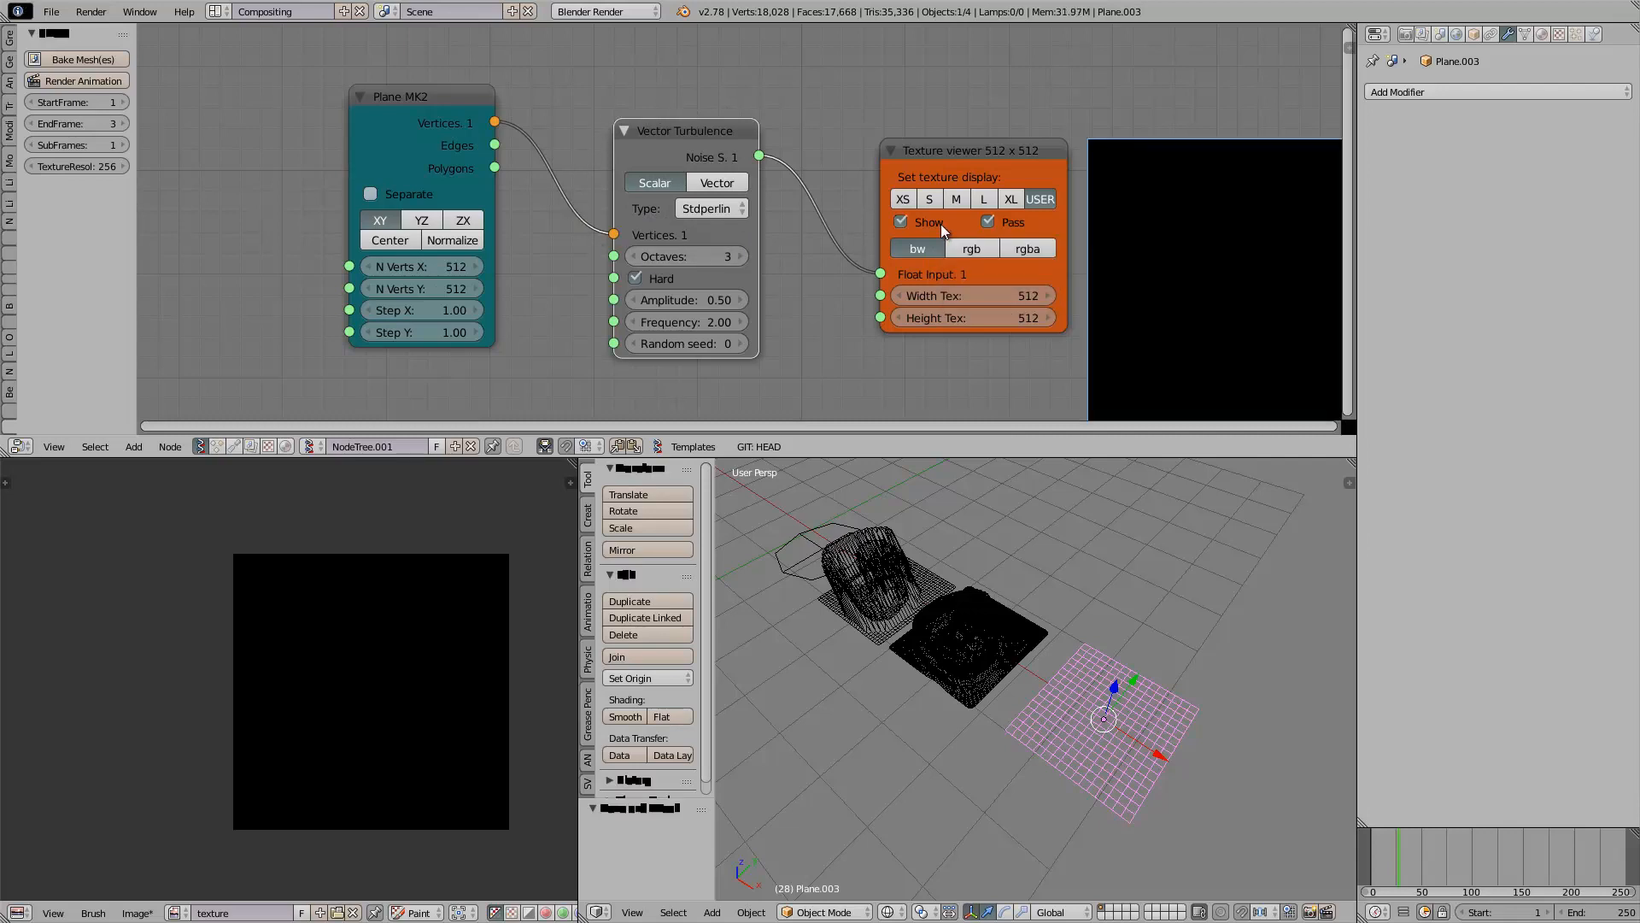
pyautogui.click(902, 222)
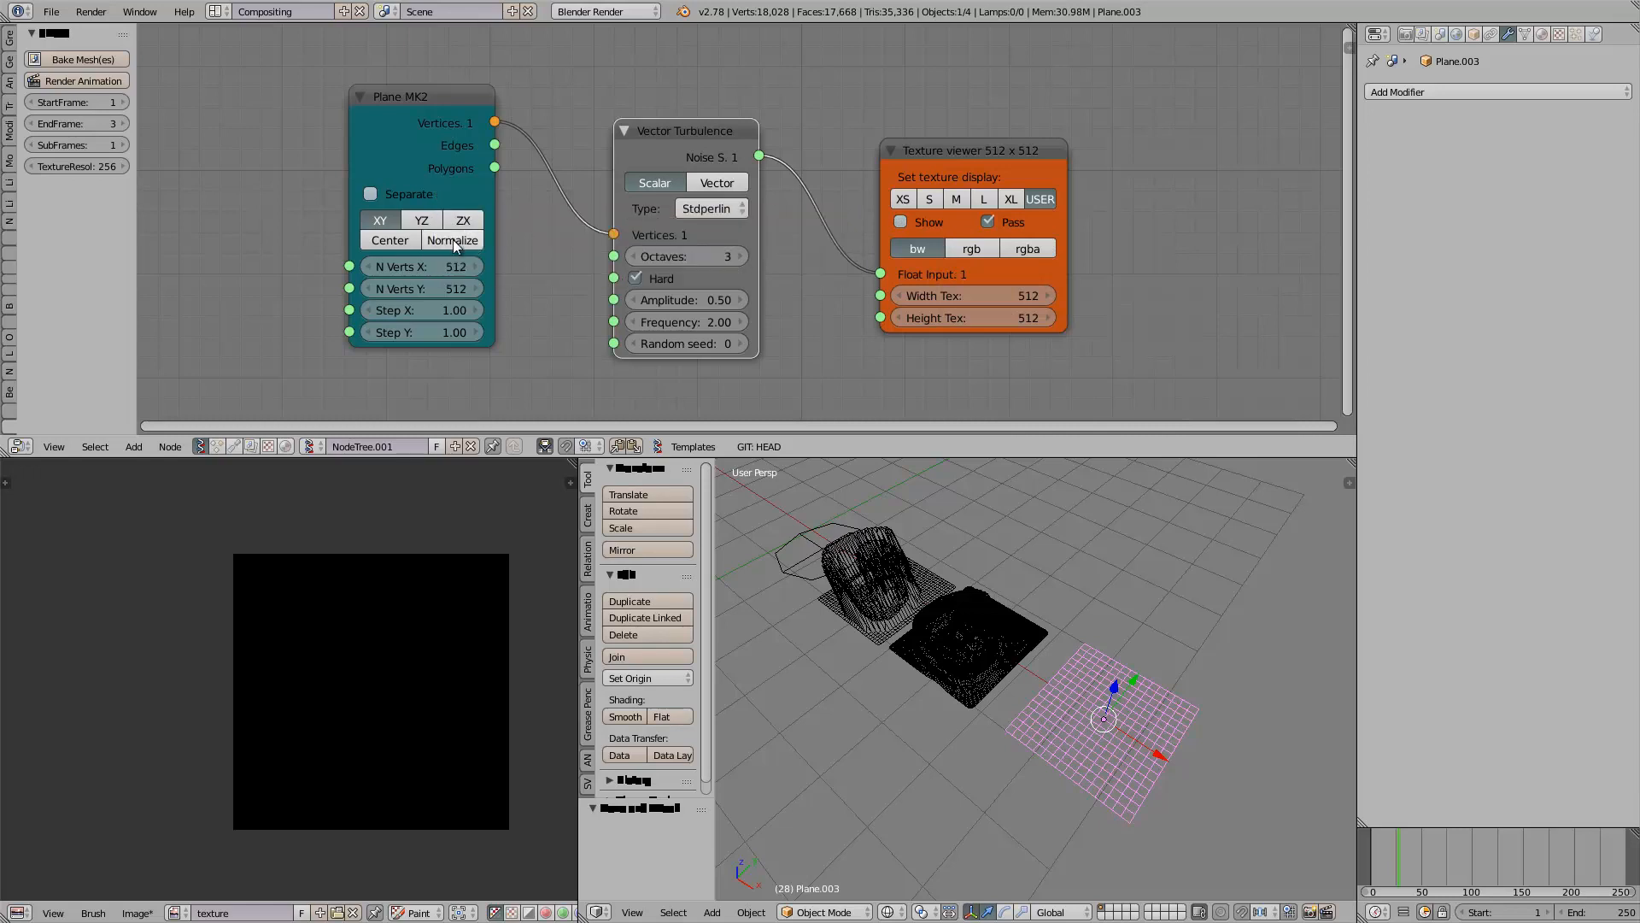
pyautogui.click(452, 239)
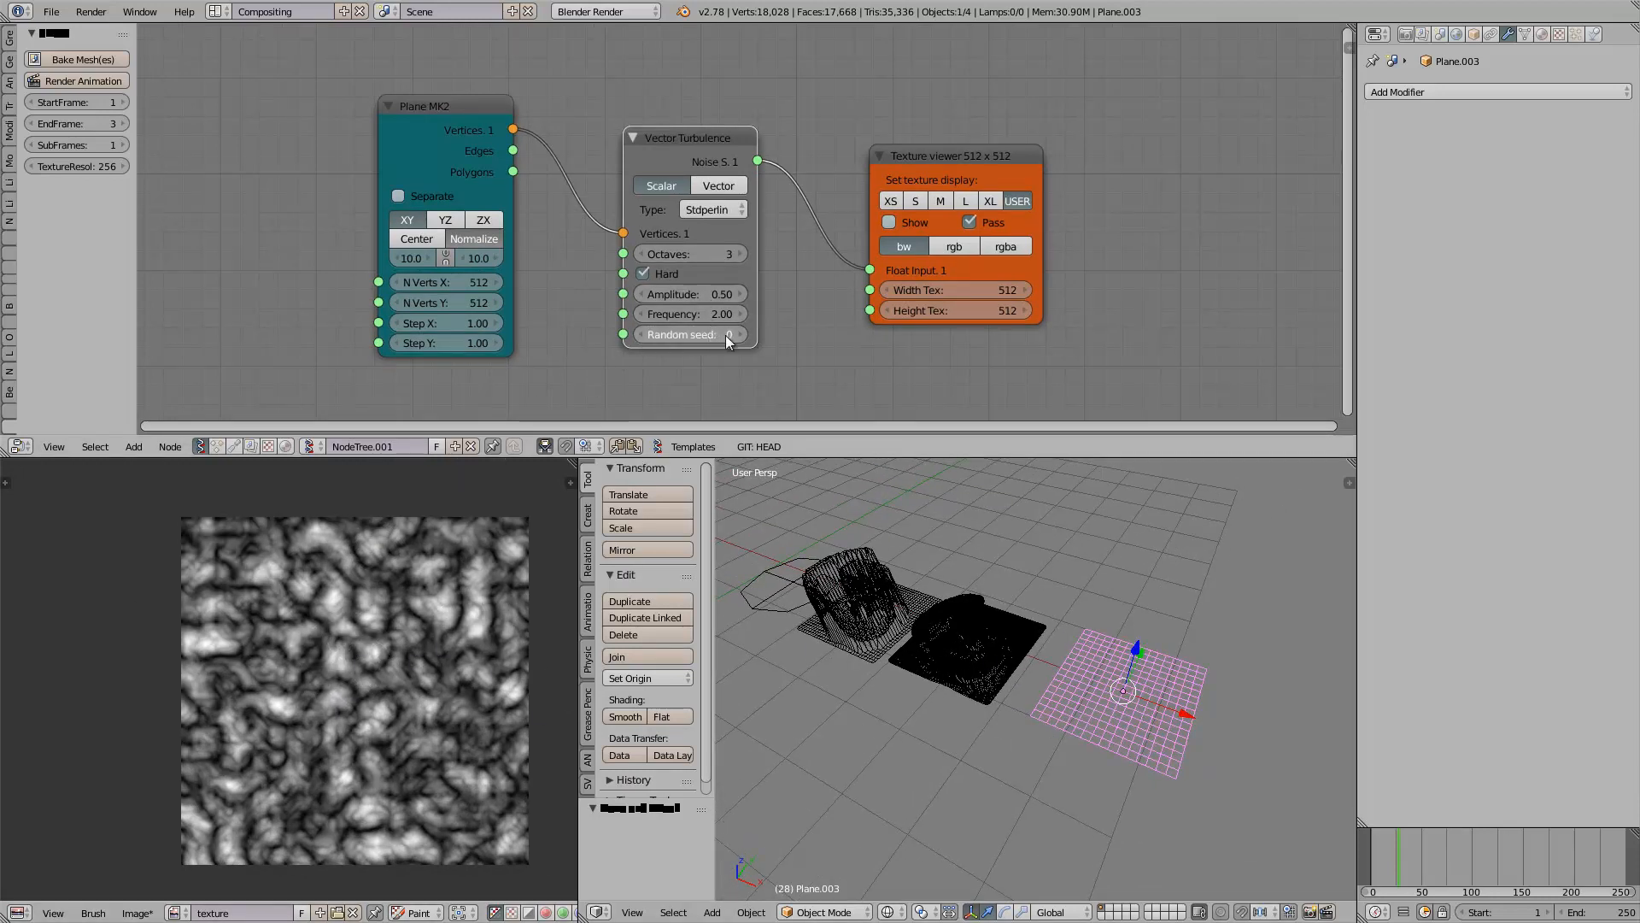
pyautogui.click(687, 334)
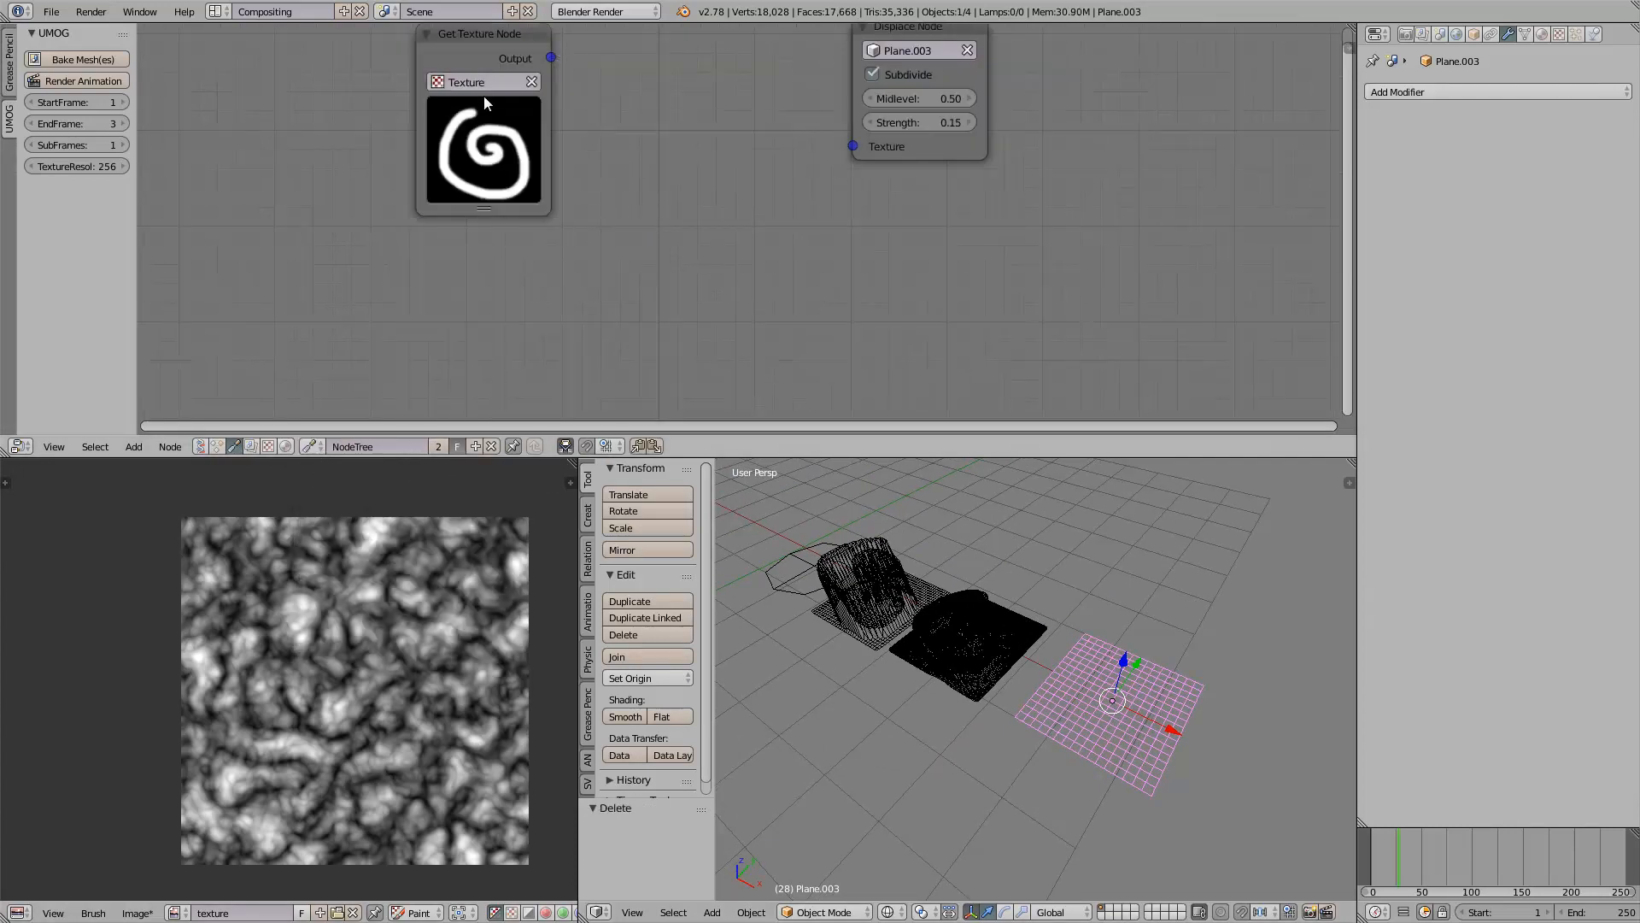
pyautogui.moveTo(1570, 27)
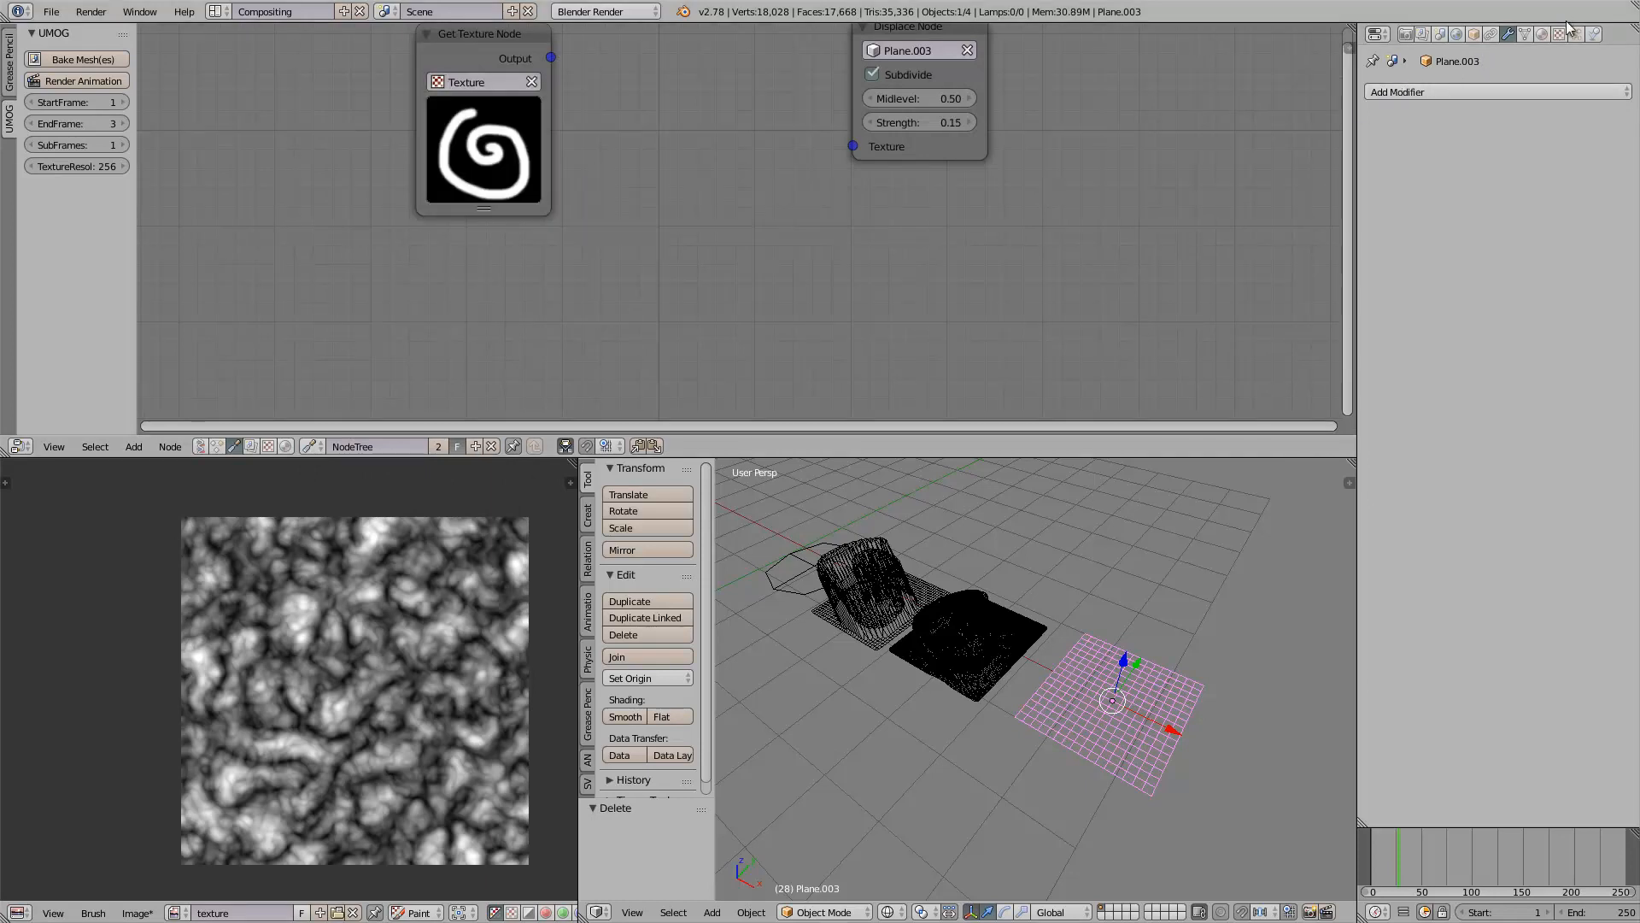
# Step: Create an Image or Movie texture using the noise 'texture' image and load Texture.003 into the Get Texture Node
pyautogui.click(1564, 33)
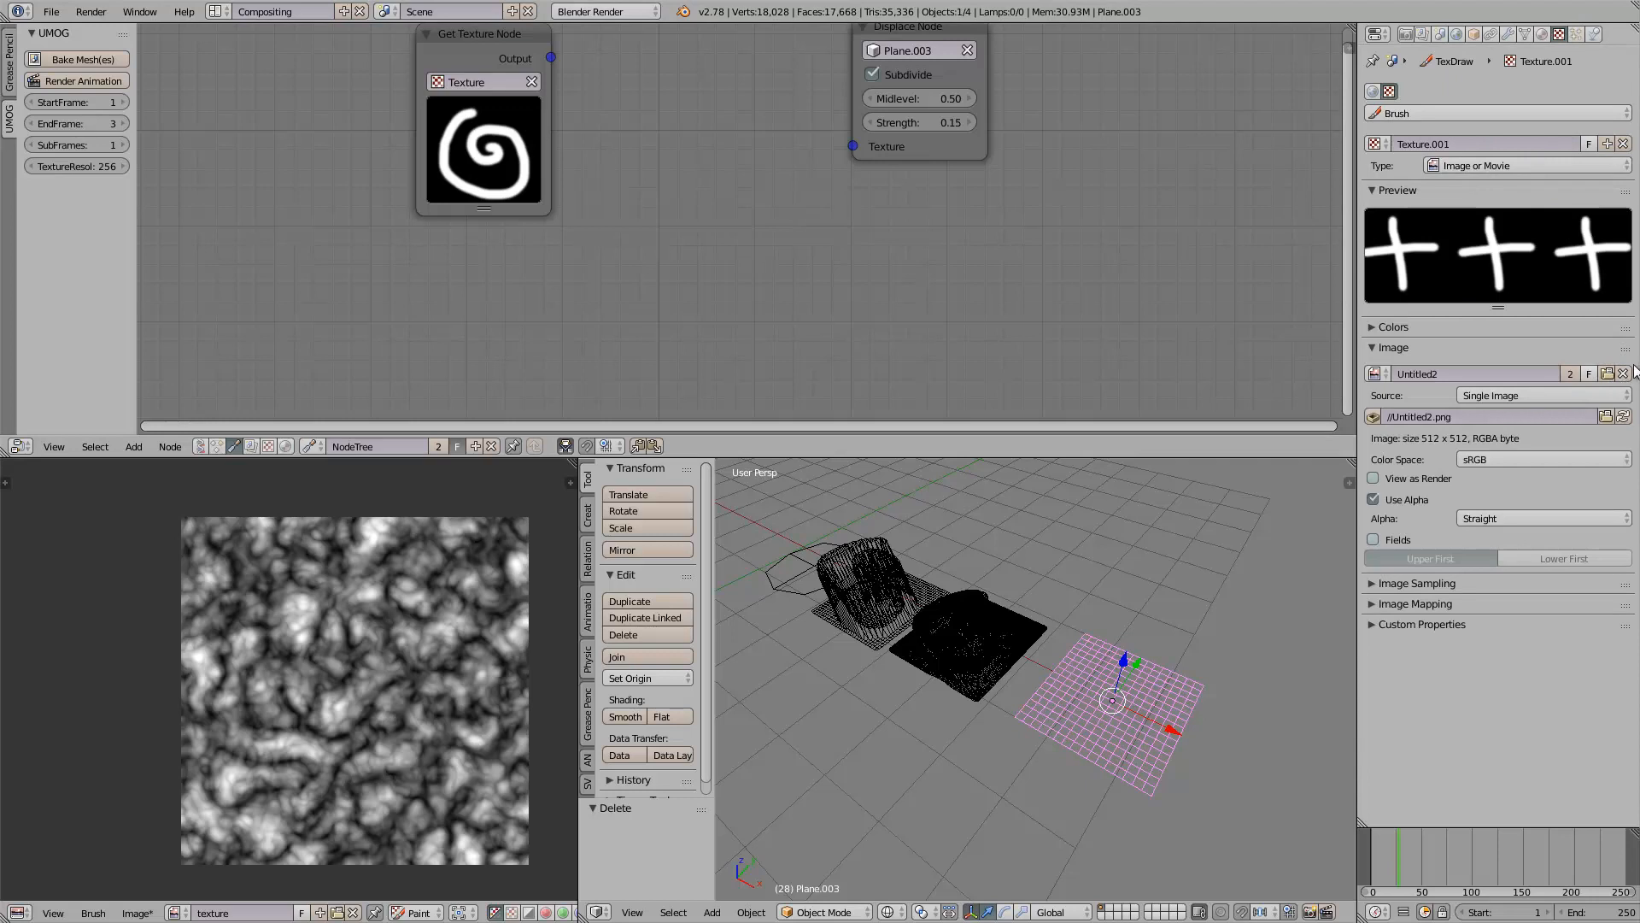
pyautogui.click(1607, 144)
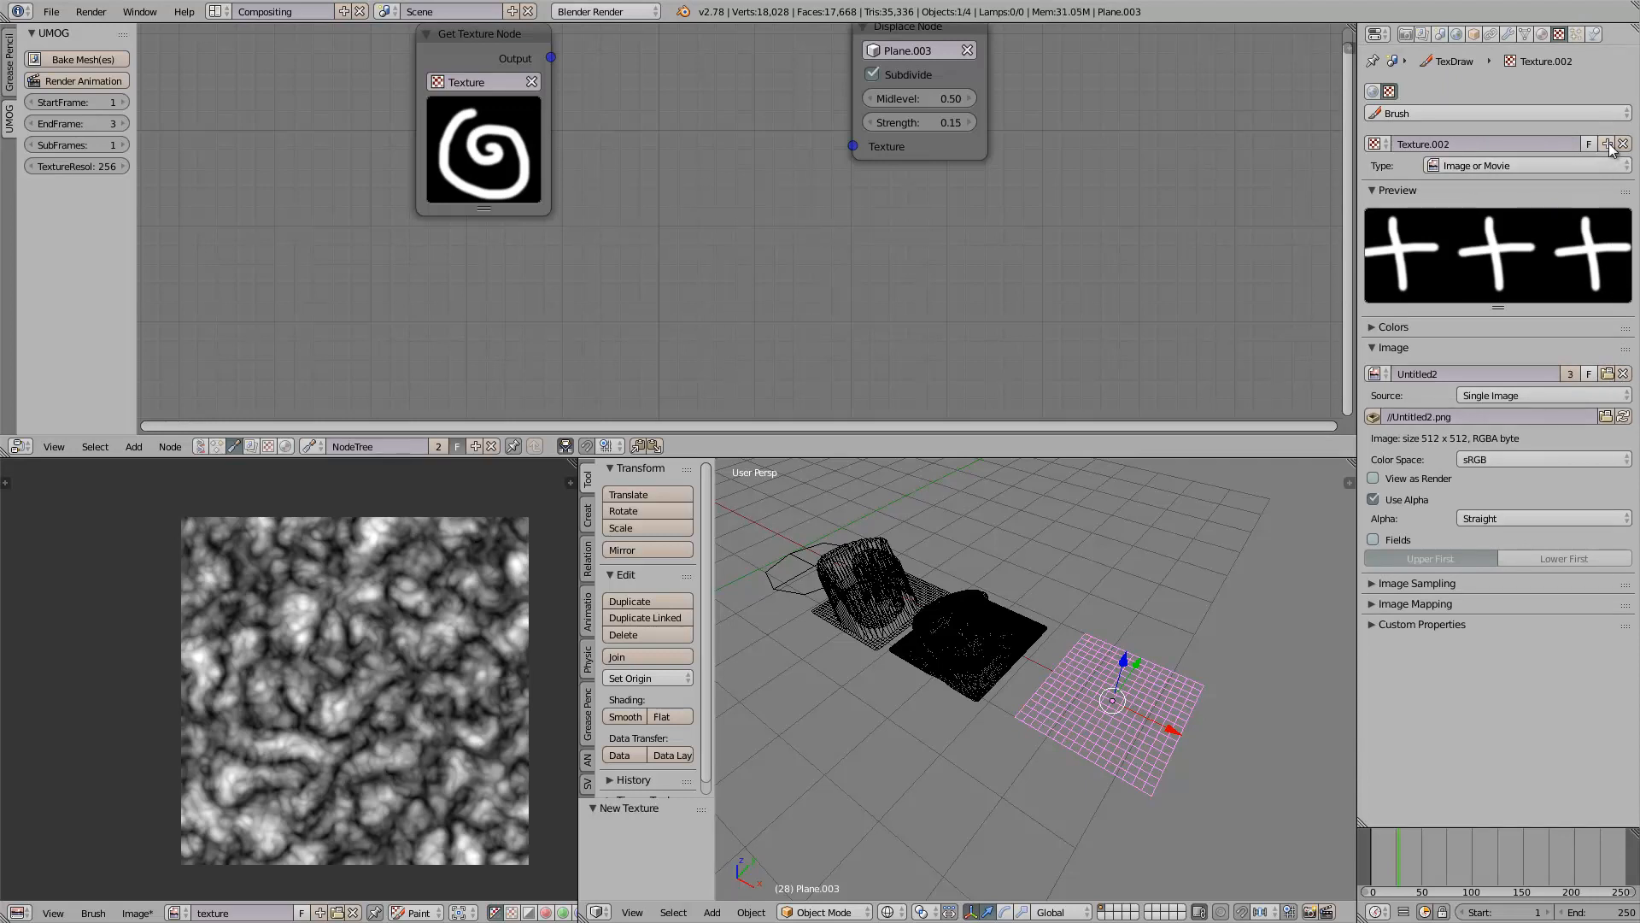
pyautogui.click(1625, 144)
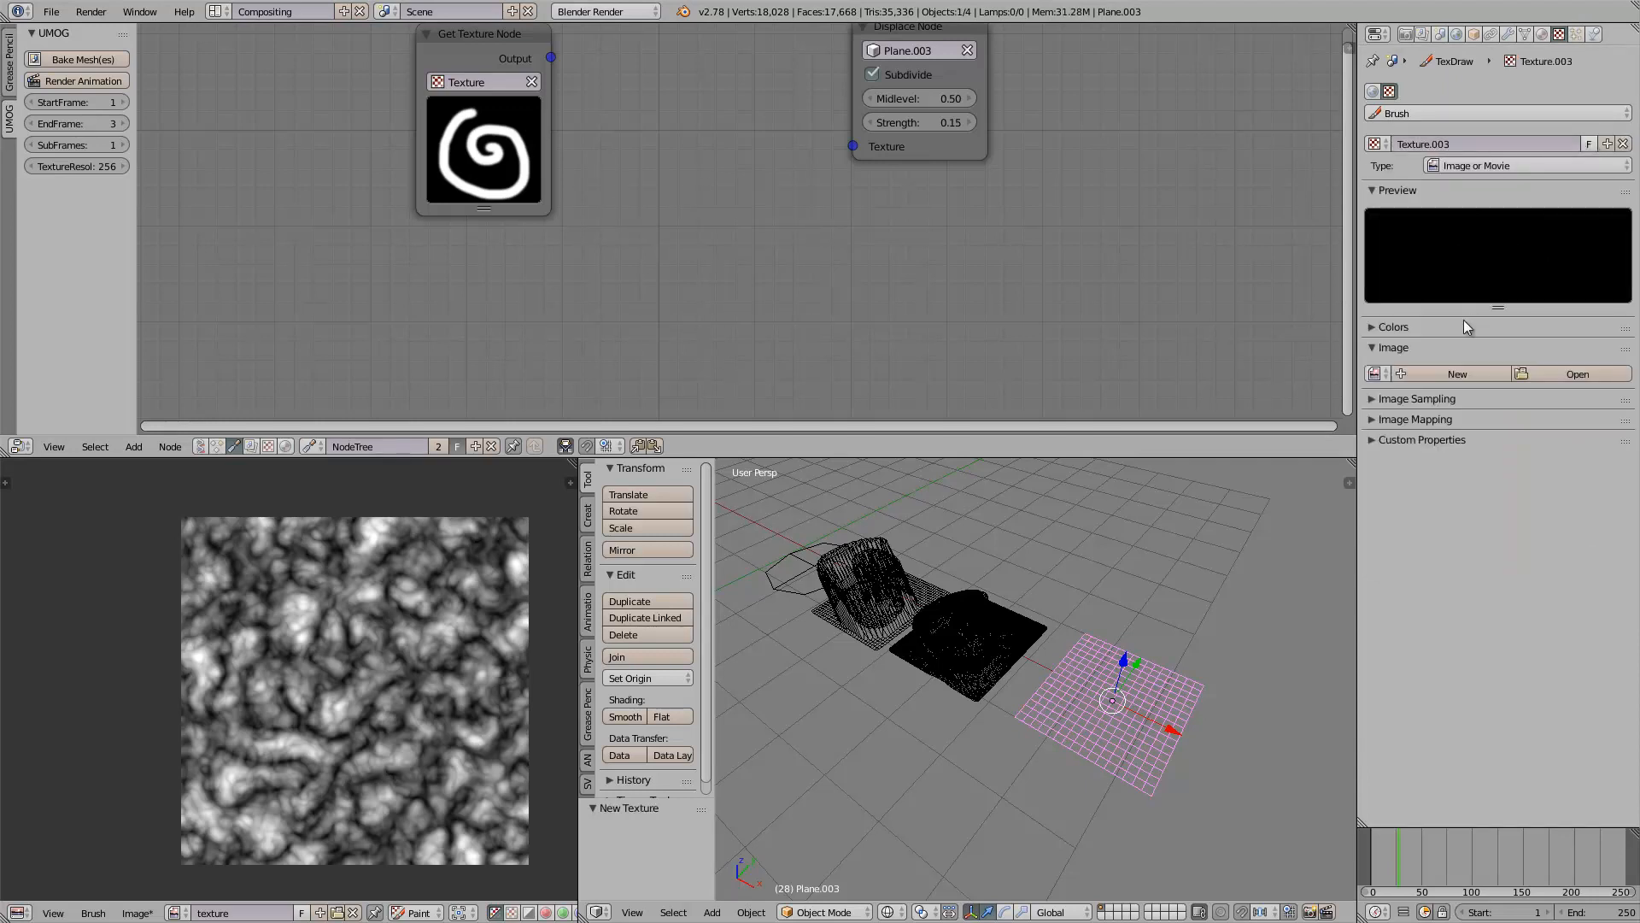
pyautogui.click(1375, 373)
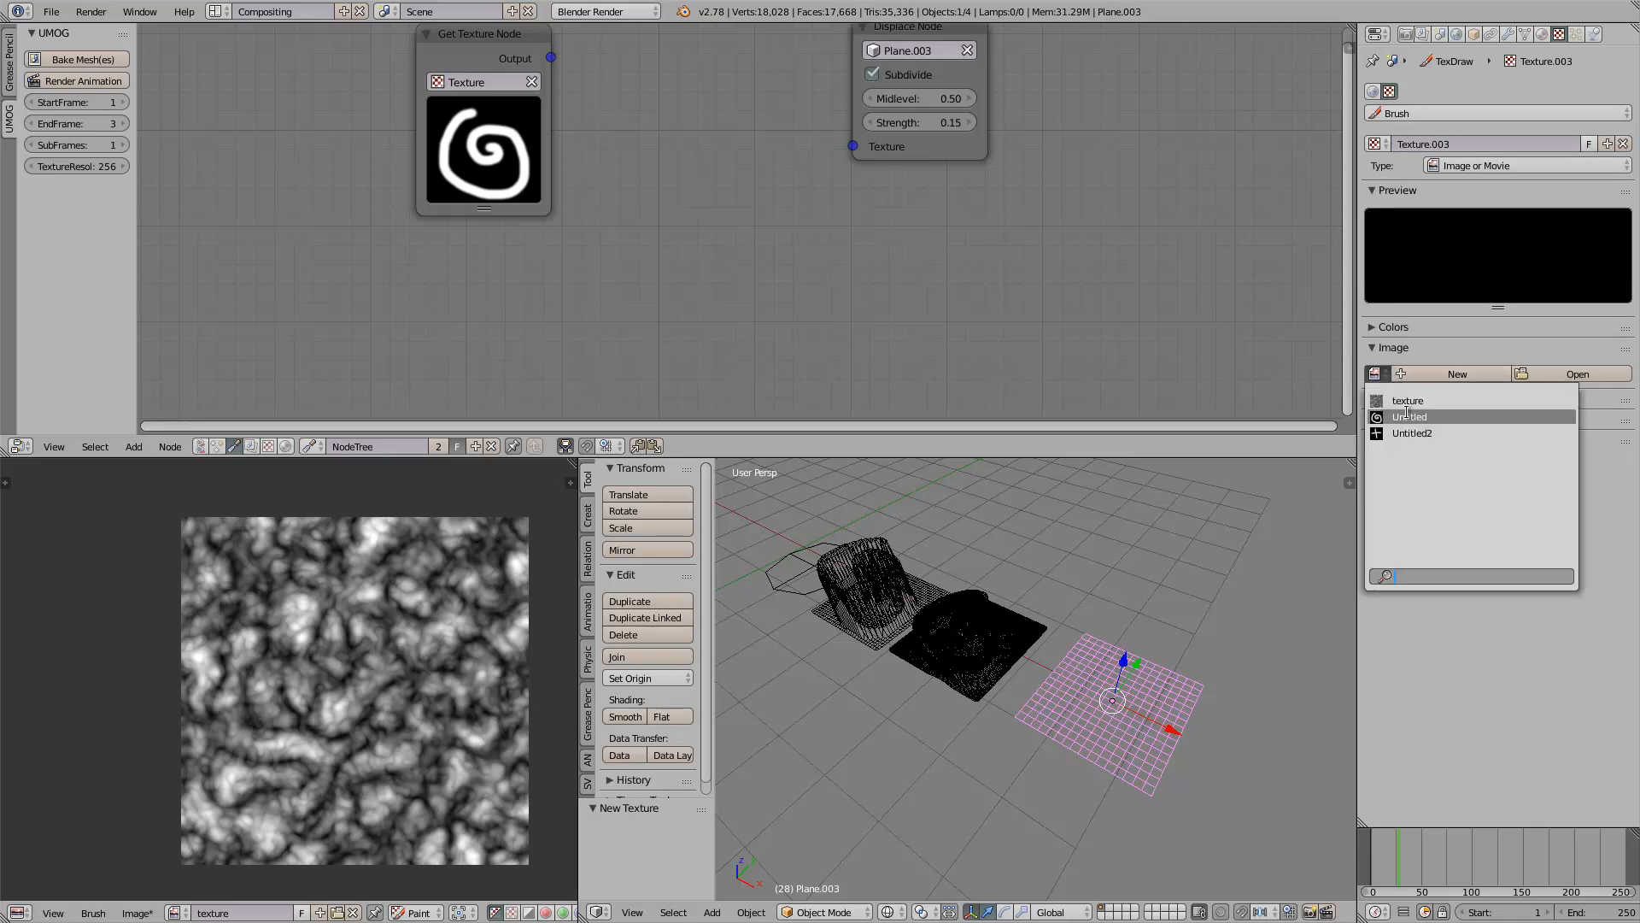
pyautogui.click(1408, 399)
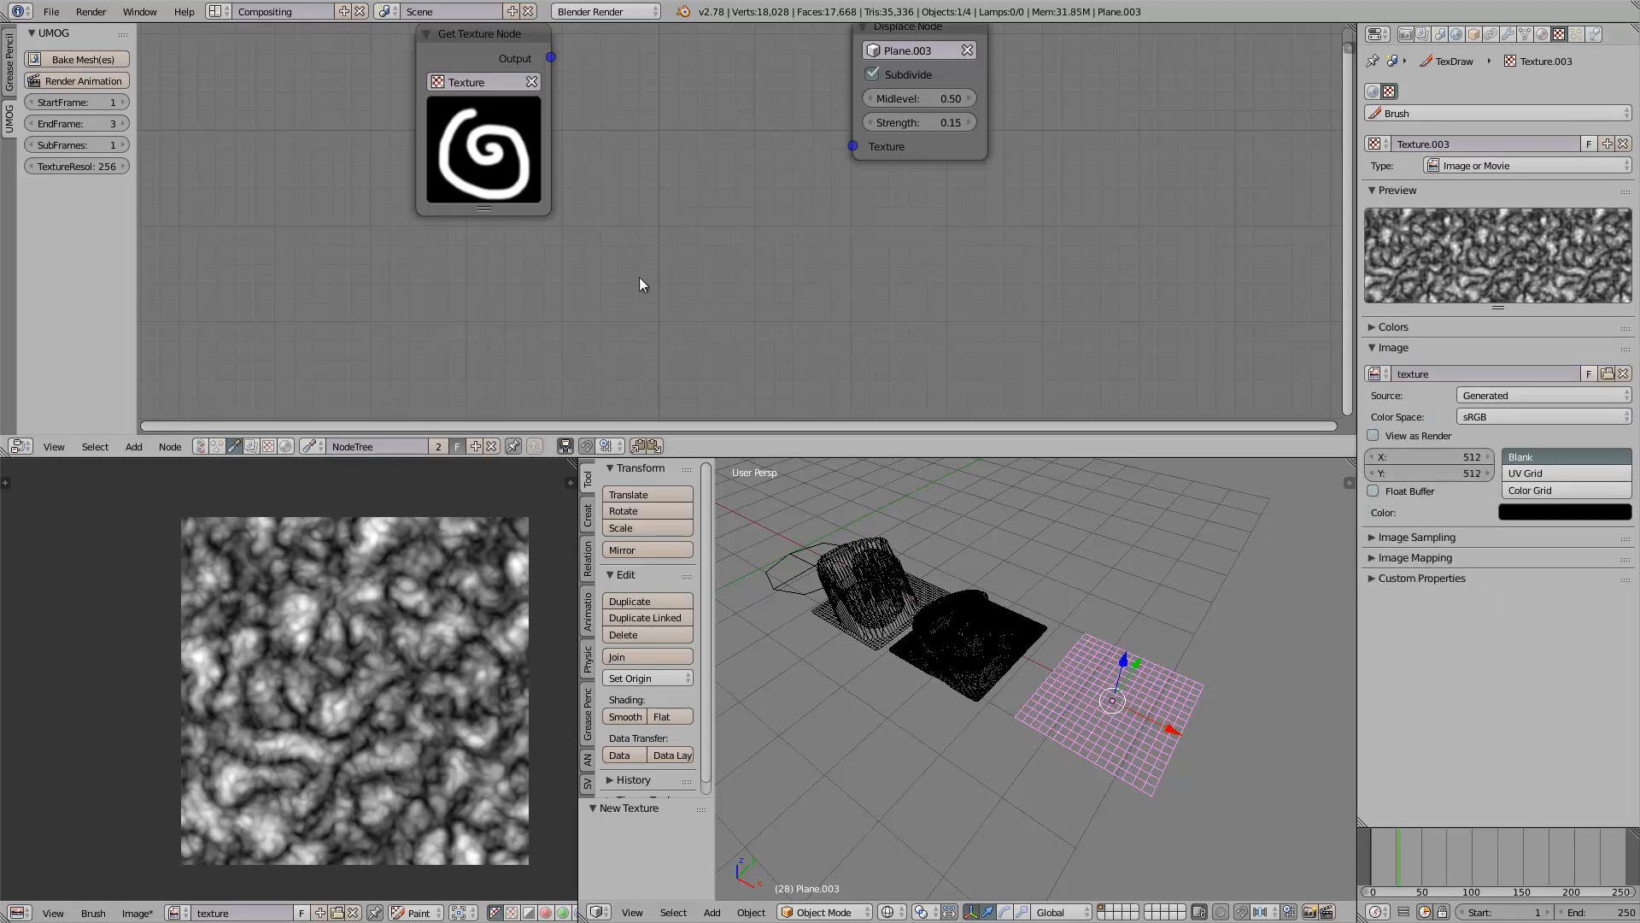
pyautogui.click(482, 82)
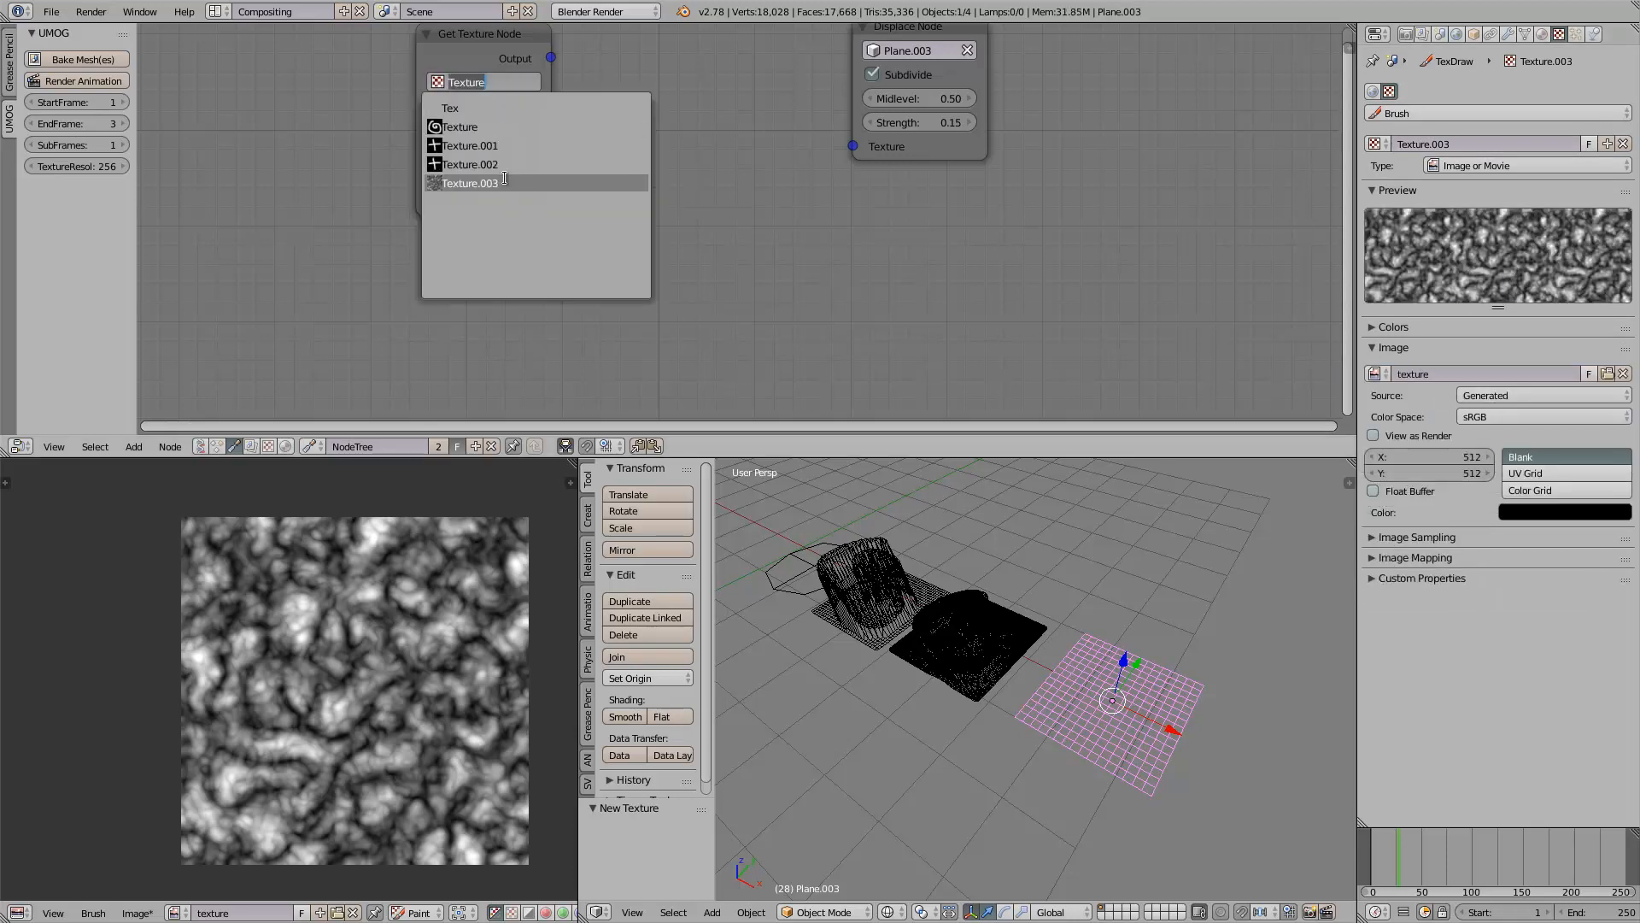
pyautogui.click(469, 182)
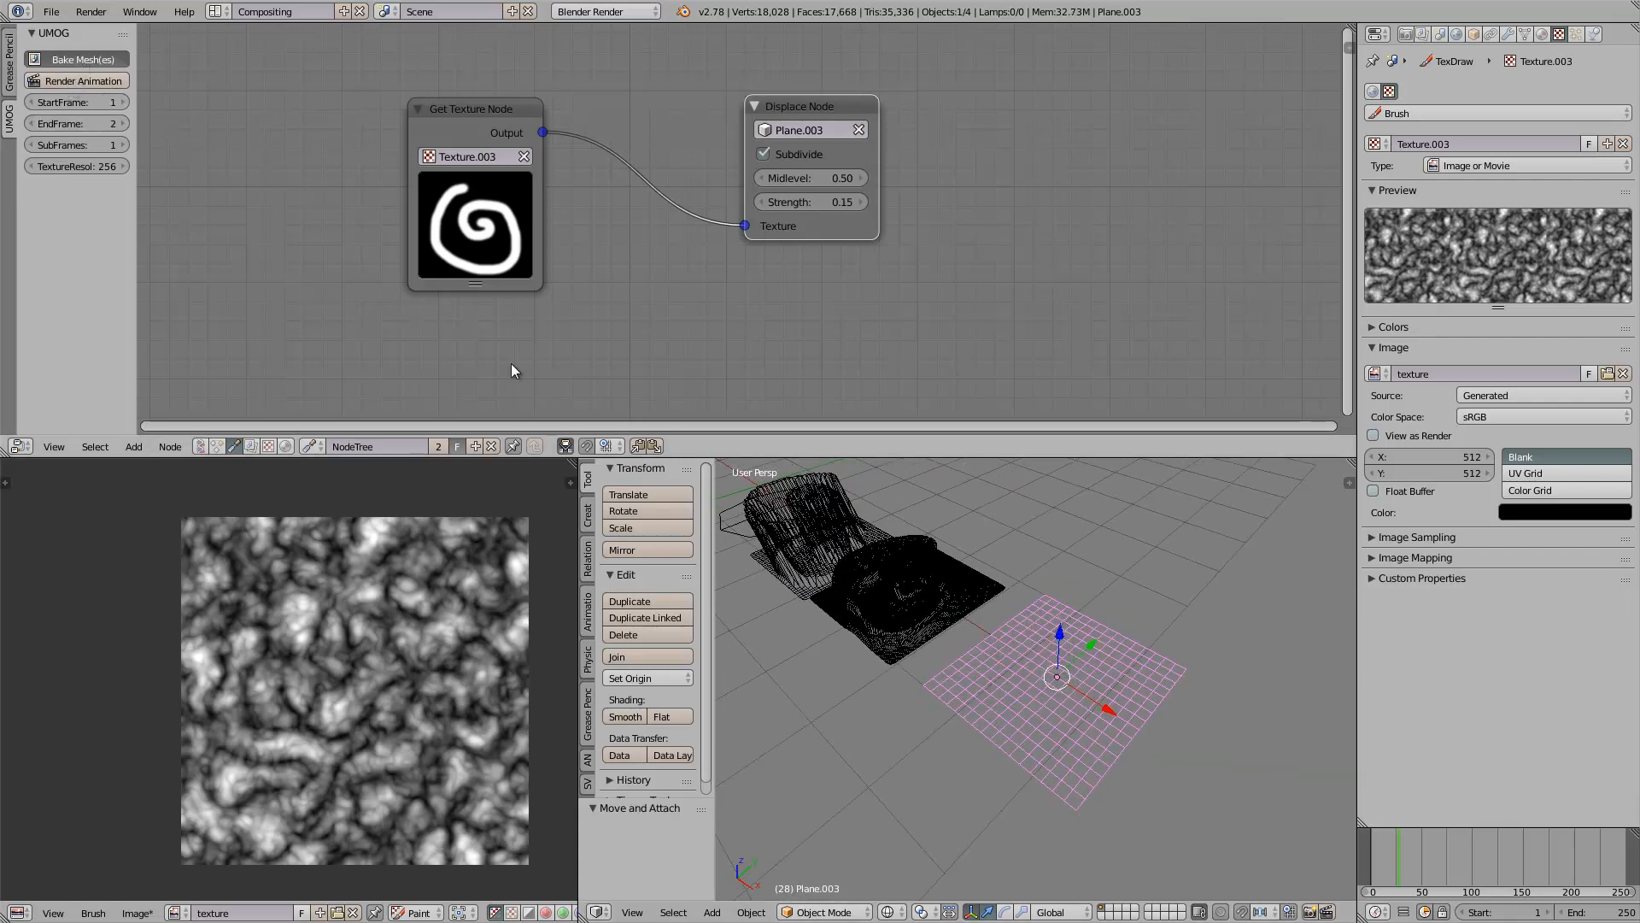
# Step: Bake the noise displacement onto Plane.003 and add a Sculpt node to the node tree
pyautogui.click(85, 59)
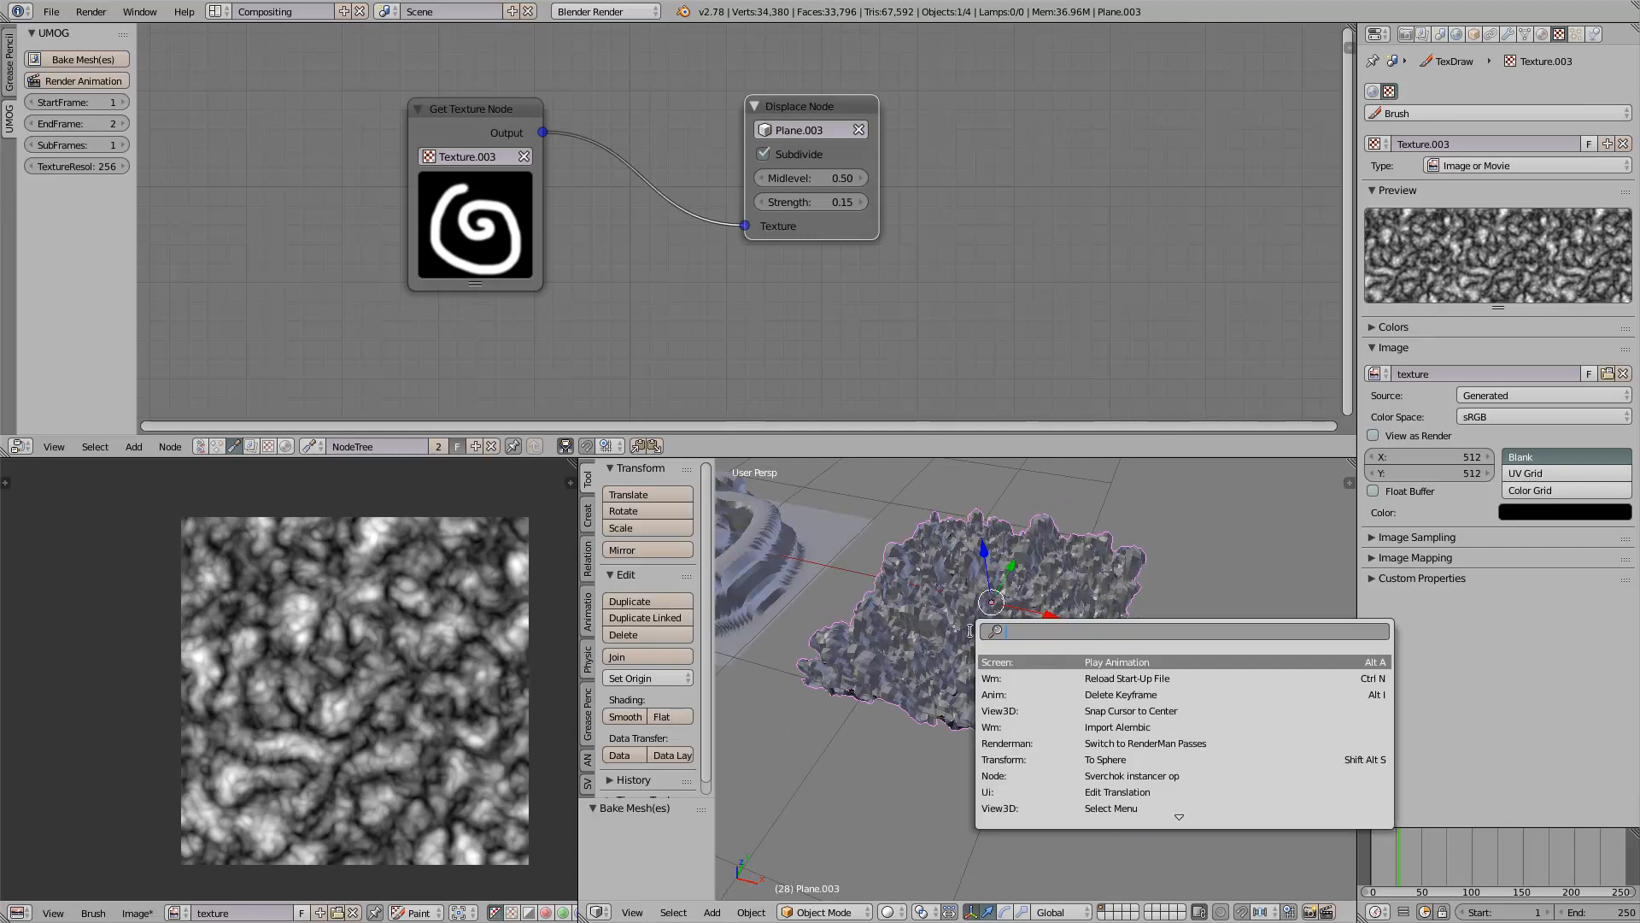
pyautogui.scroll(-3)
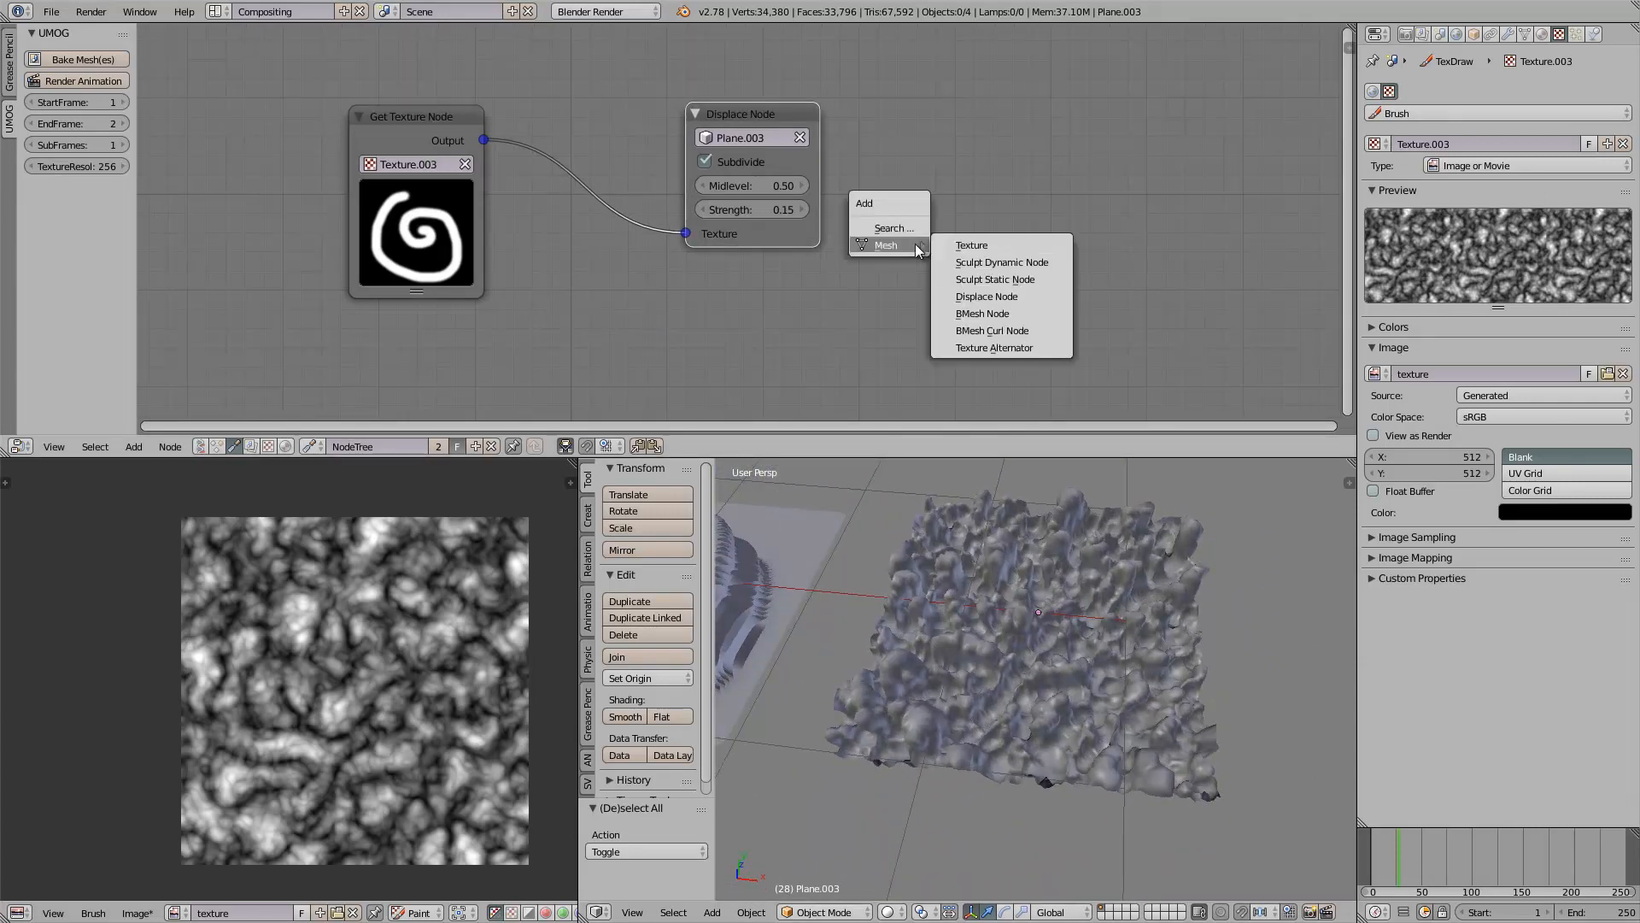
pyautogui.click(1002, 261)
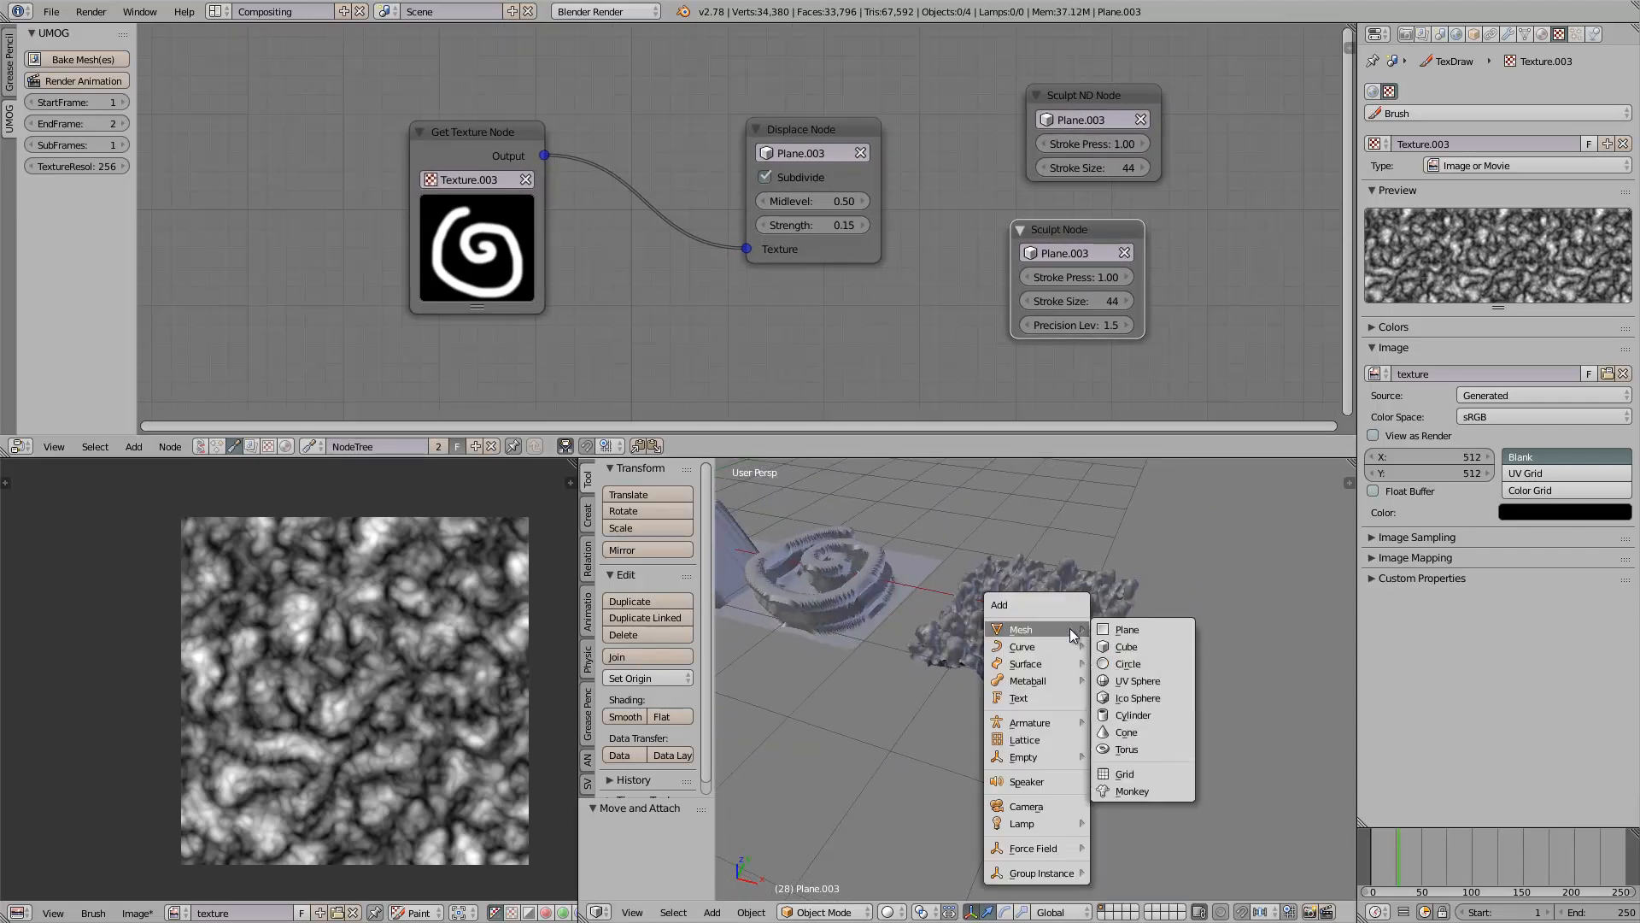
# Step: Add Plane.004 beside the baked surfaces and give it a Subdivision Surface modifier
pyautogui.click(1127, 629)
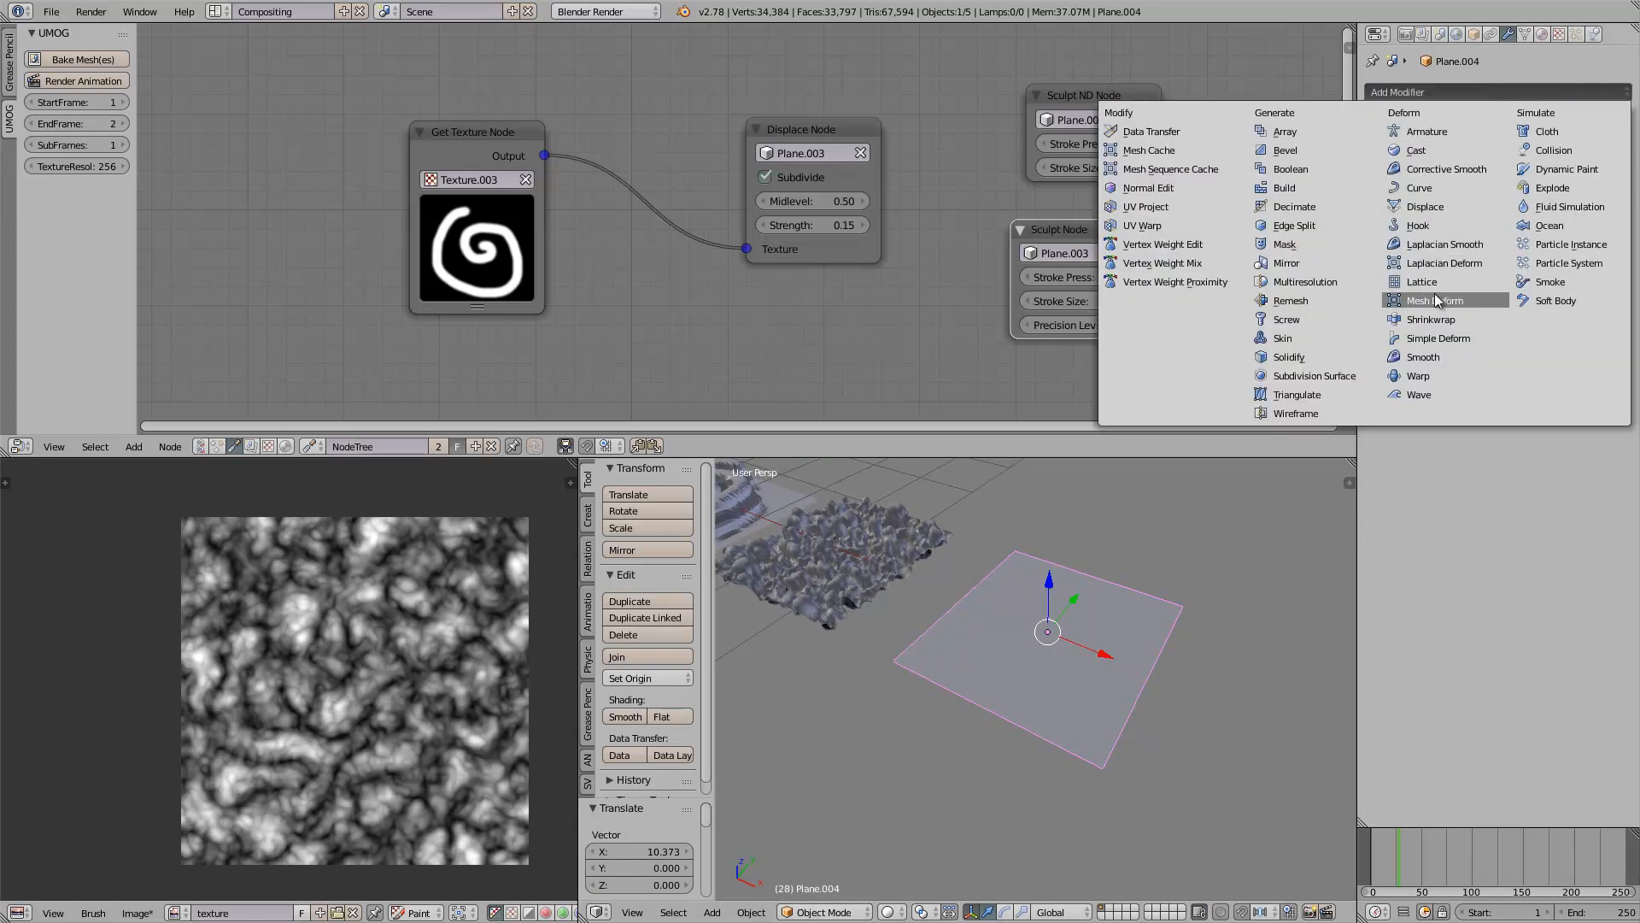
pyautogui.moveTo(1425, 206)
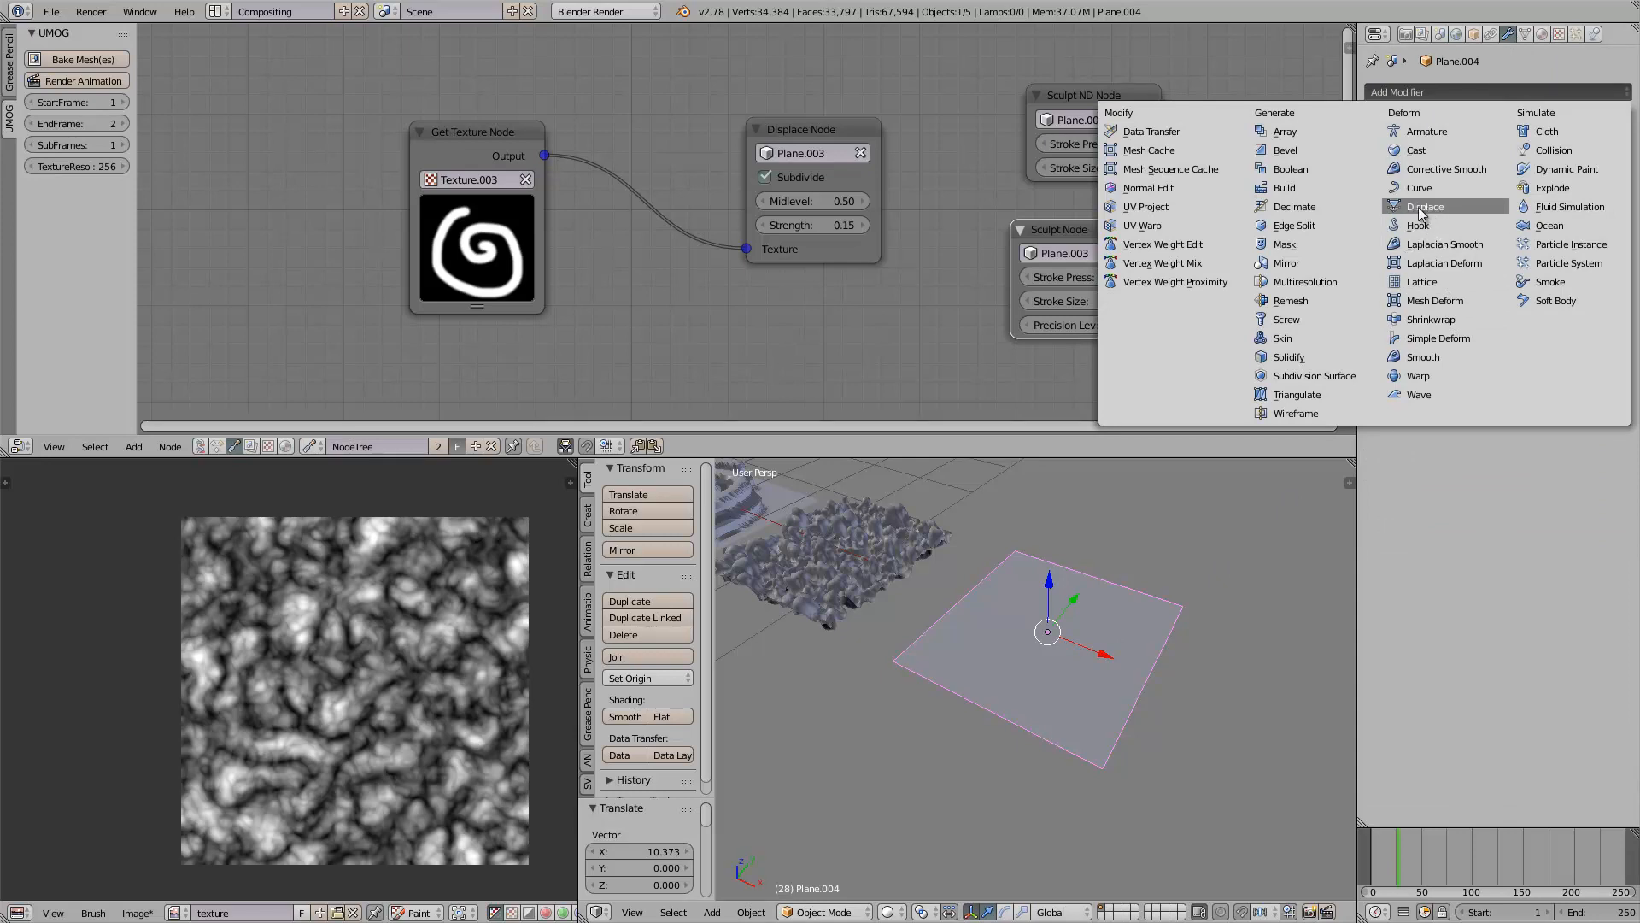
pyautogui.click(1315, 376)
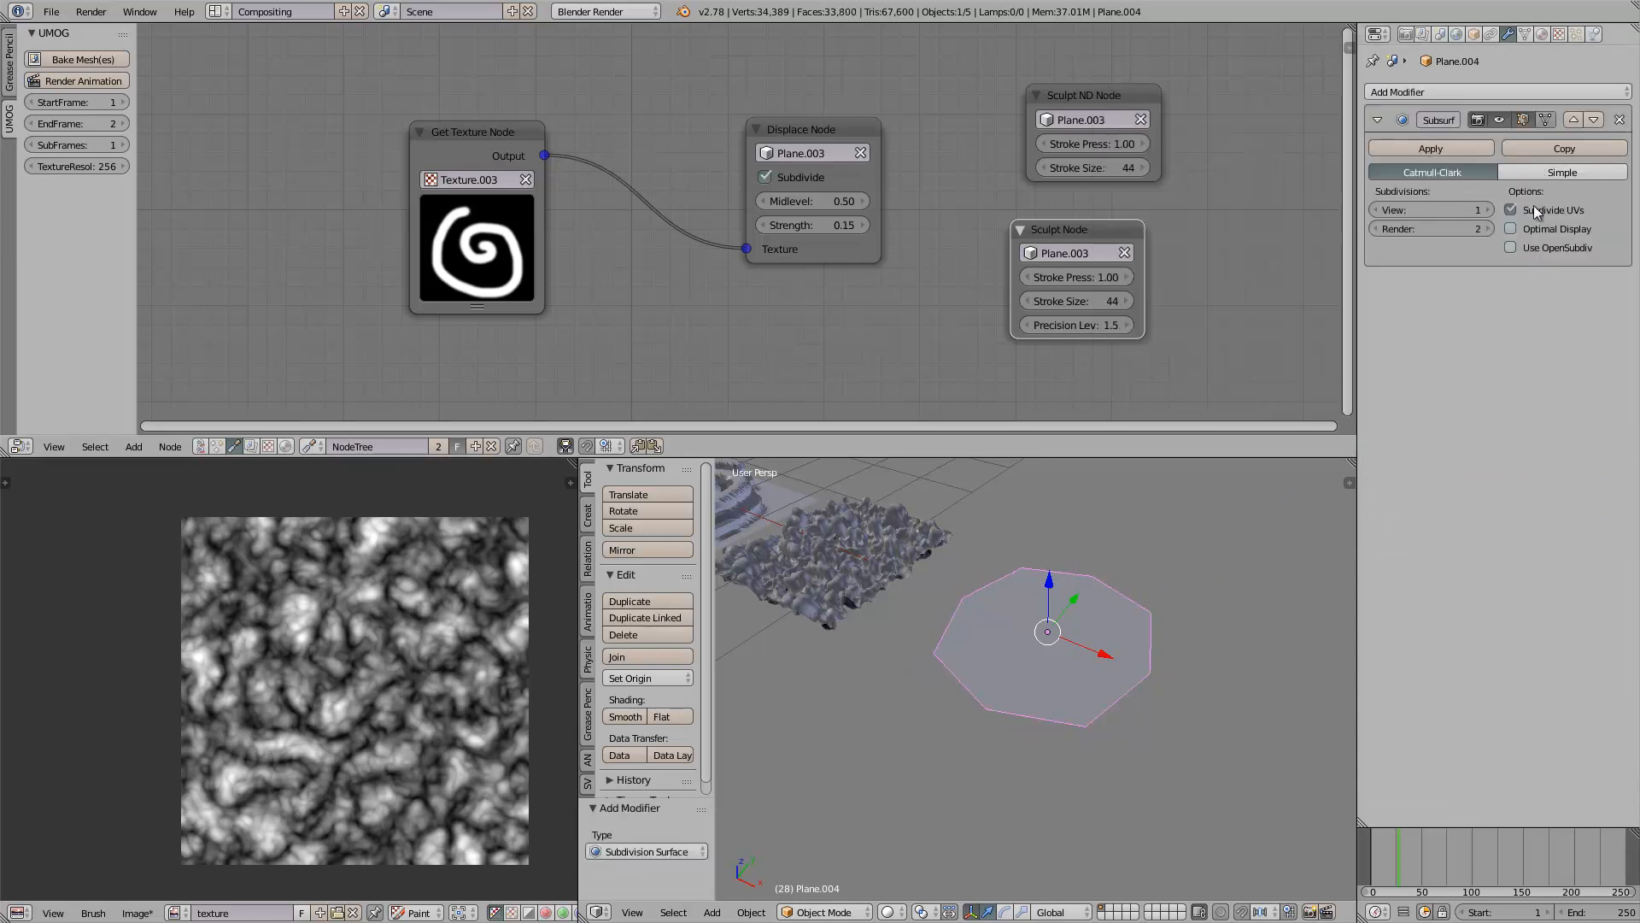
# Step: Set Subsurf View to 3 with Simple type, and switch the Vector Turbulence noise to Voronoi_F1
pyautogui.click(1490, 209)
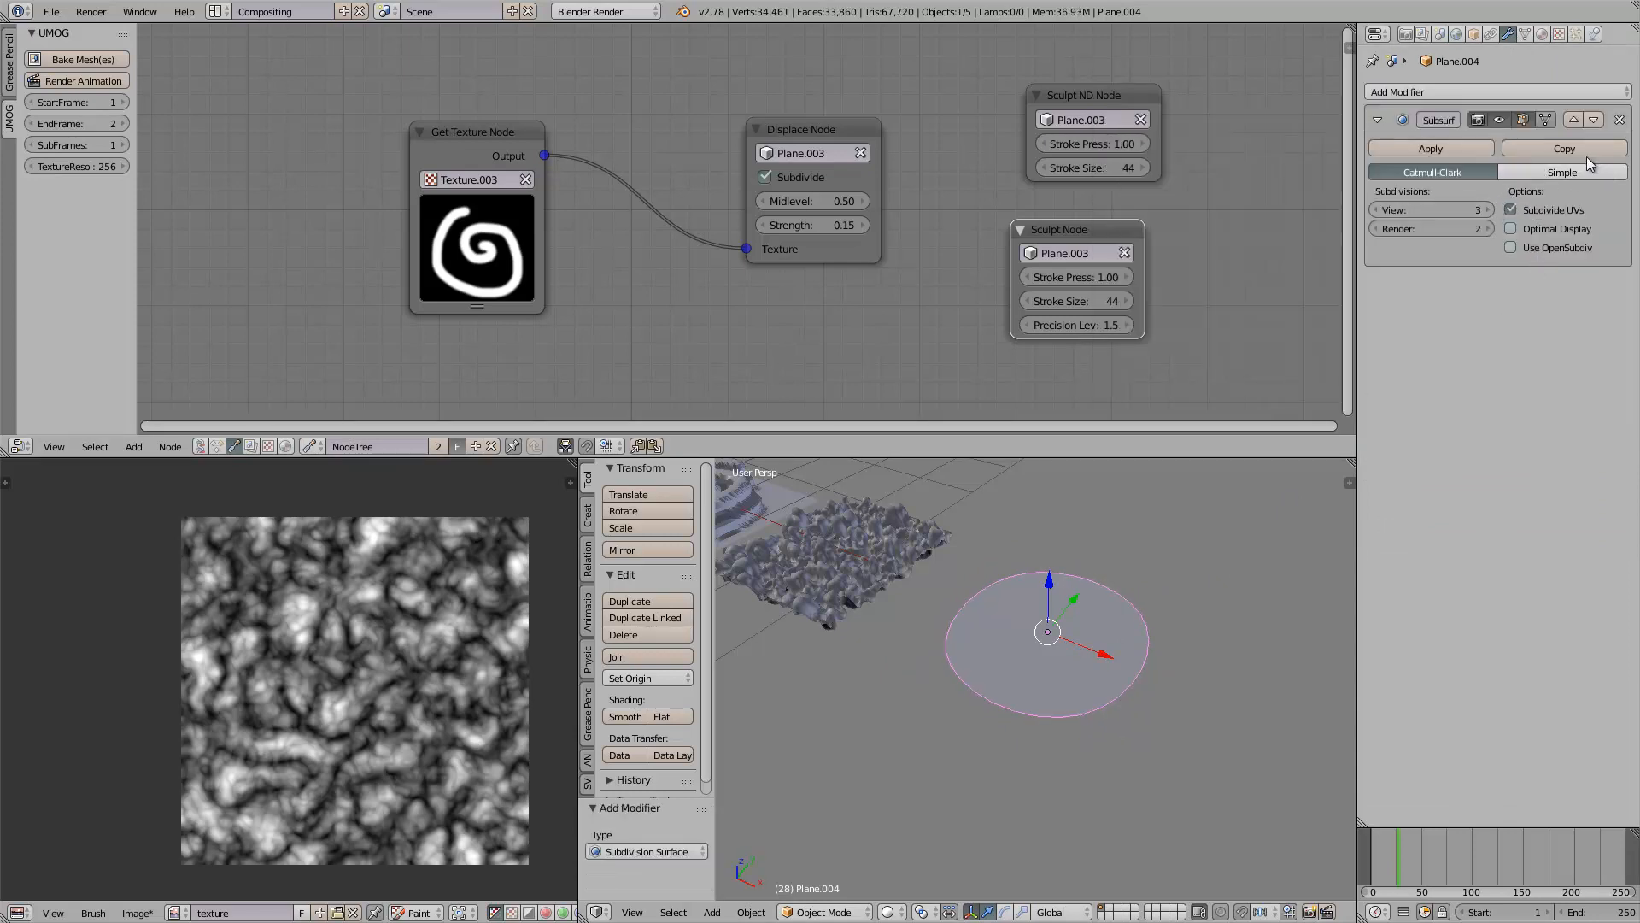
pyautogui.click(1562, 172)
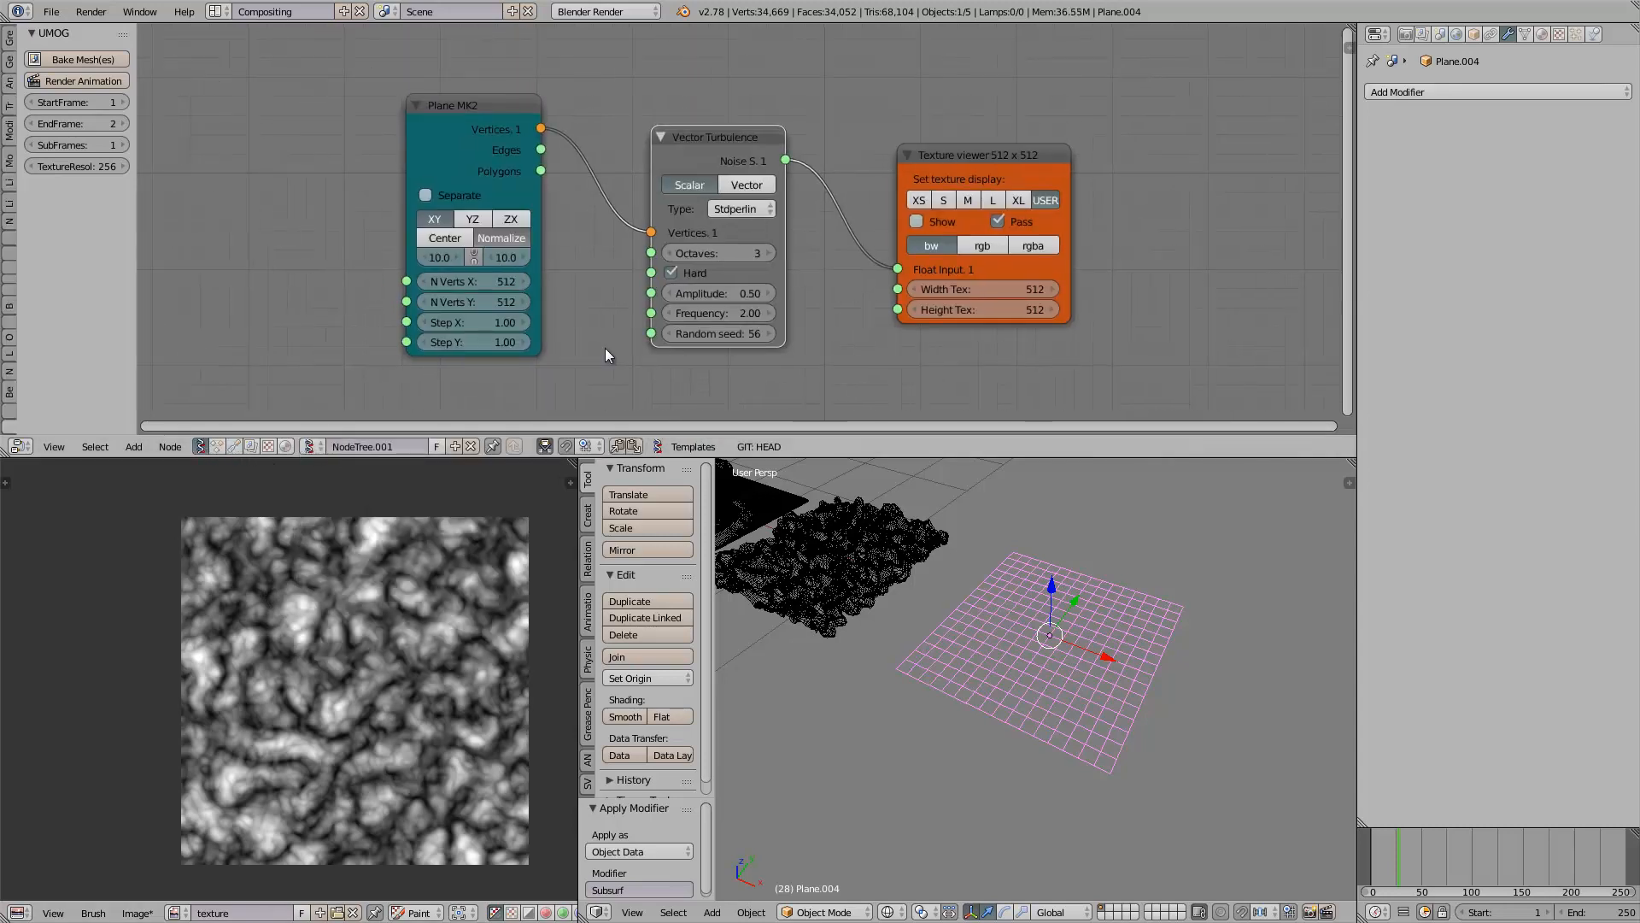
pyautogui.click(739, 209)
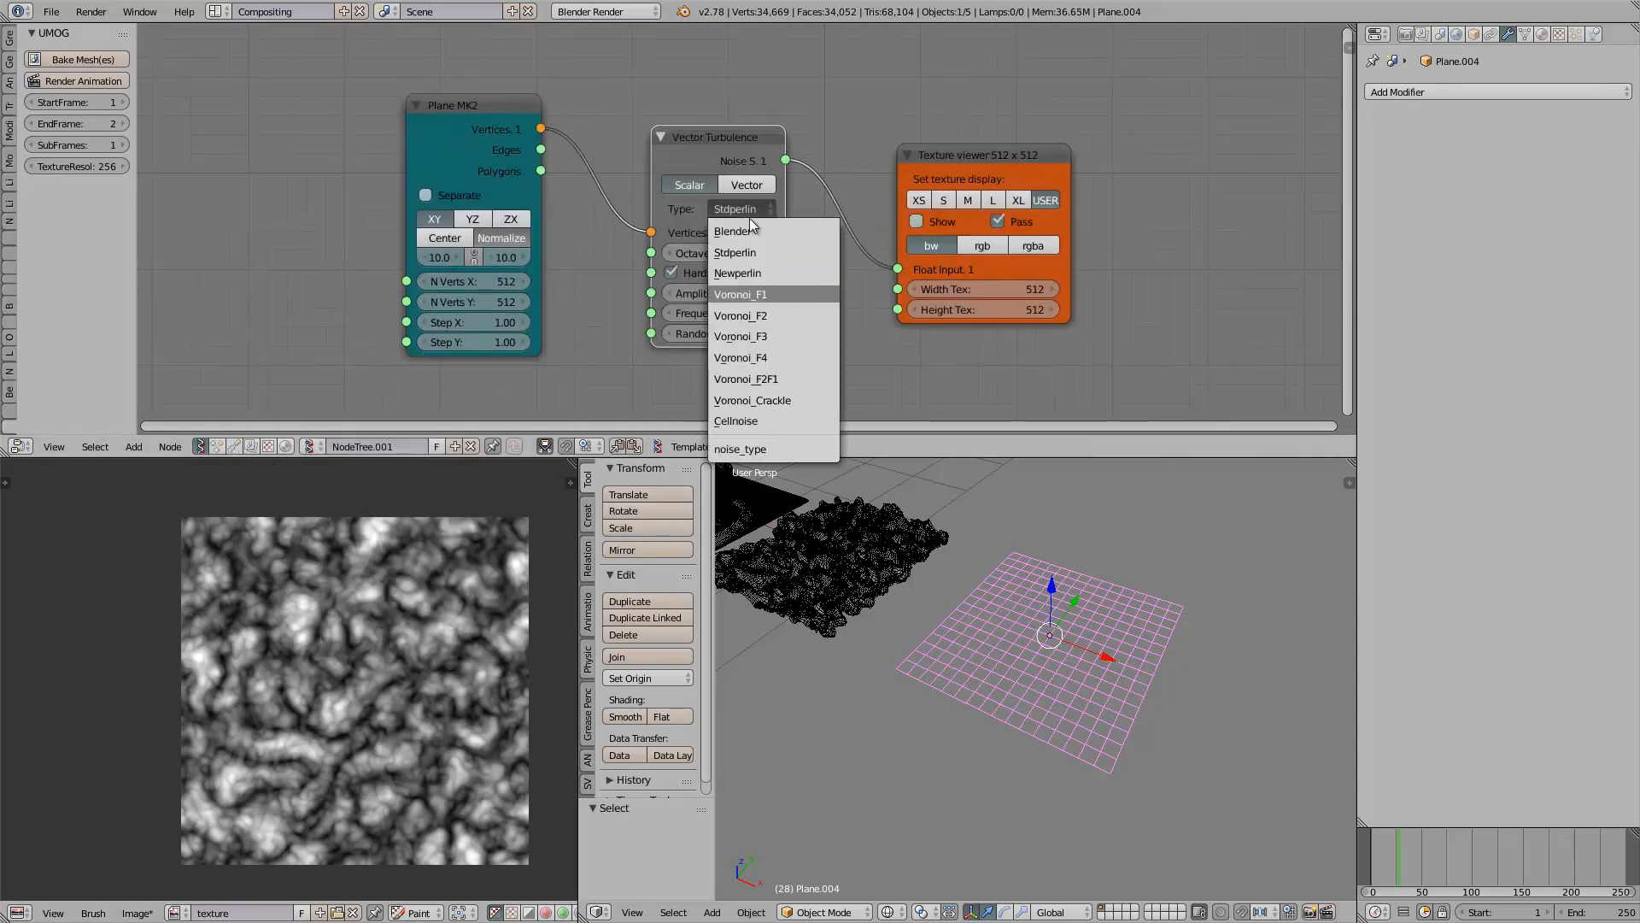
pyautogui.click(740, 294)
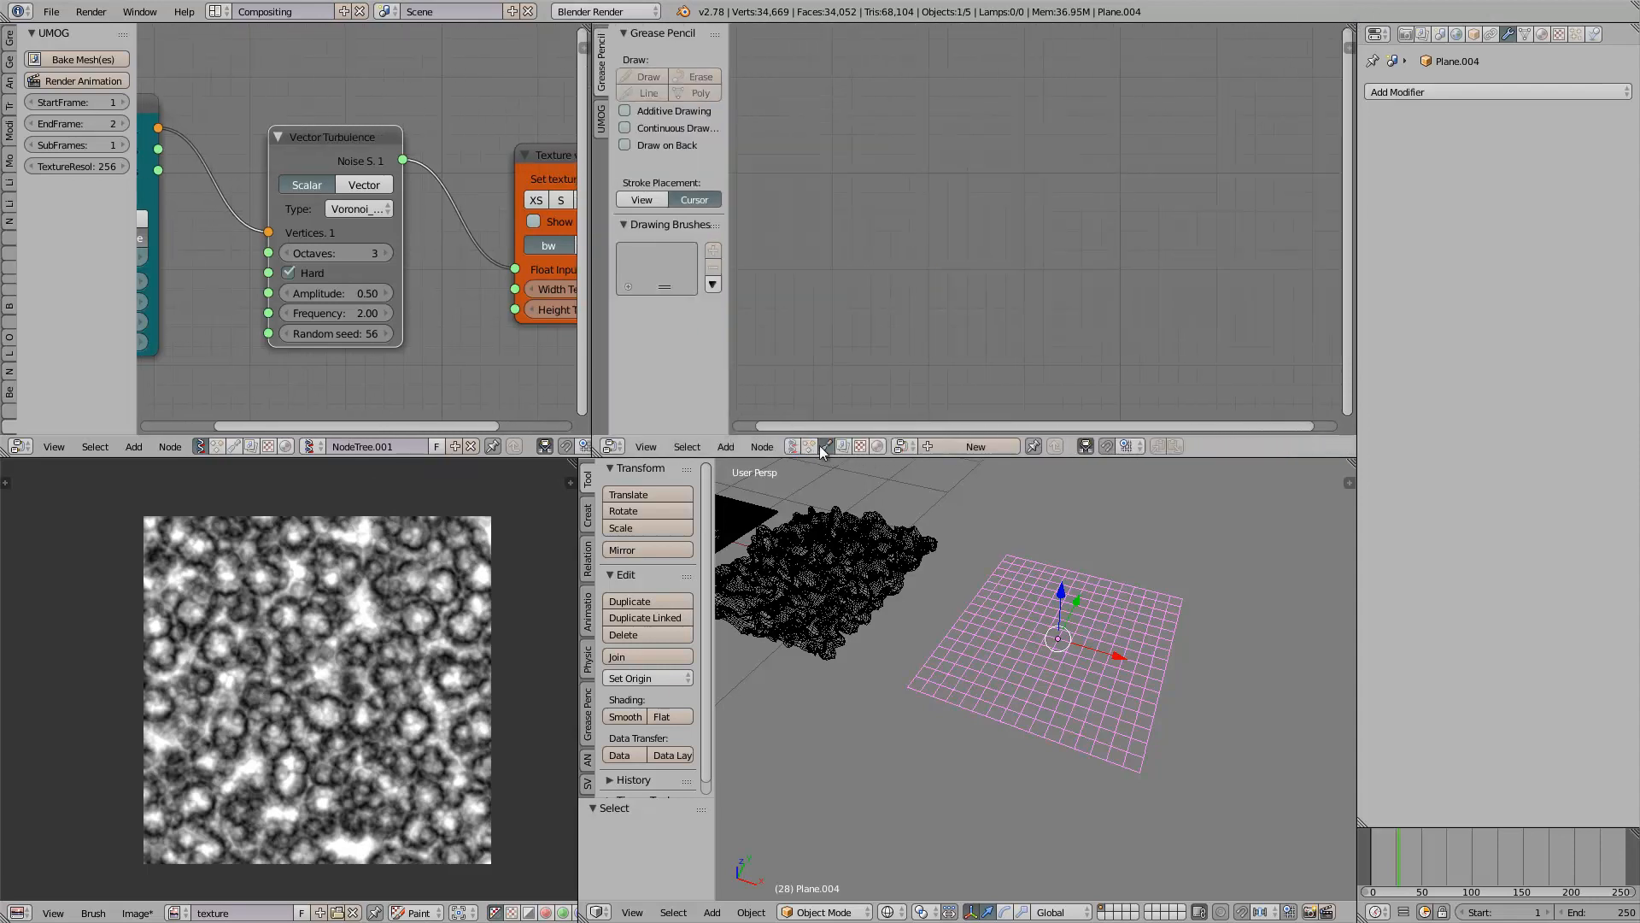
# Step: Show the UMOG NodeTree in the second node editor and raise EndFrame to 3
pyautogui.click(821, 447)
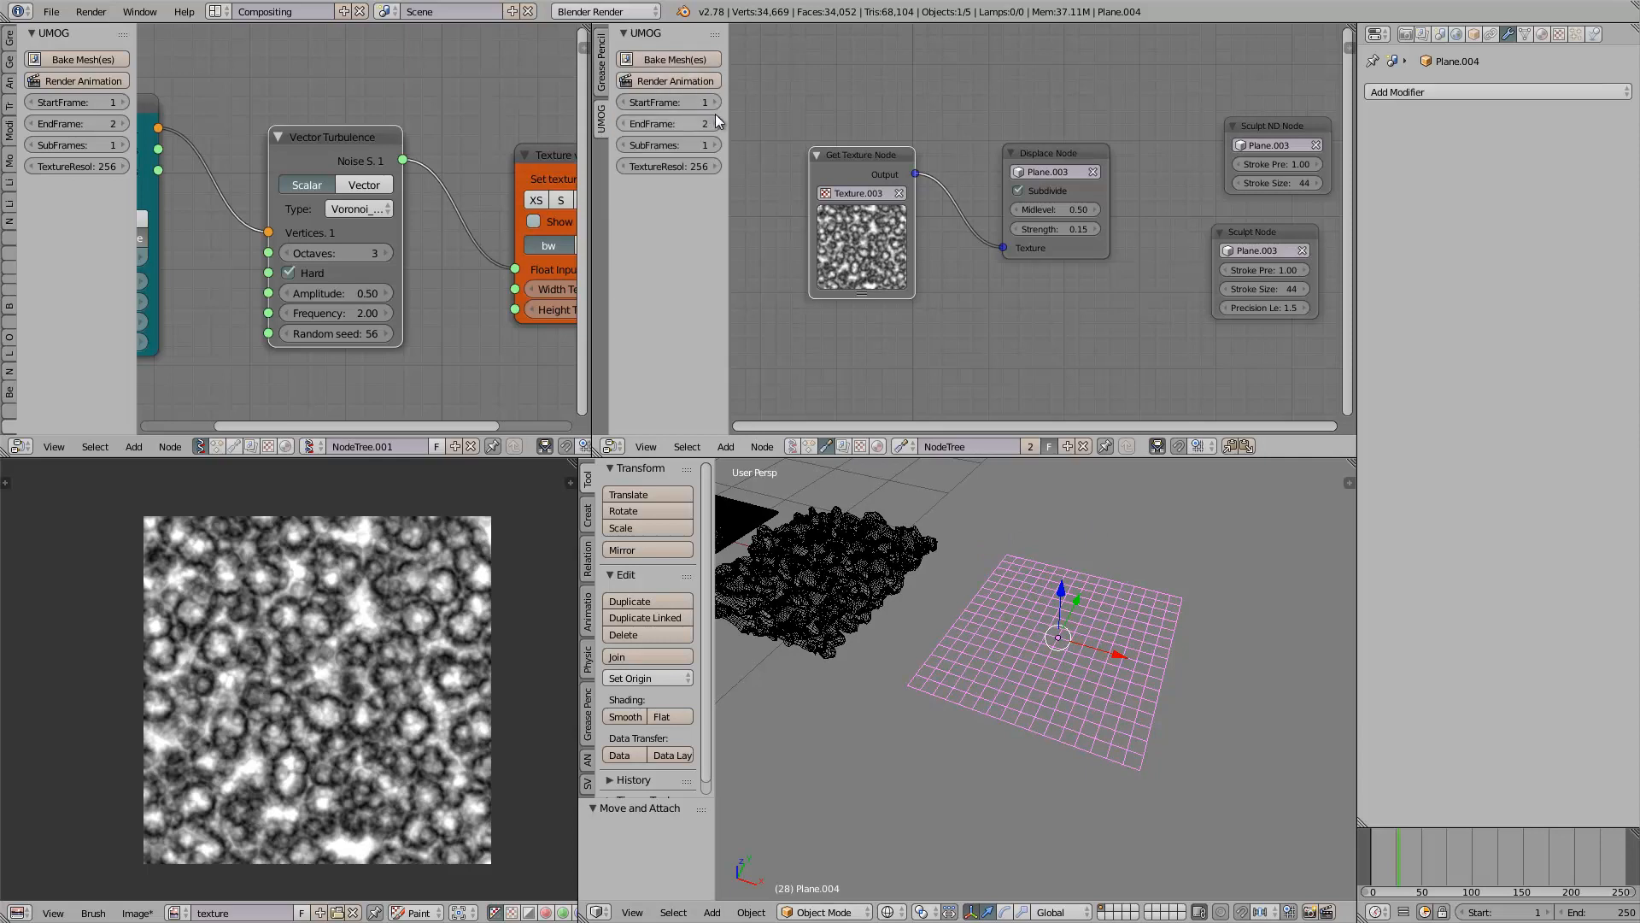
pyautogui.click(714, 123)
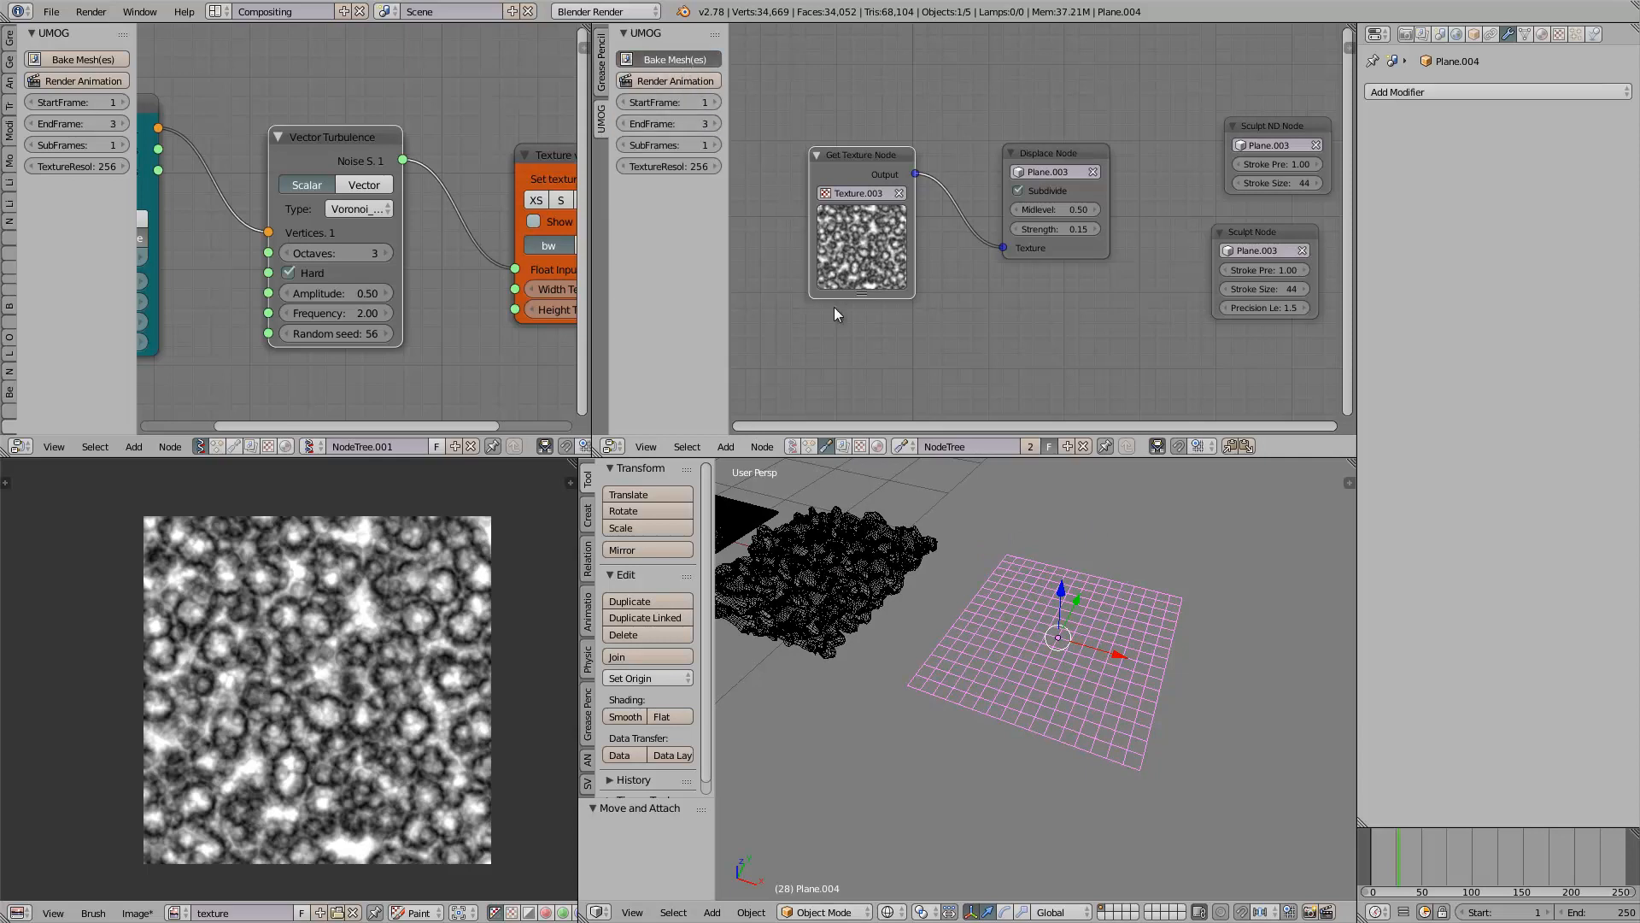
pyautogui.moveTo(895, 447)
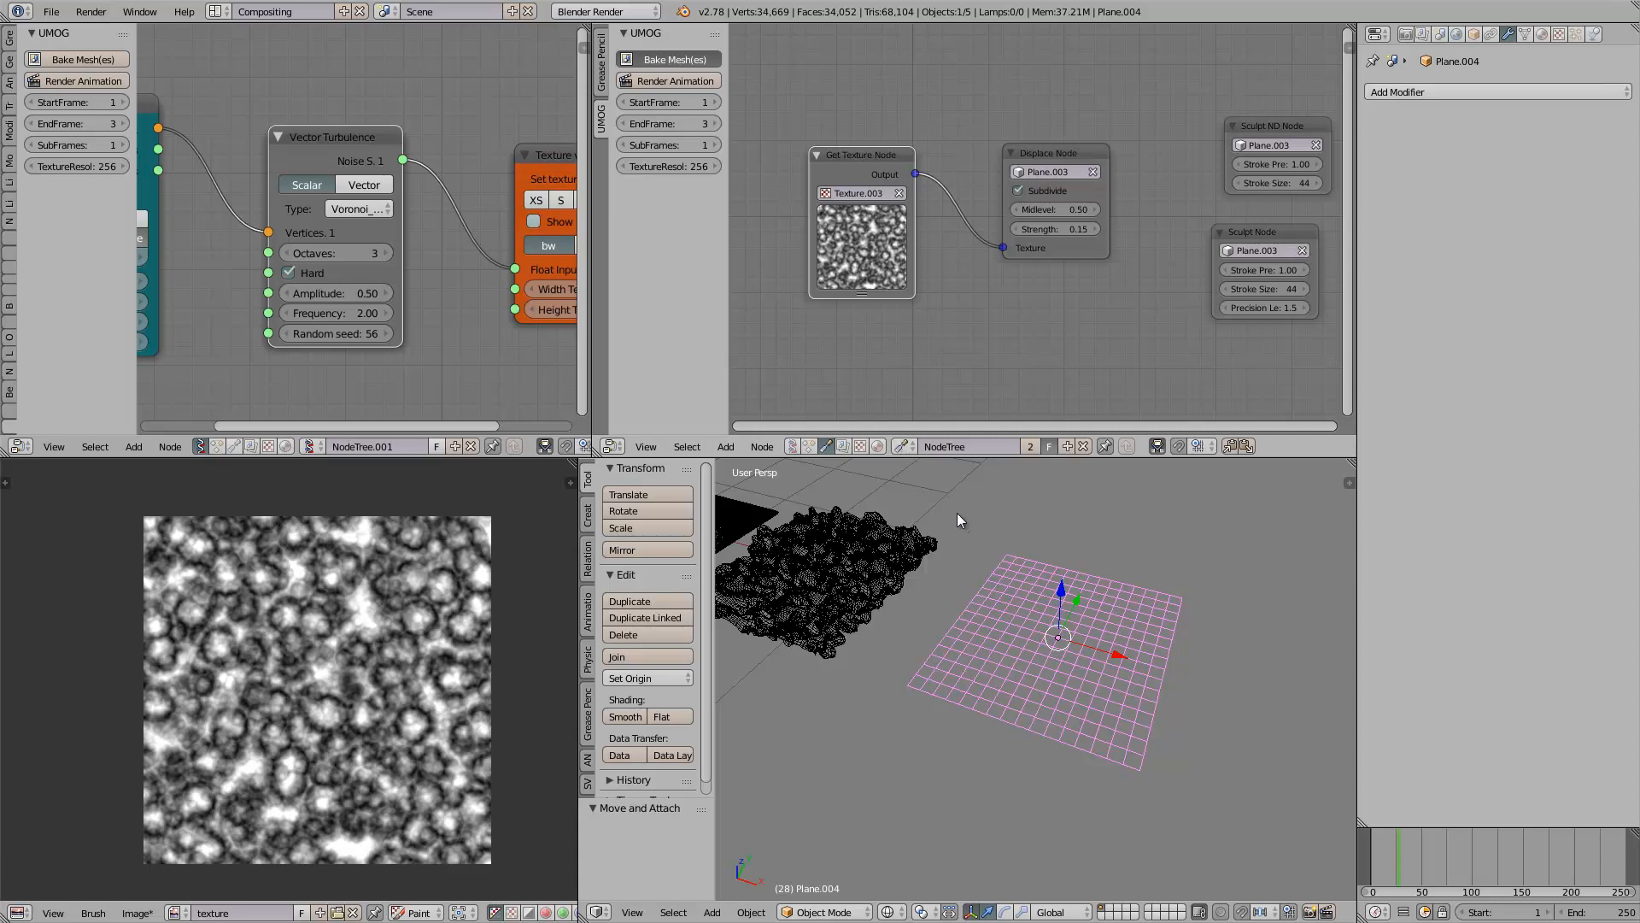
pyautogui.moveTo(931, 495)
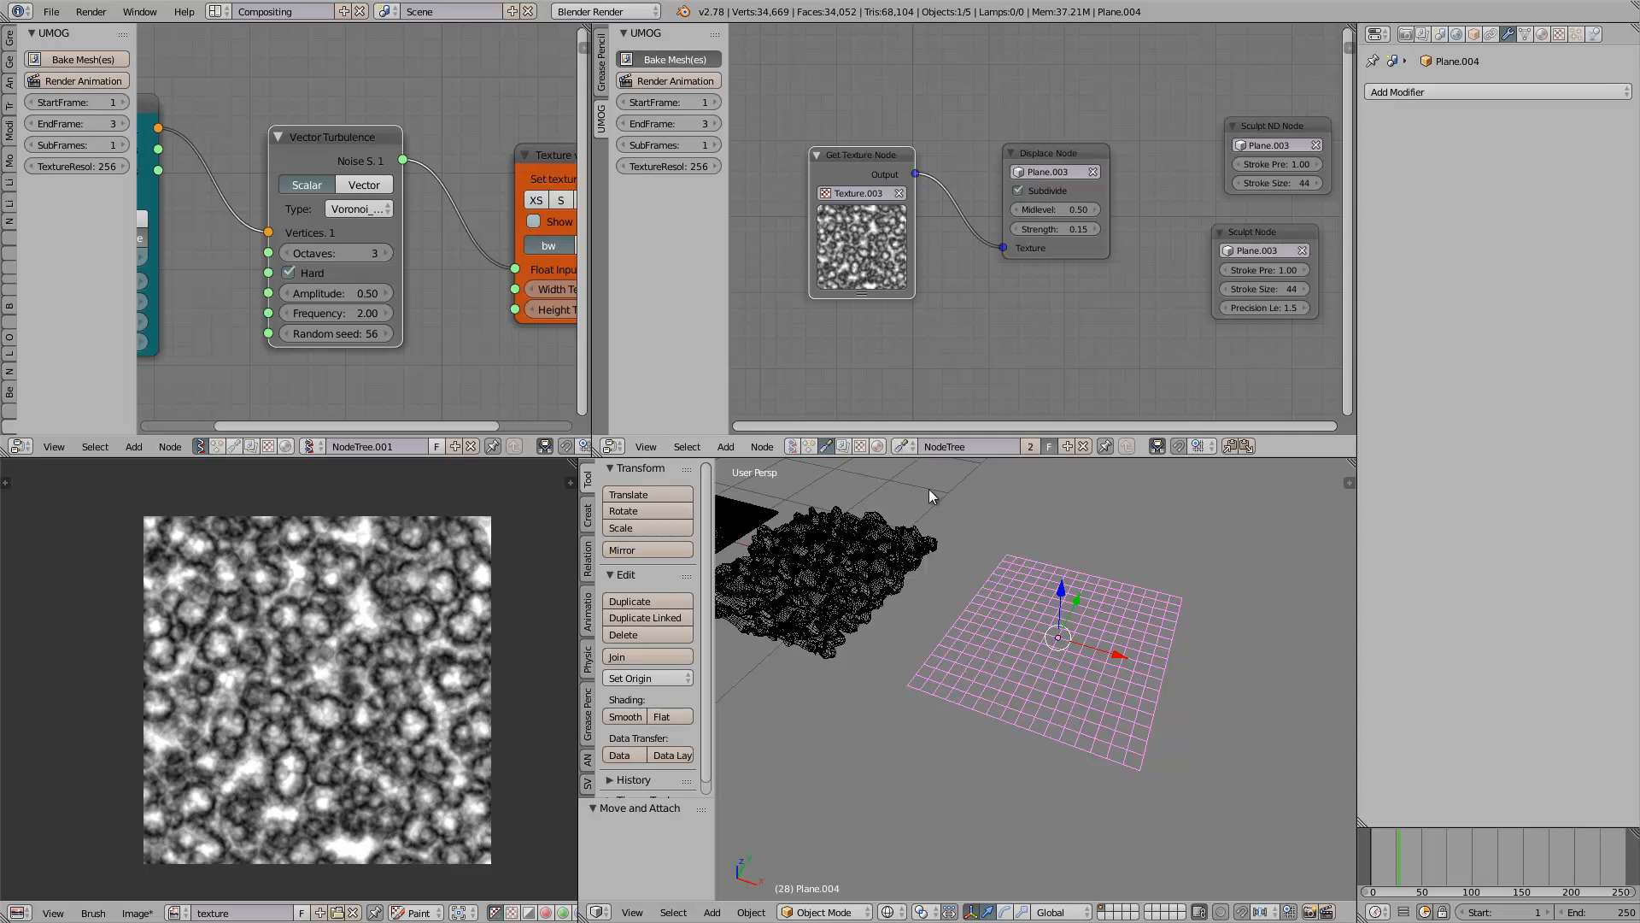
pyautogui.moveTo(980, 362)
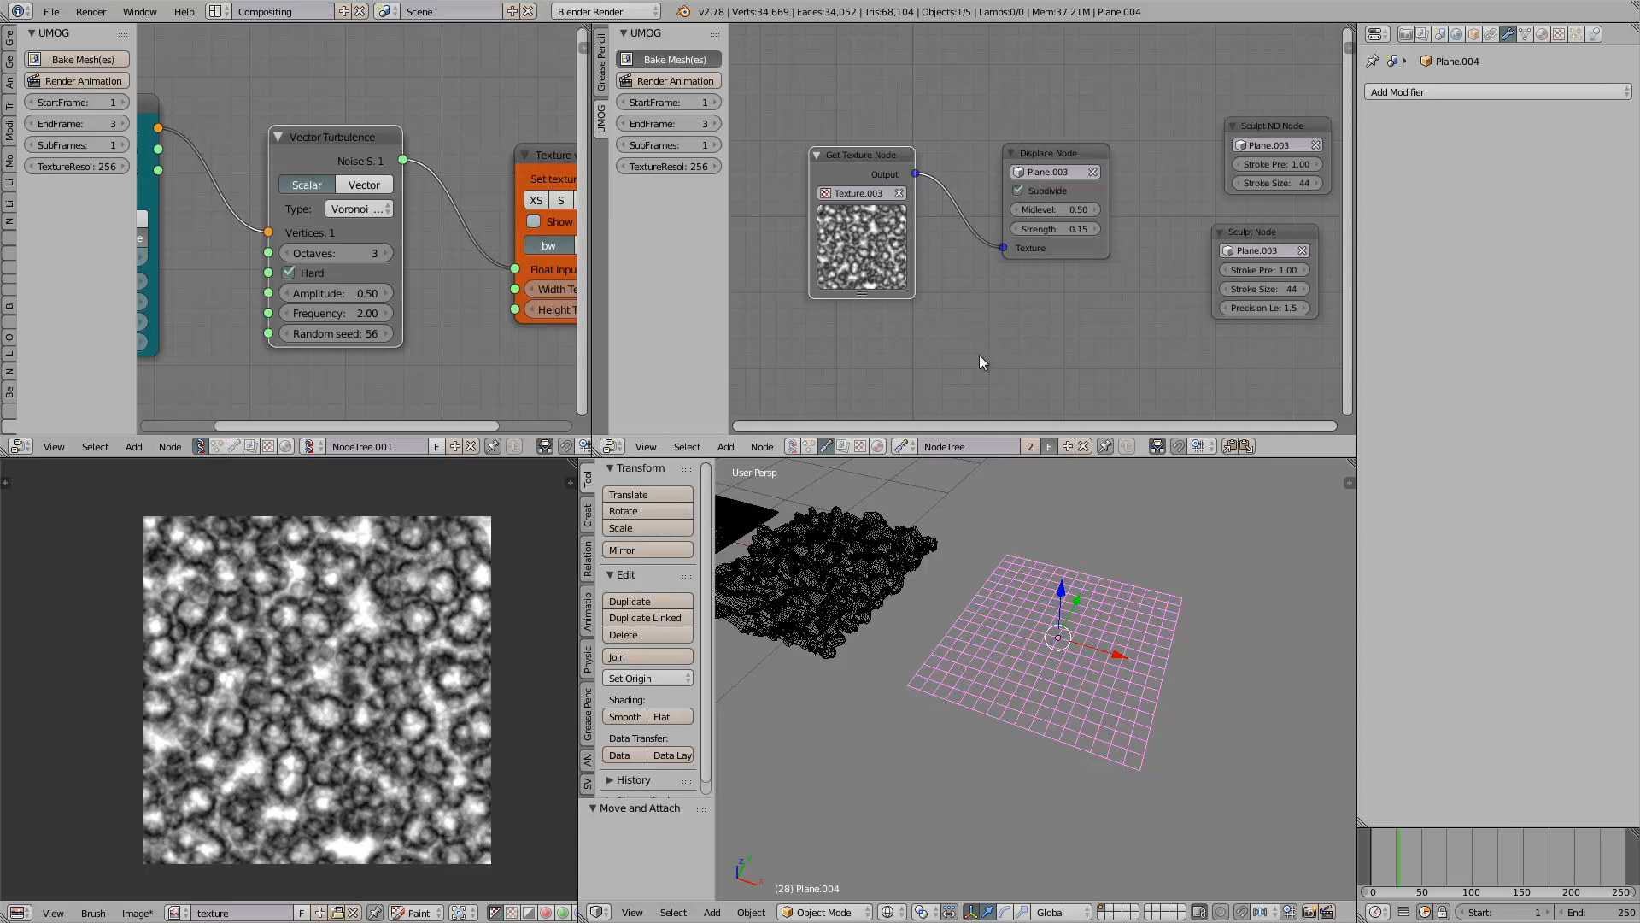
pyautogui.moveTo(1051, 605)
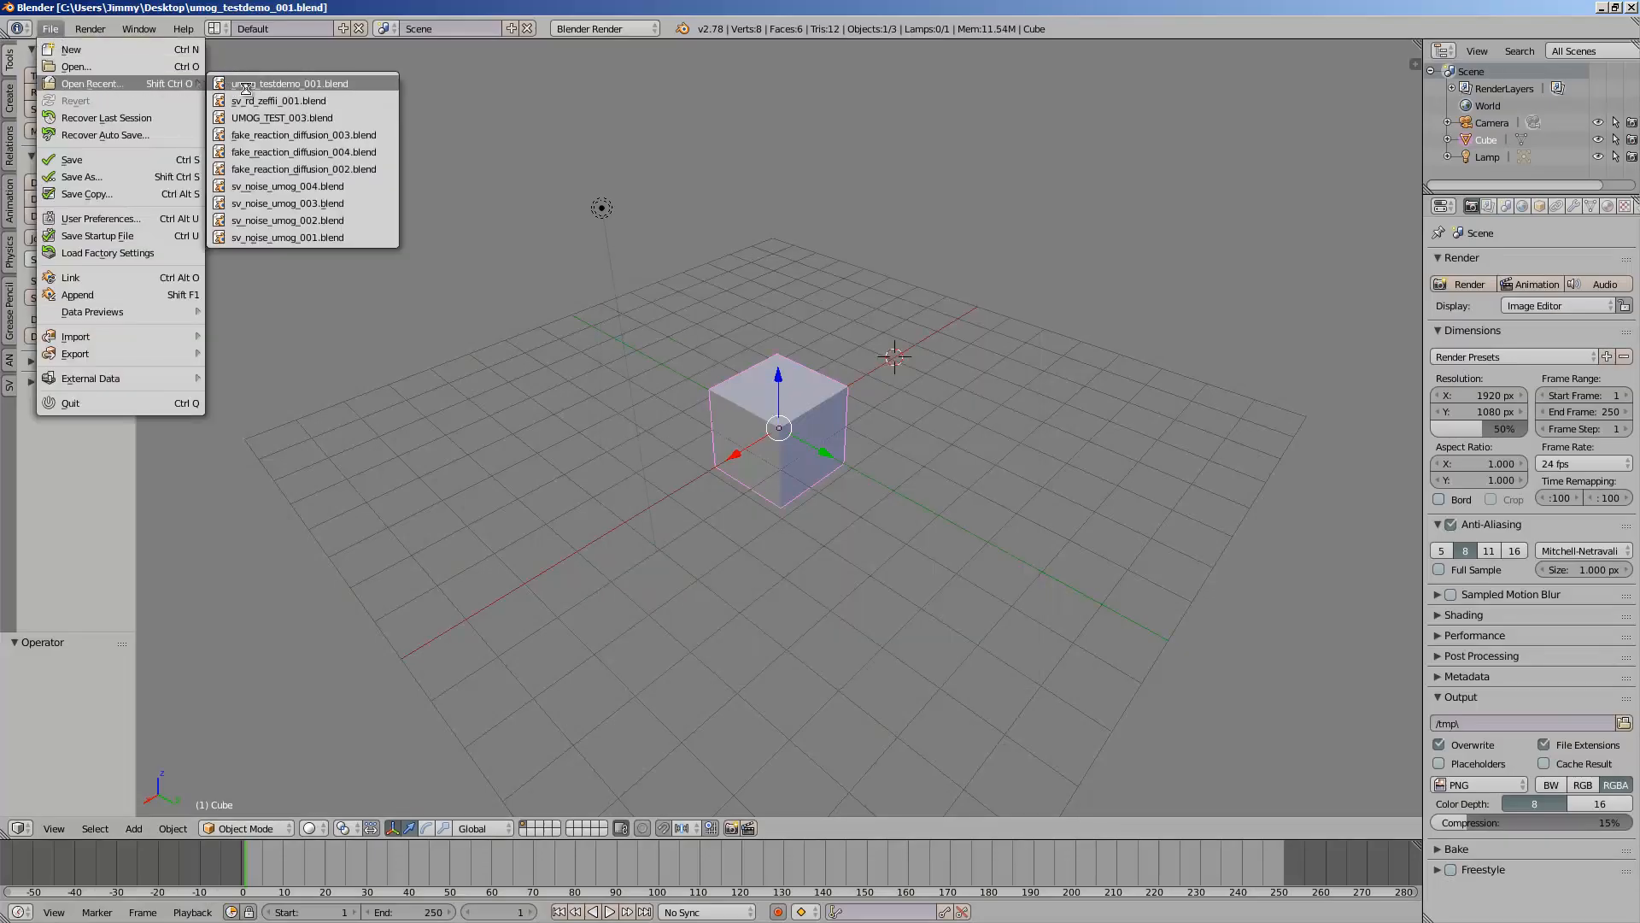
pyautogui.moveTo(313, 138)
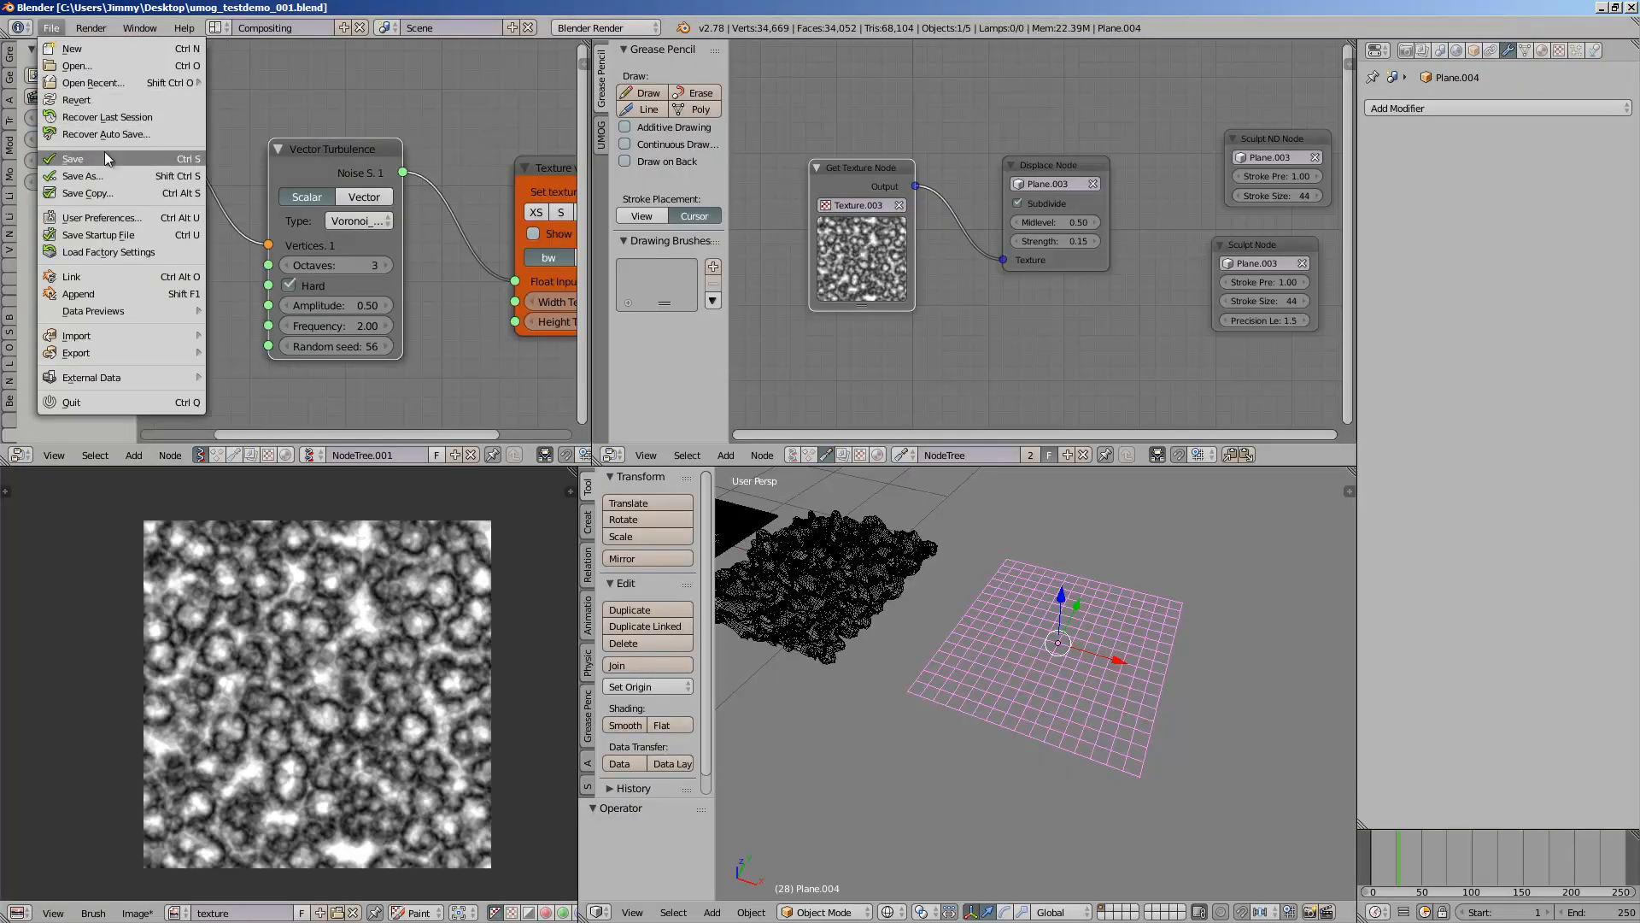
# Step: Save the scene as the incremented version umog_testdemo_002.blend
pyautogui.click(82, 176)
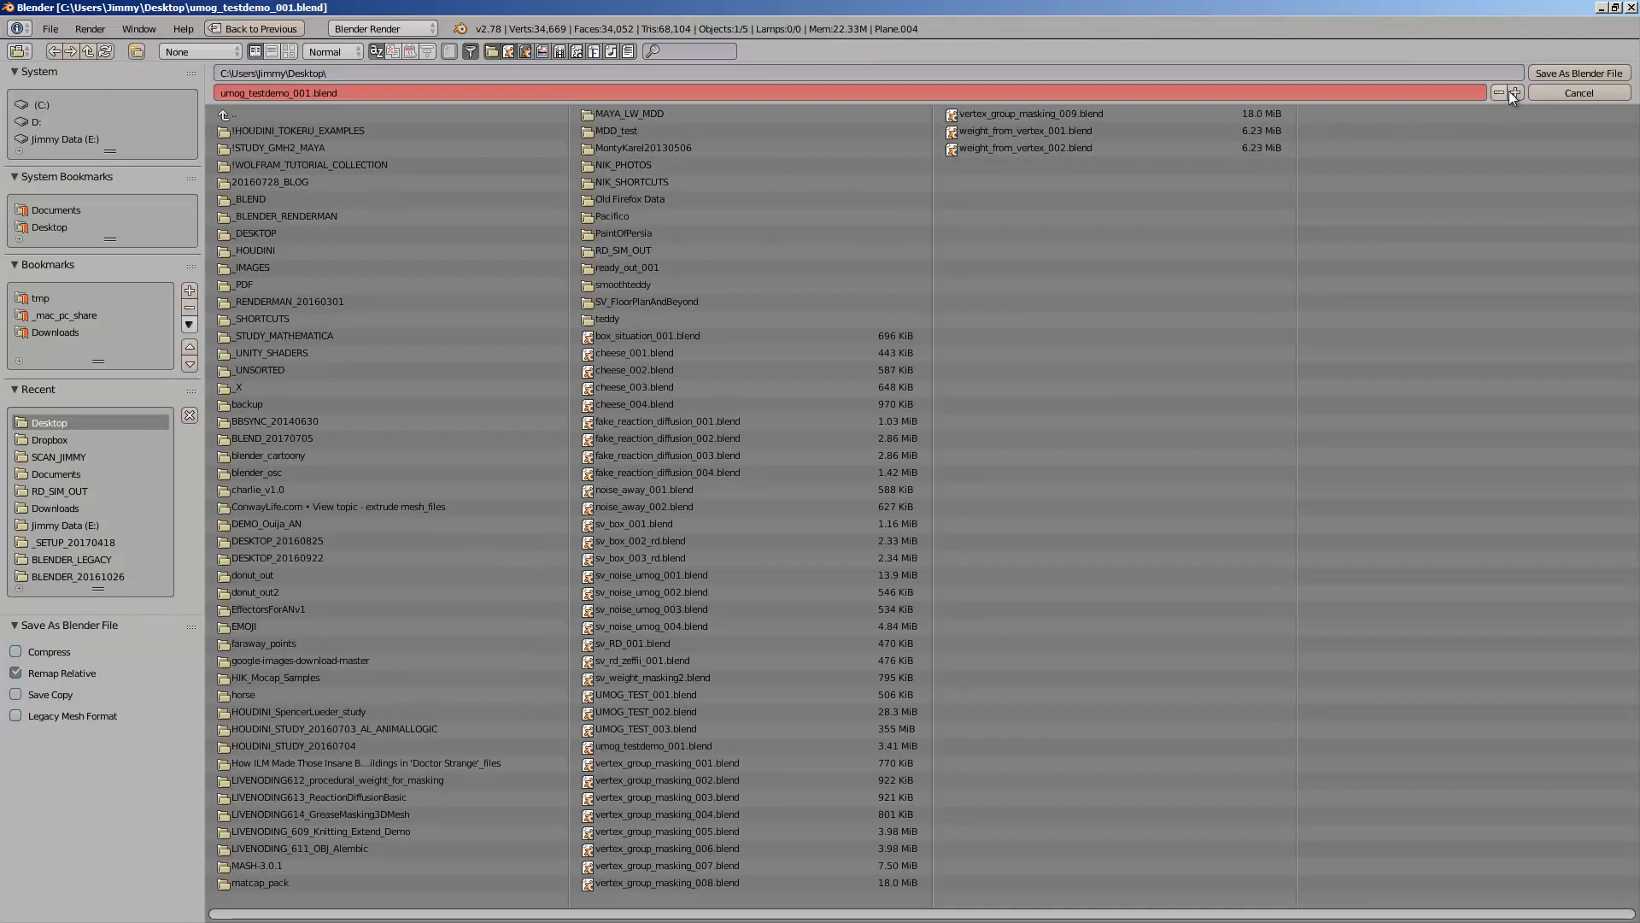
pyautogui.click(1579, 74)
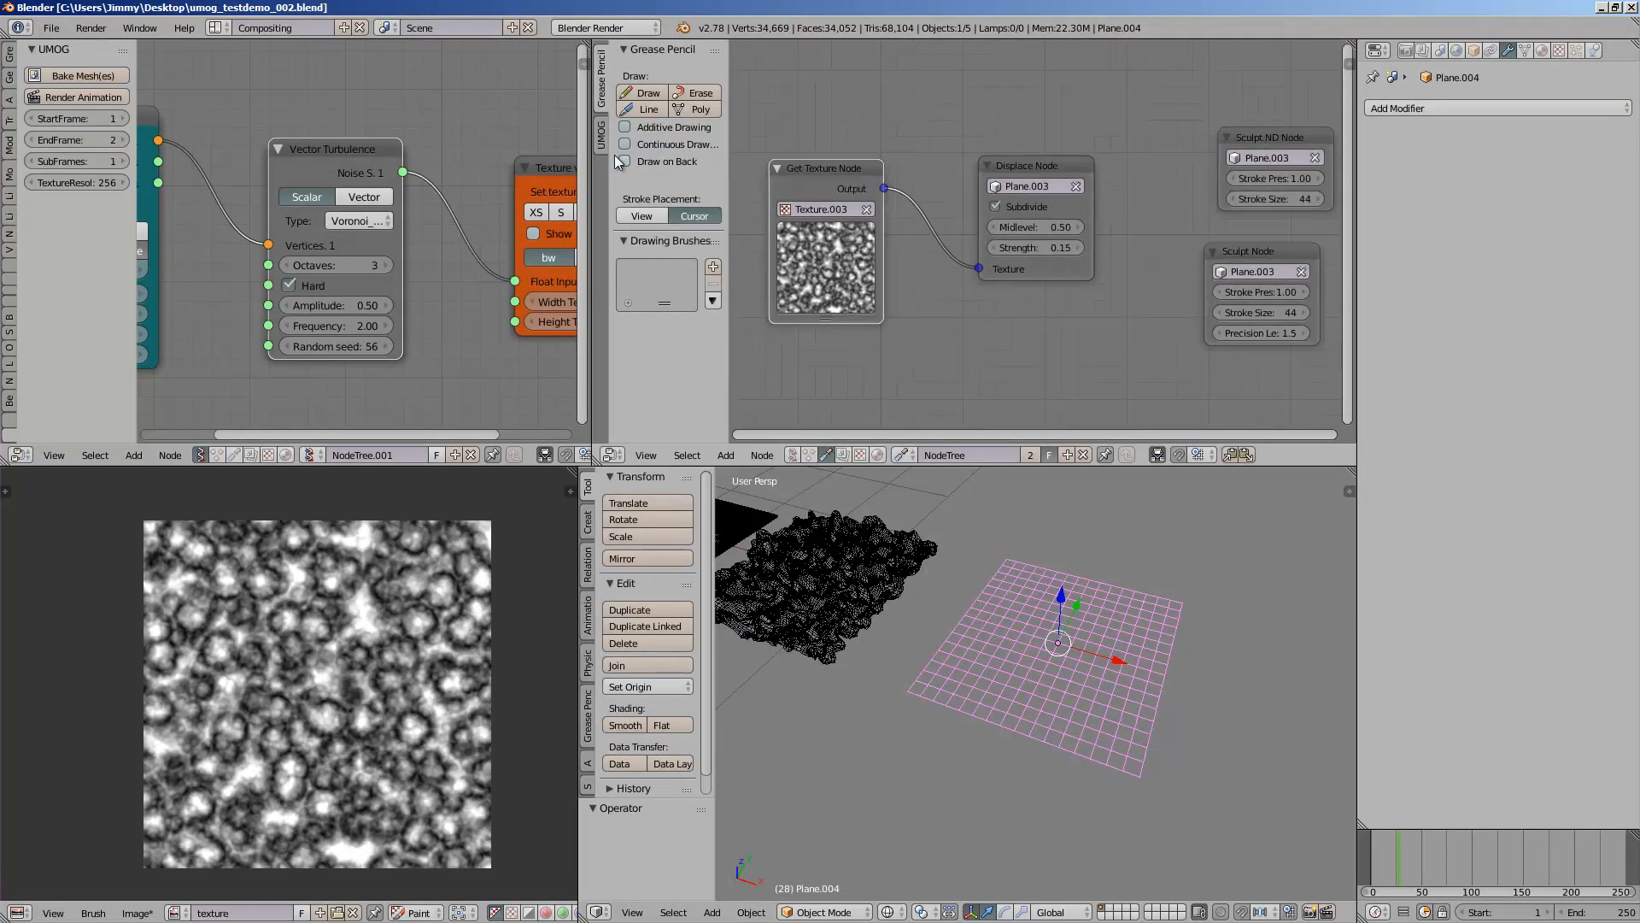
pyautogui.click(600, 115)
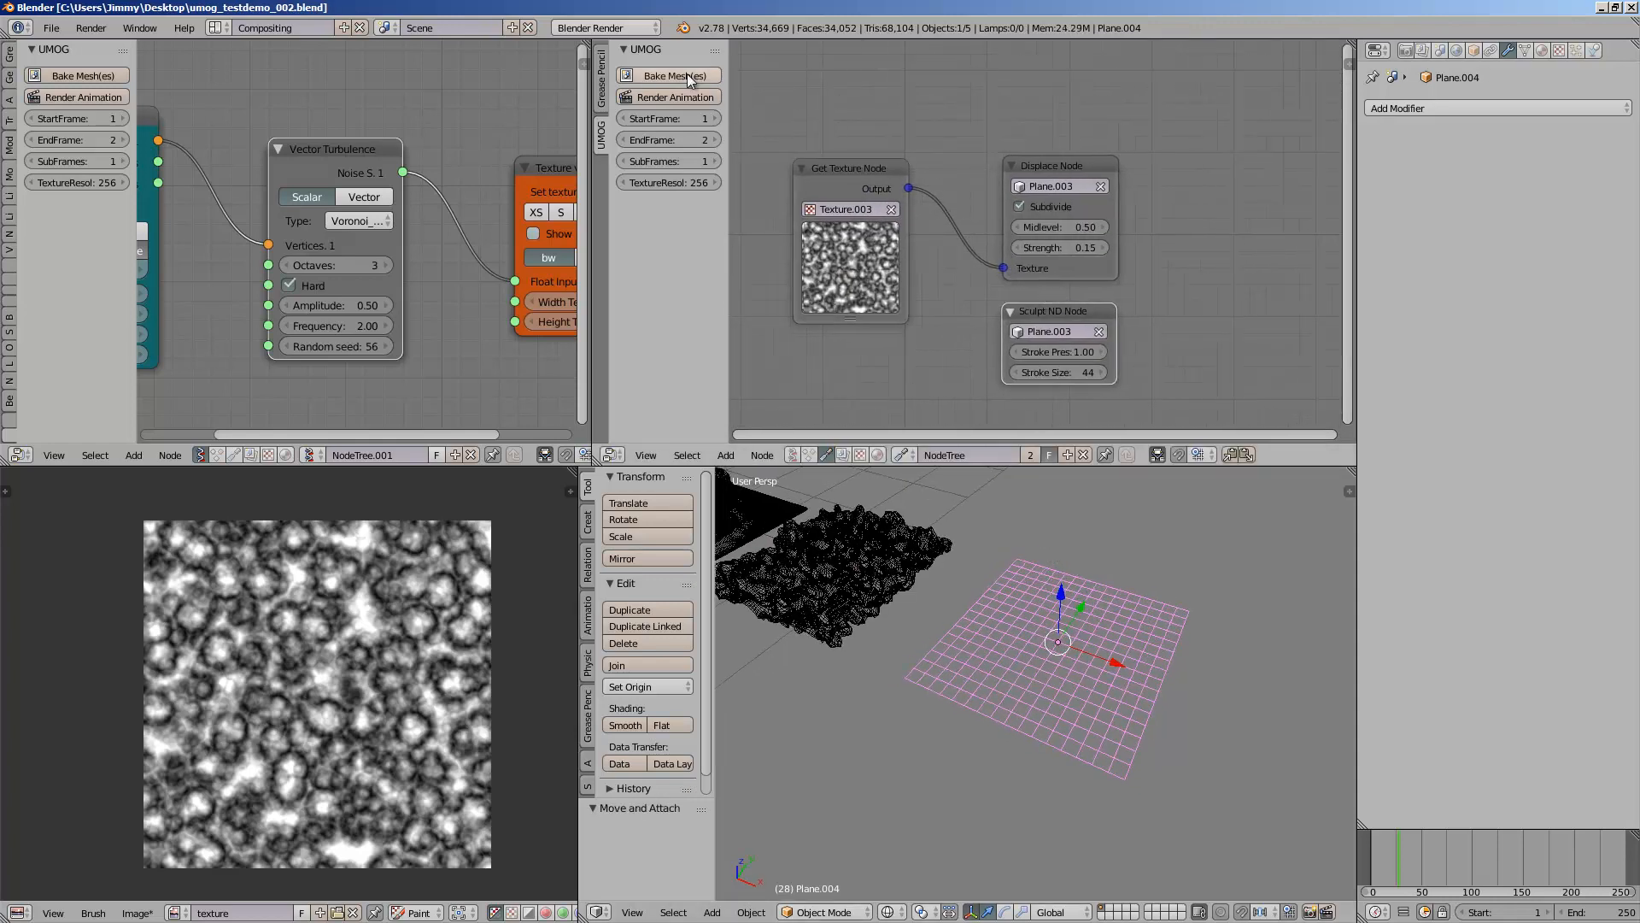
pyautogui.moveTo(819, 55)
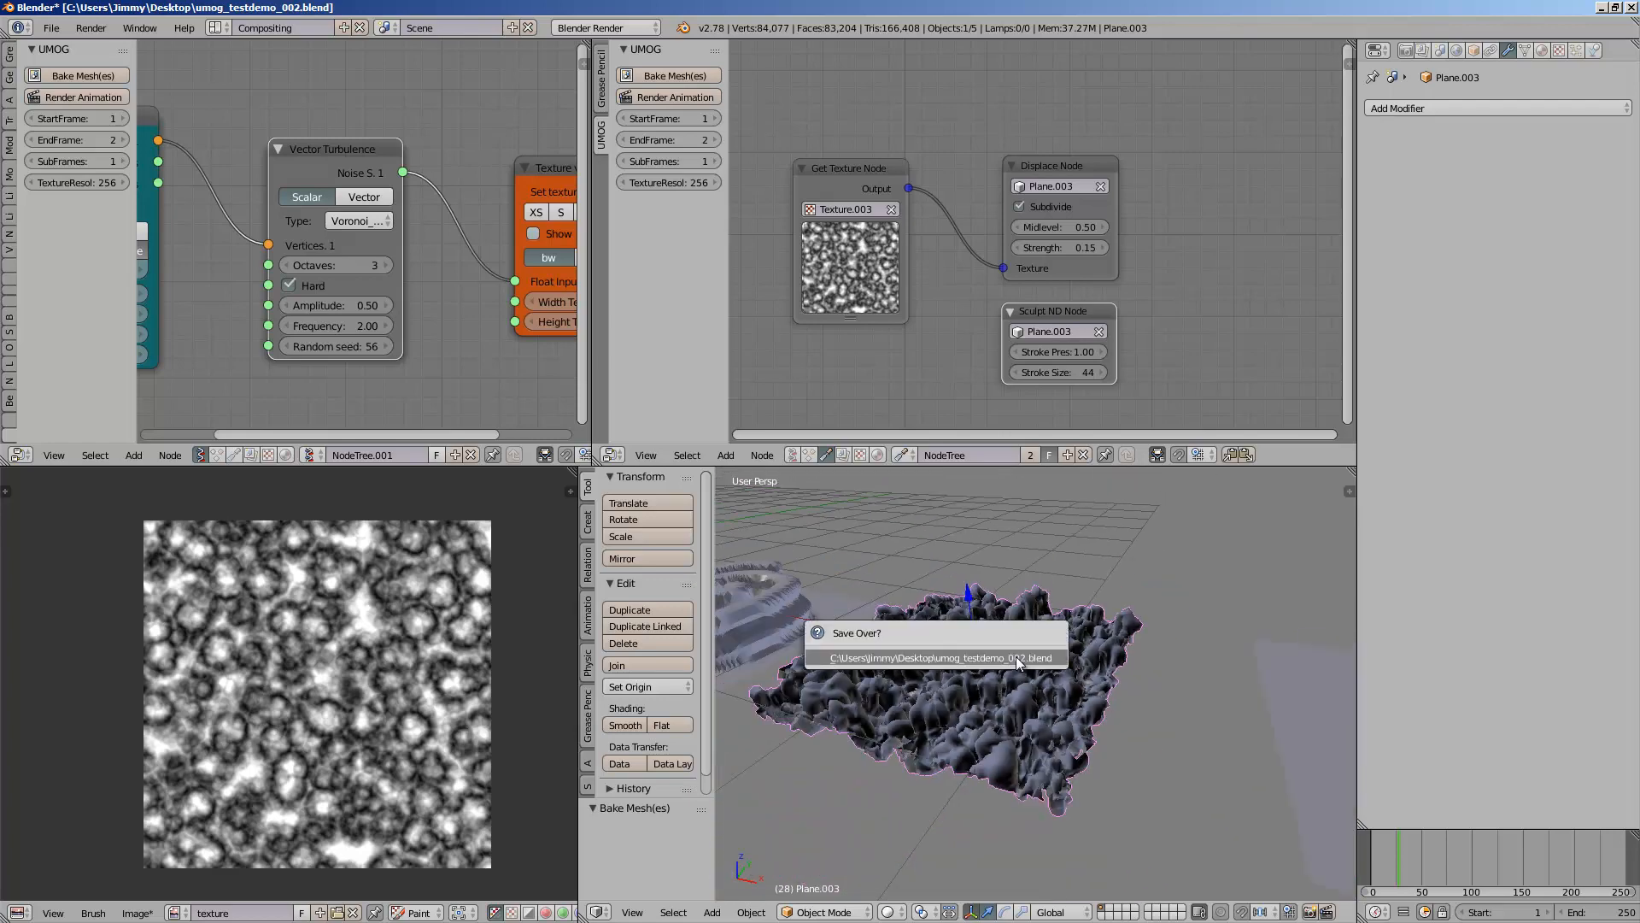
# Step: Confirm saving over umog_testdemo_002.blend after baking Plane.003
pyautogui.click(1057, 332)
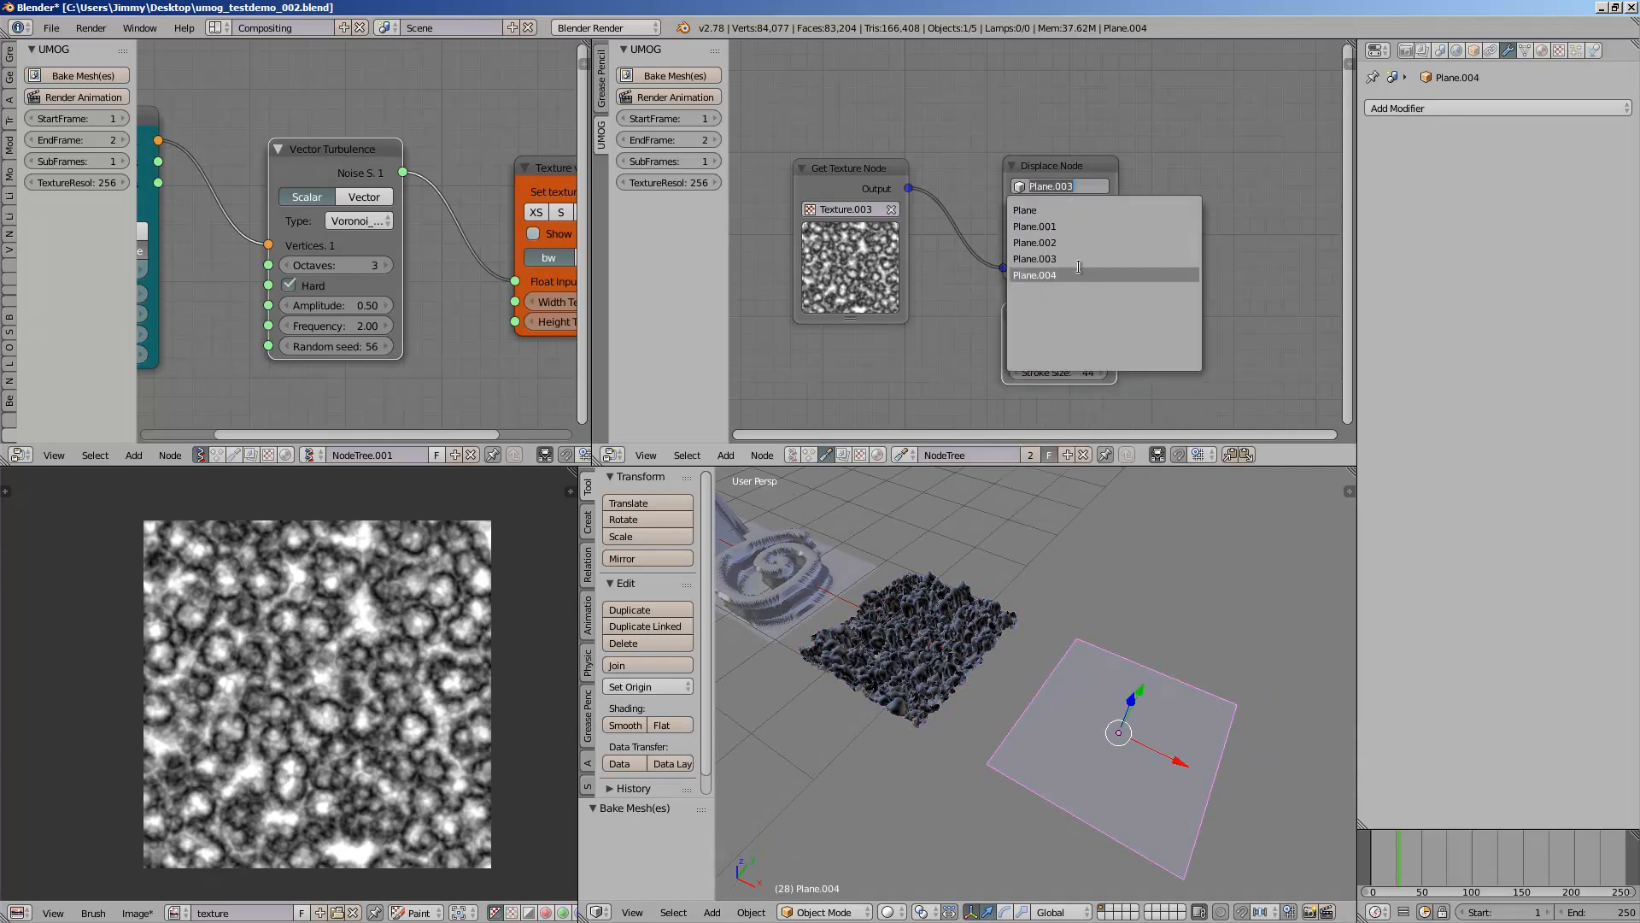
# Step: Target the Displace node at Plane.004, set noise to Cellnoise, EndFrame 3, and bake the mesh
pyautogui.click(1035, 274)
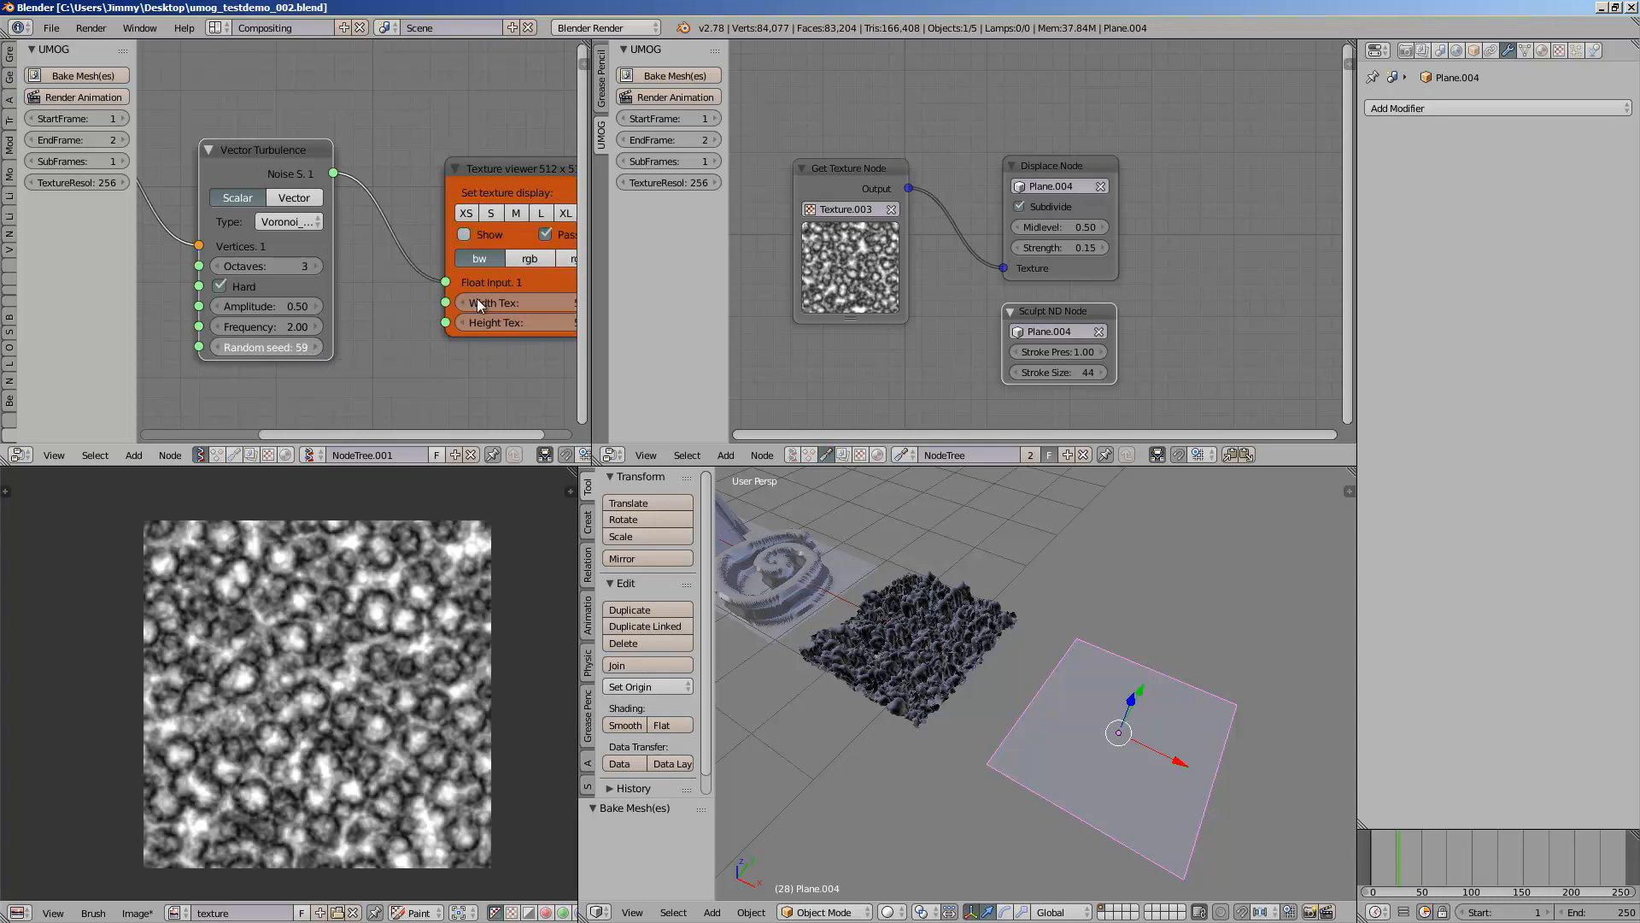
pyautogui.click(288, 221)
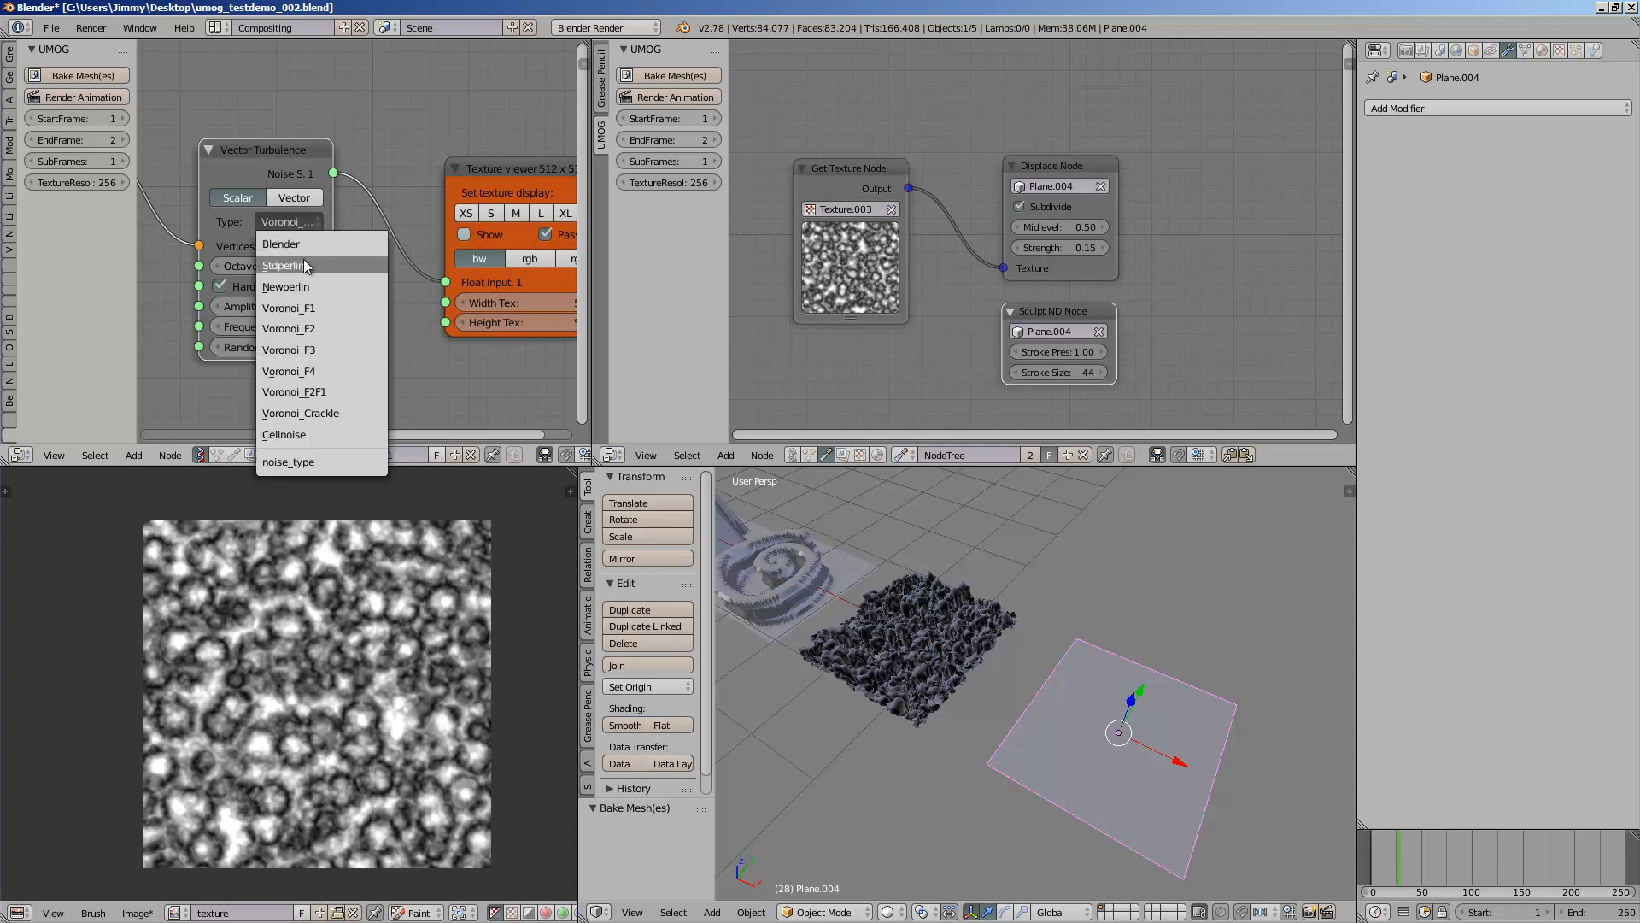
pyautogui.click(284, 265)
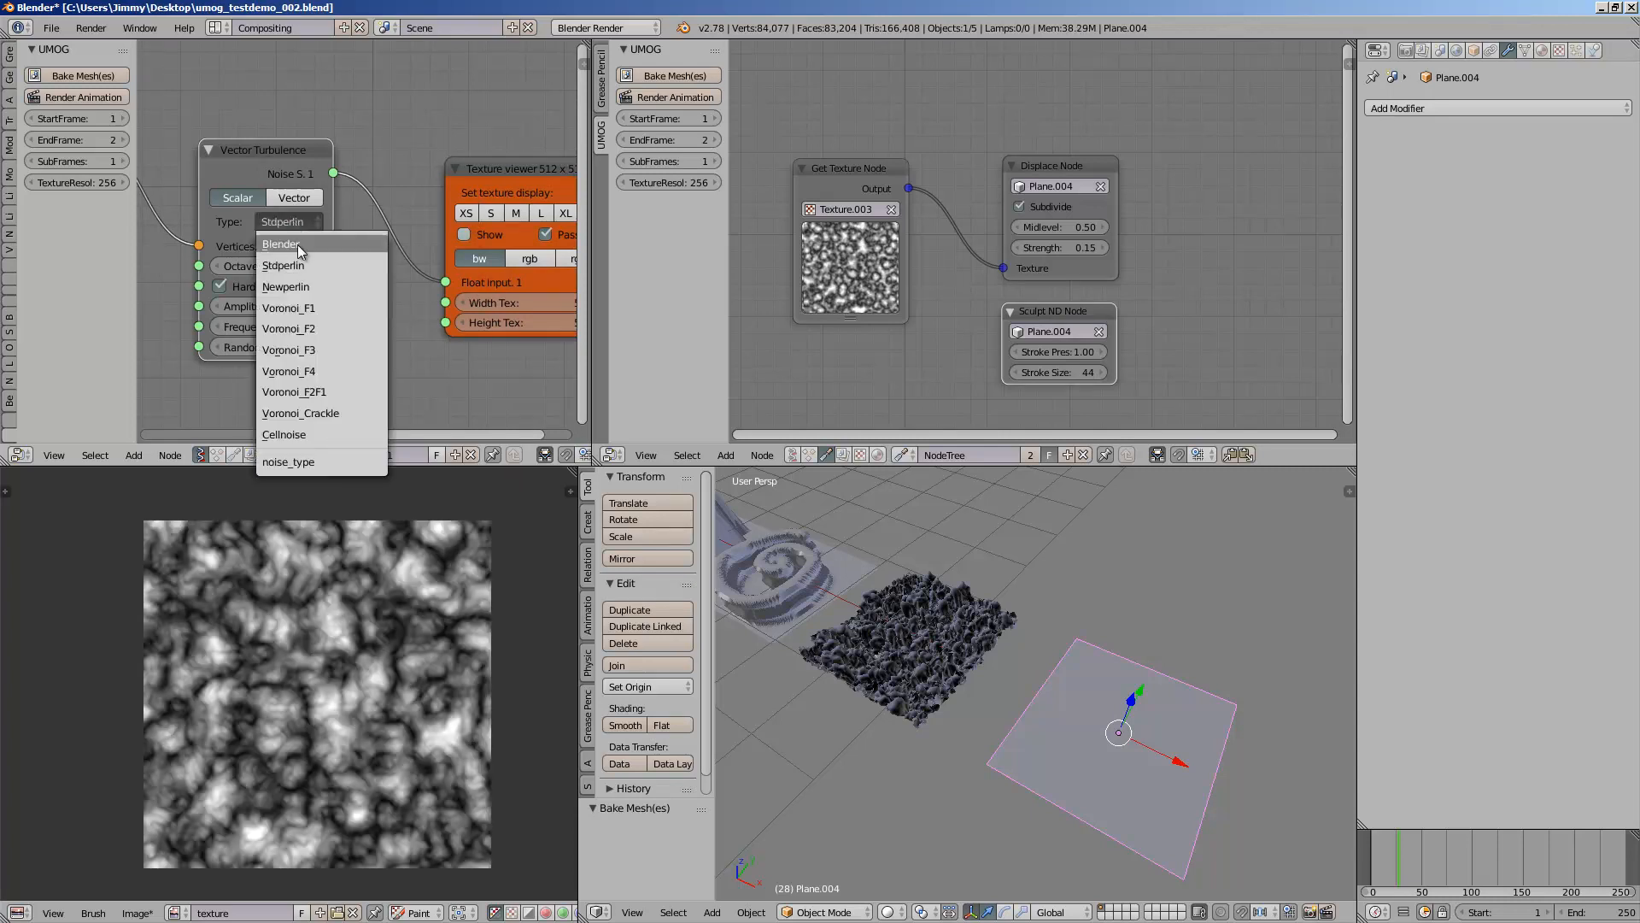
pyautogui.click(284, 434)
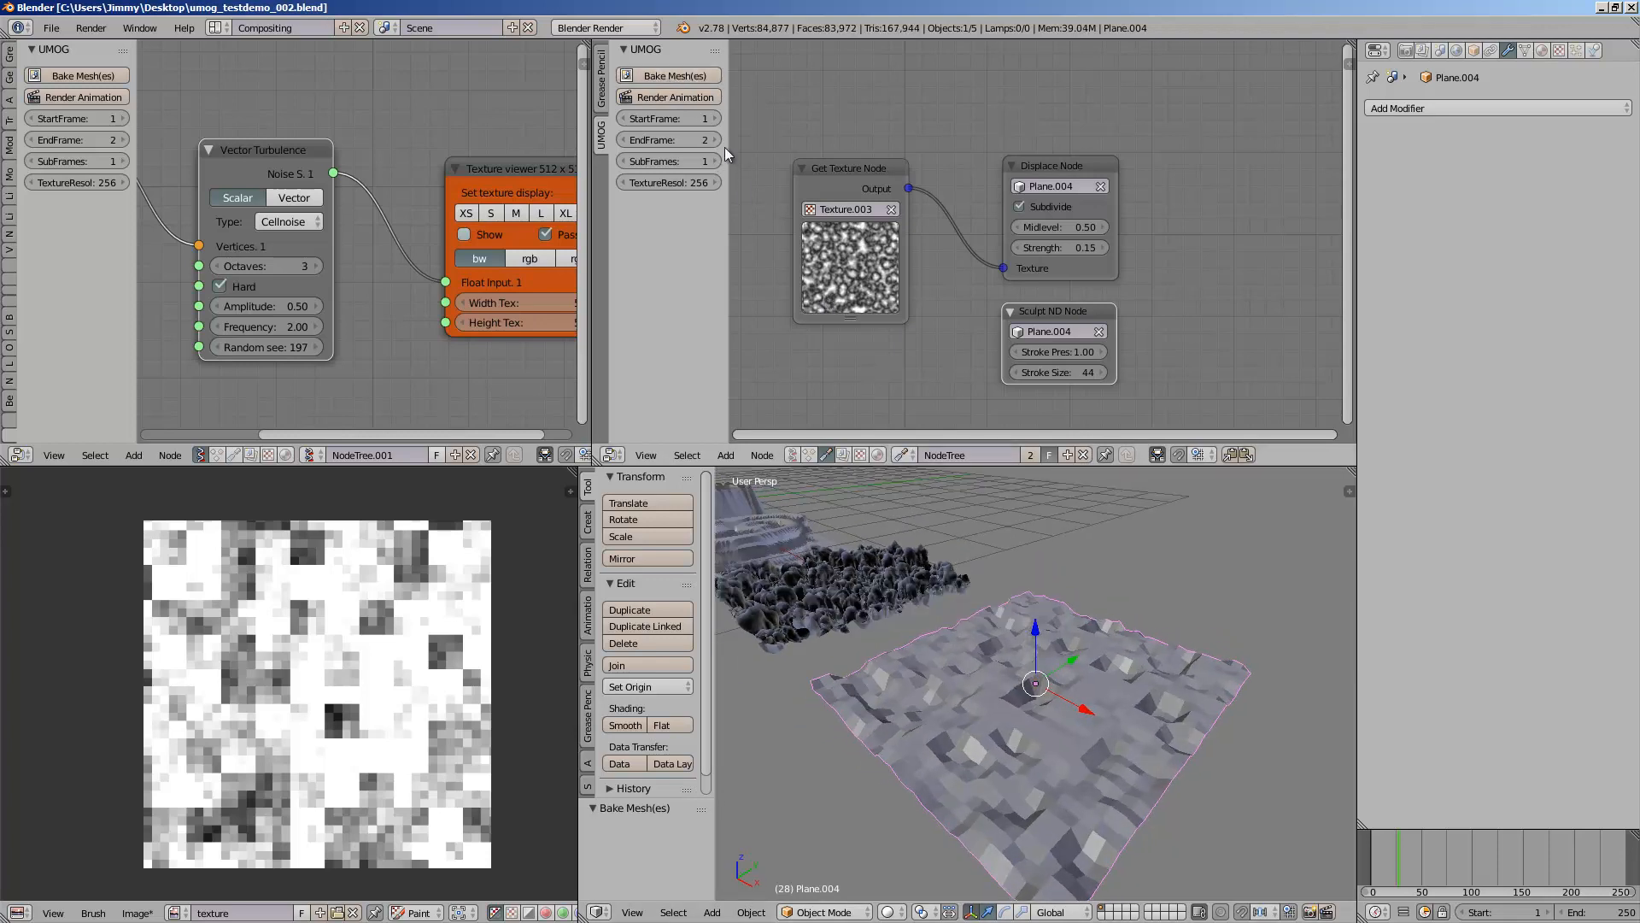
pyautogui.click(670, 139)
pyautogui.write('3')
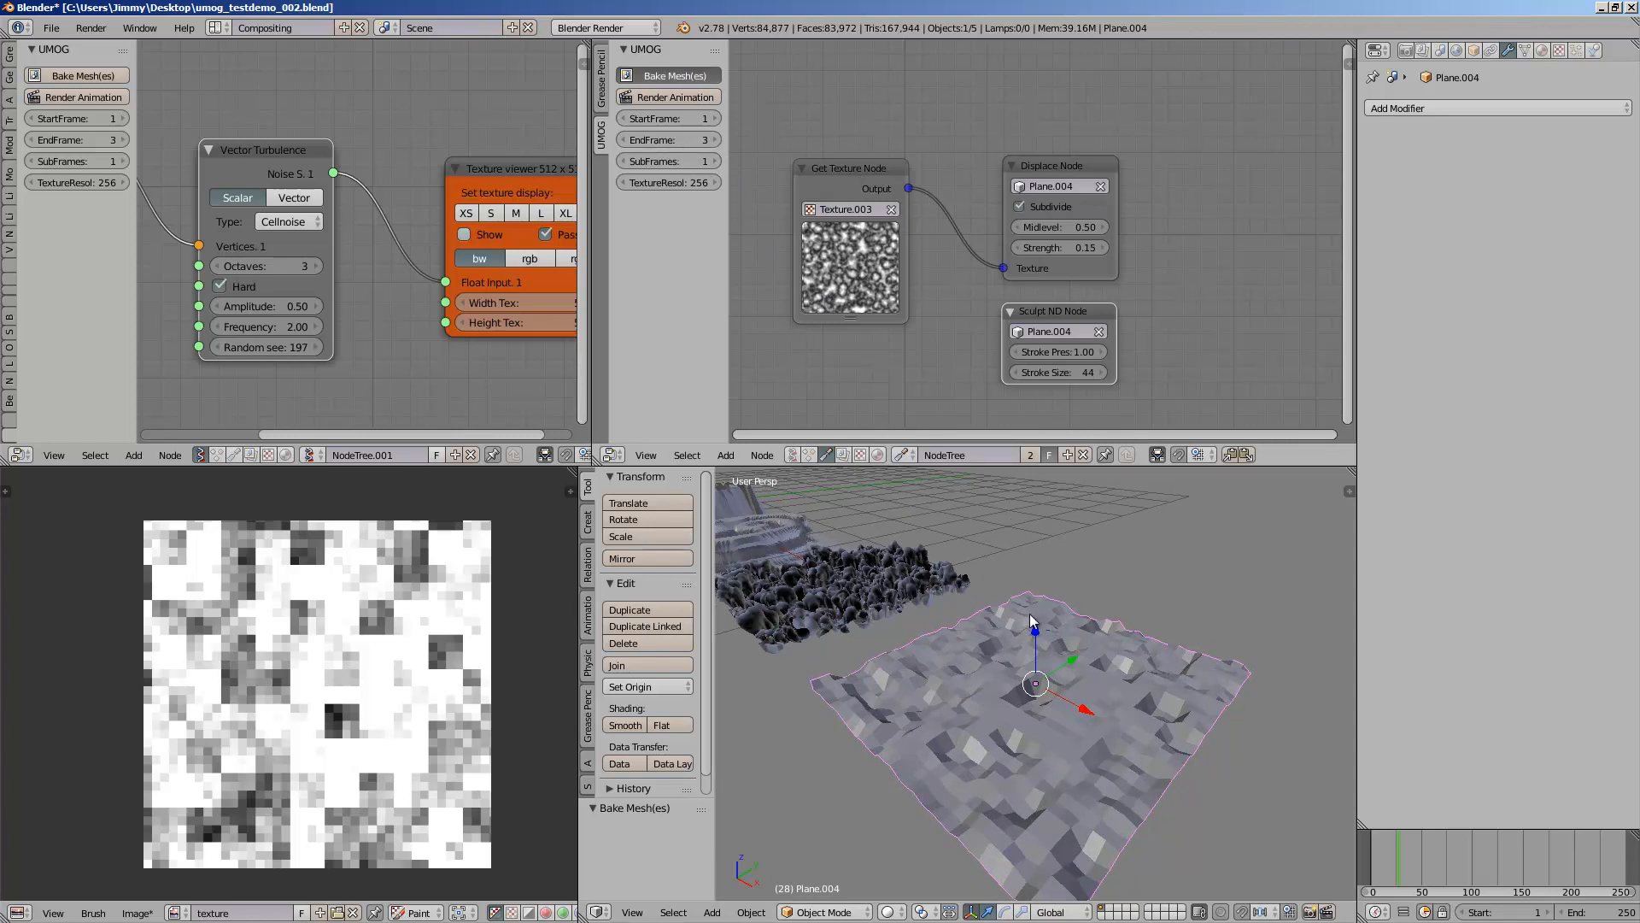
pyautogui.click(76, 75)
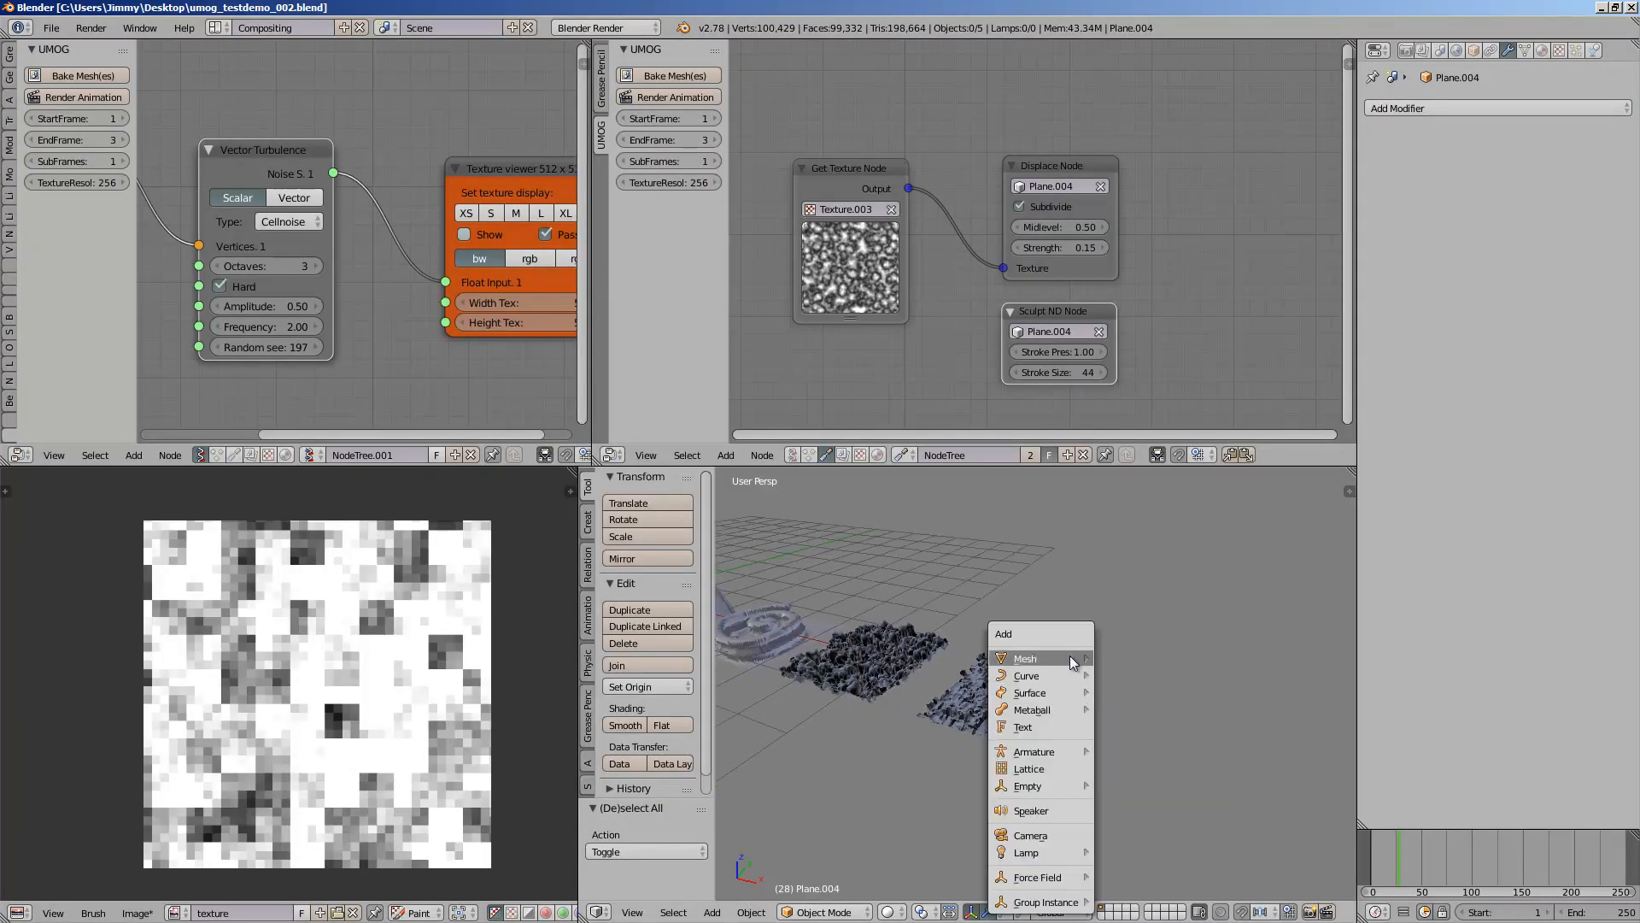
# Step: Add a torus, make it the Displace and Sculpt ND target, and bake it into a lumpy relief
pyautogui.click(1025, 657)
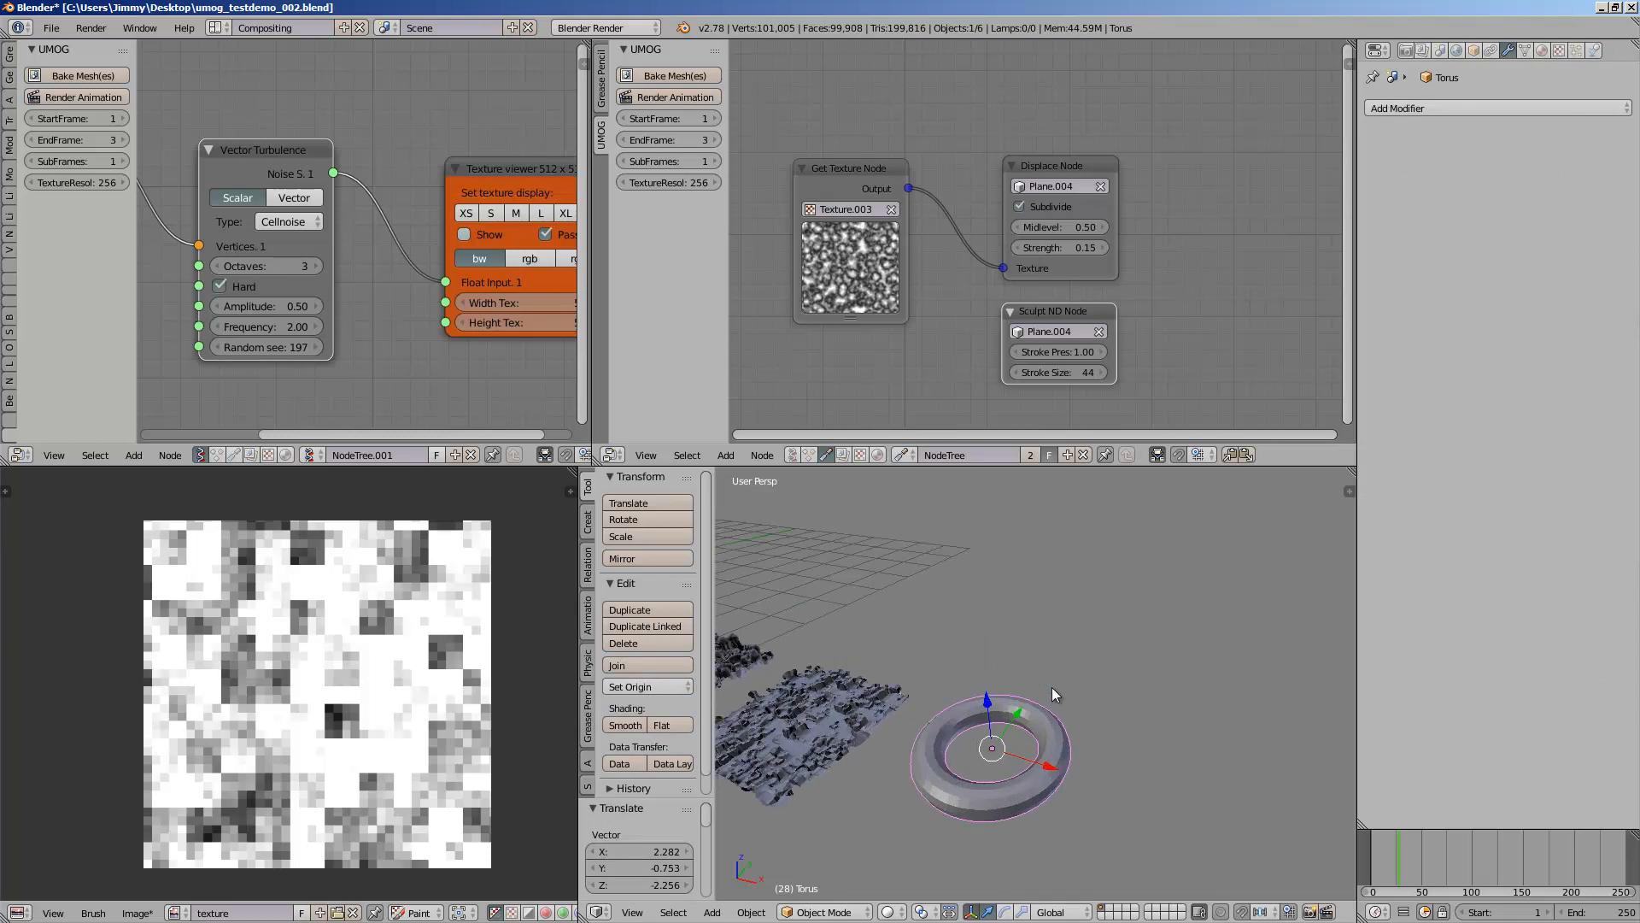
pyautogui.click(1057, 331)
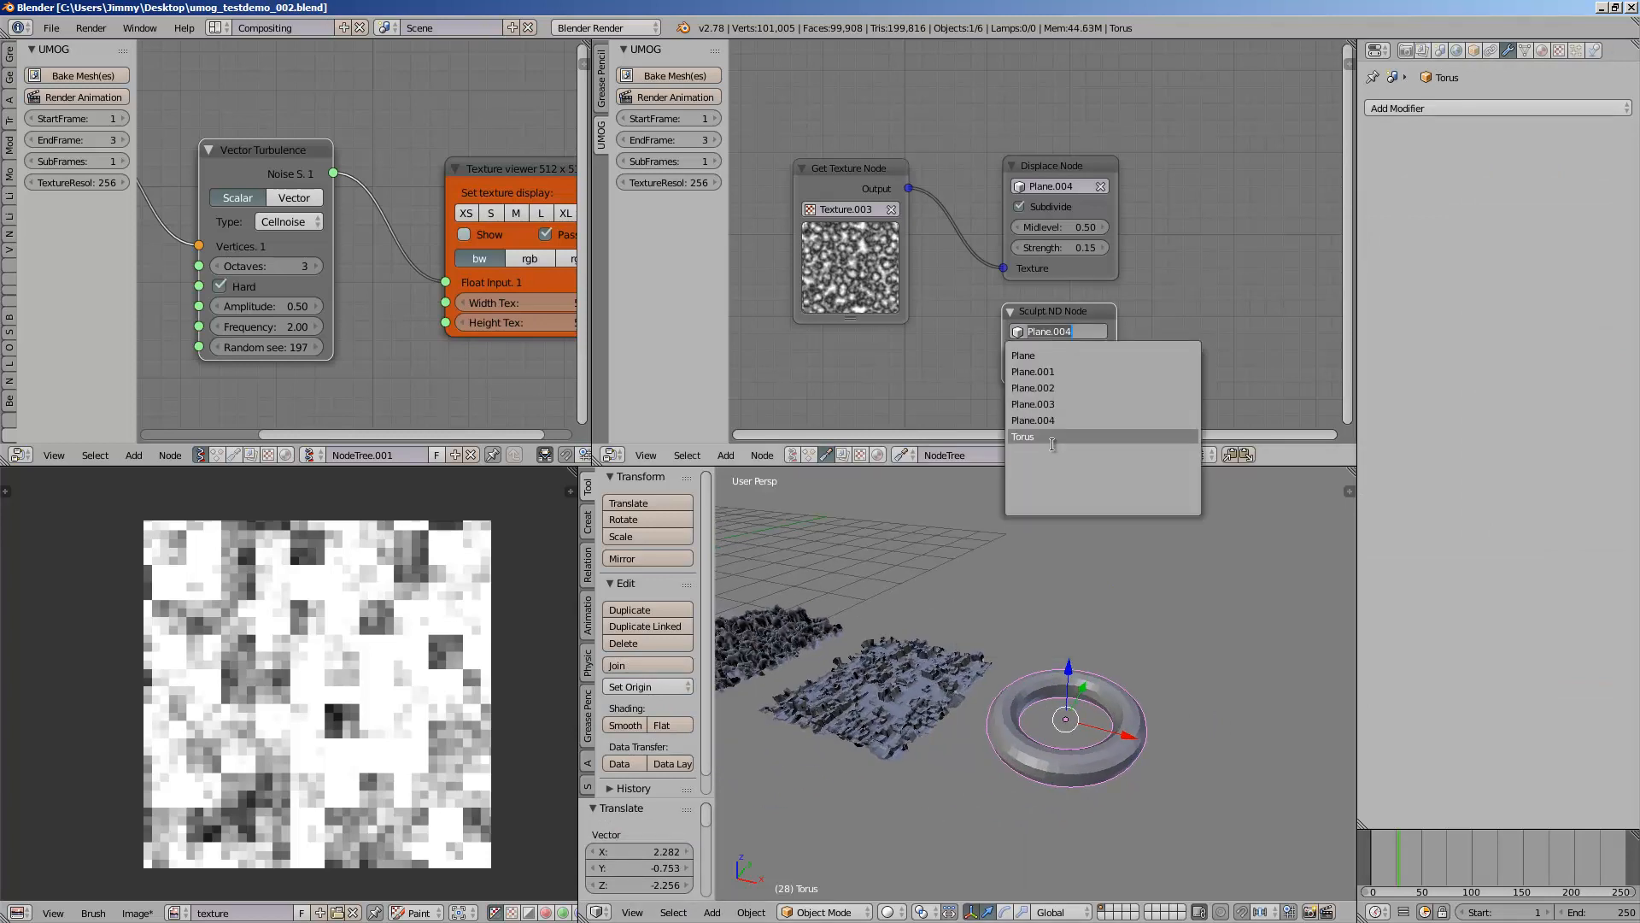
pyautogui.click(1022, 437)
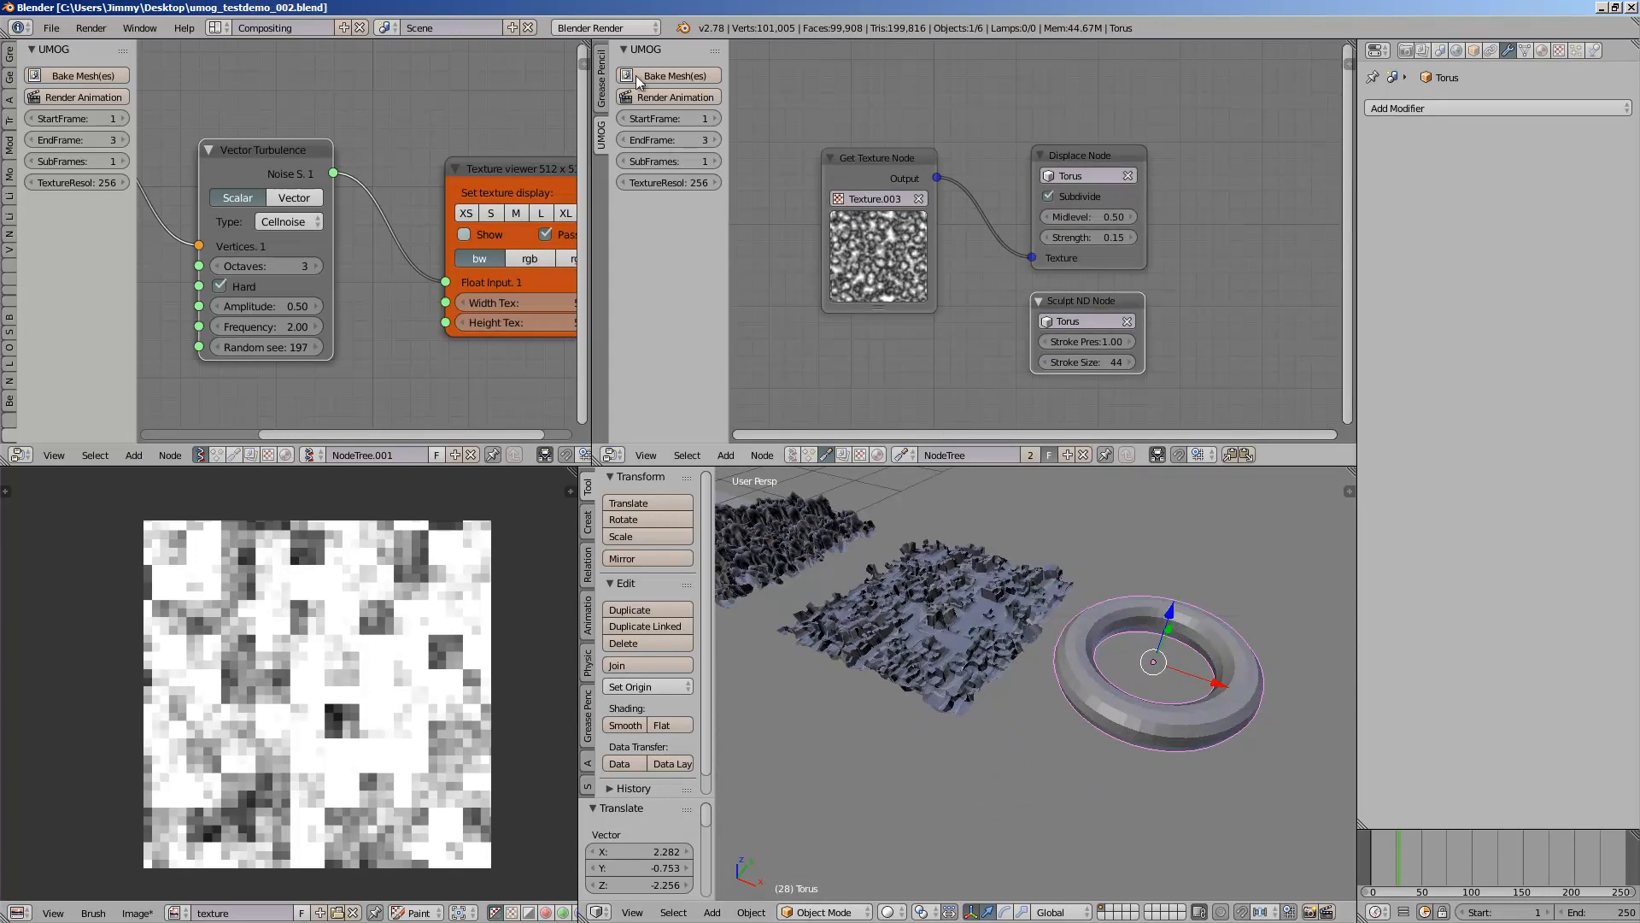
pyautogui.moveTo(1050, 499)
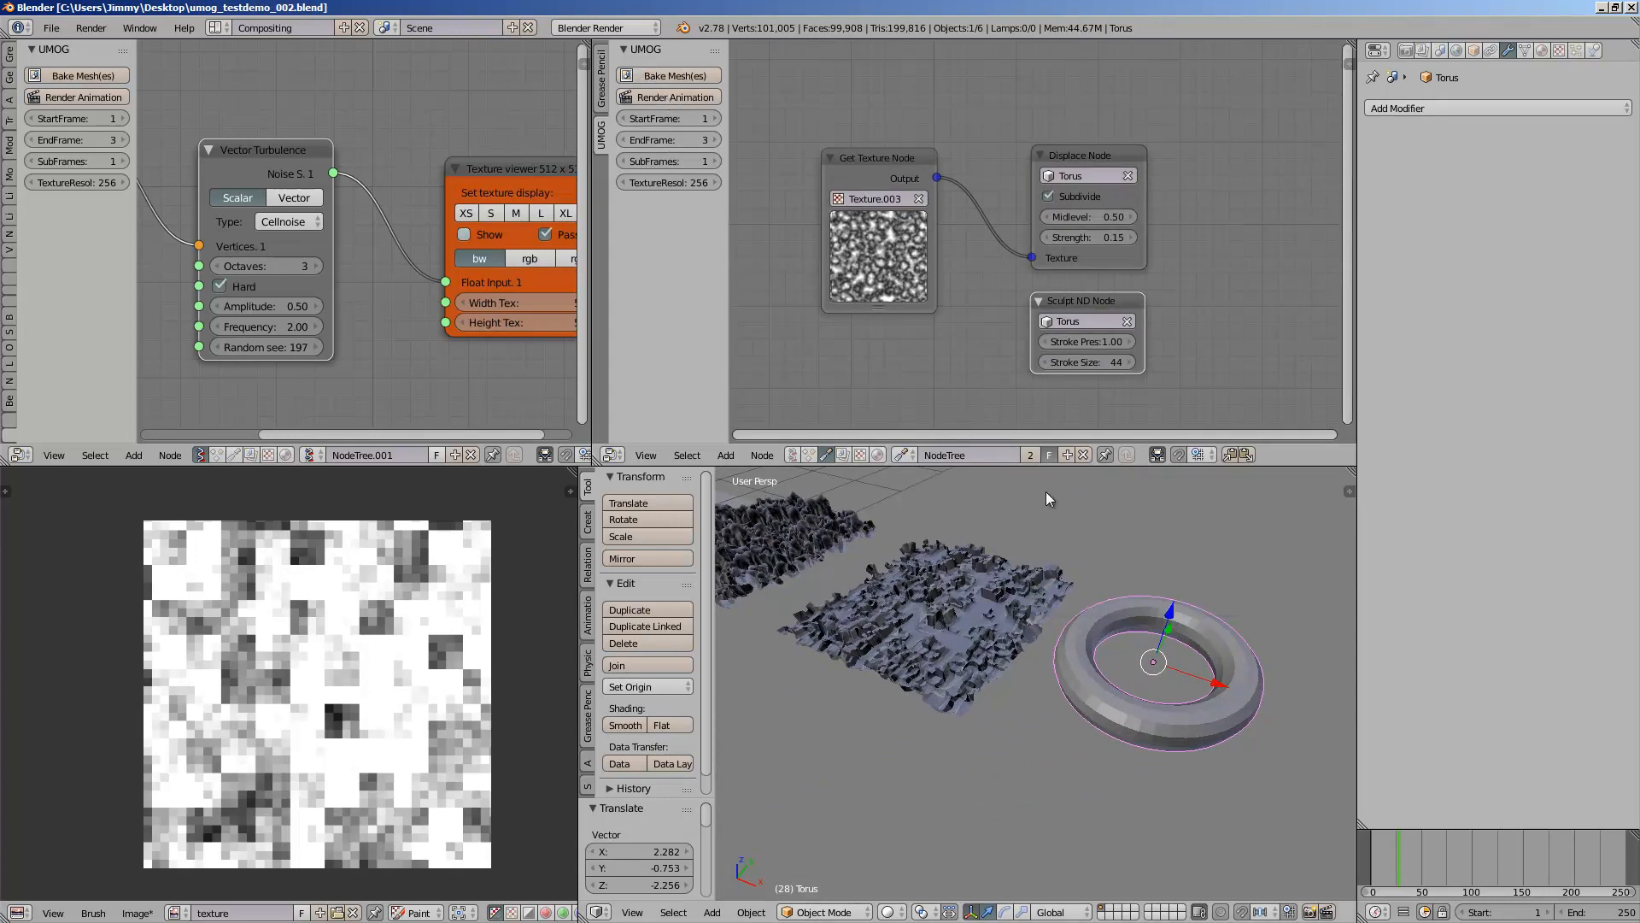
pyautogui.moveTo(1012, 612)
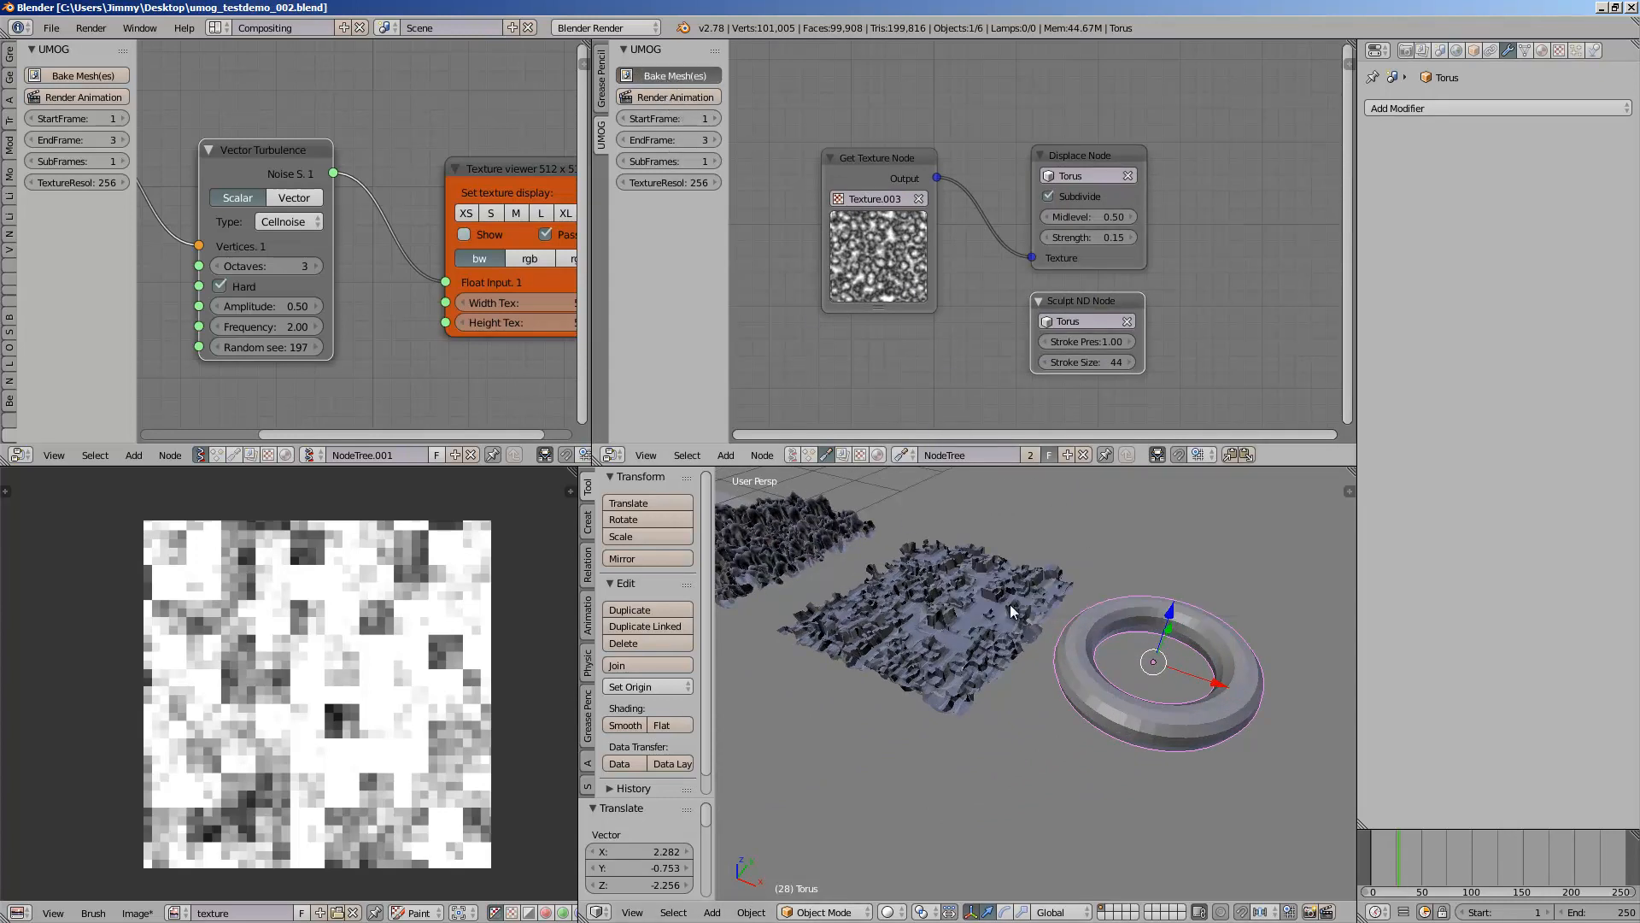
pyautogui.click(675, 74)
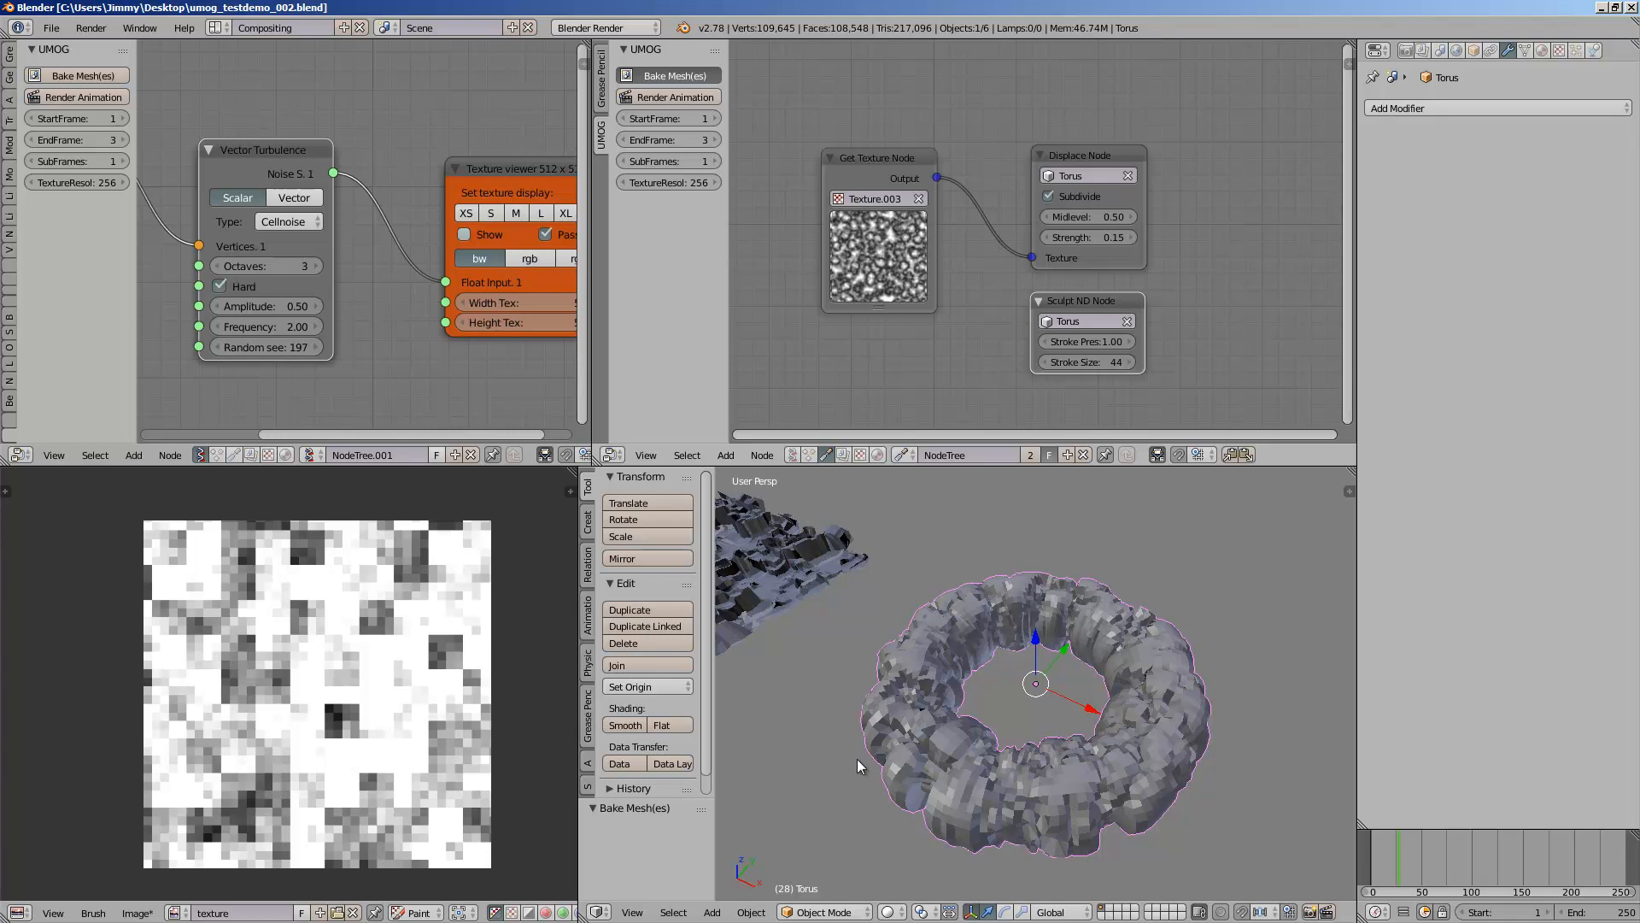
pyautogui.moveTo(1008, 712)
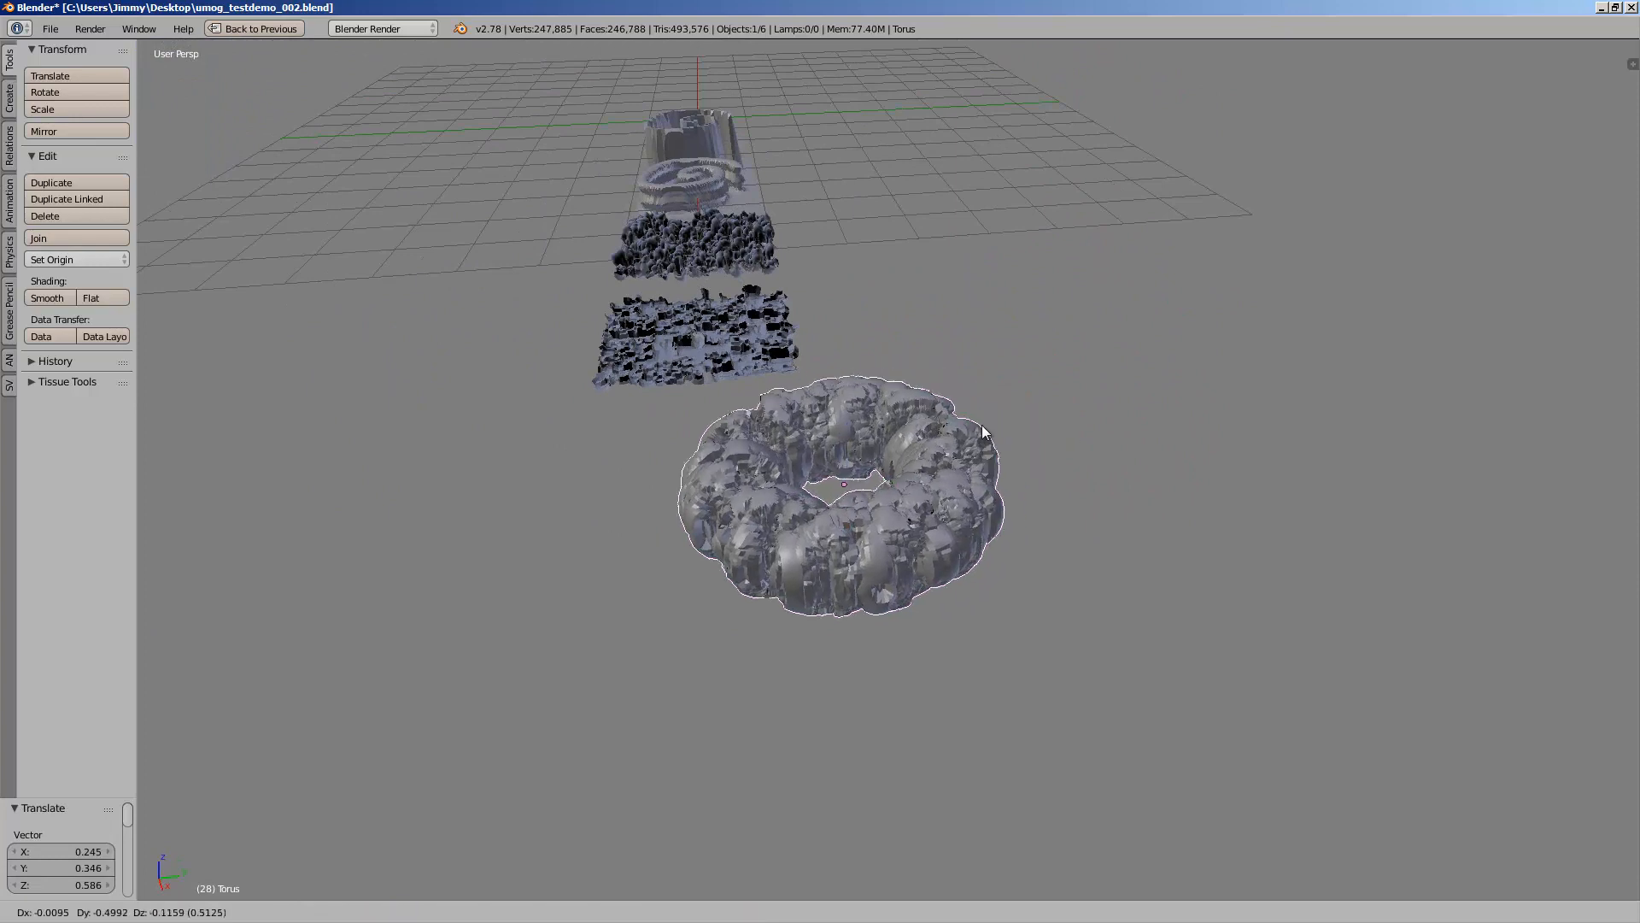
# Step: Switch to Firefox showing the Simulation of Natural Growth slide of organic forms
pyautogui.click(265, 28)
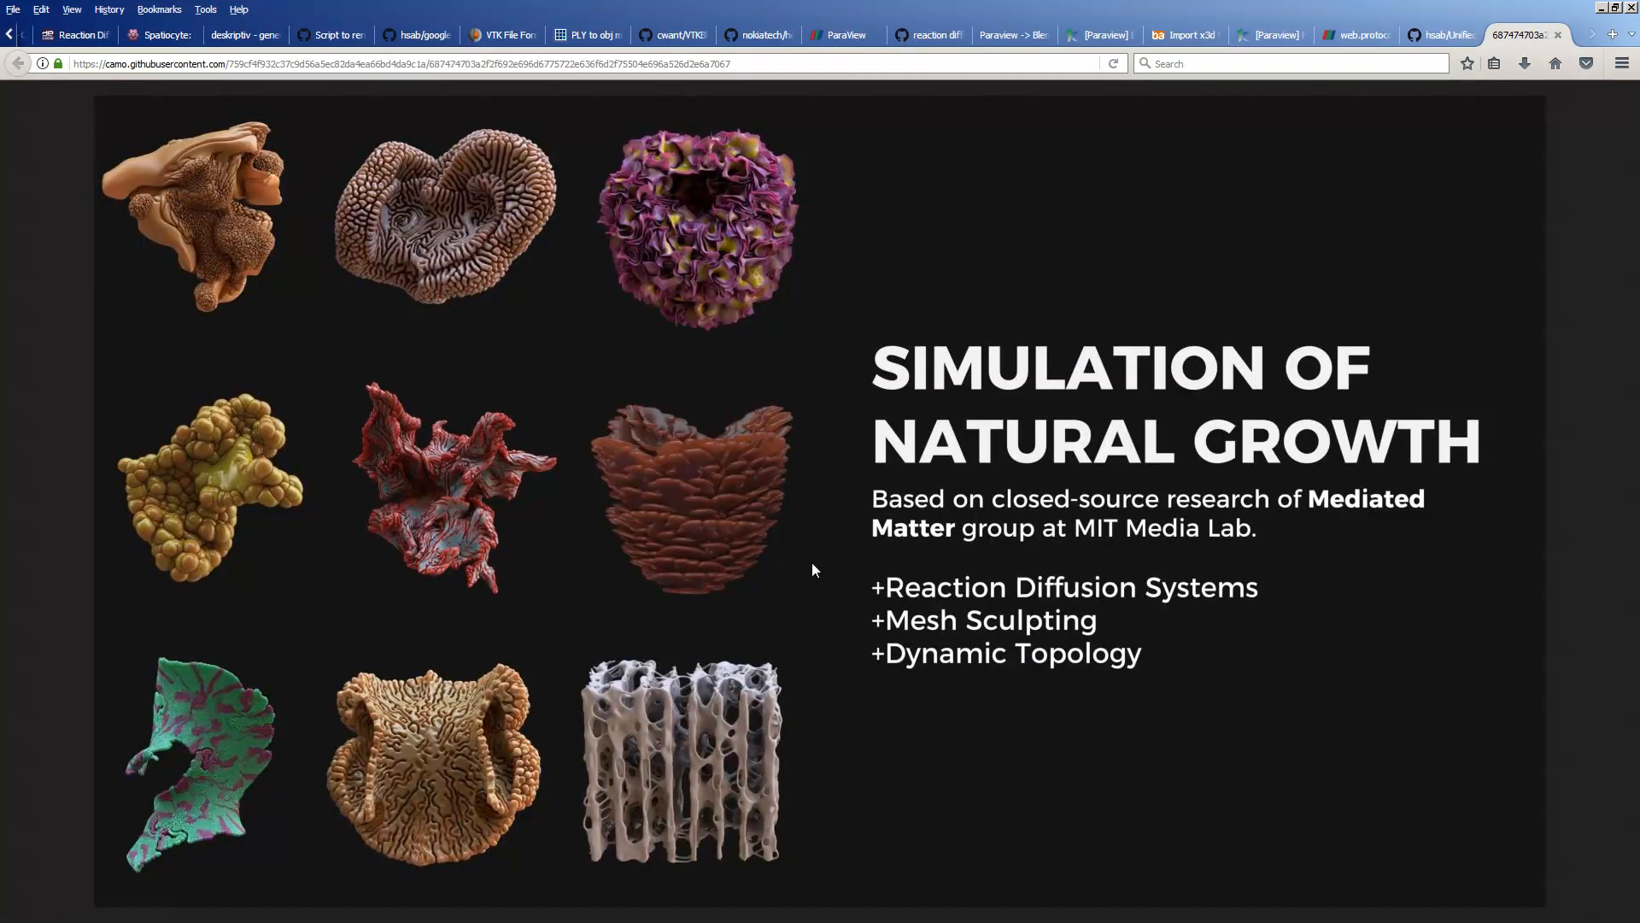
pyautogui.moveTo(699, 686)
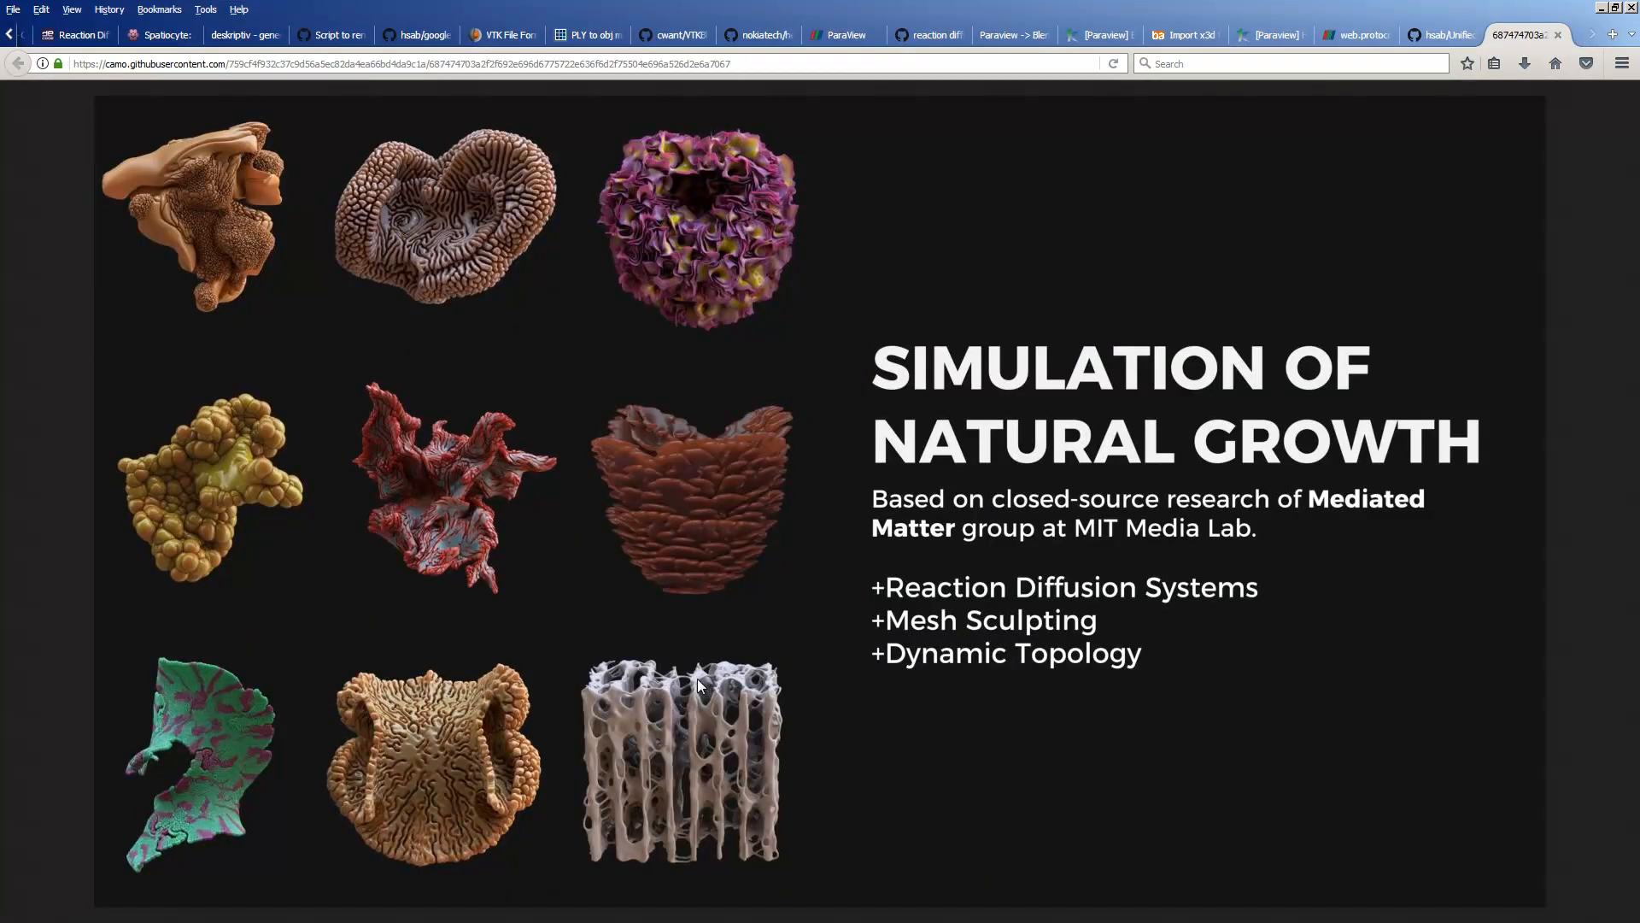
pyautogui.moveTo(513, 488)
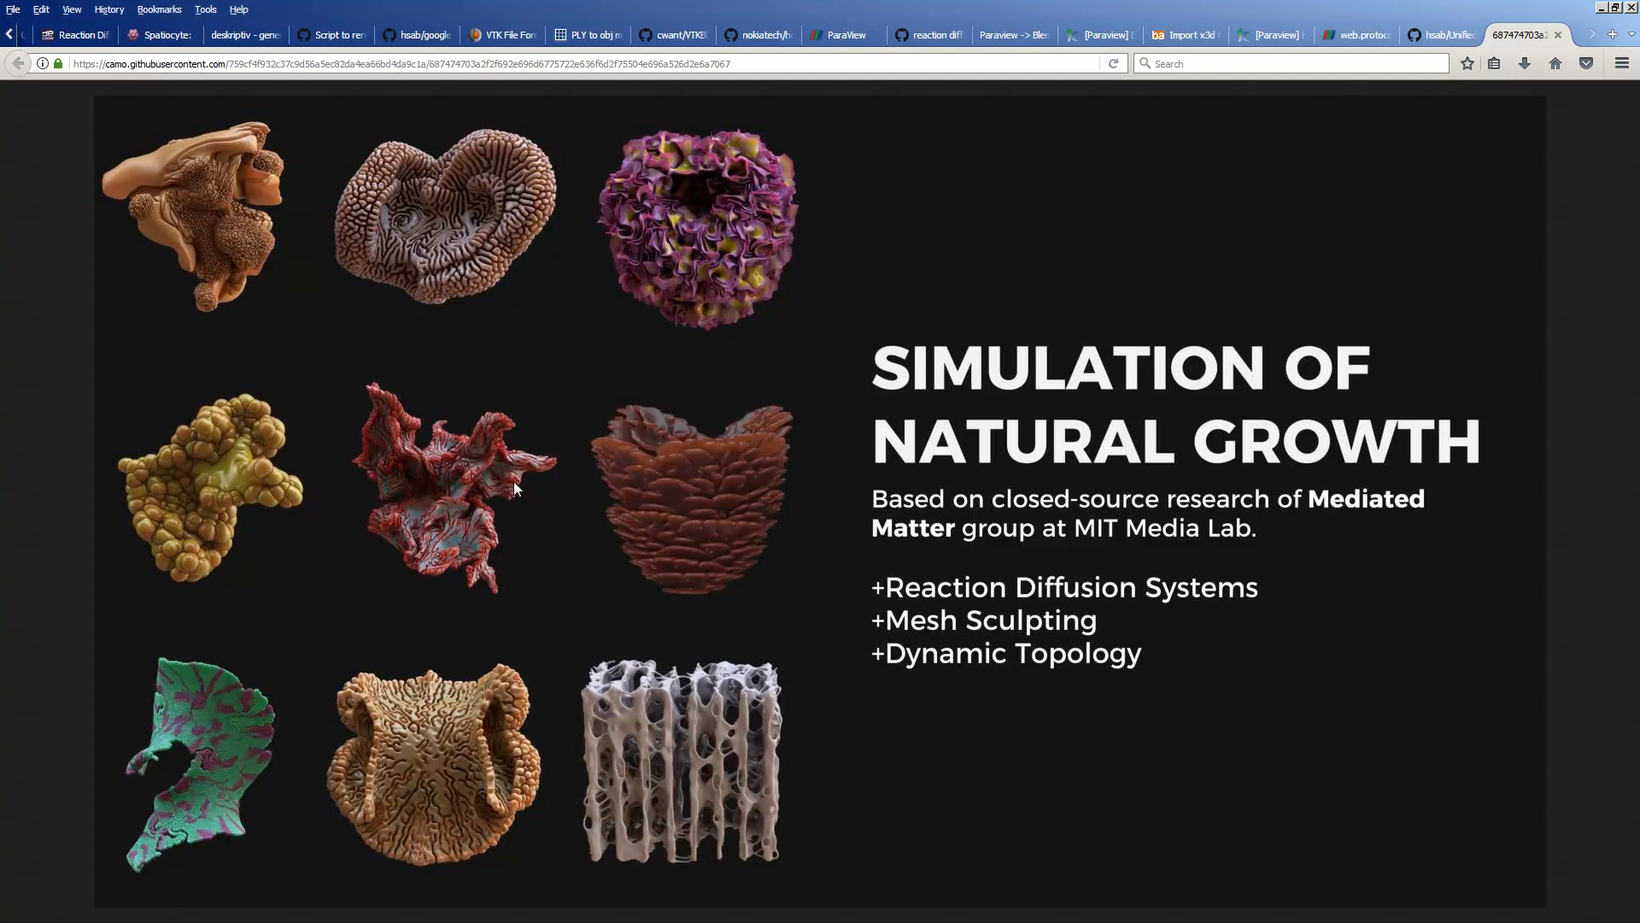
pyautogui.moveTo(37, 87)
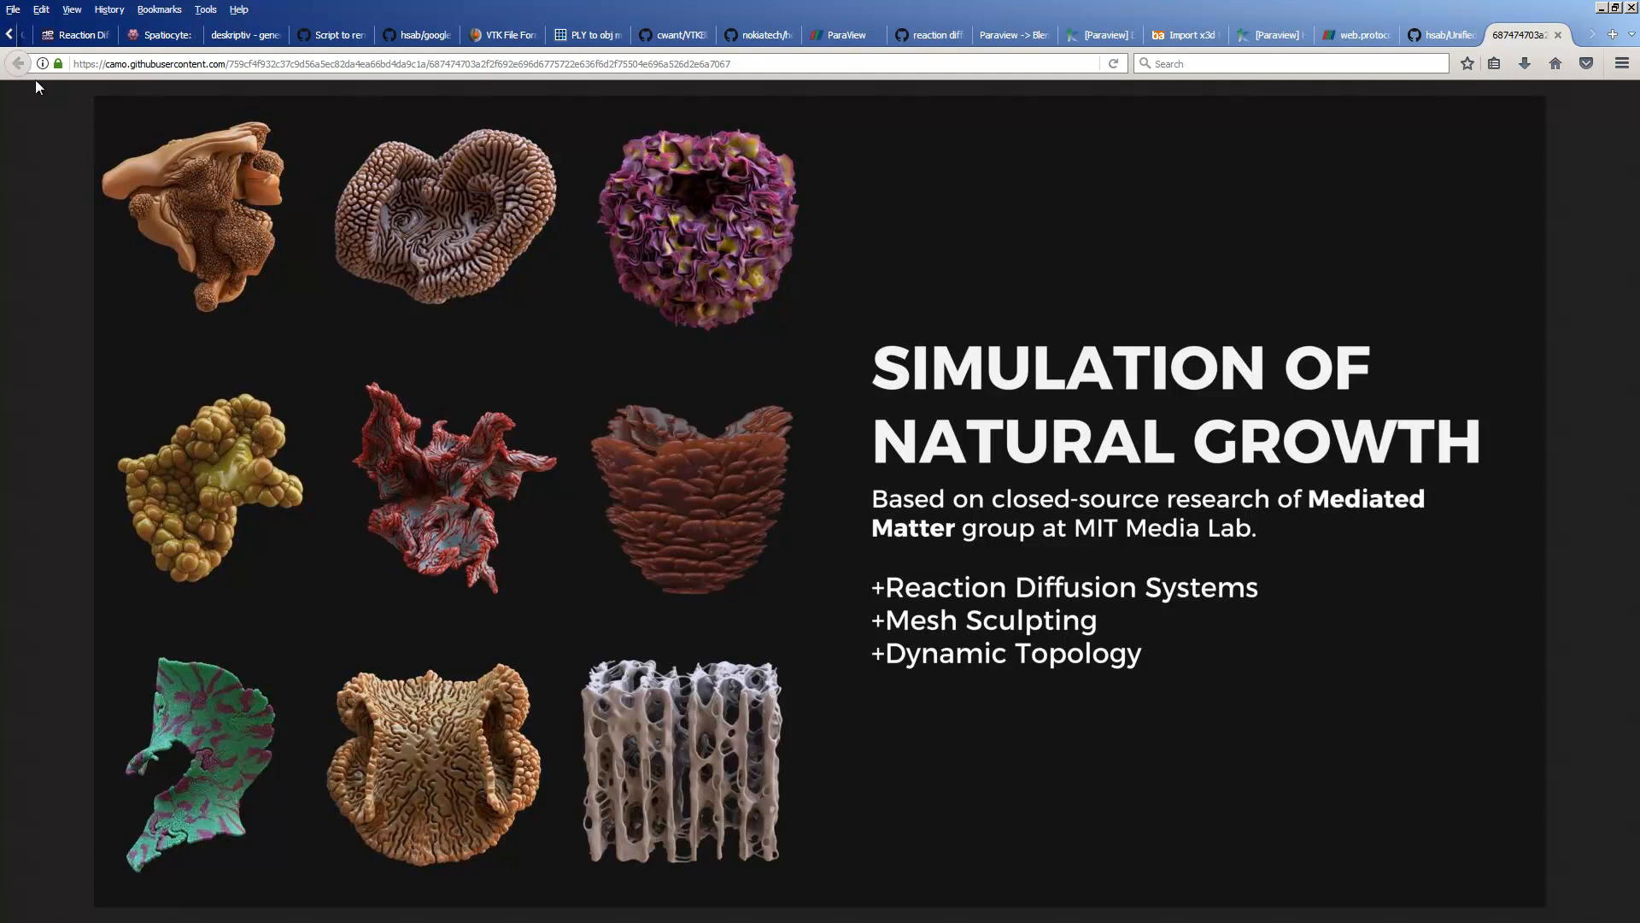
# Step: Go back to the Unified-Model-of-Organic-Growth repository page and scroll through its README
pyautogui.click(1439, 34)
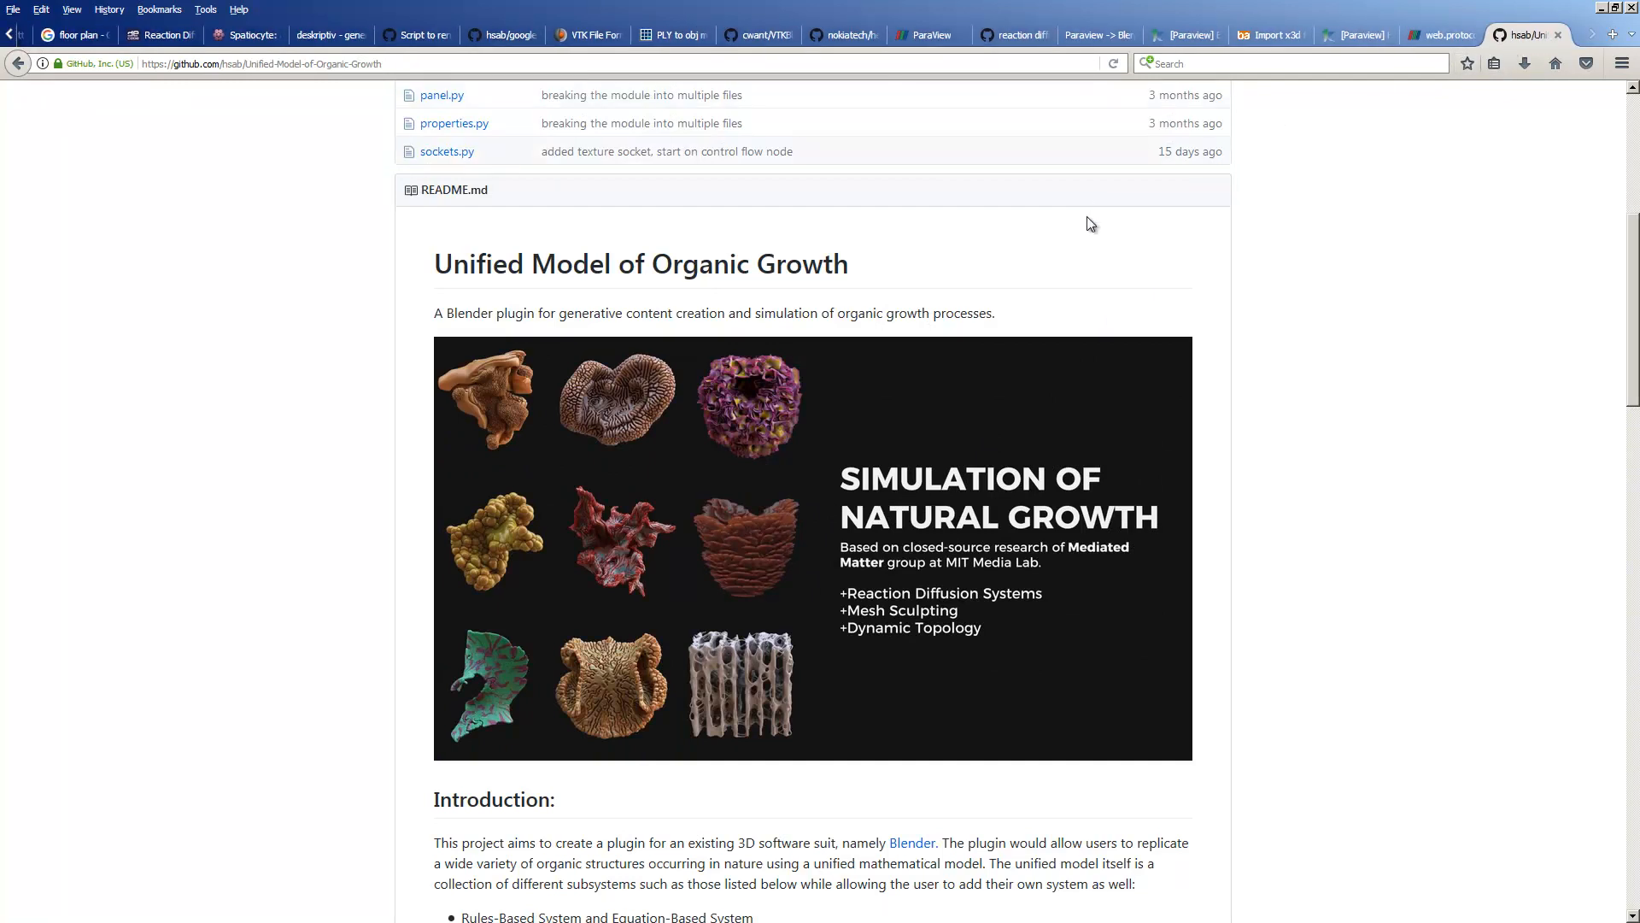
pyautogui.scroll(-3)
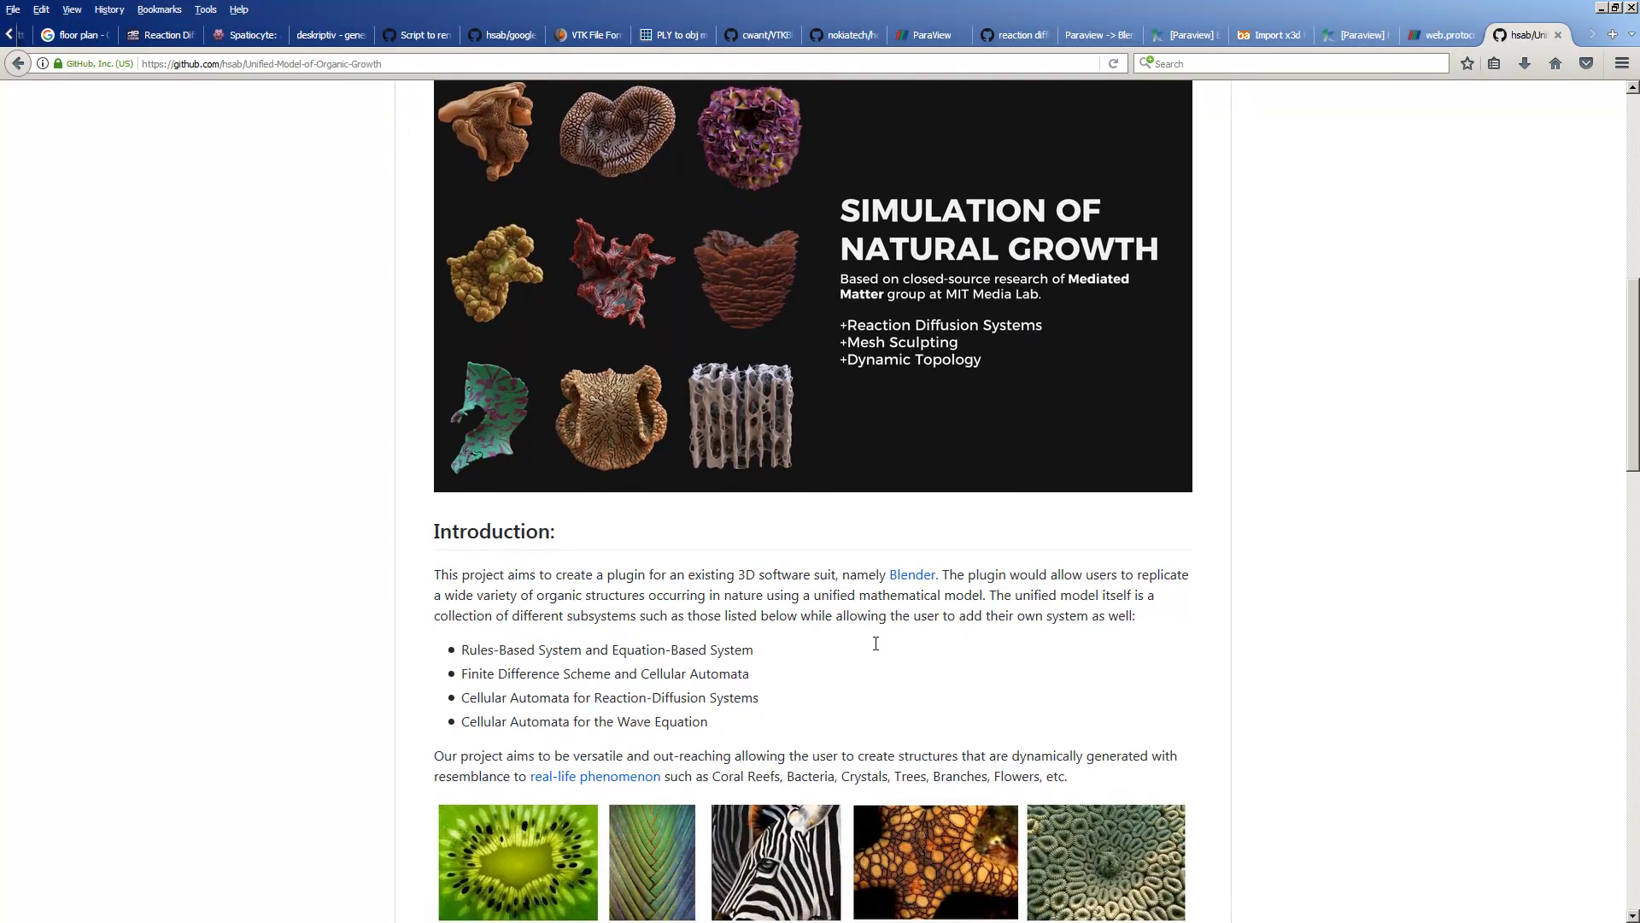
pyautogui.scroll(-3)
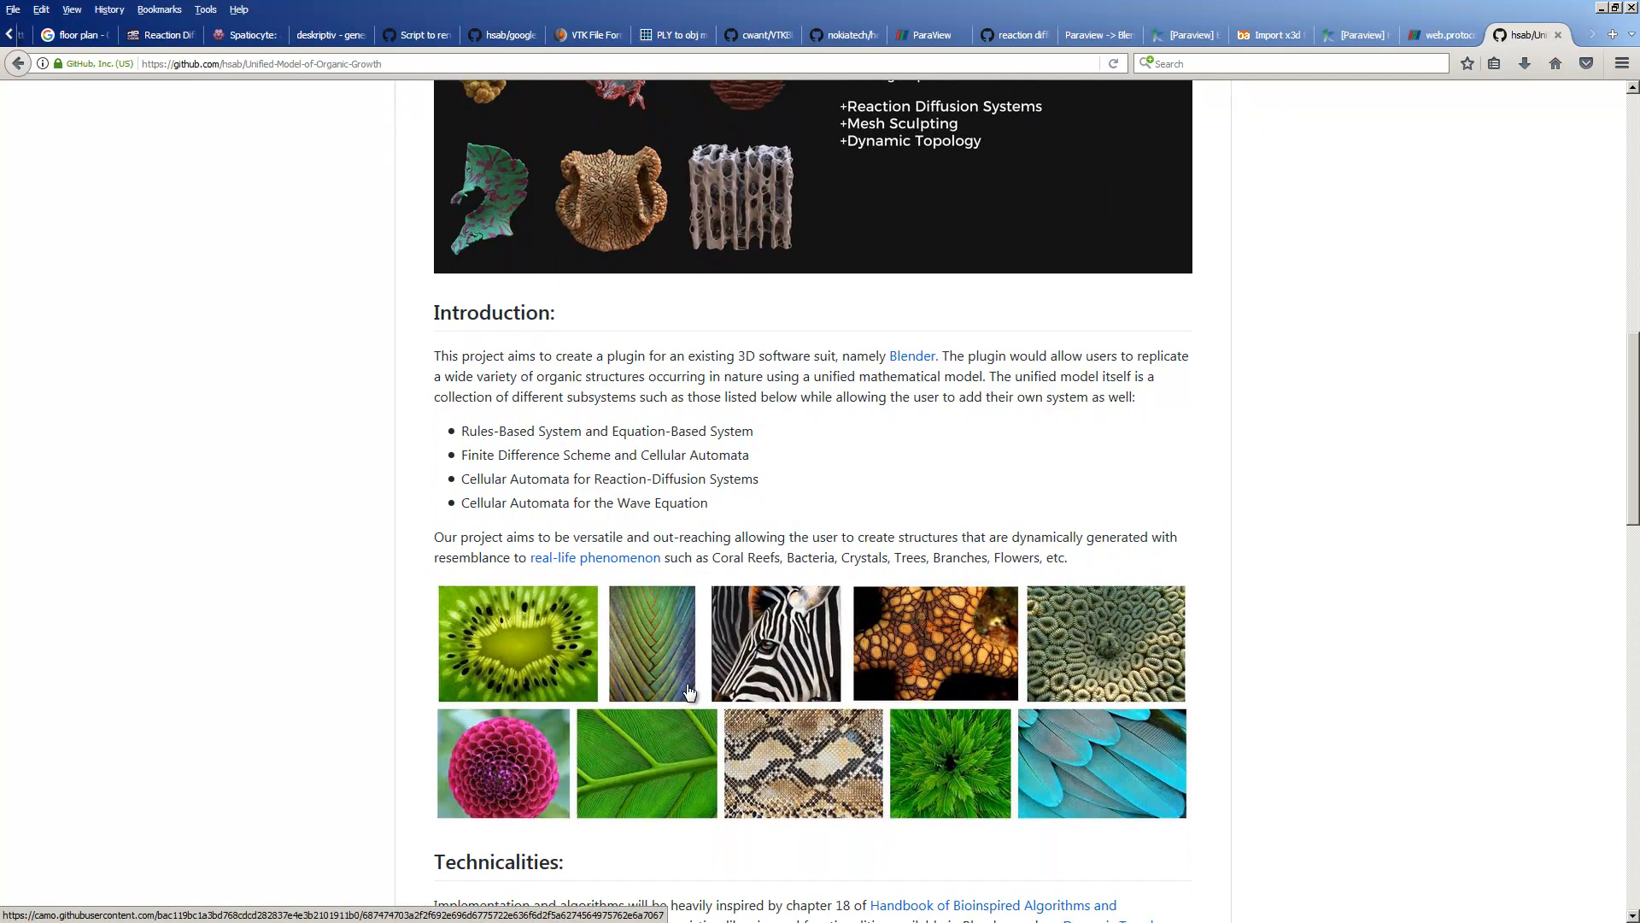
pyautogui.scroll(3)
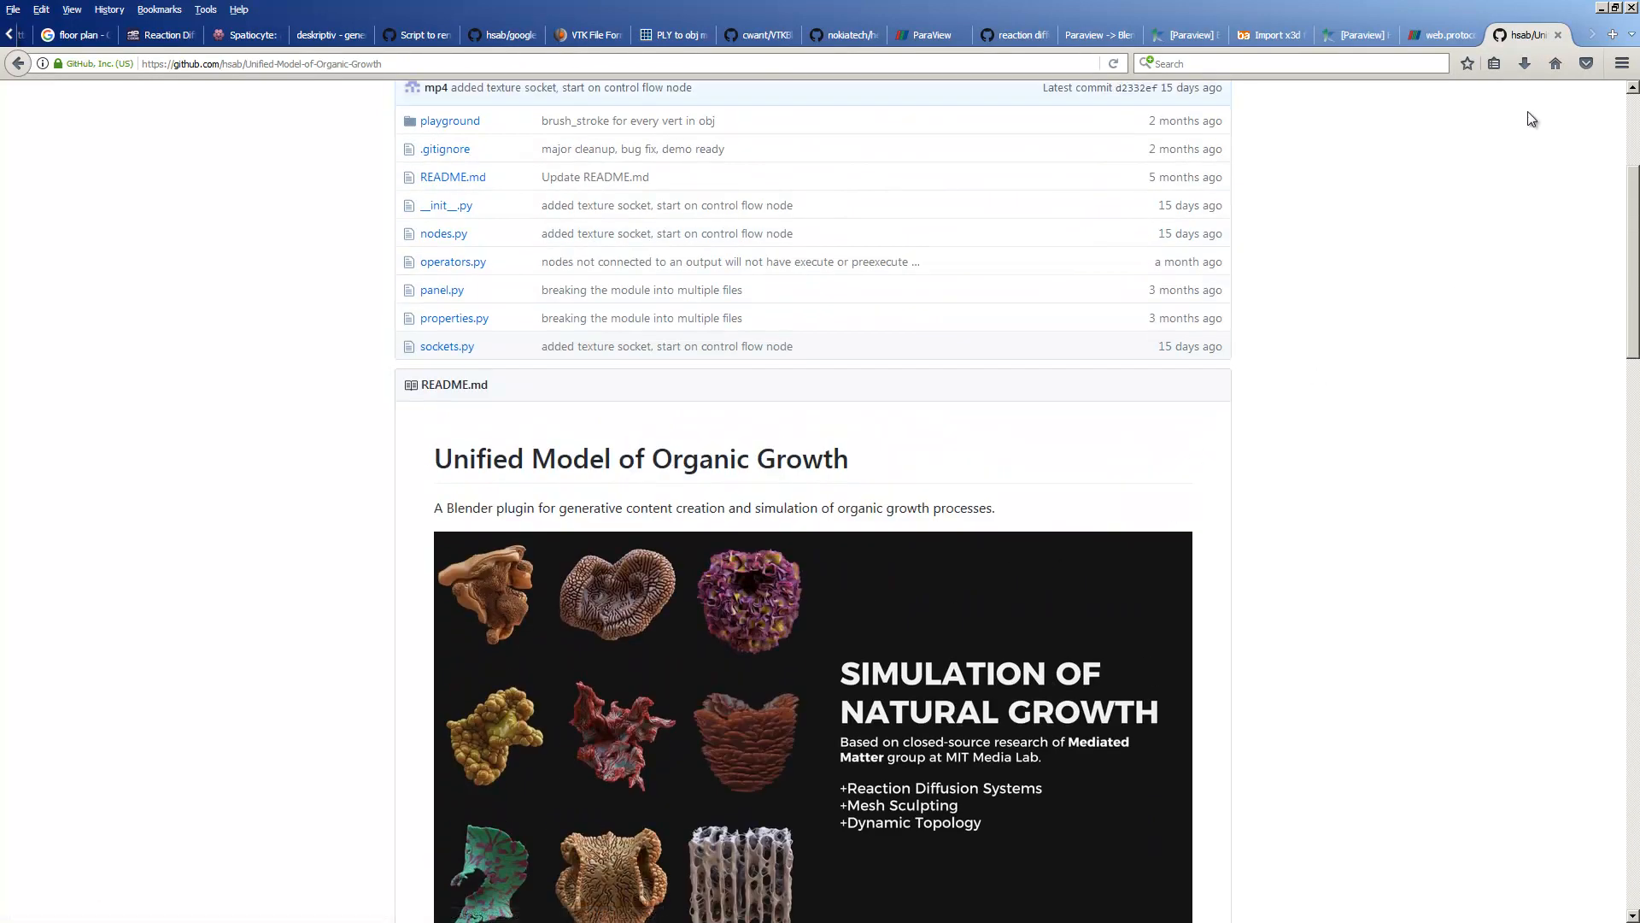
pyautogui.scroll(3)
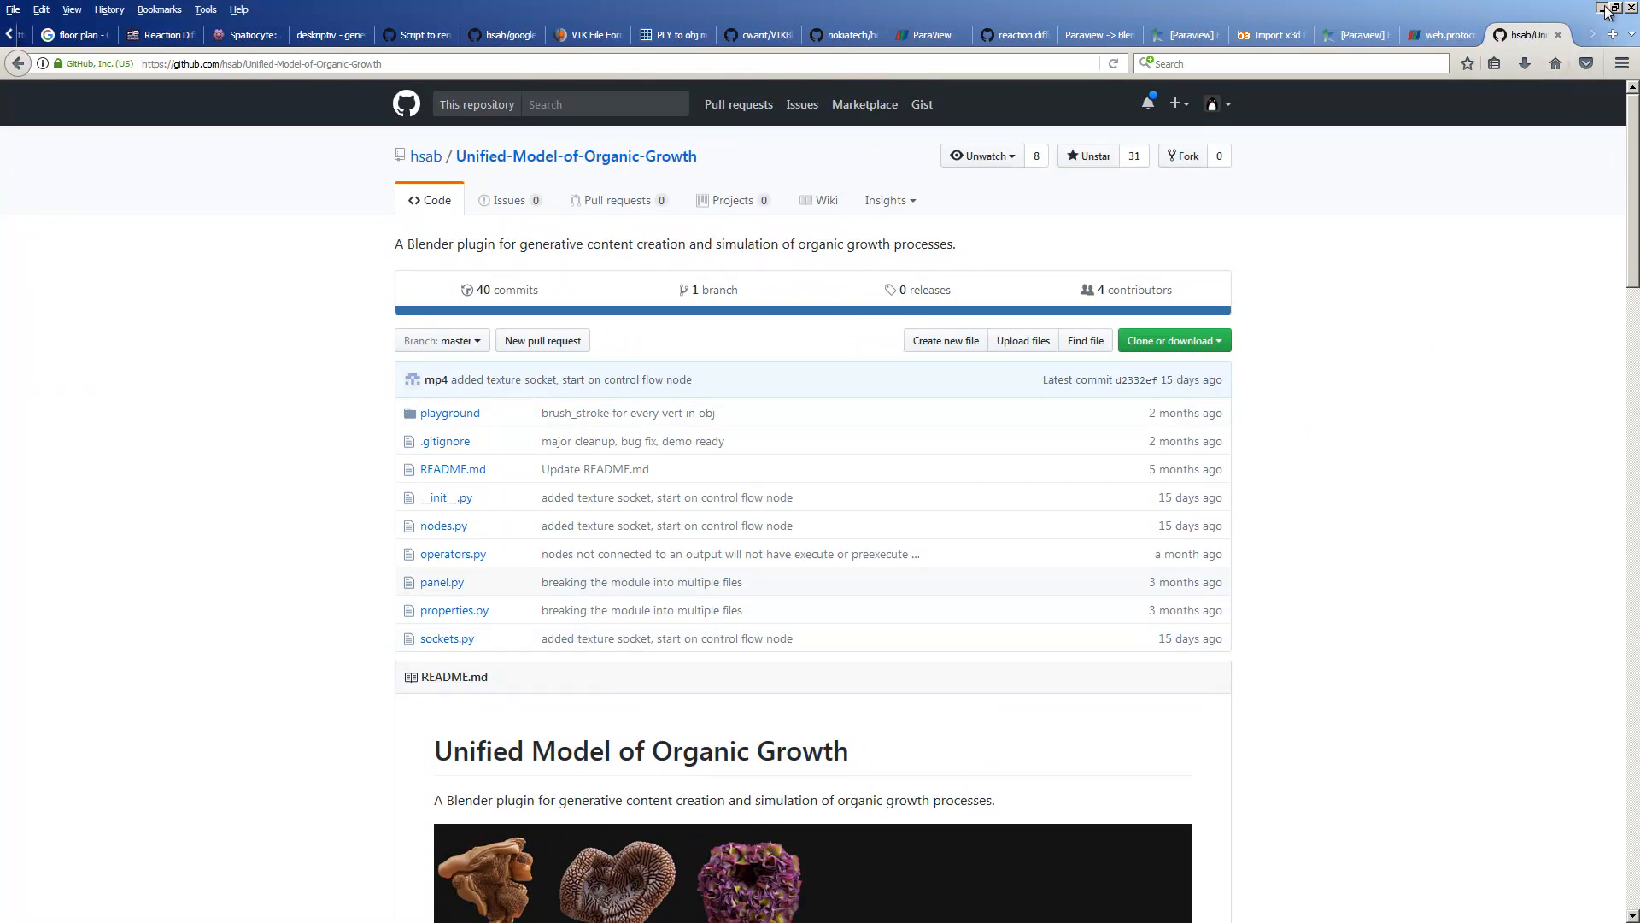
pyautogui.scroll(-3)
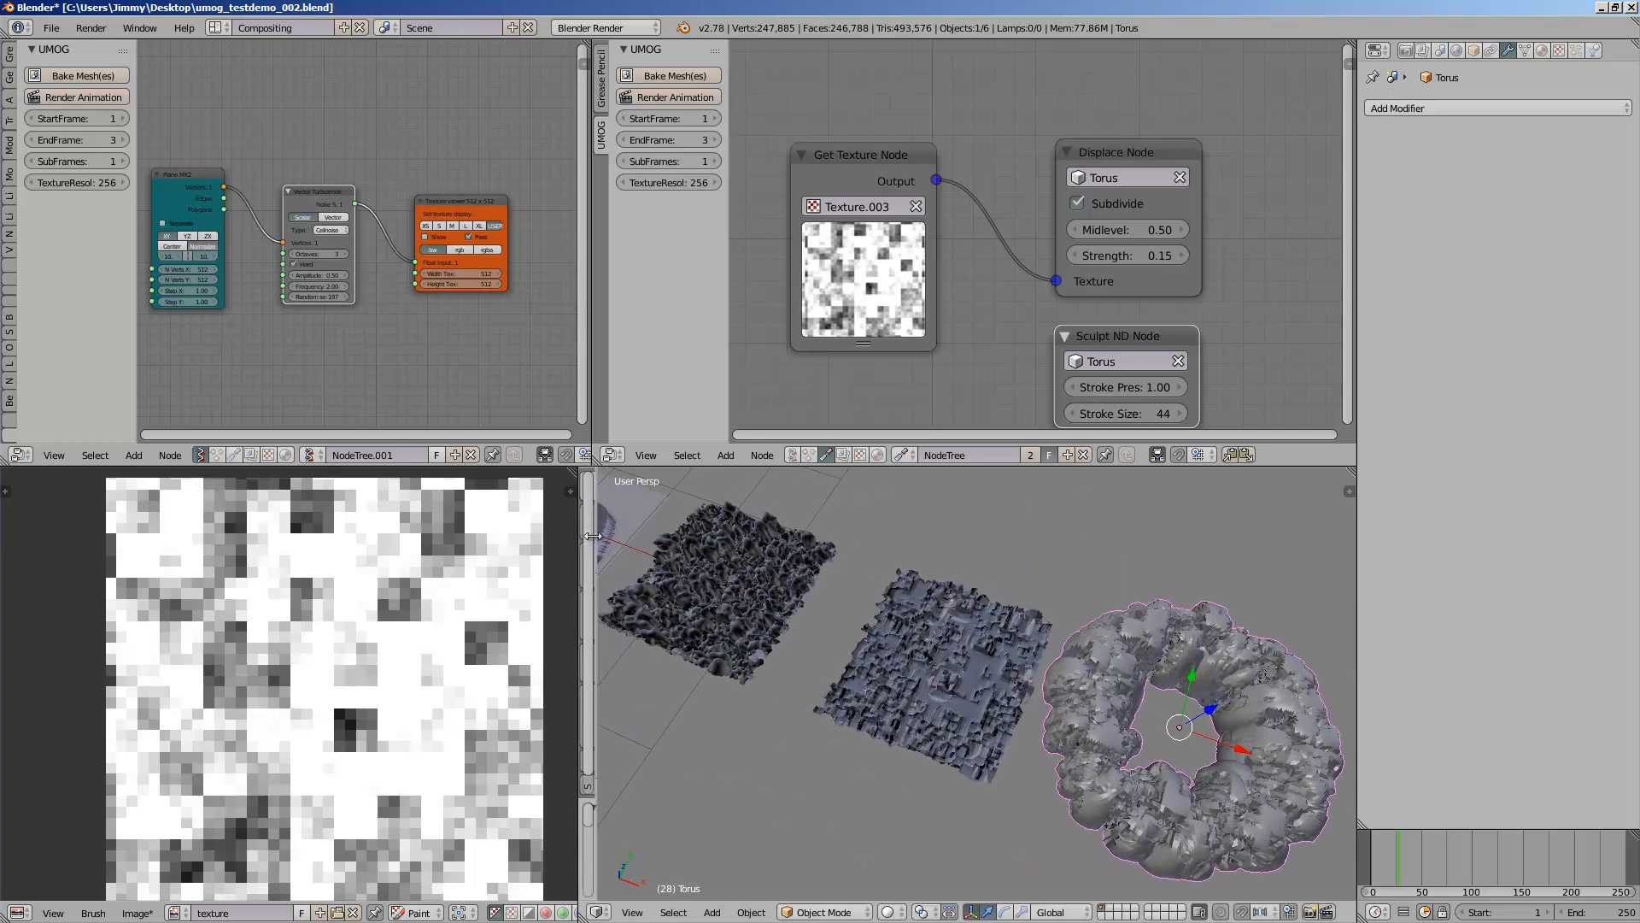
# Step: Save over umog_testdemo_002.blend with the displaced planes and torus
pyautogui.press('ctrl+s')
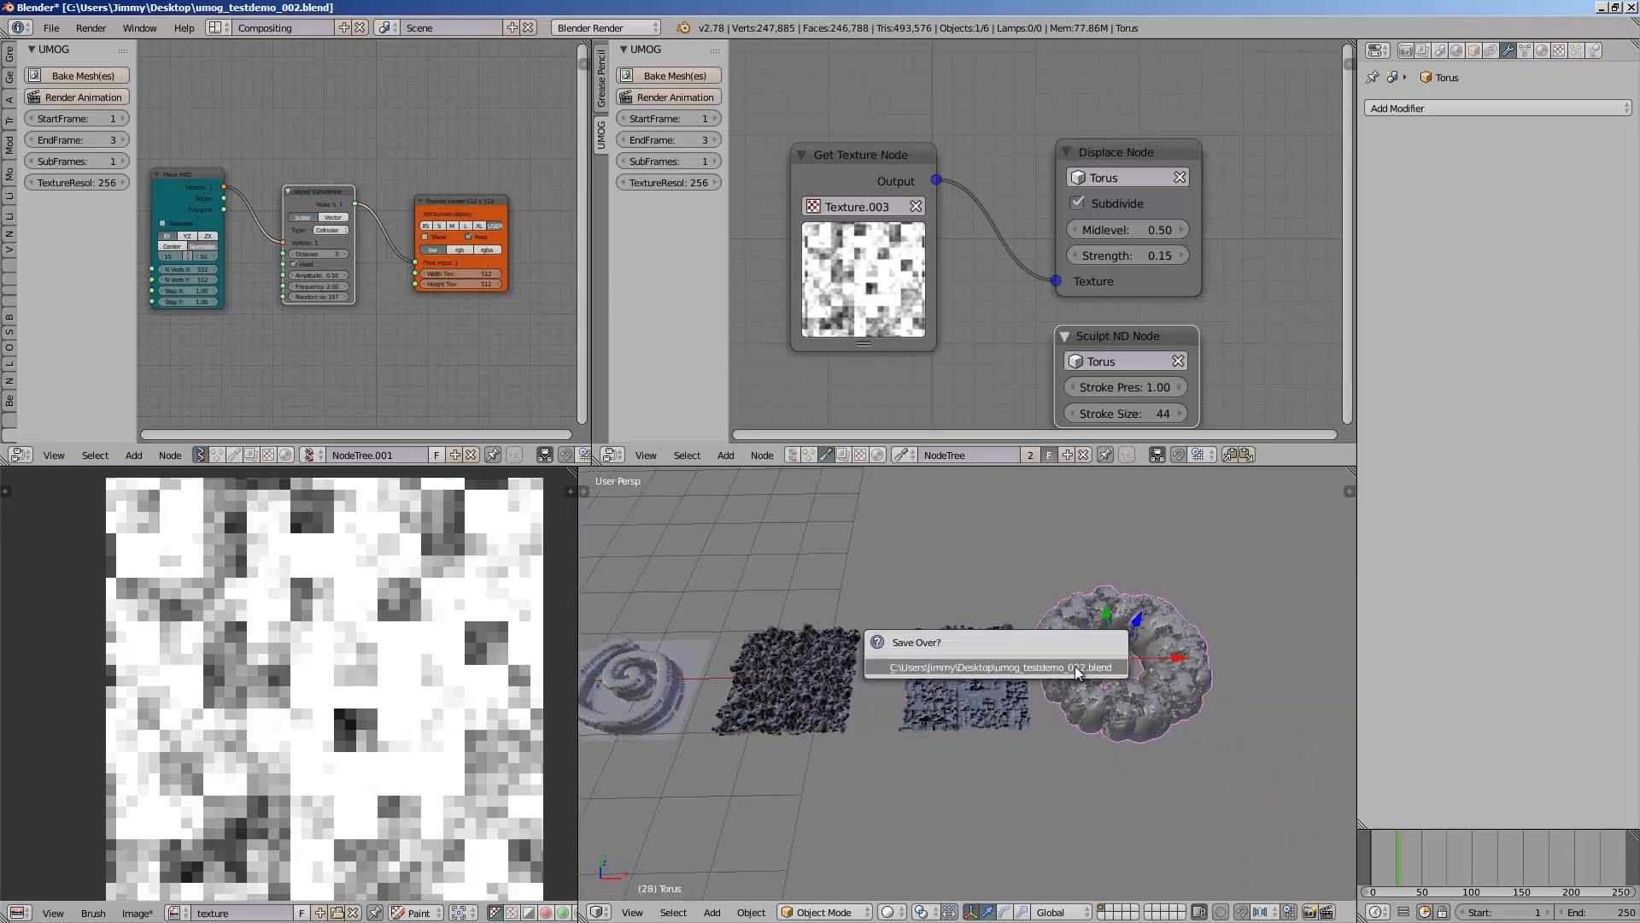
pyautogui.click(989, 667)
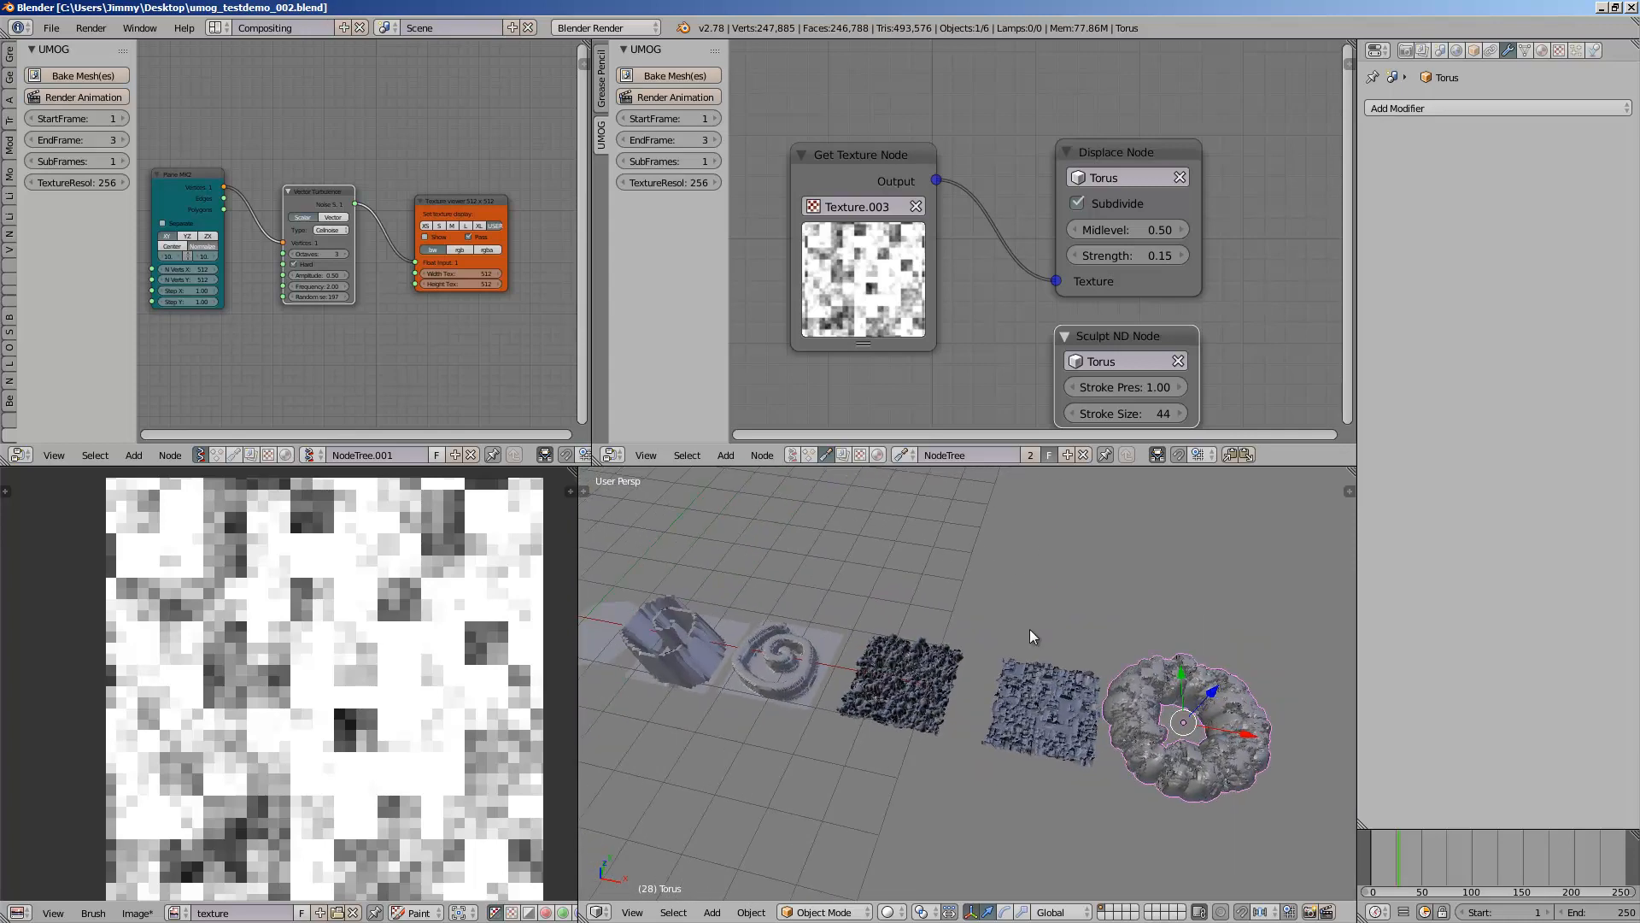